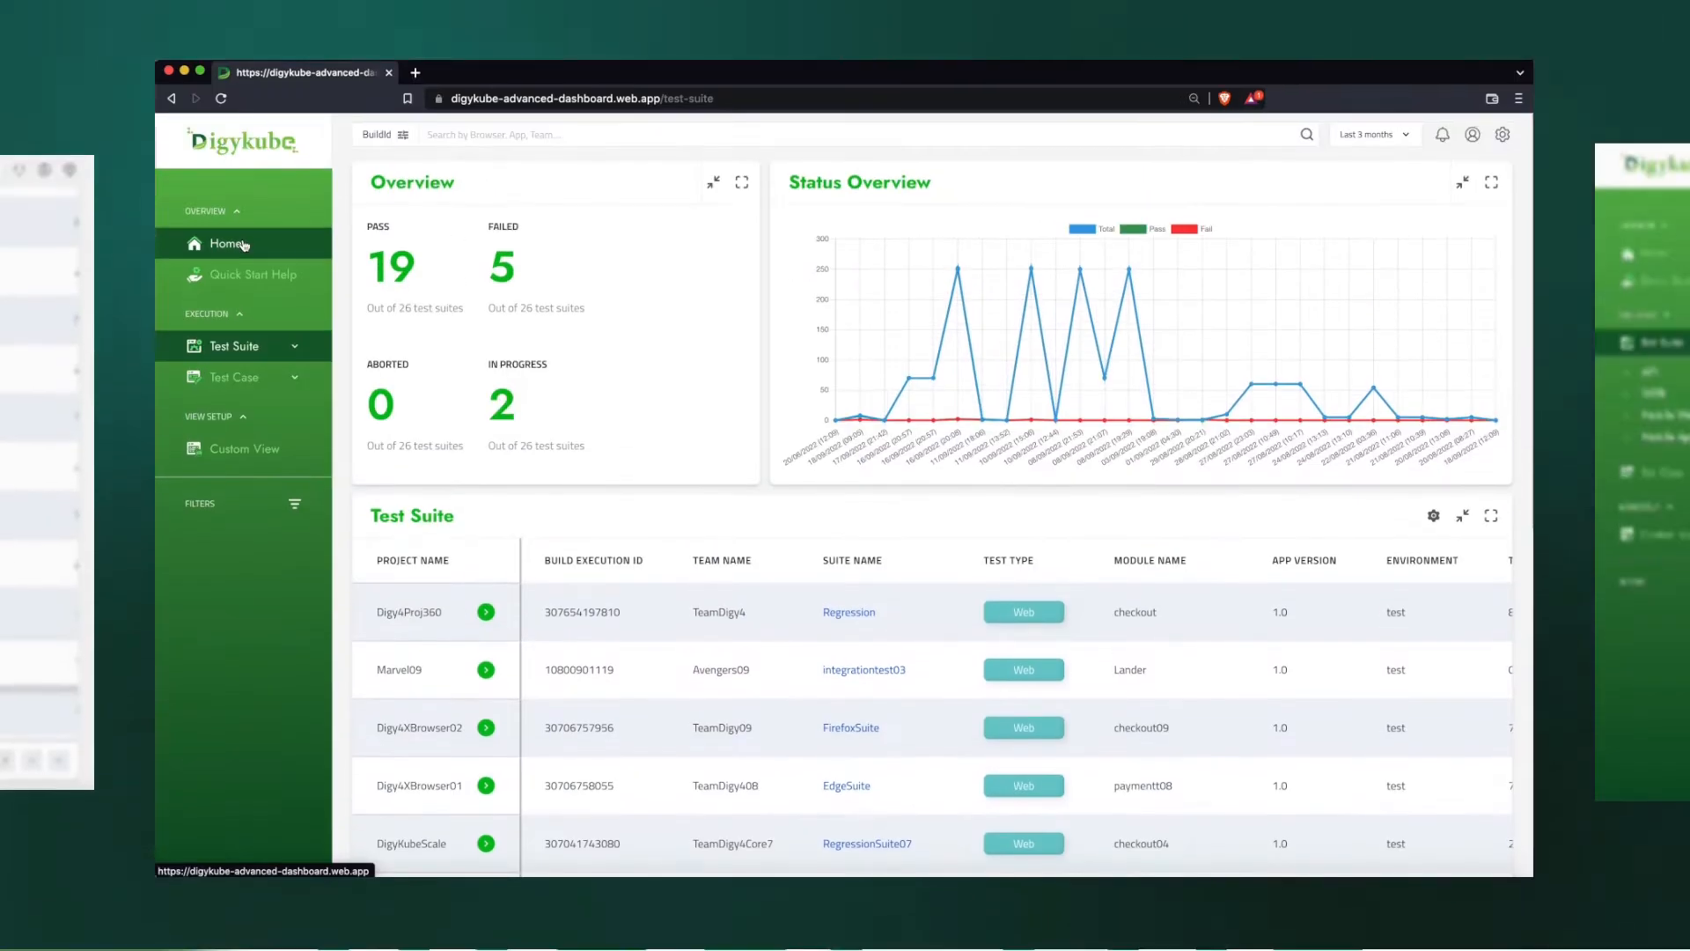
Scroll through the results and reload the list of all test suites
scroll(down, 3)
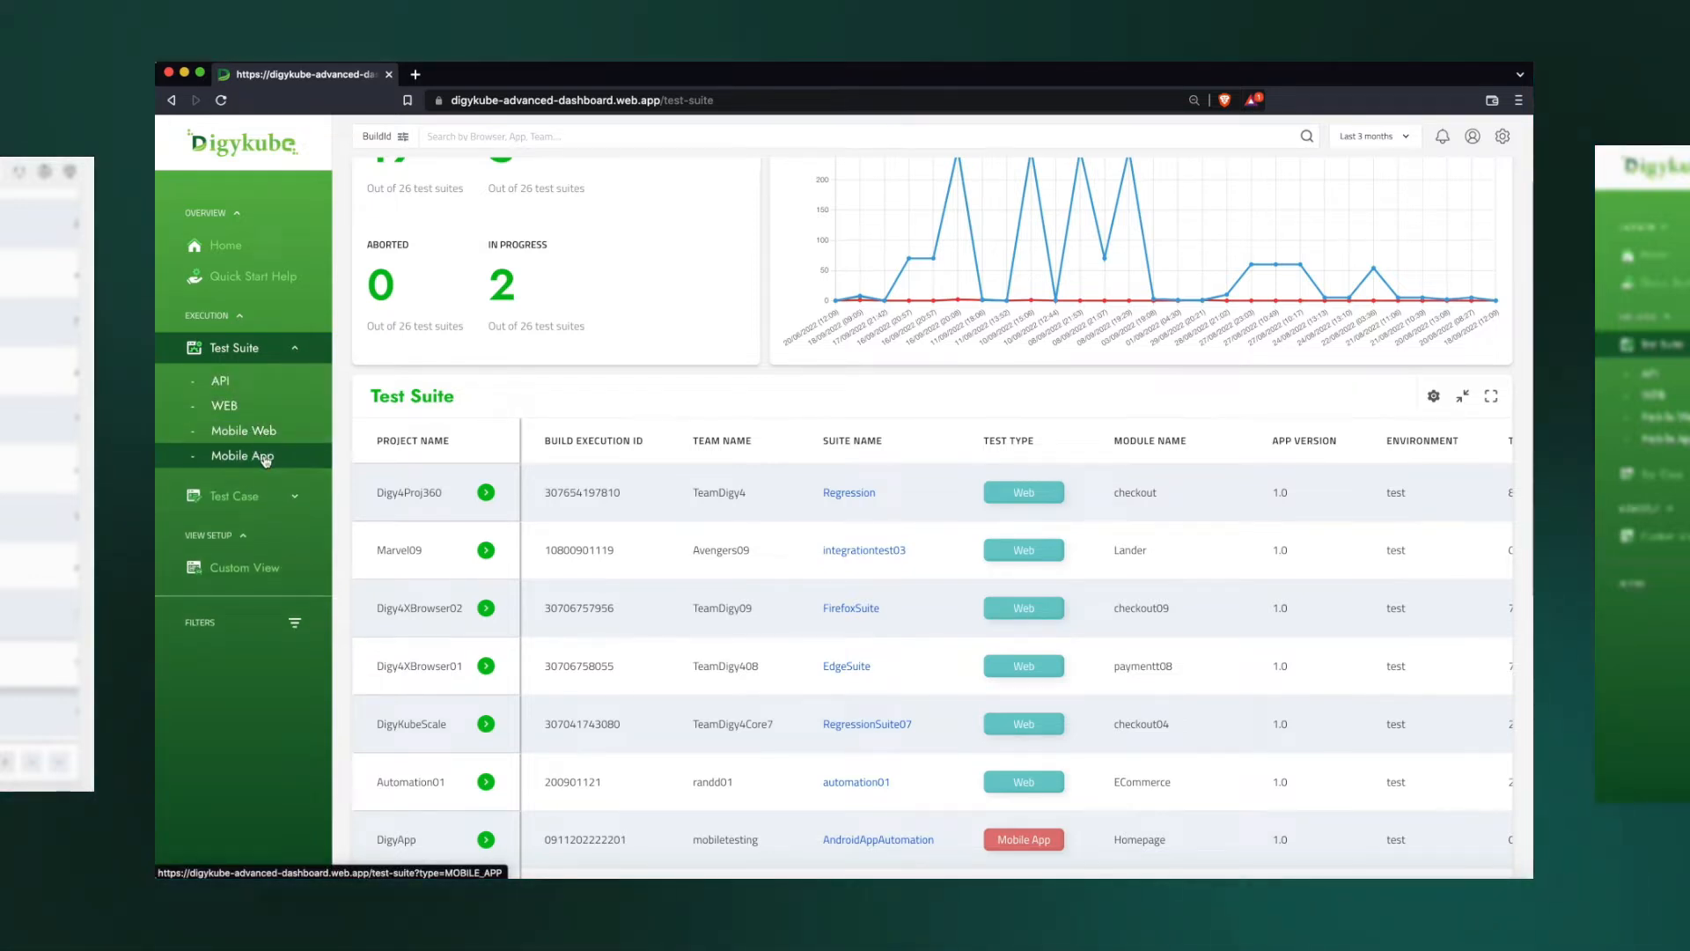
scroll(down, 3)
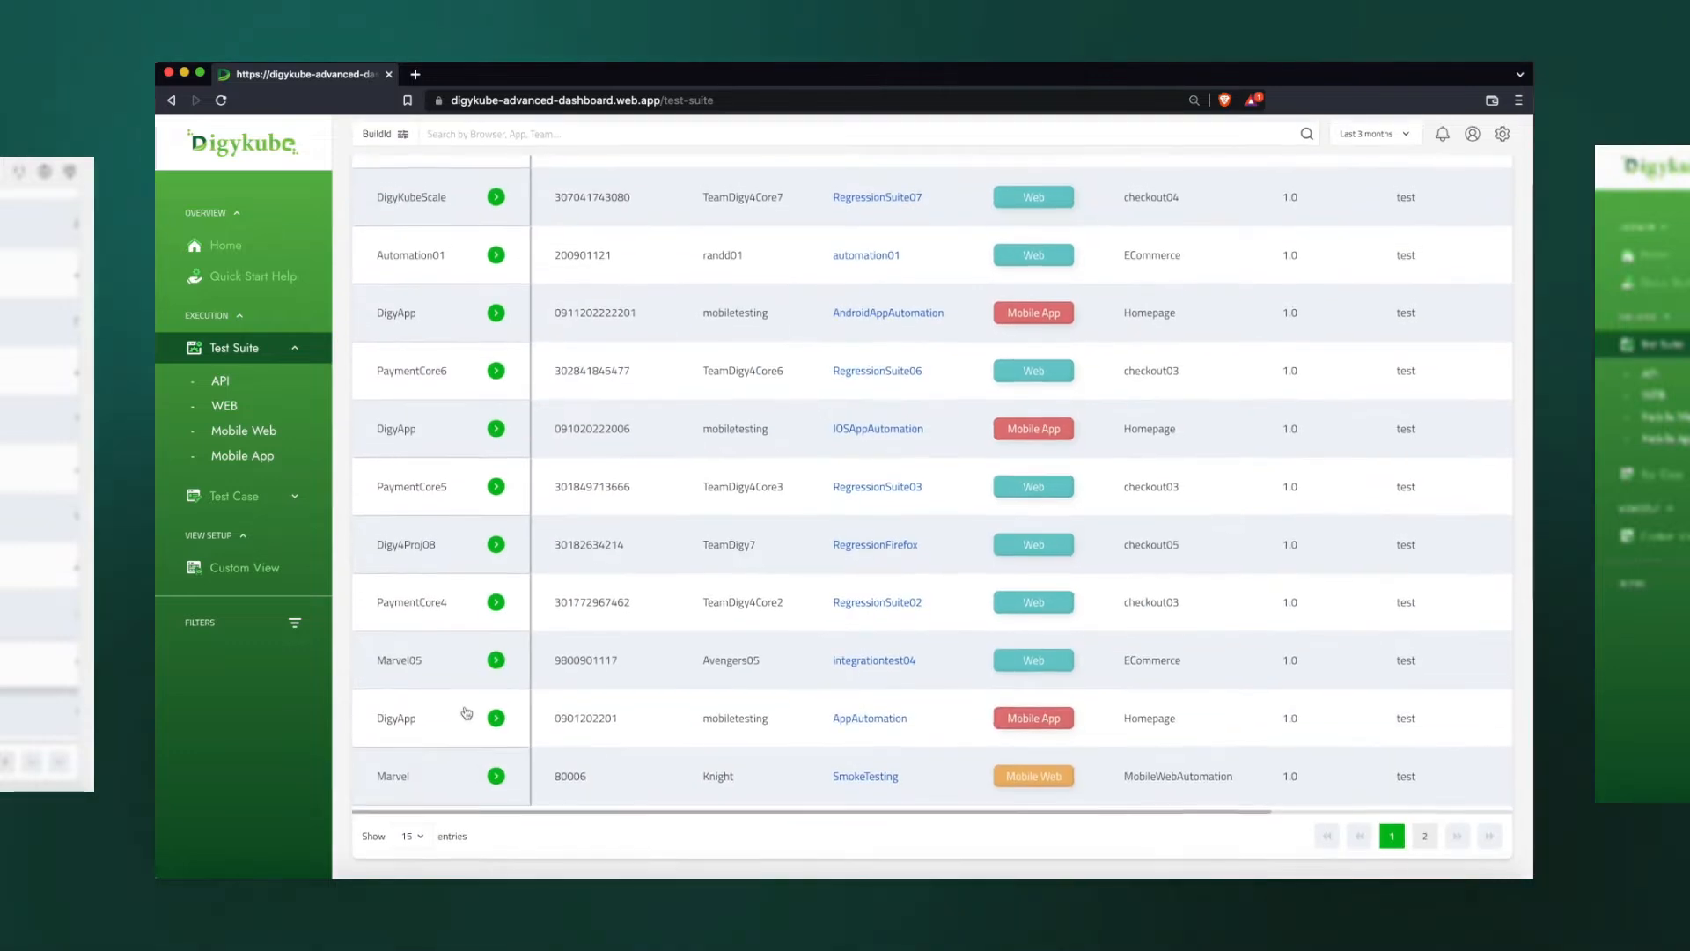
scroll(up, 3)
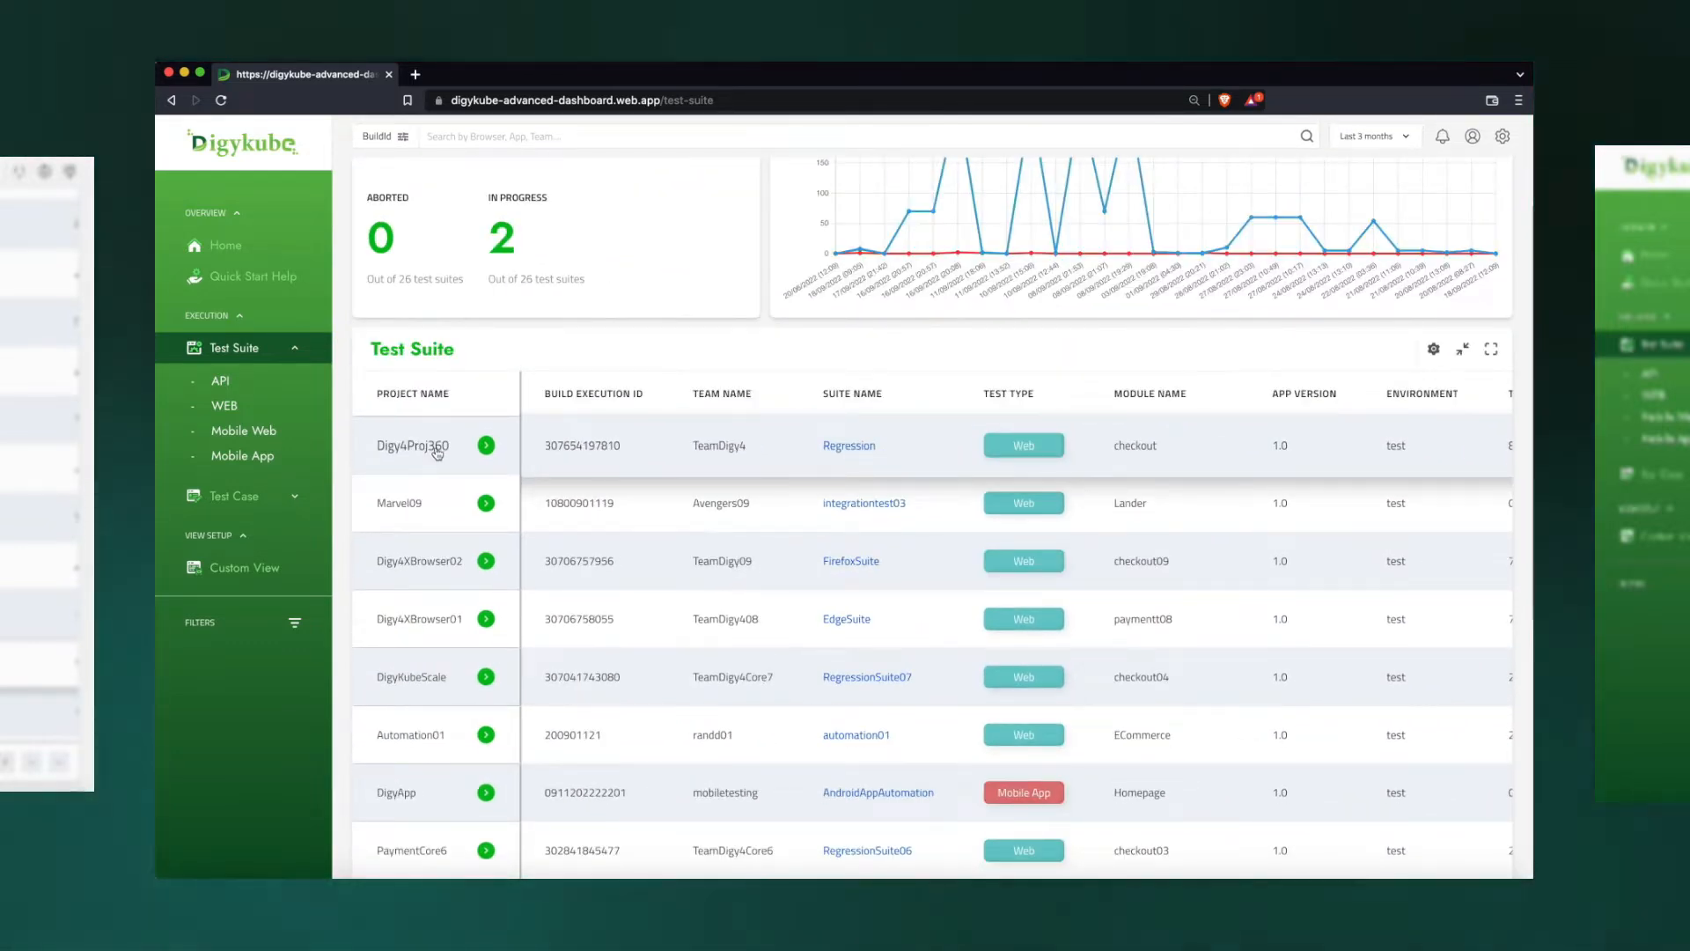
mouse_move(647, 434)
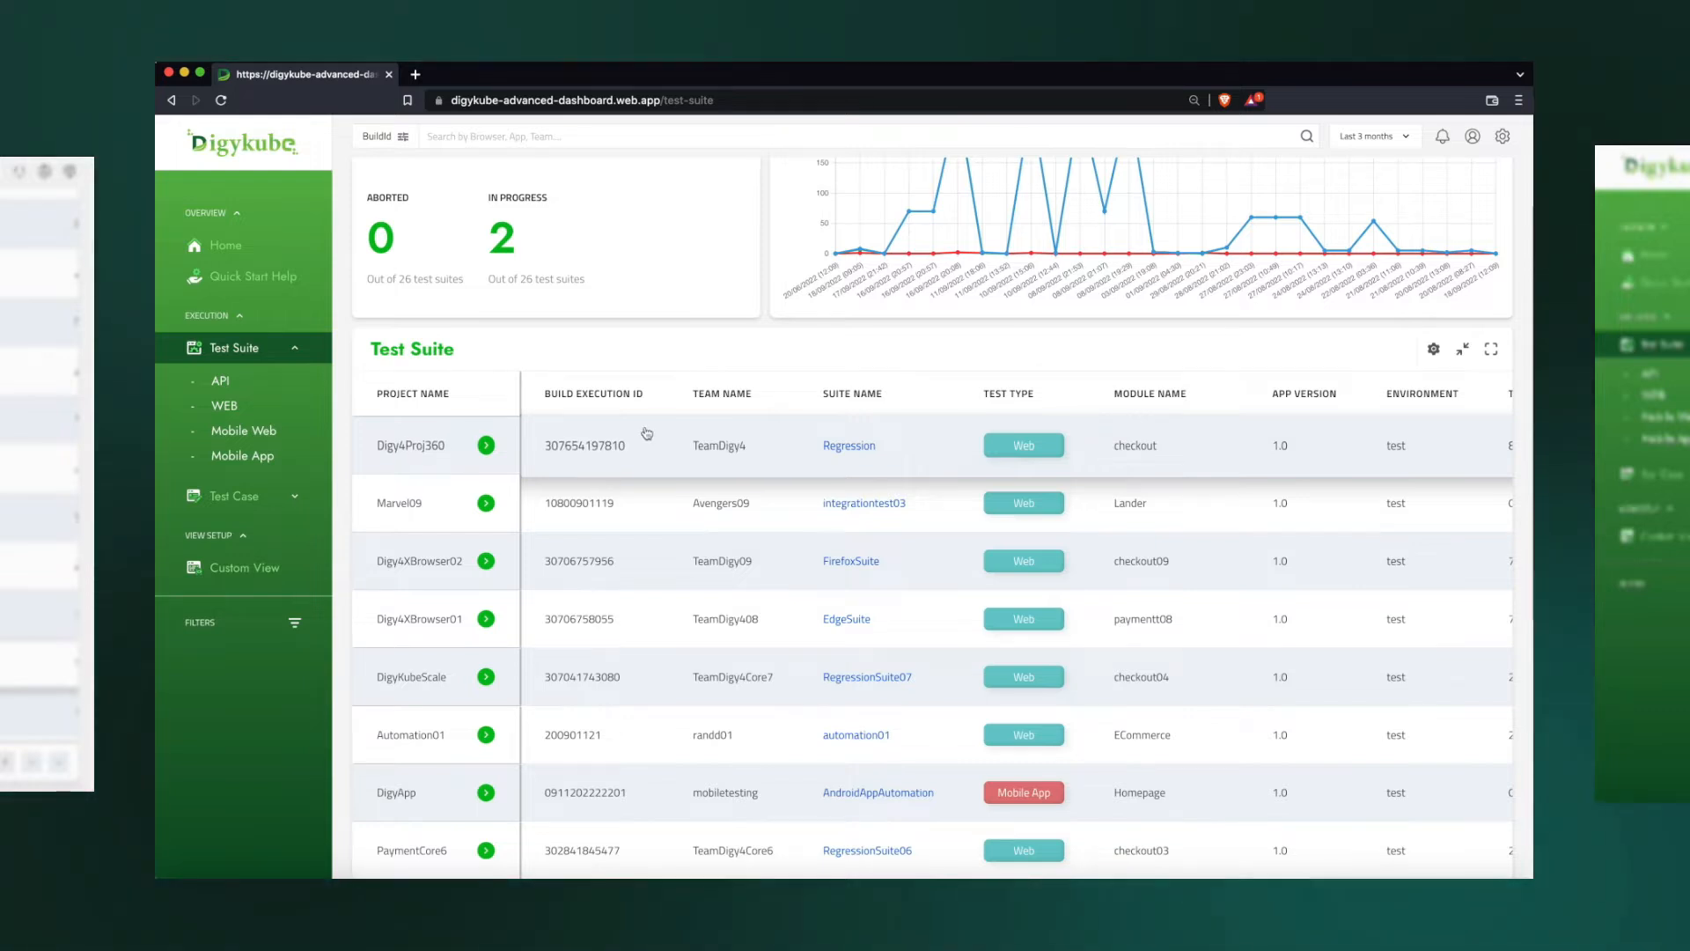
mouse_move(1189, 419)
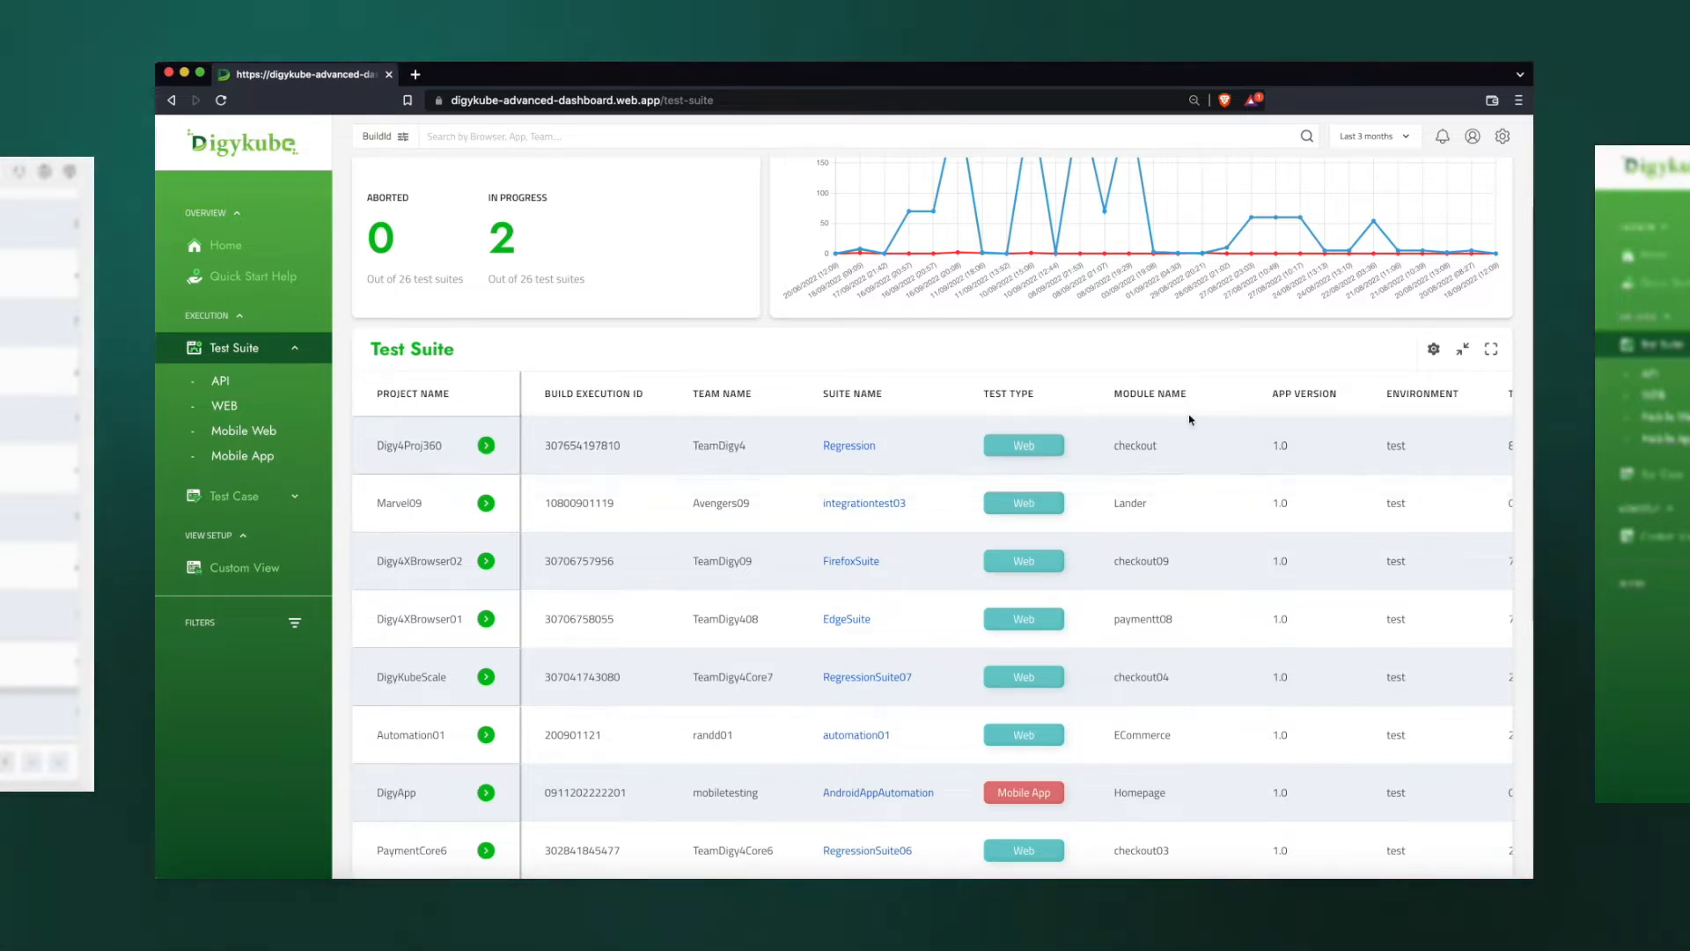
mouse_move(1133, 461)
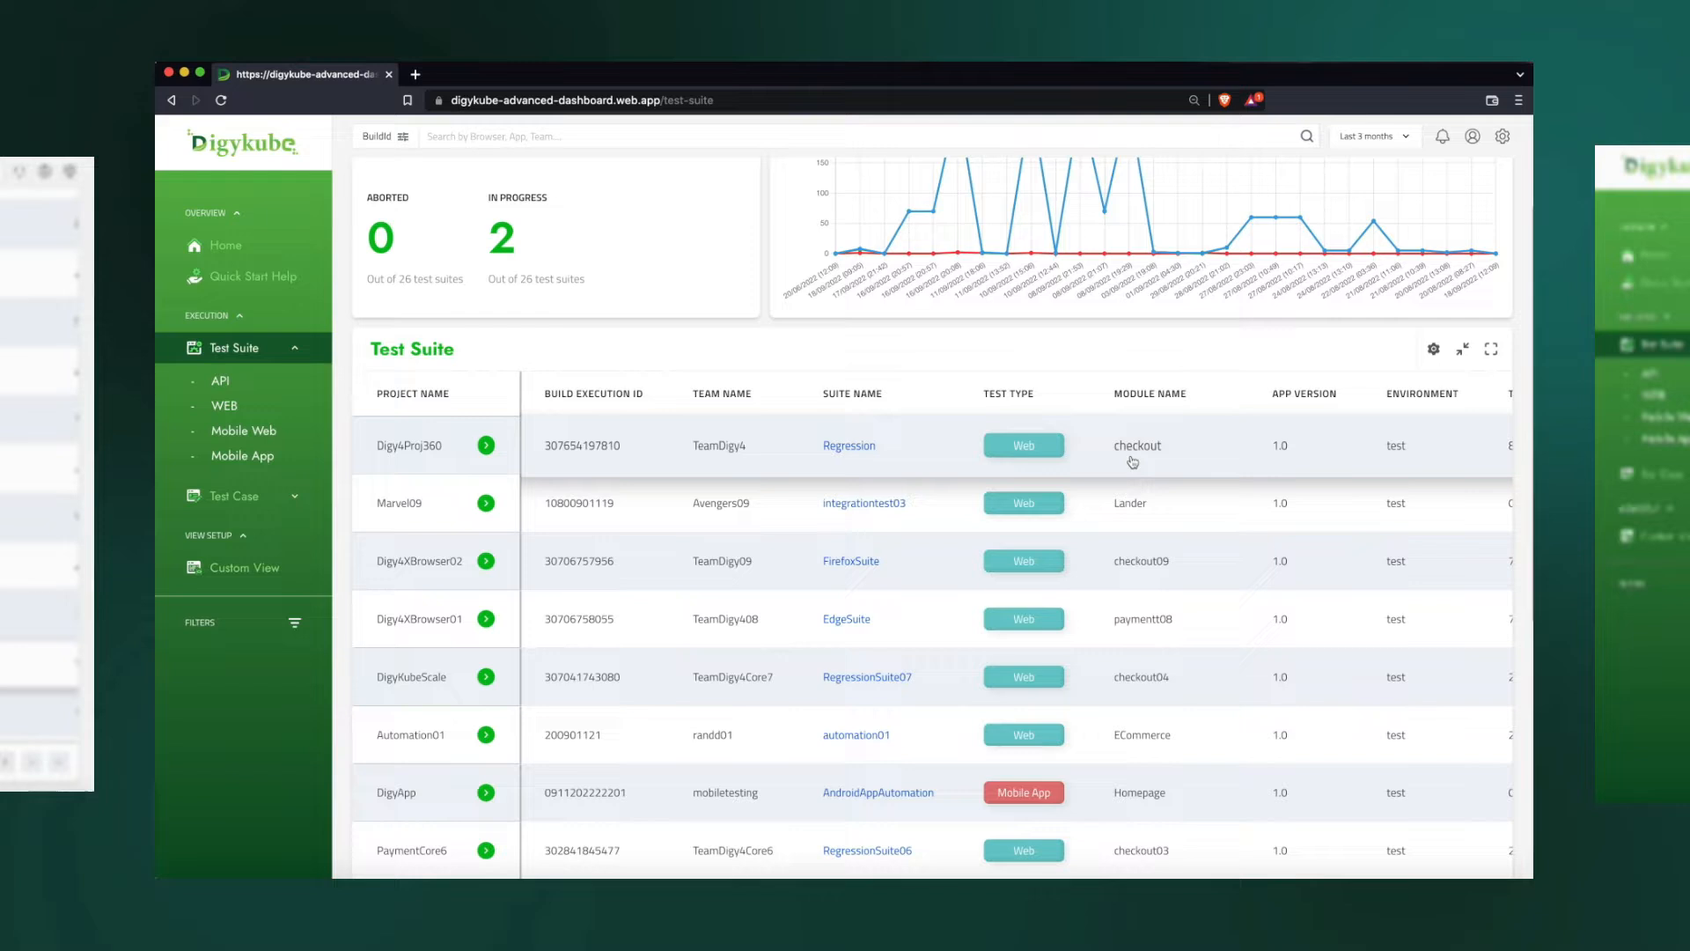
click(235, 347)
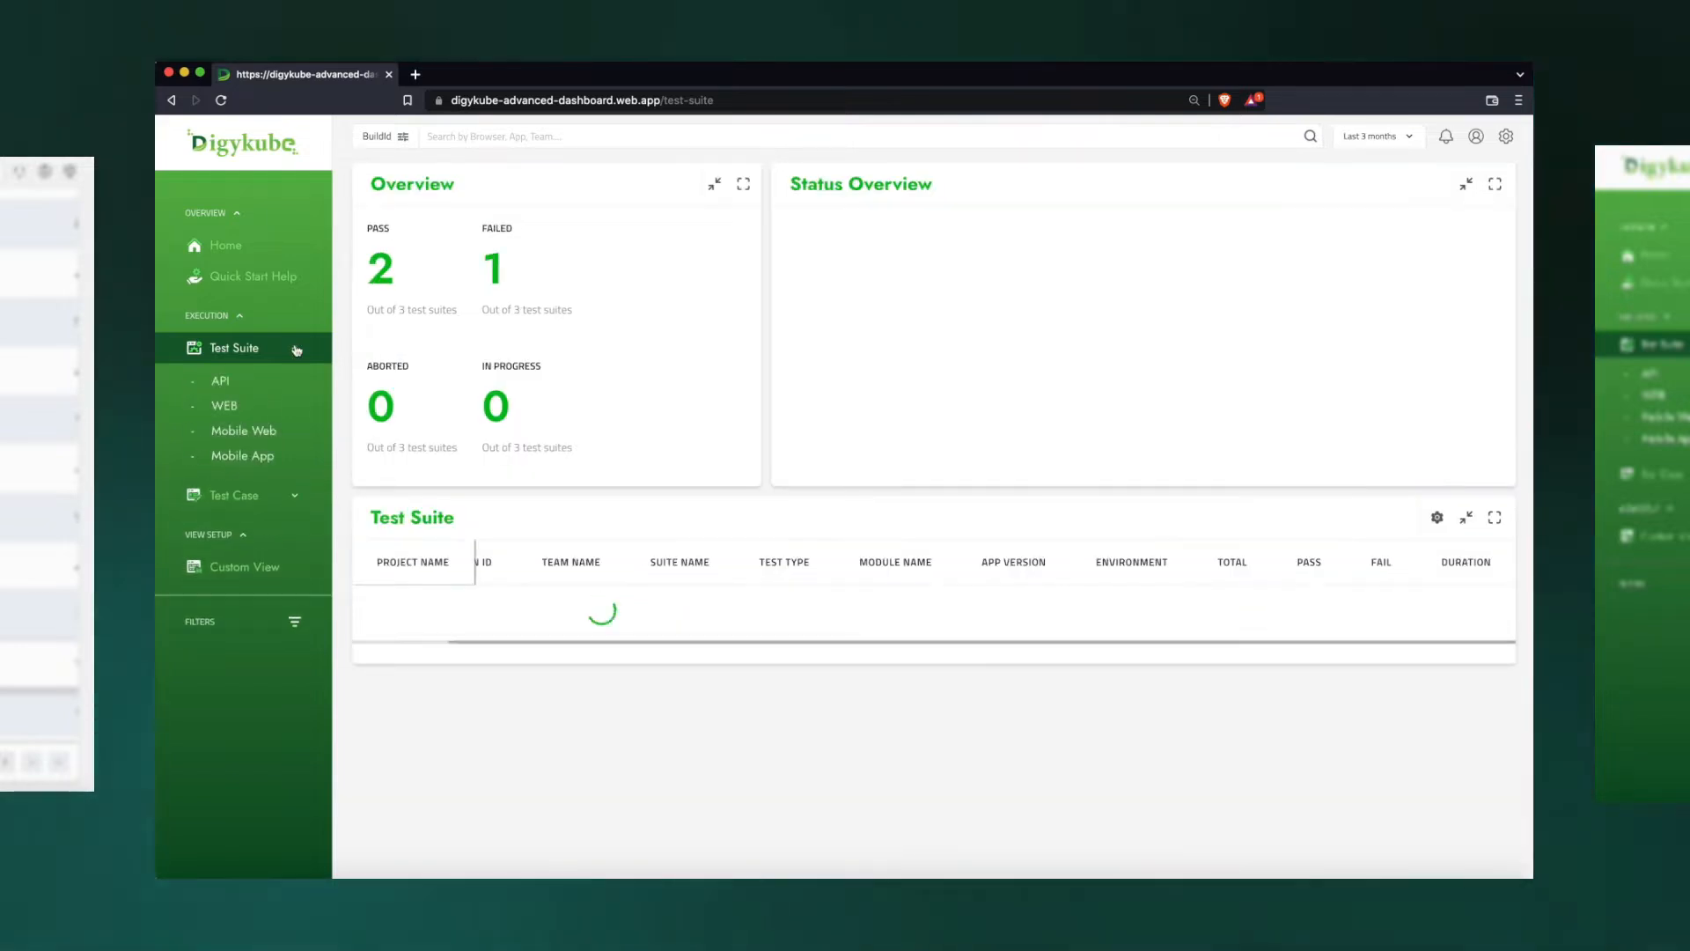
click(223, 405)
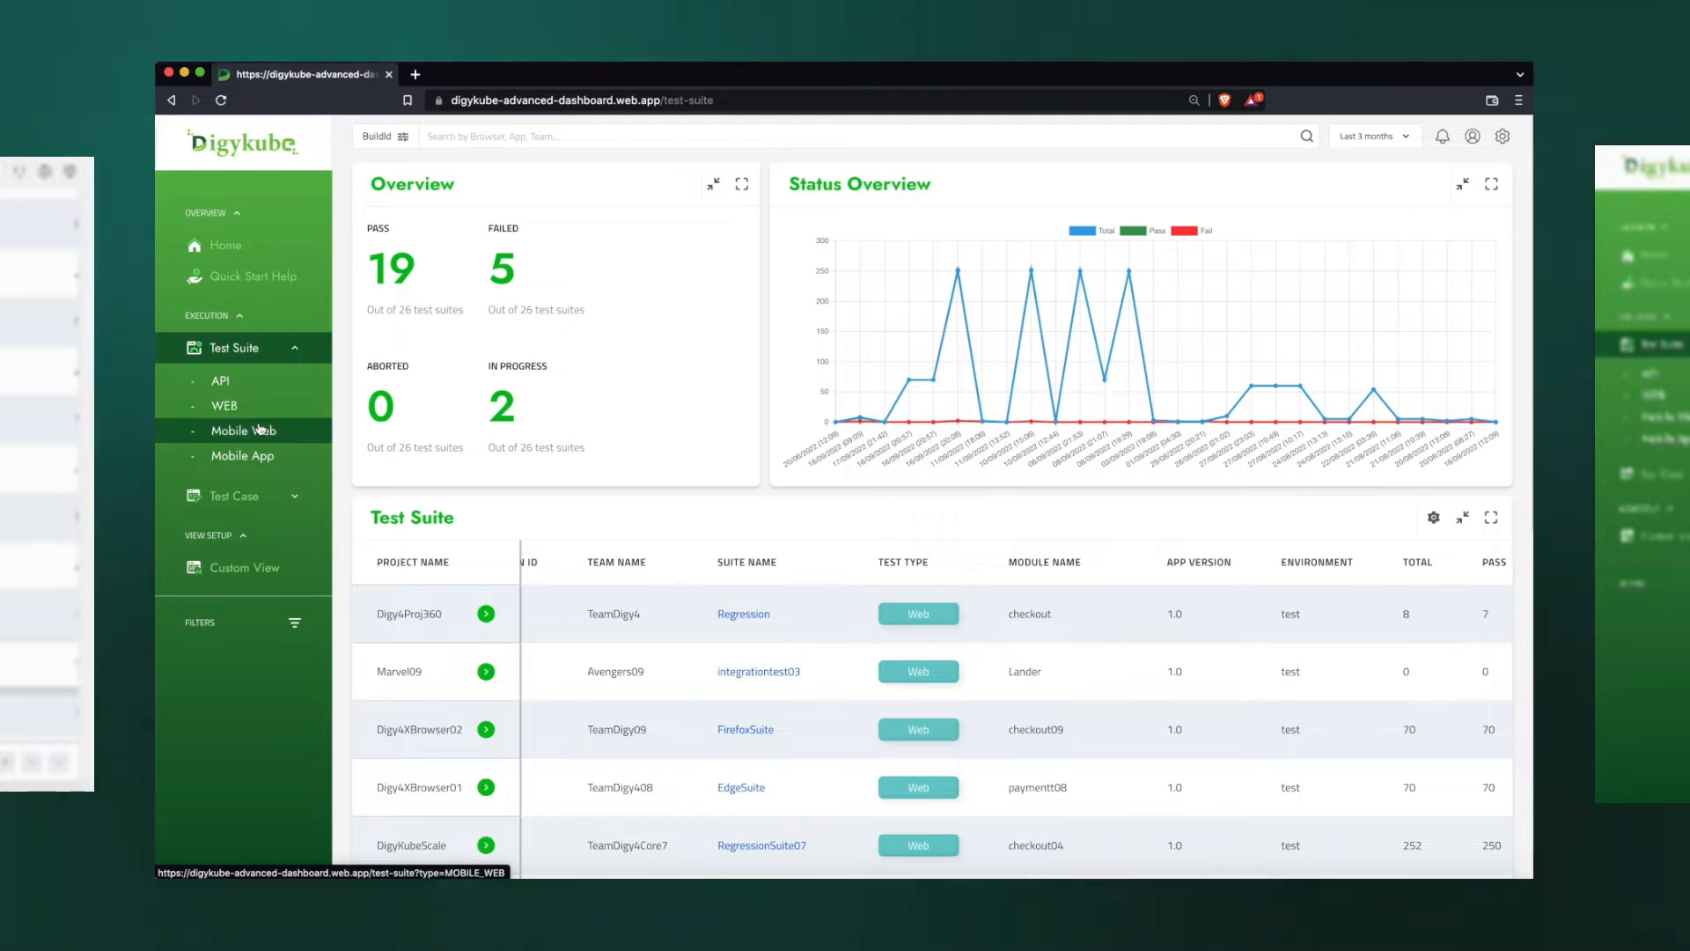
mouse_move(243, 456)
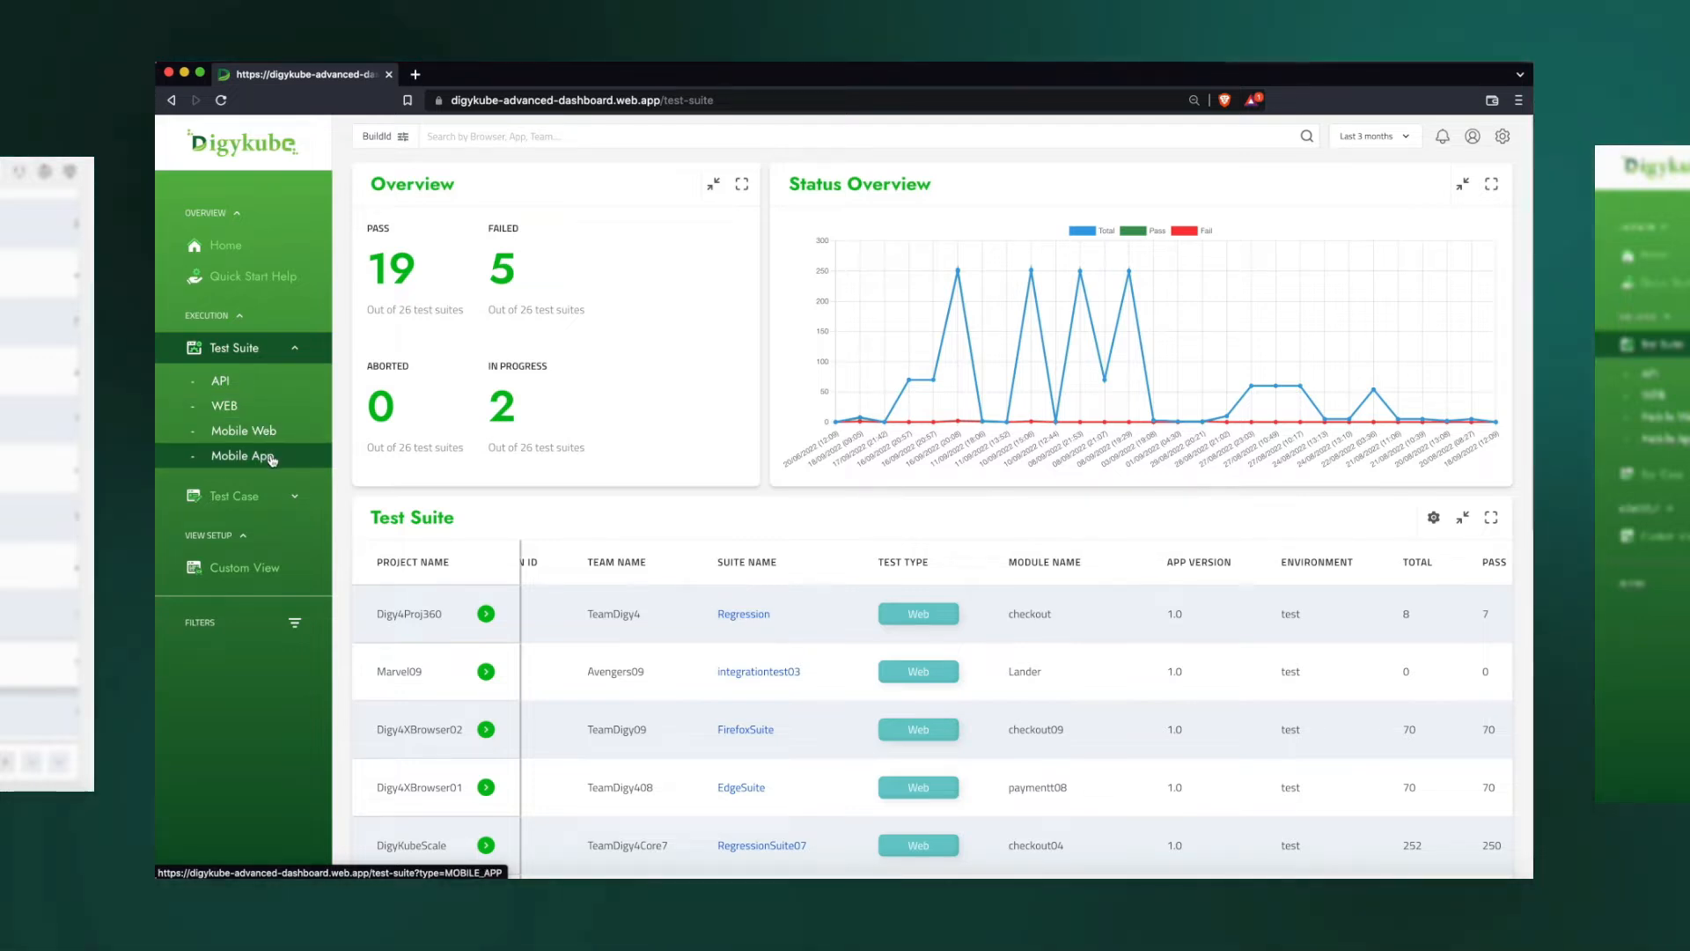
mouse_move(466, 452)
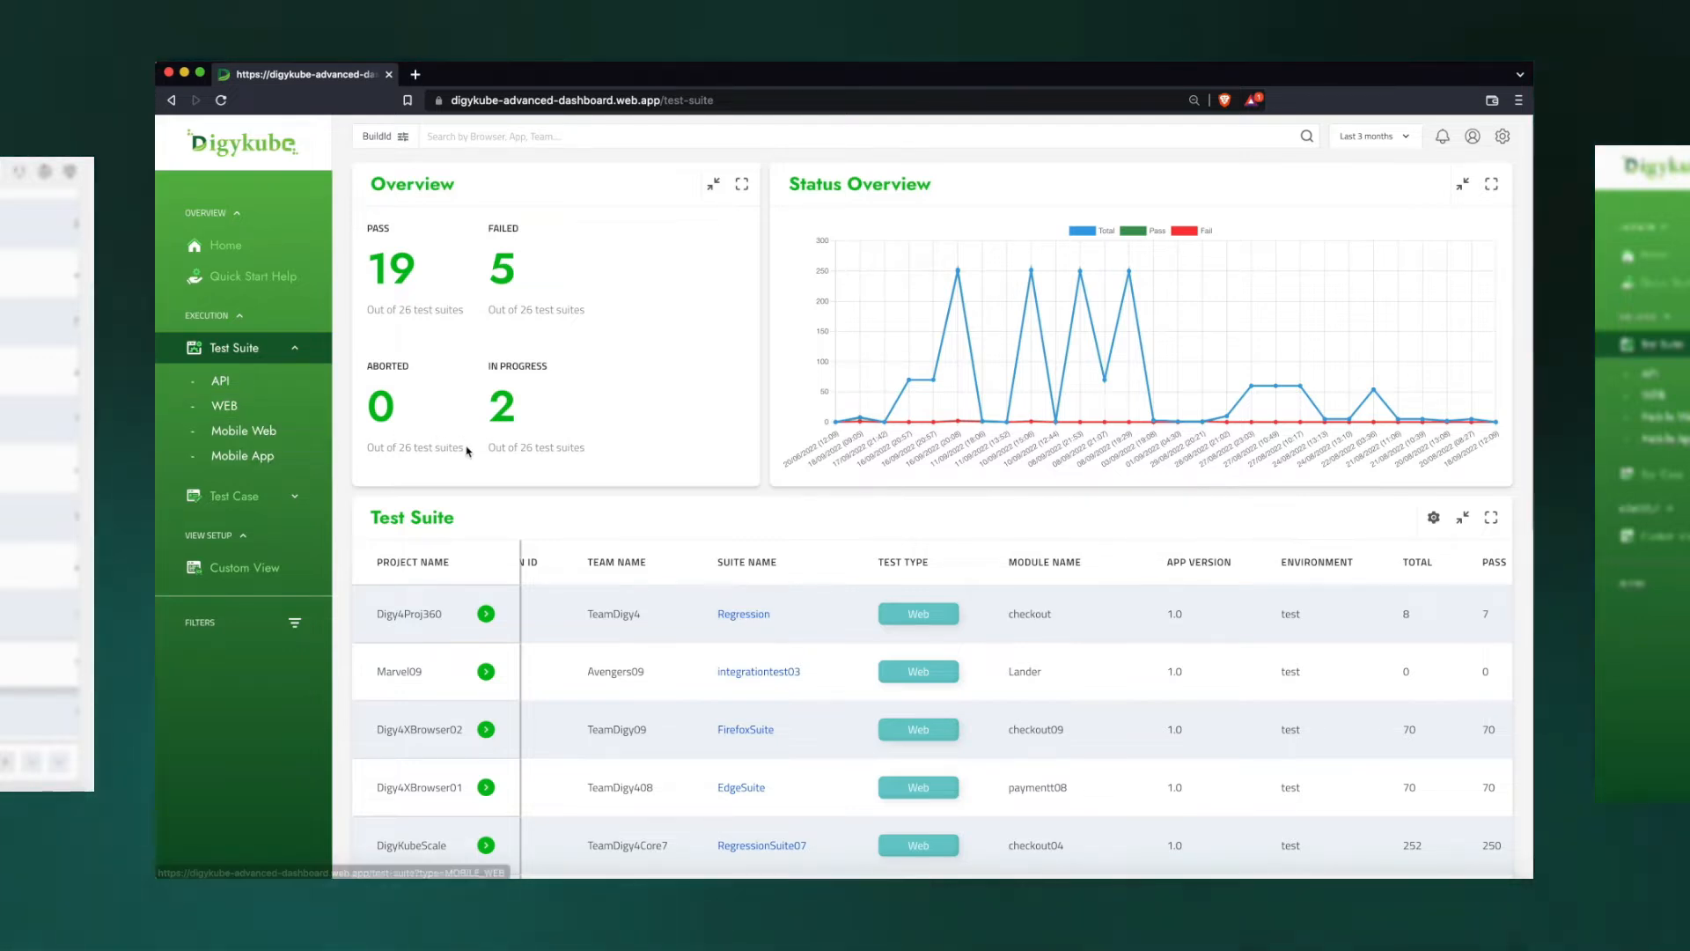
mouse_move(466, 509)
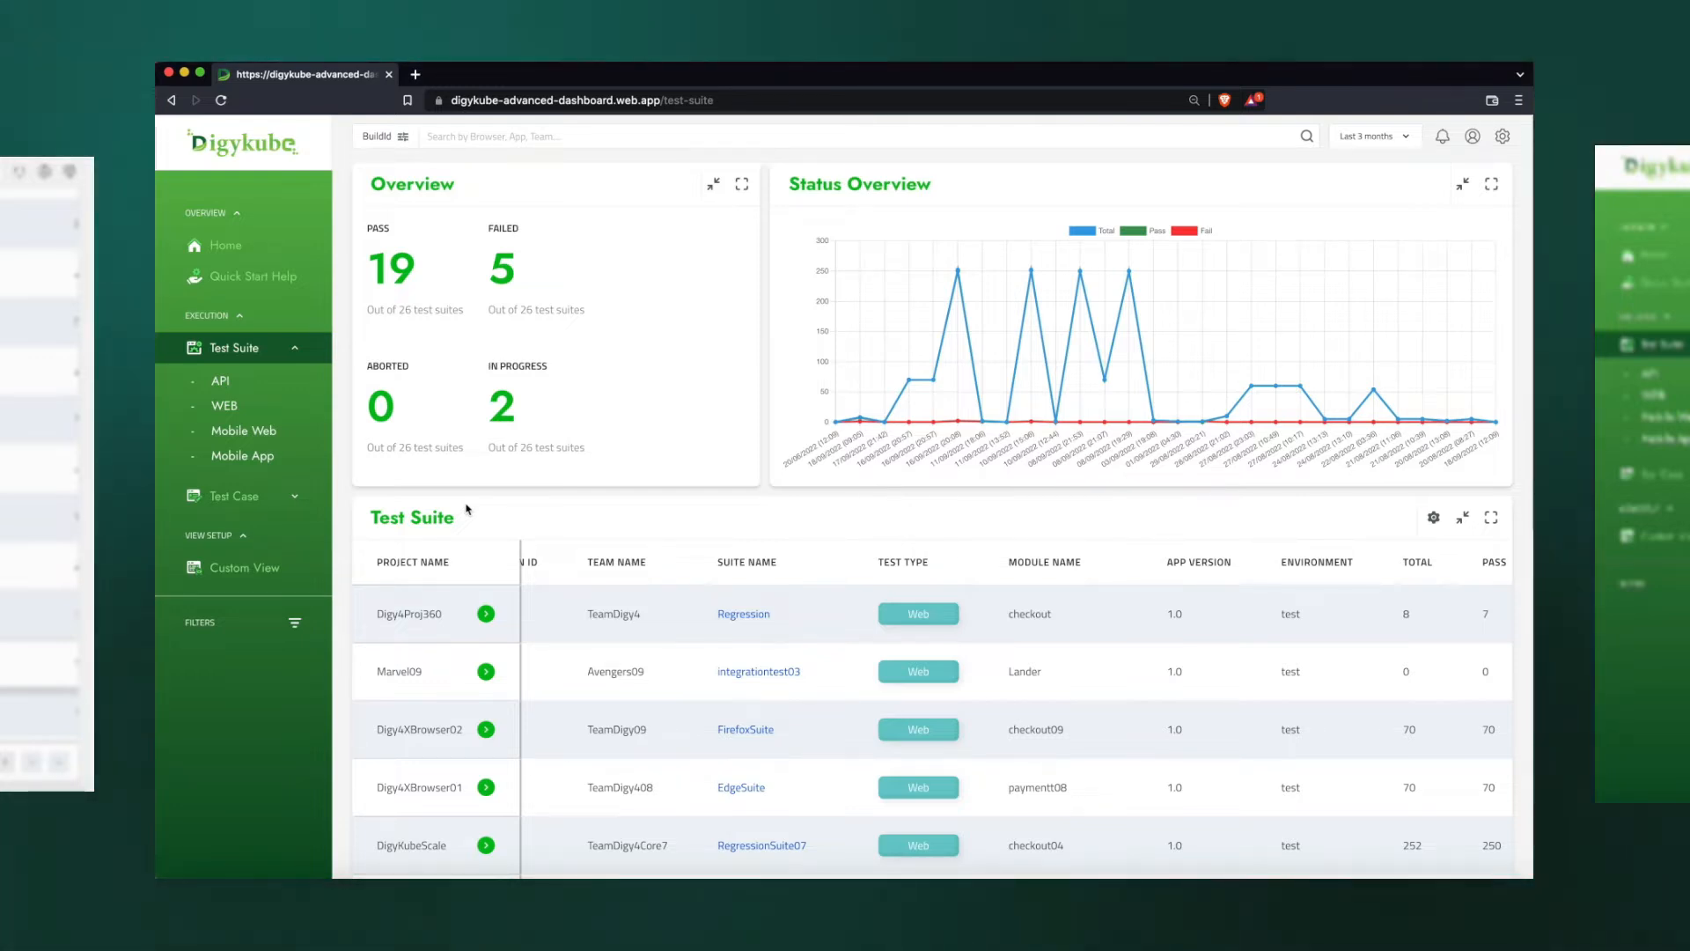
mouse_move(243, 456)
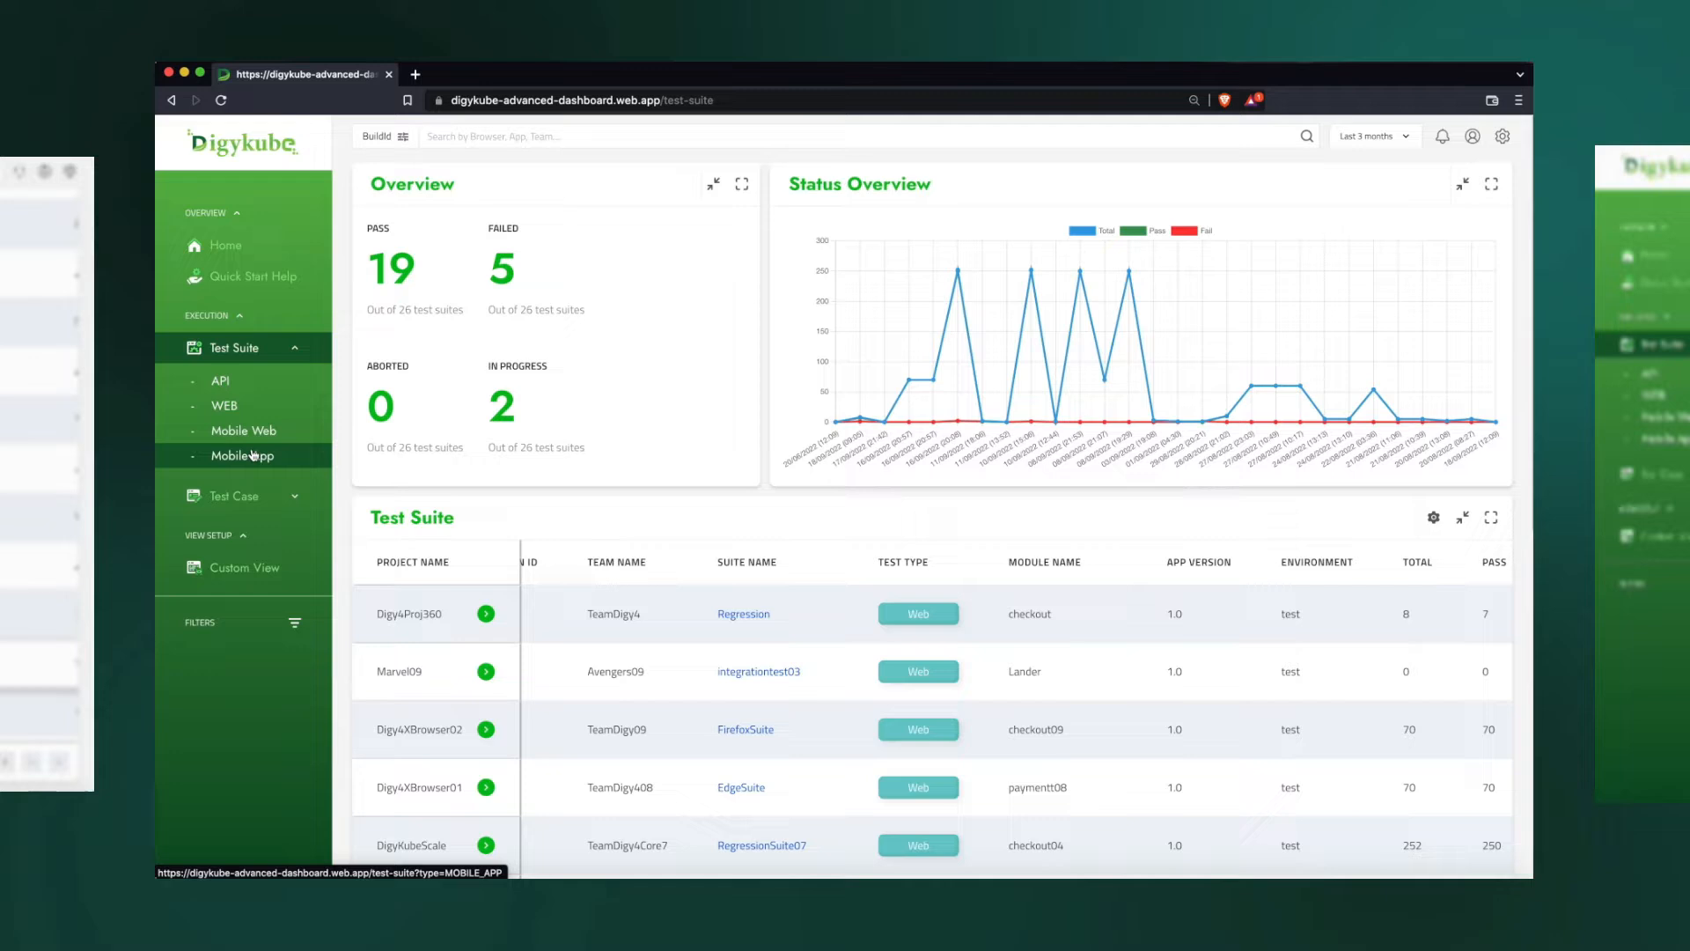
Switch between mobile app, mobile web and web suite results, then back to all
click(243, 455)
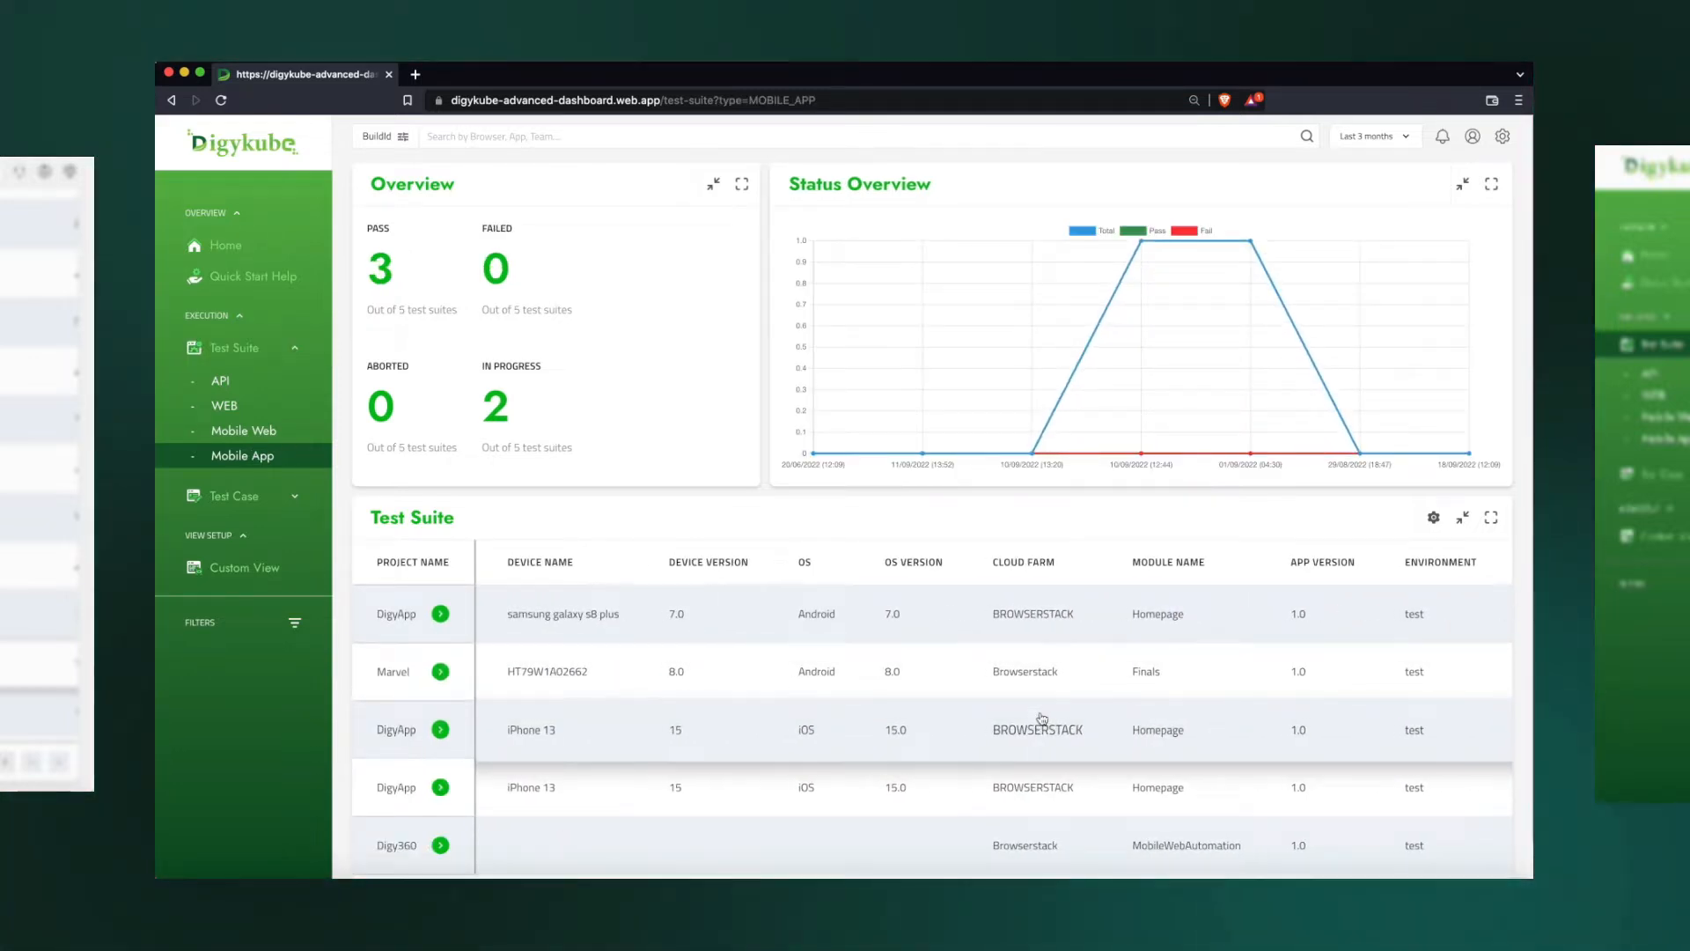
click(244, 431)
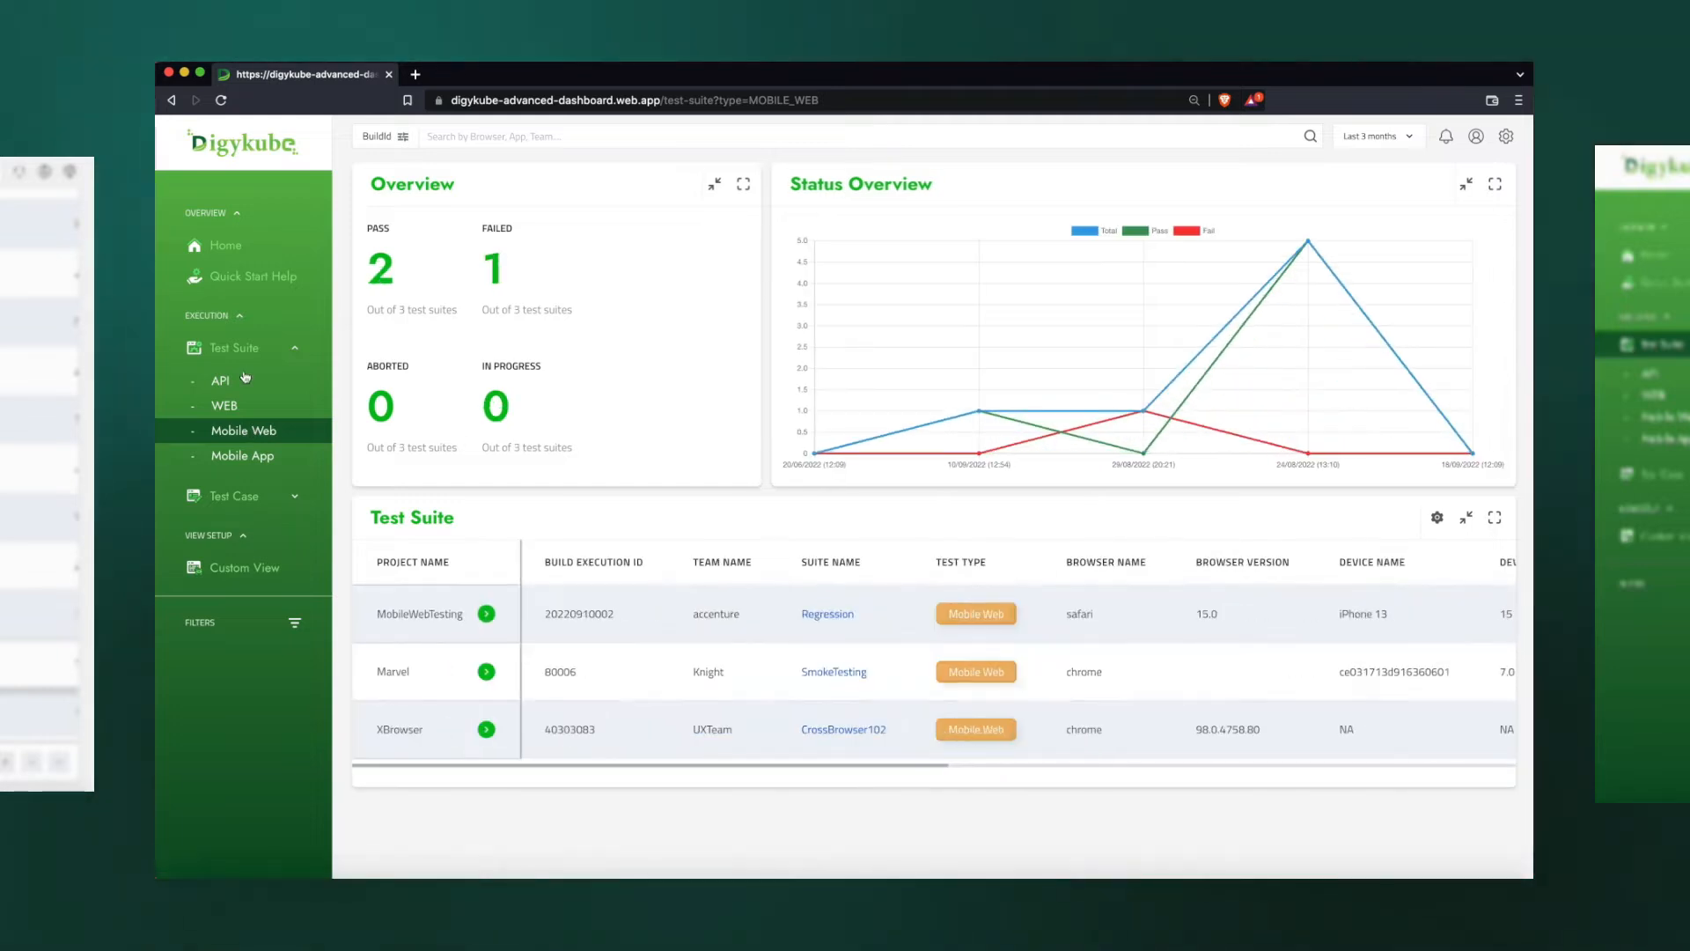
click(222, 404)
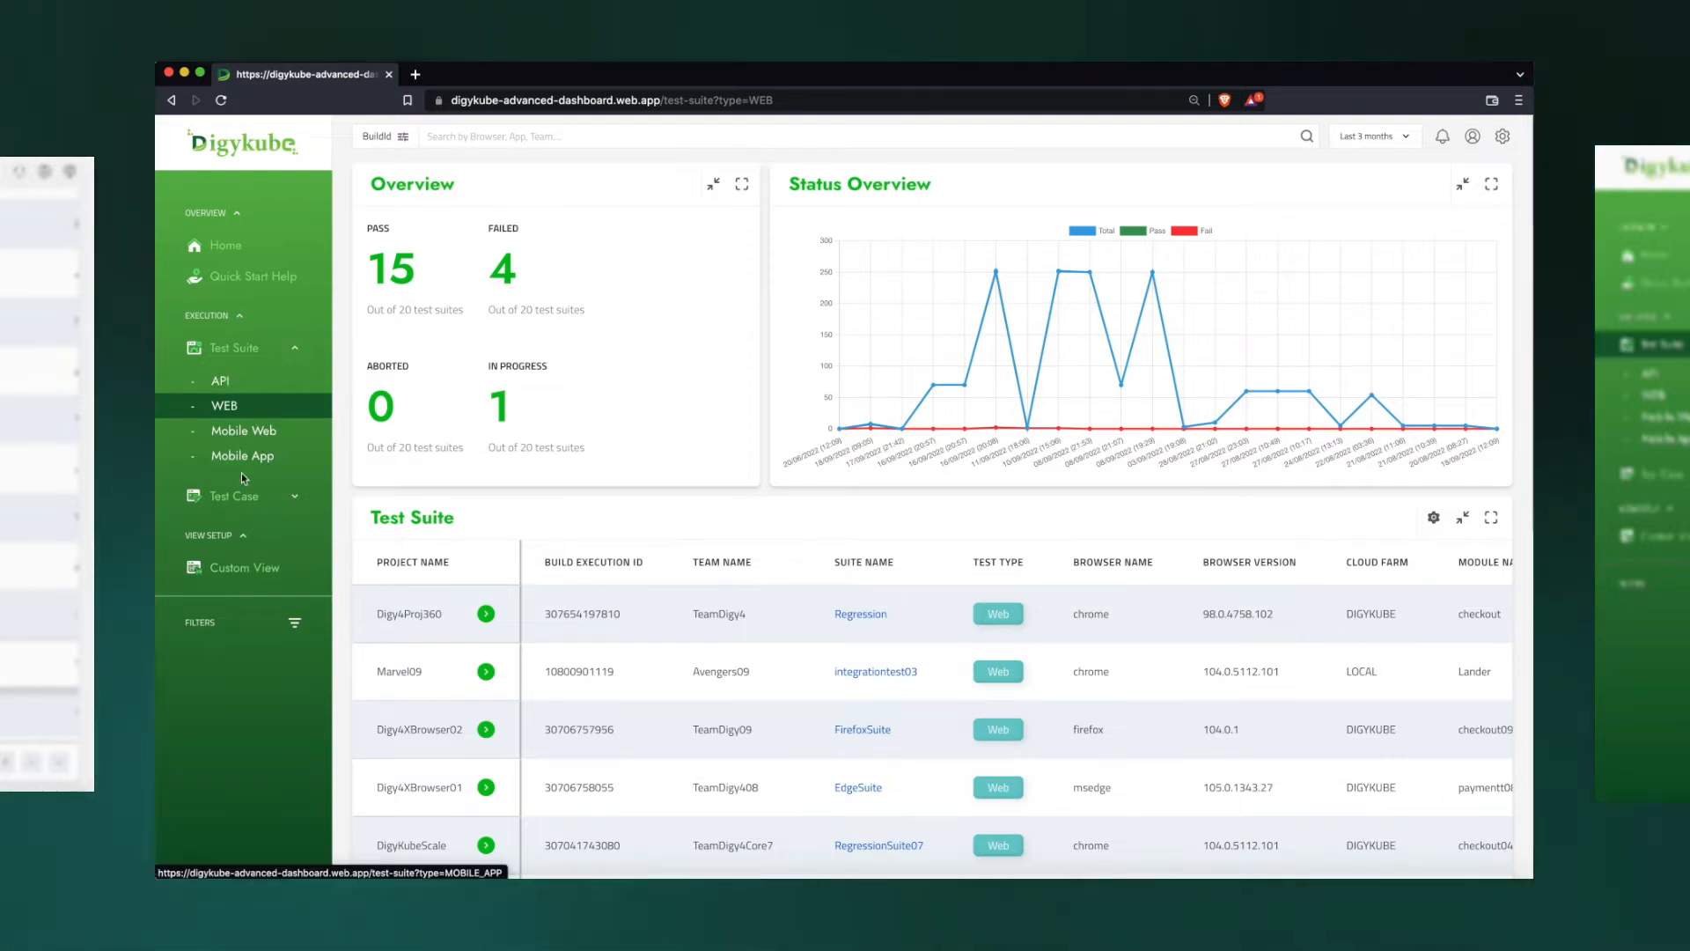
mouse_move(243, 455)
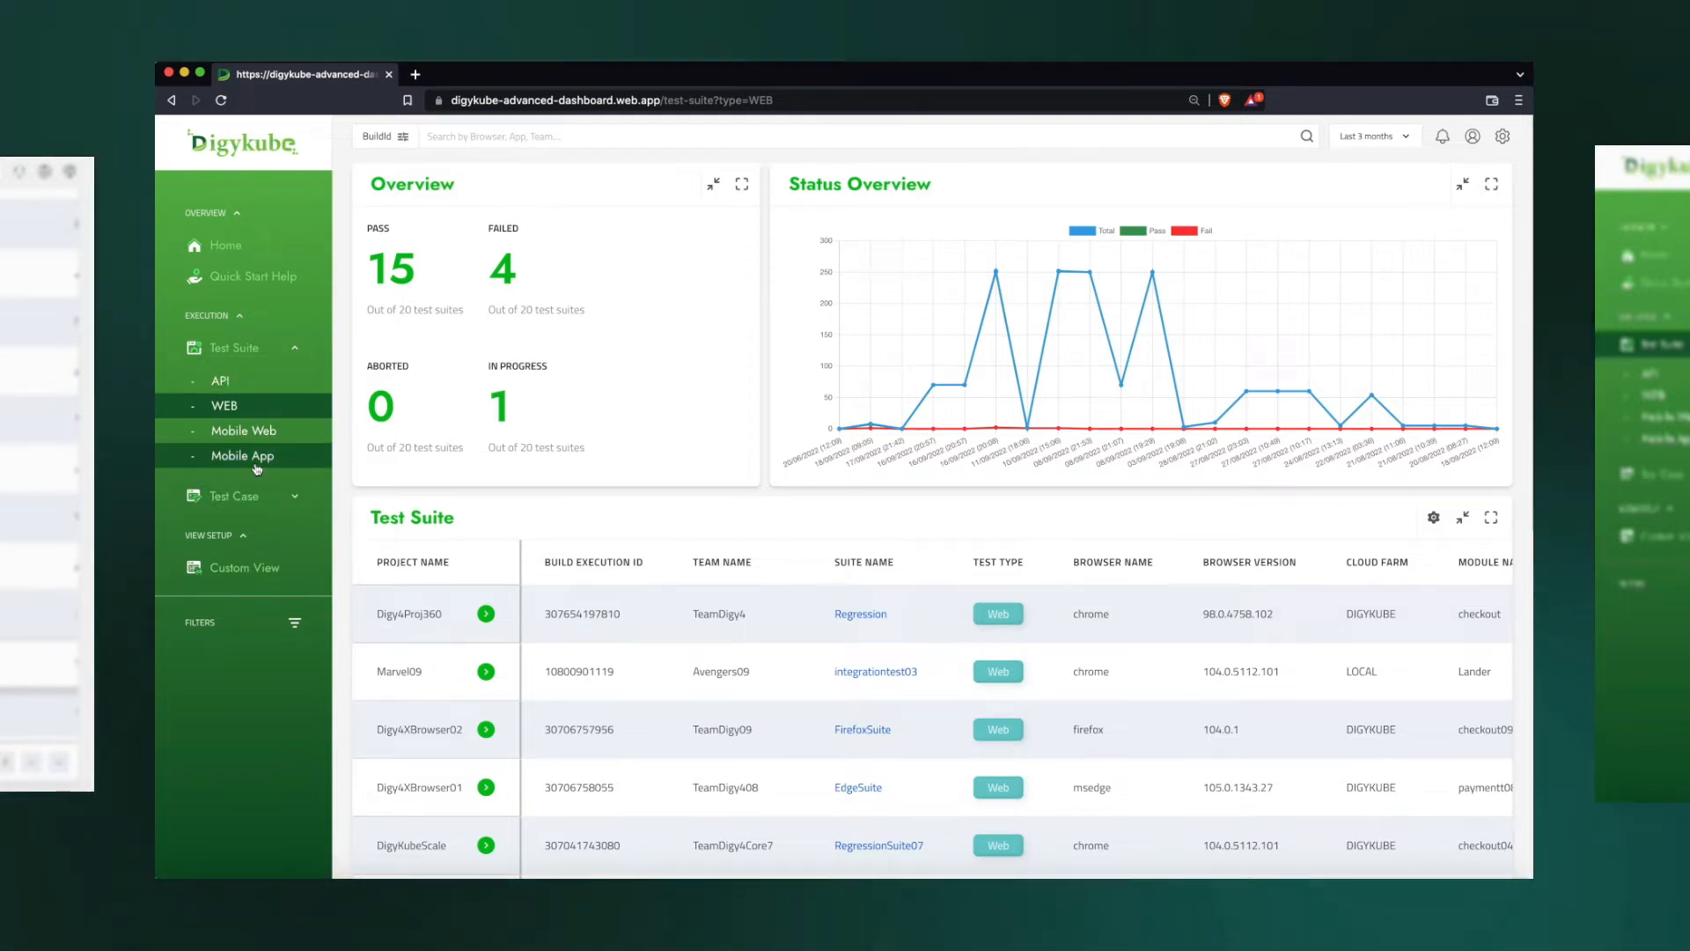
mouse_move(245, 488)
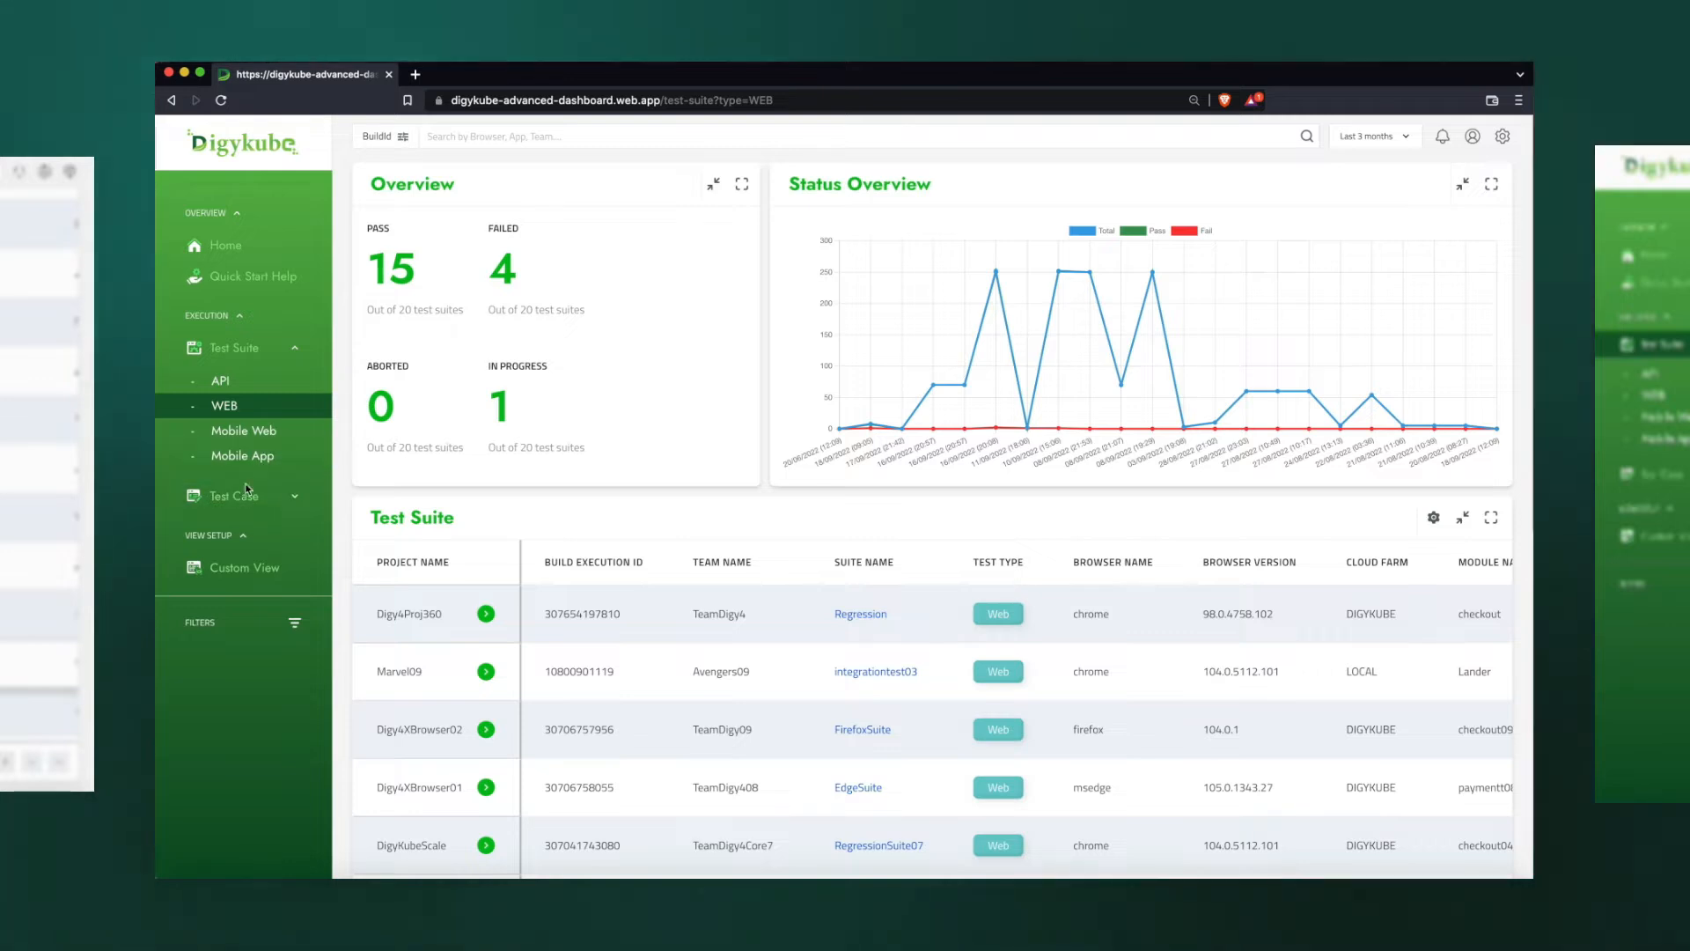
mouse_move(220, 381)
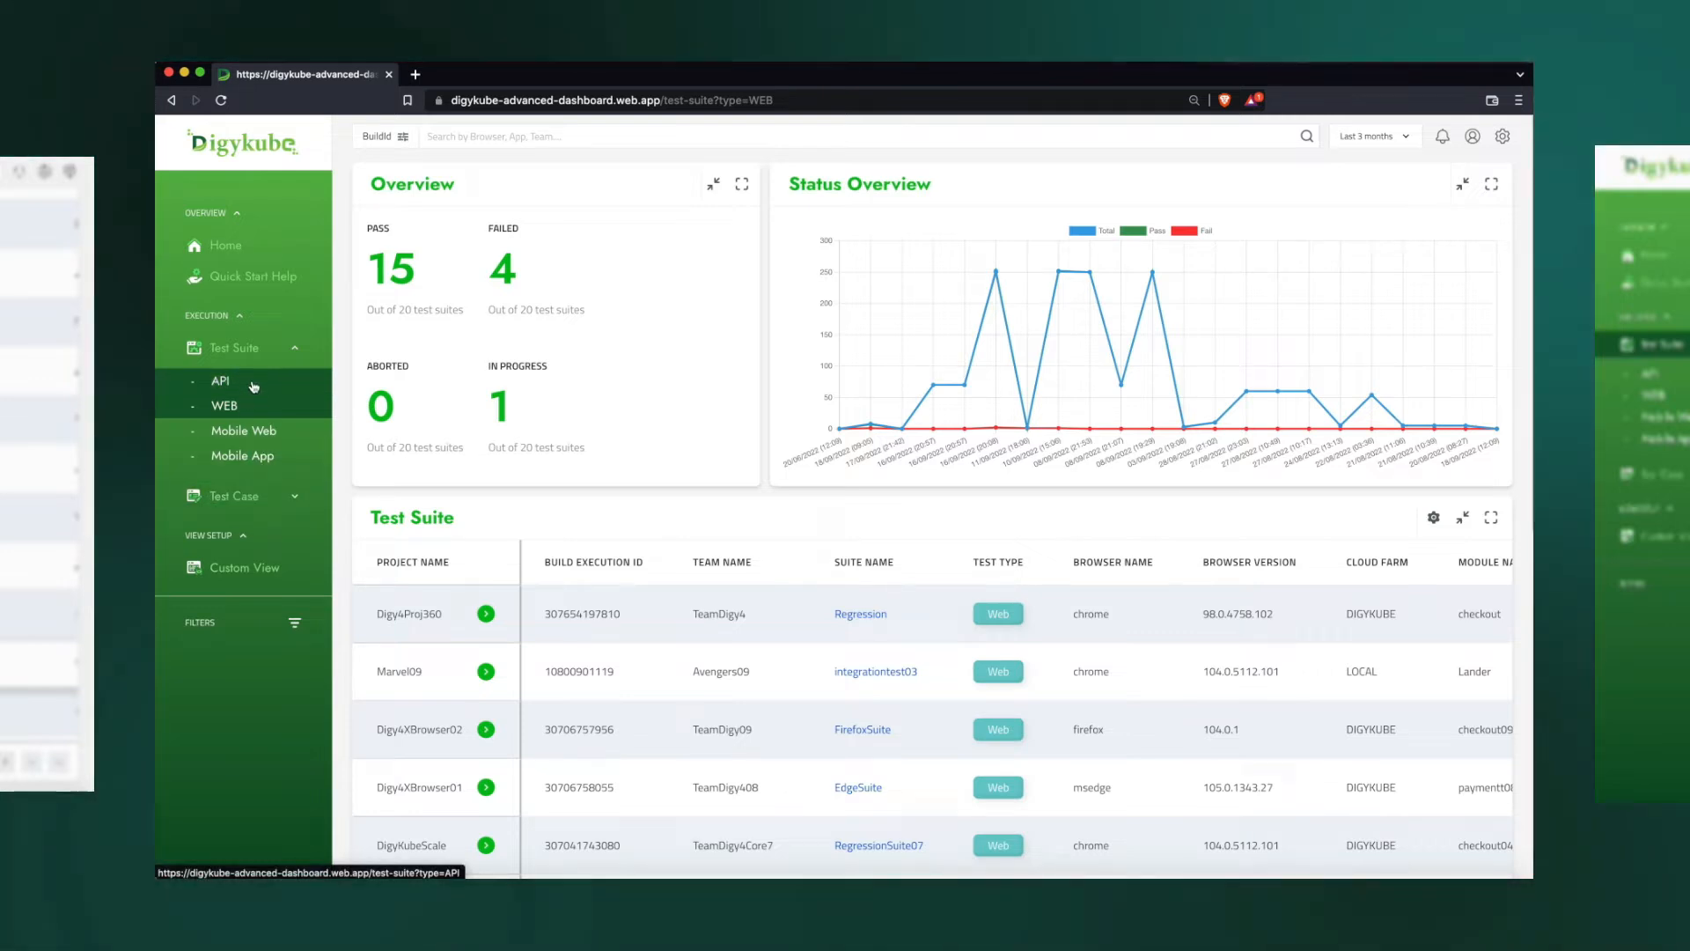
mouse_move(243, 455)
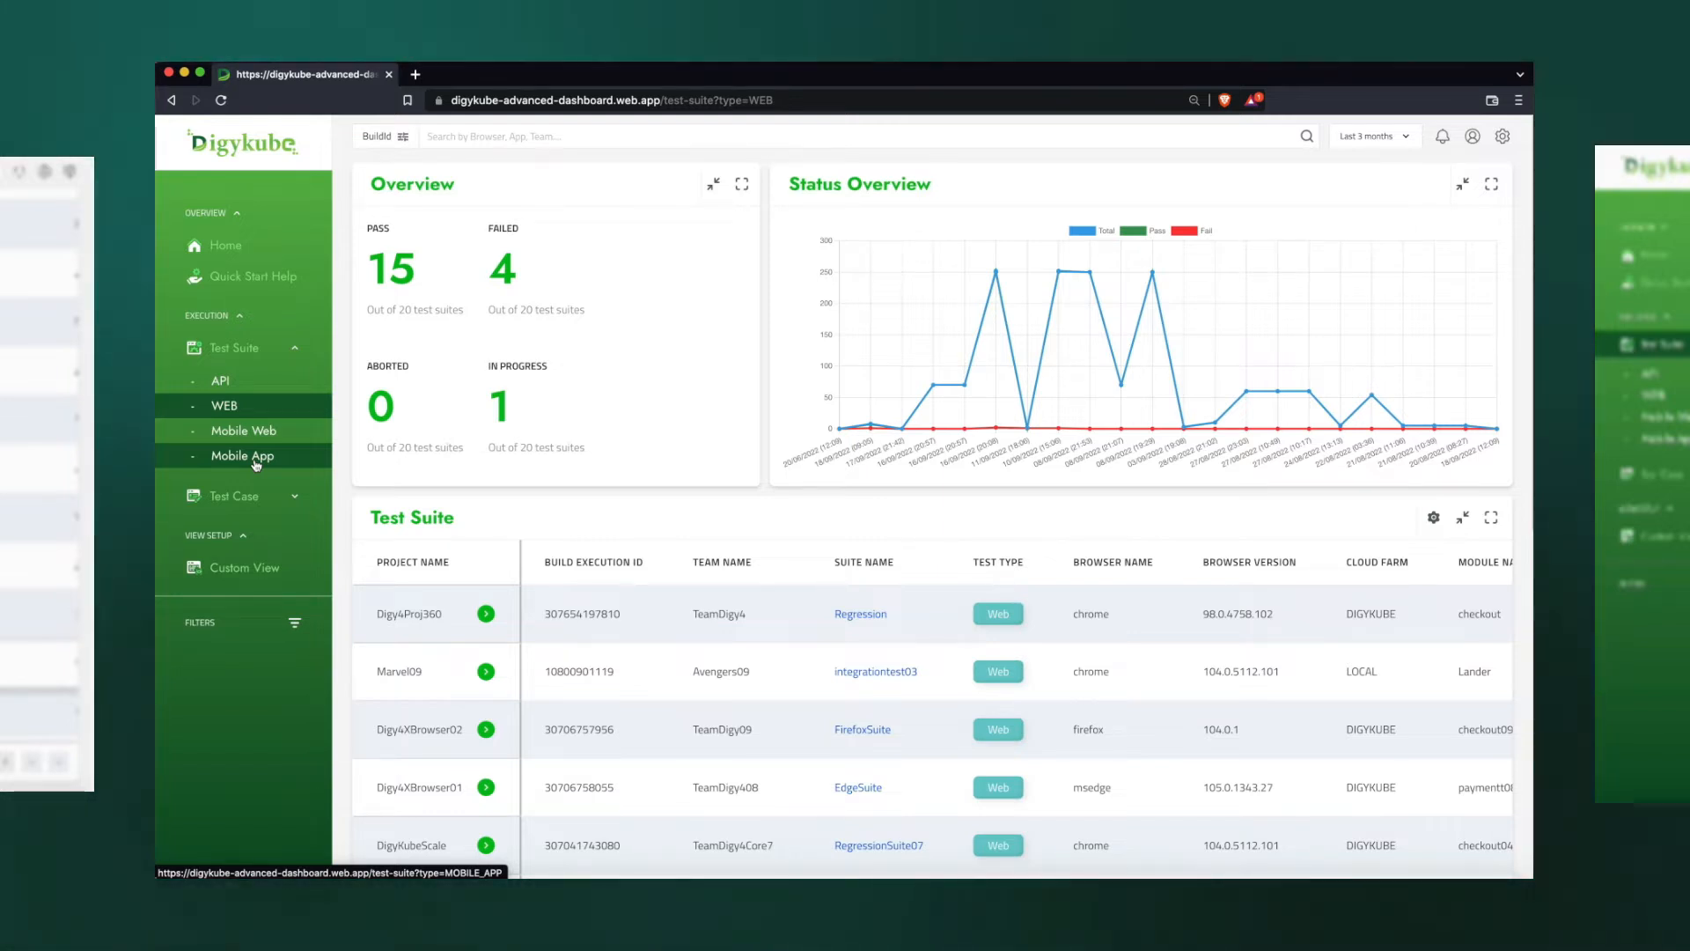
click(225, 405)
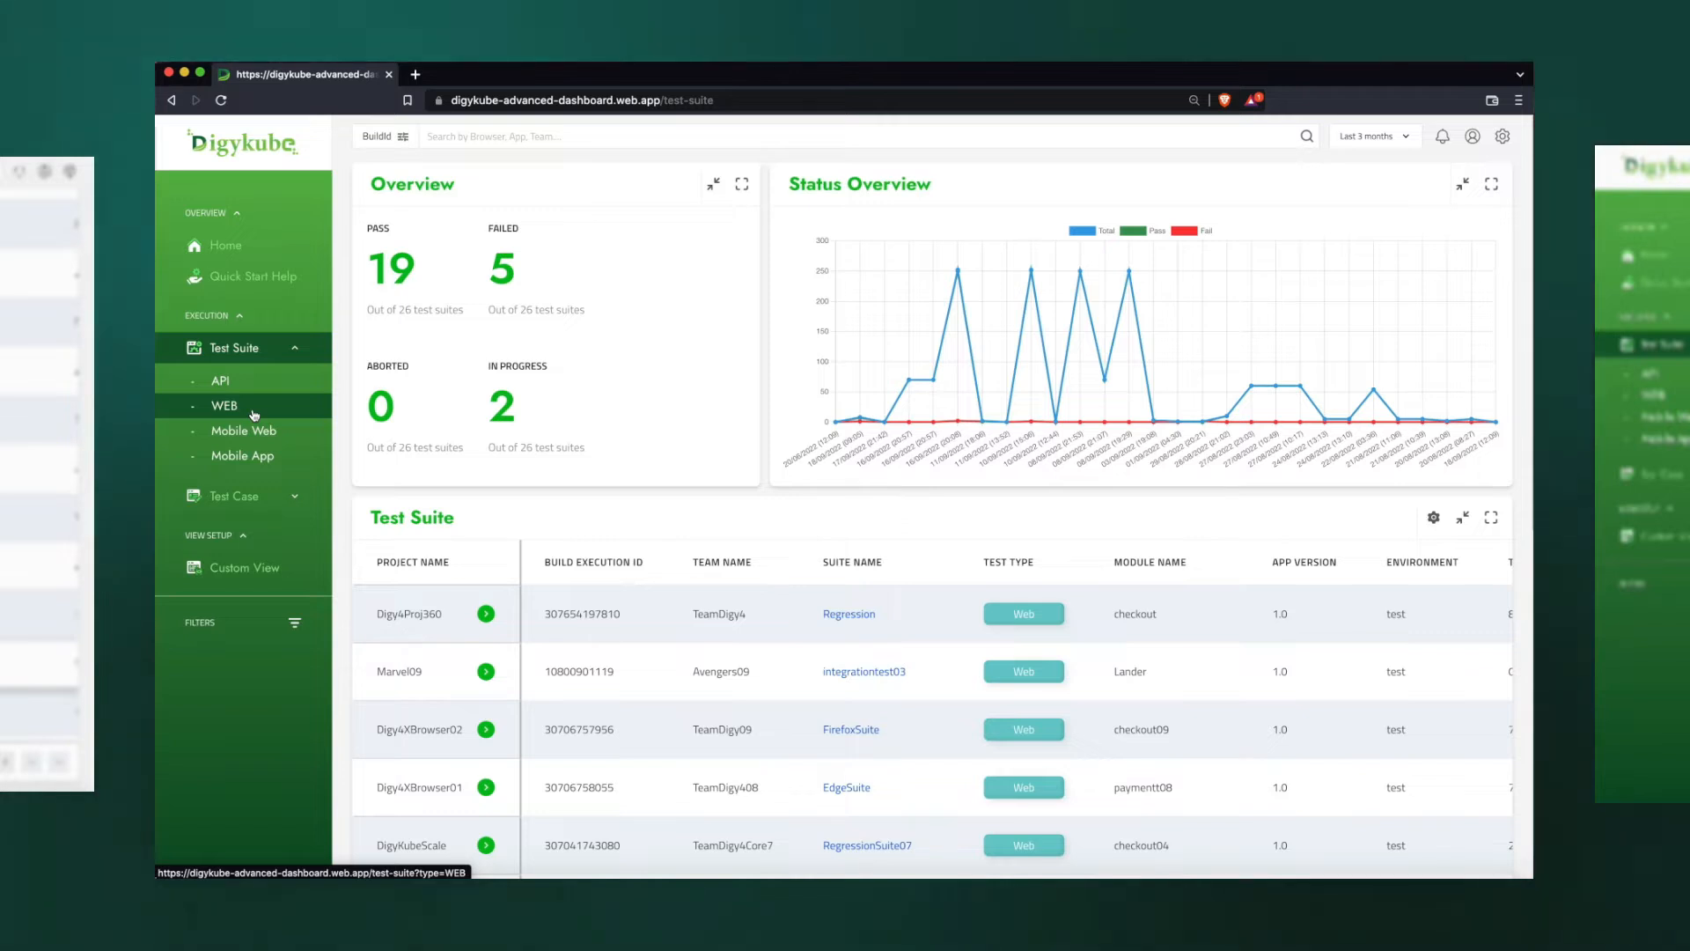
Filter the test suite results to team TeamDigy4Core6
click(294, 622)
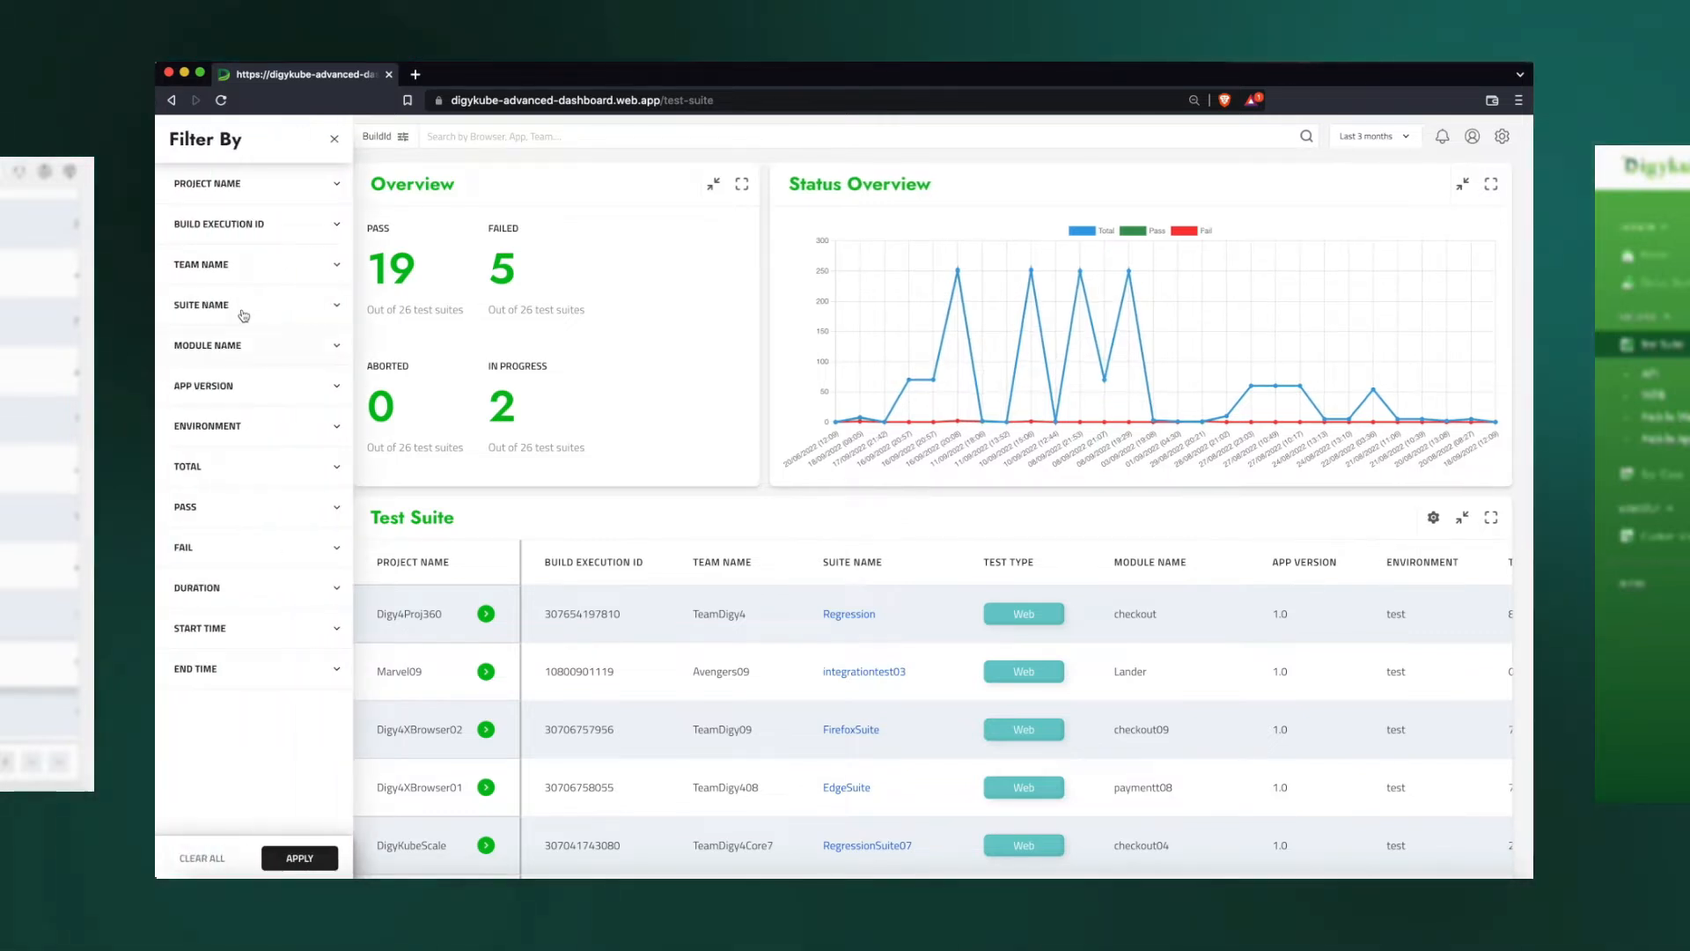
click(254, 264)
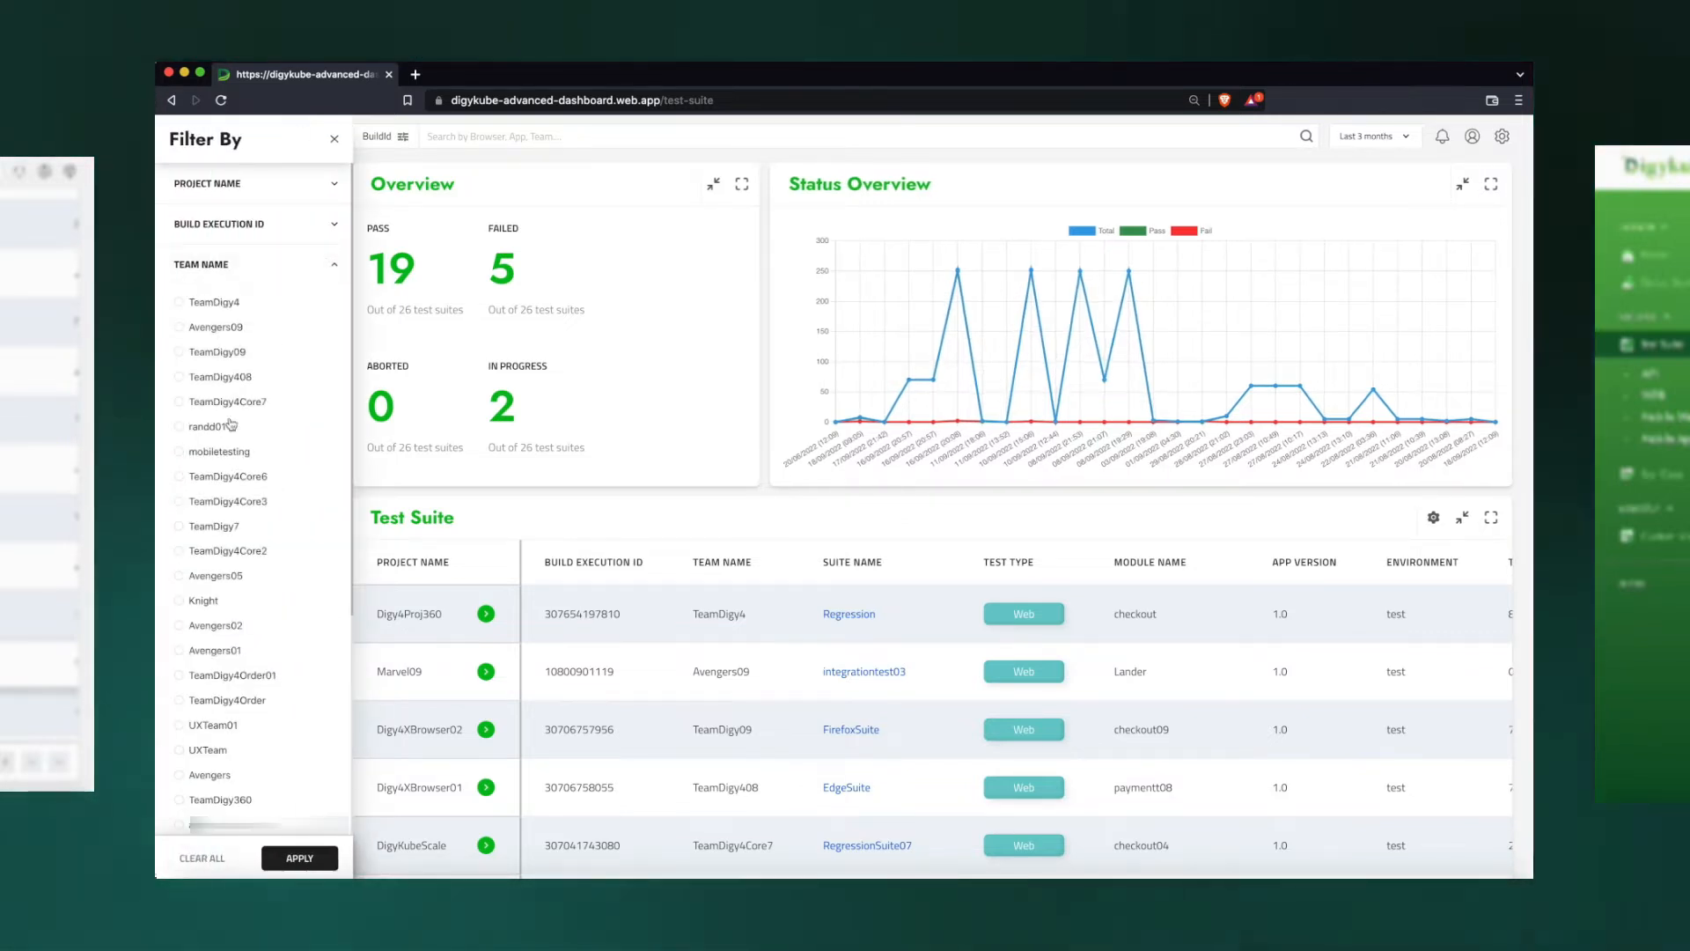
click(178, 476)
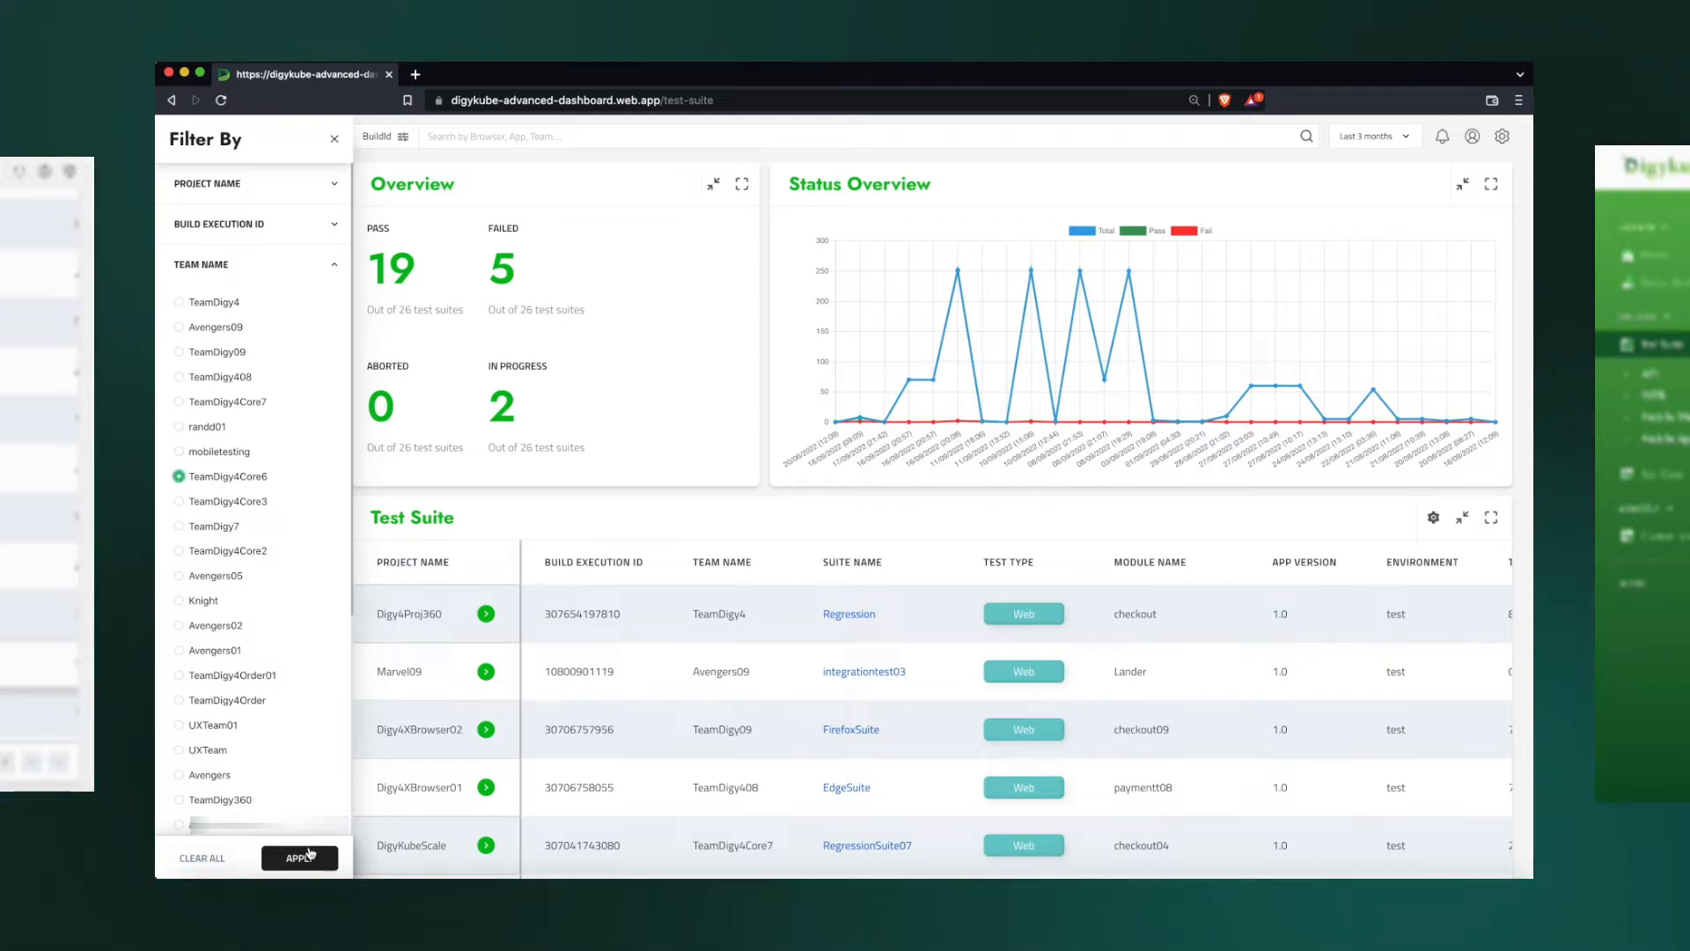
click(299, 856)
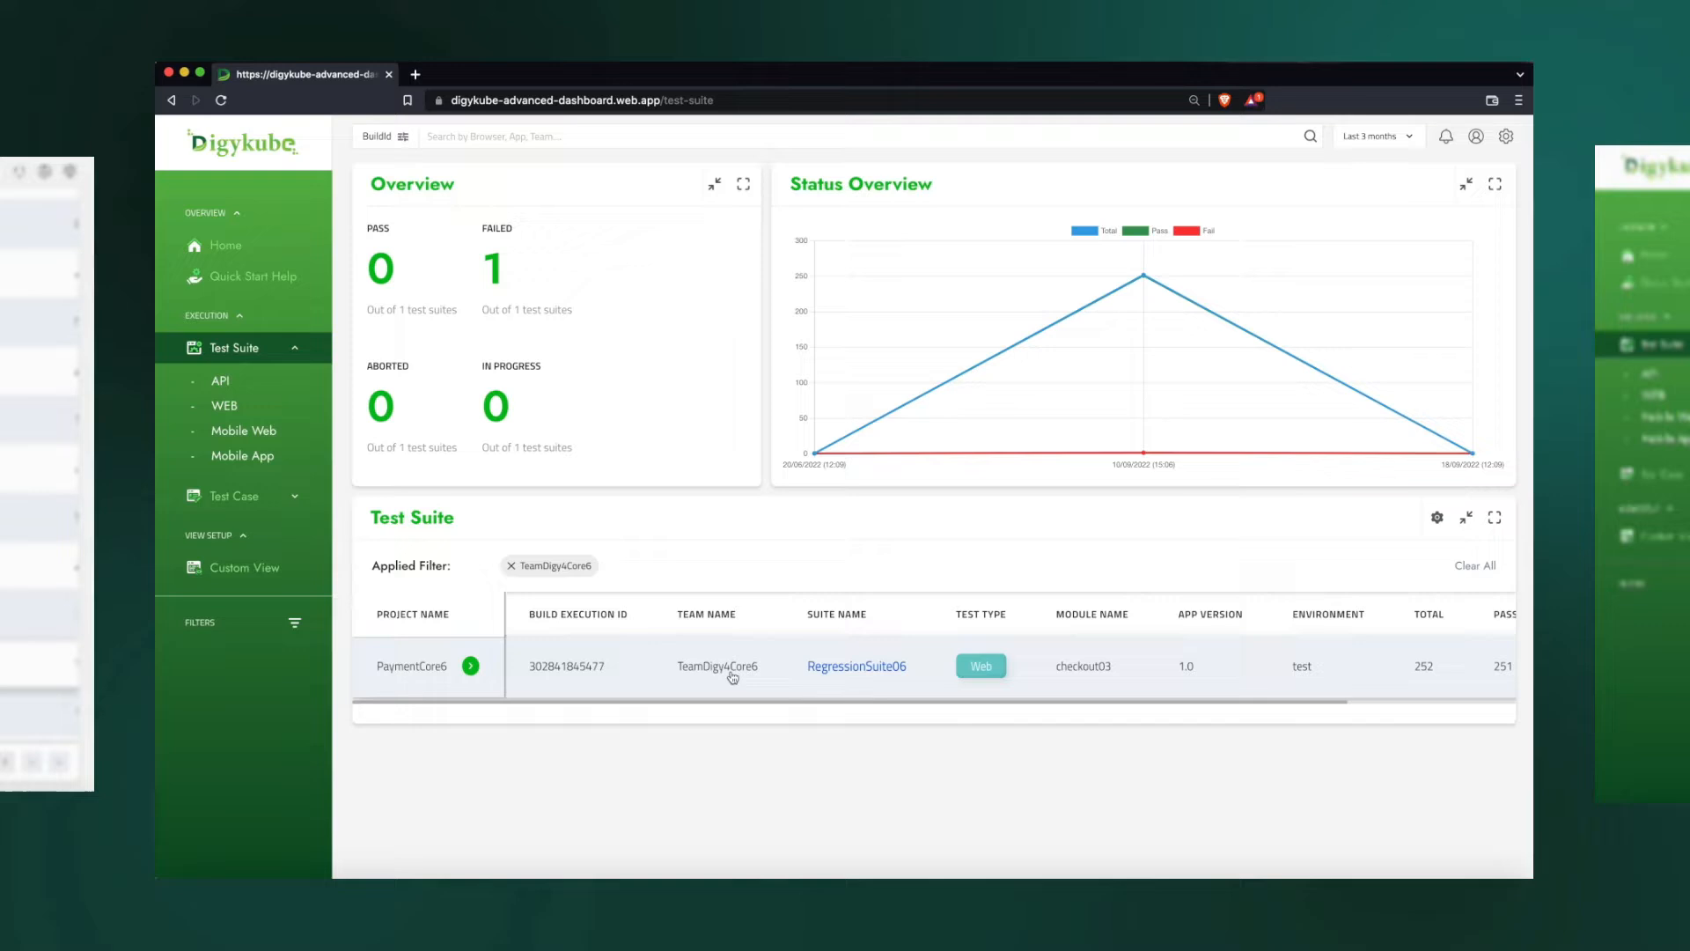
Open RegressionSuite06's run history, then go back to the web test suite list
click(856, 665)
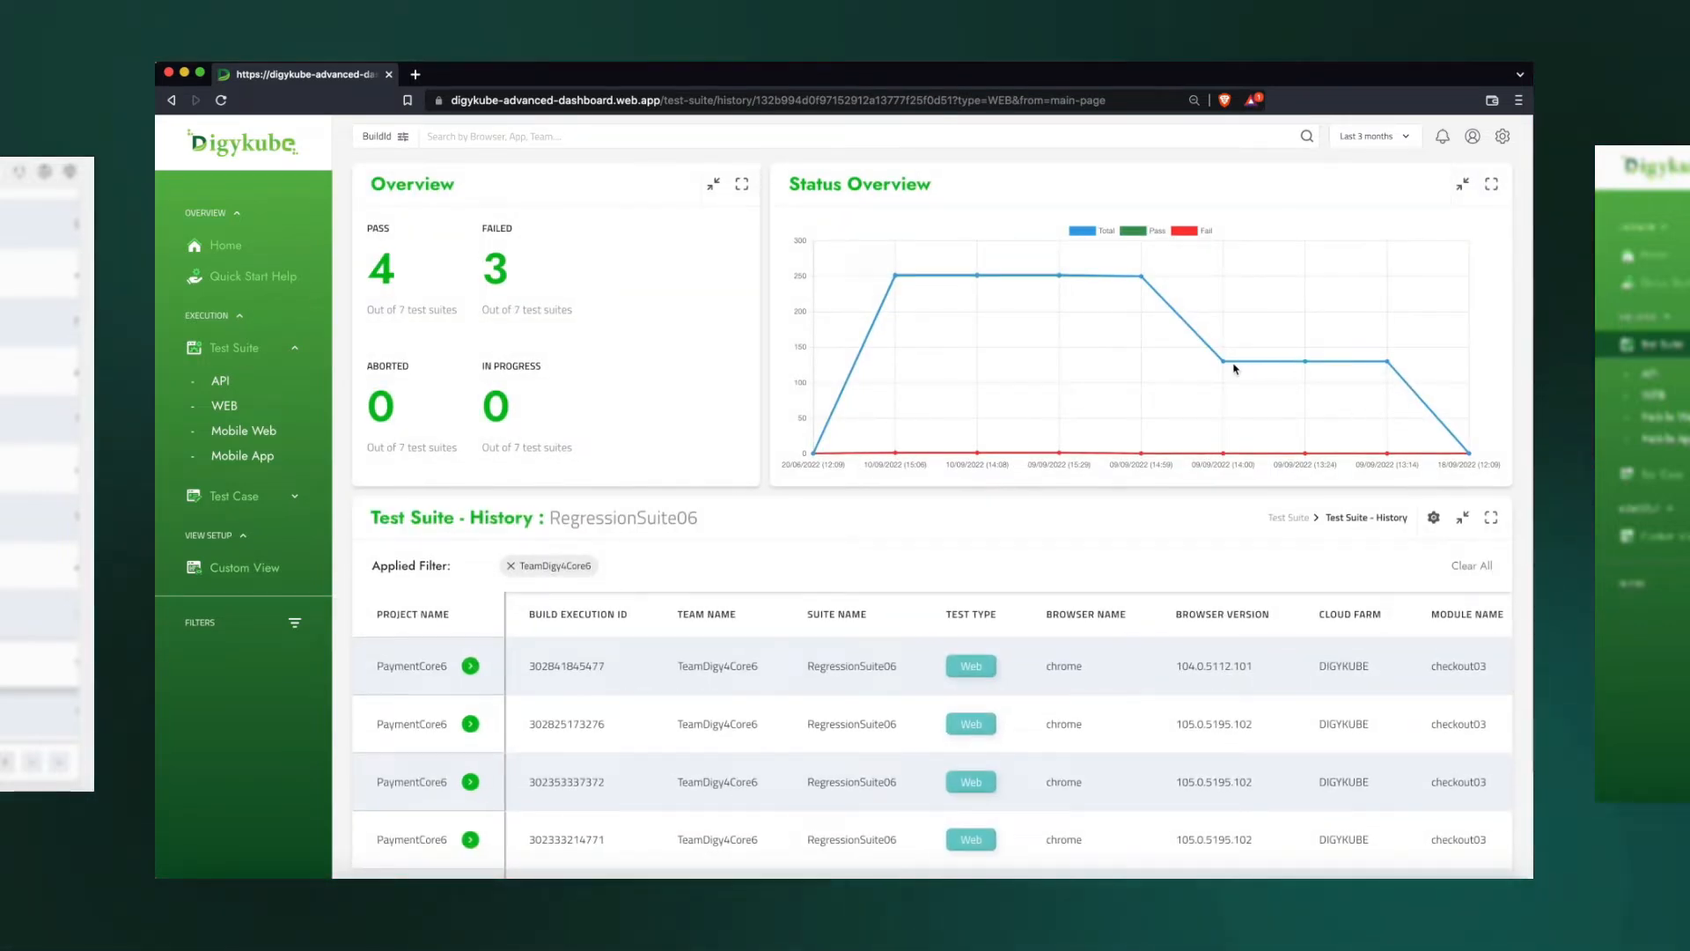
mouse_move(844, 412)
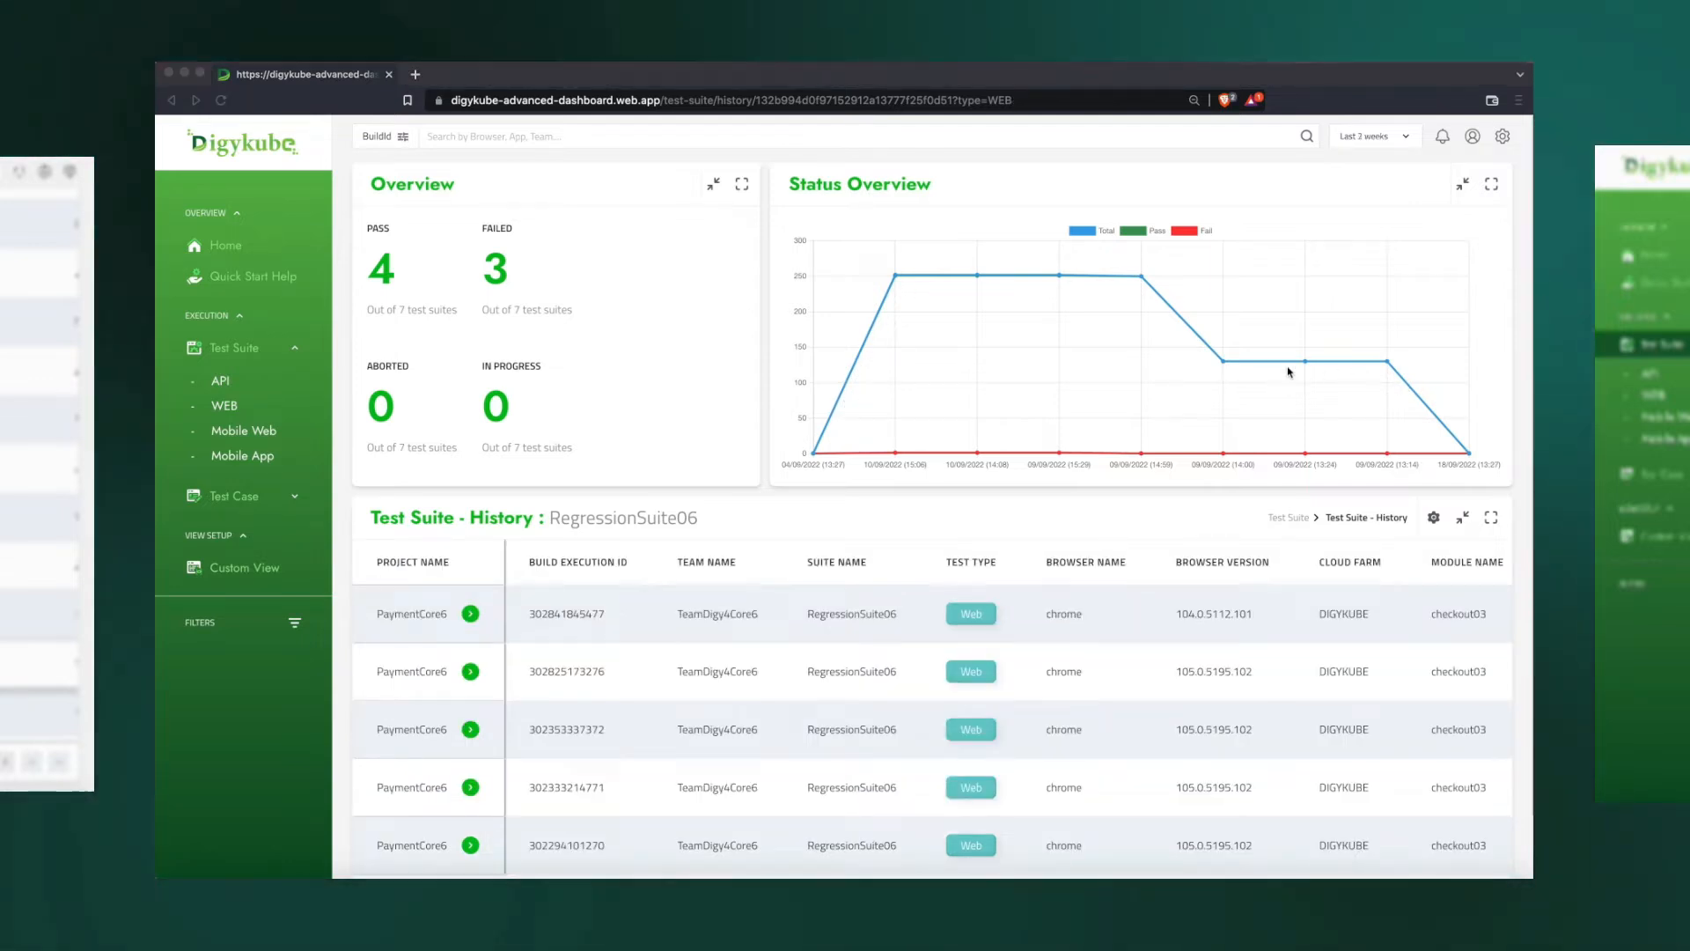
mouse_move(1387, 364)
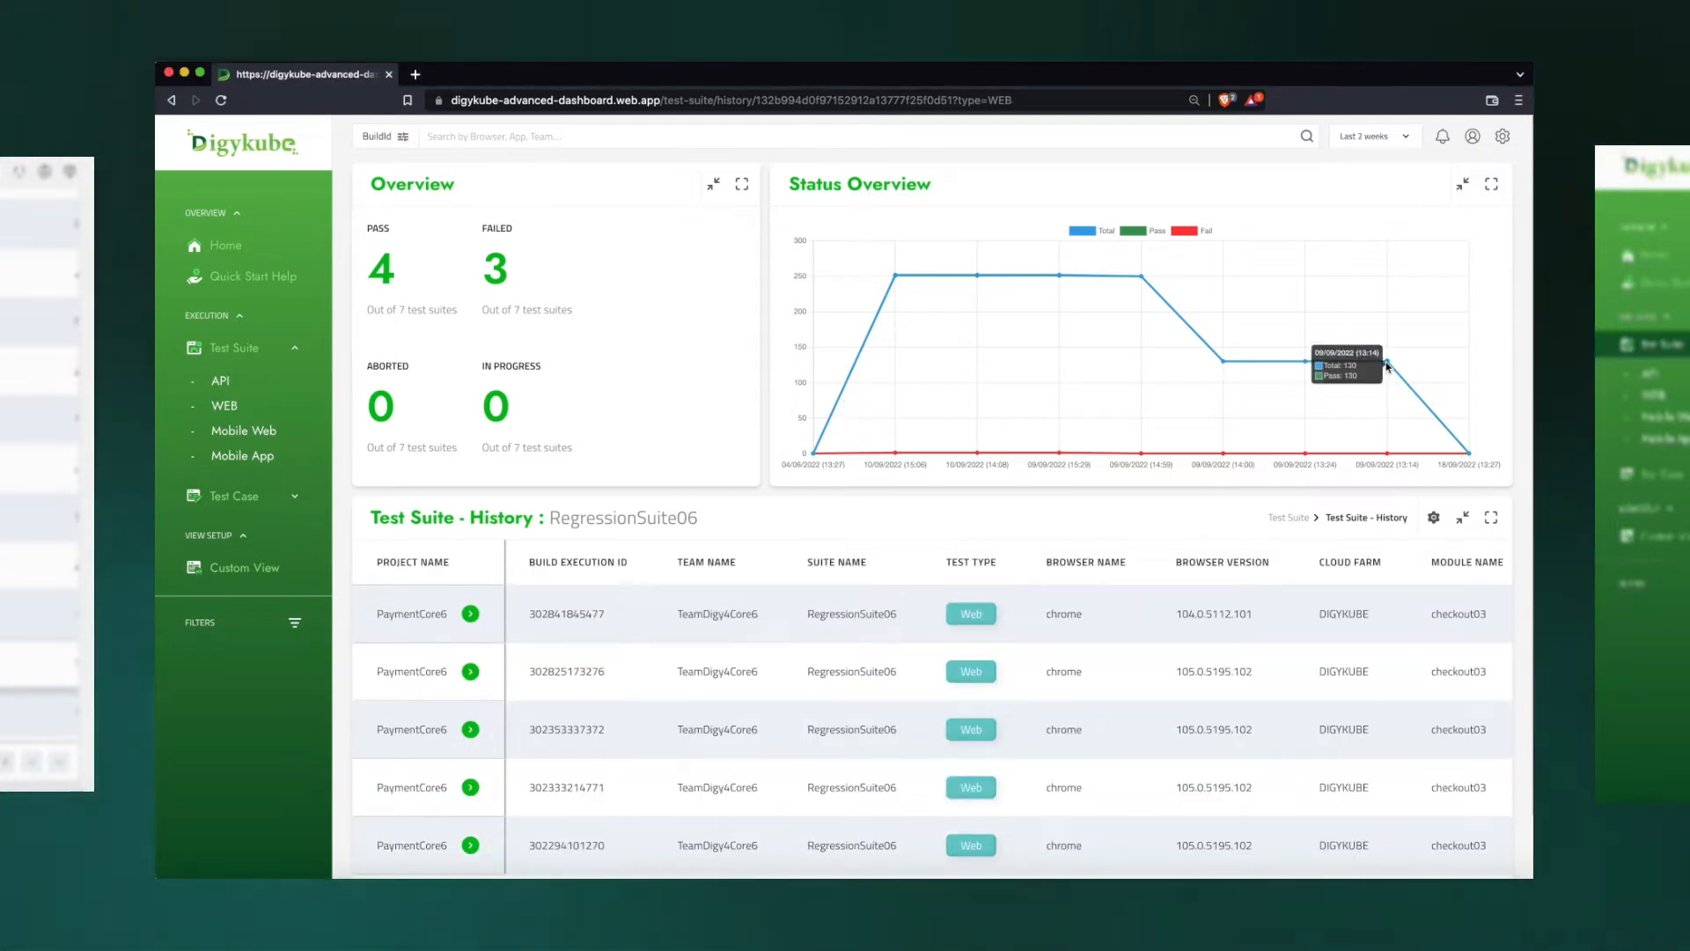
mouse_move(1224, 373)
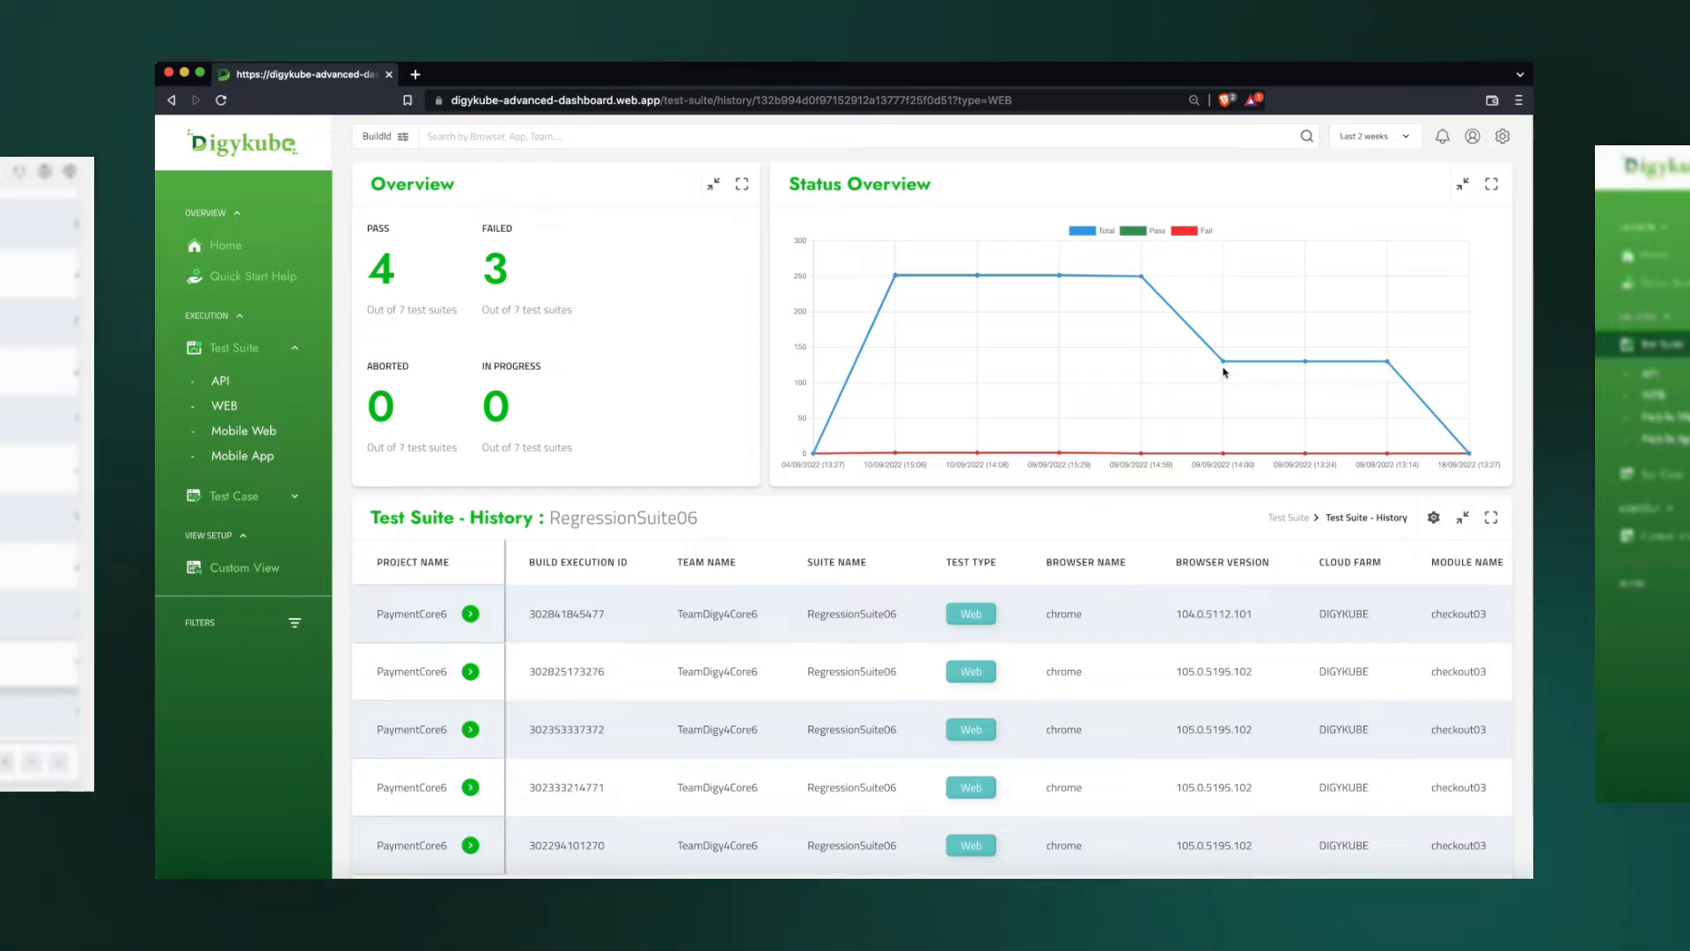
mouse_move(1221, 362)
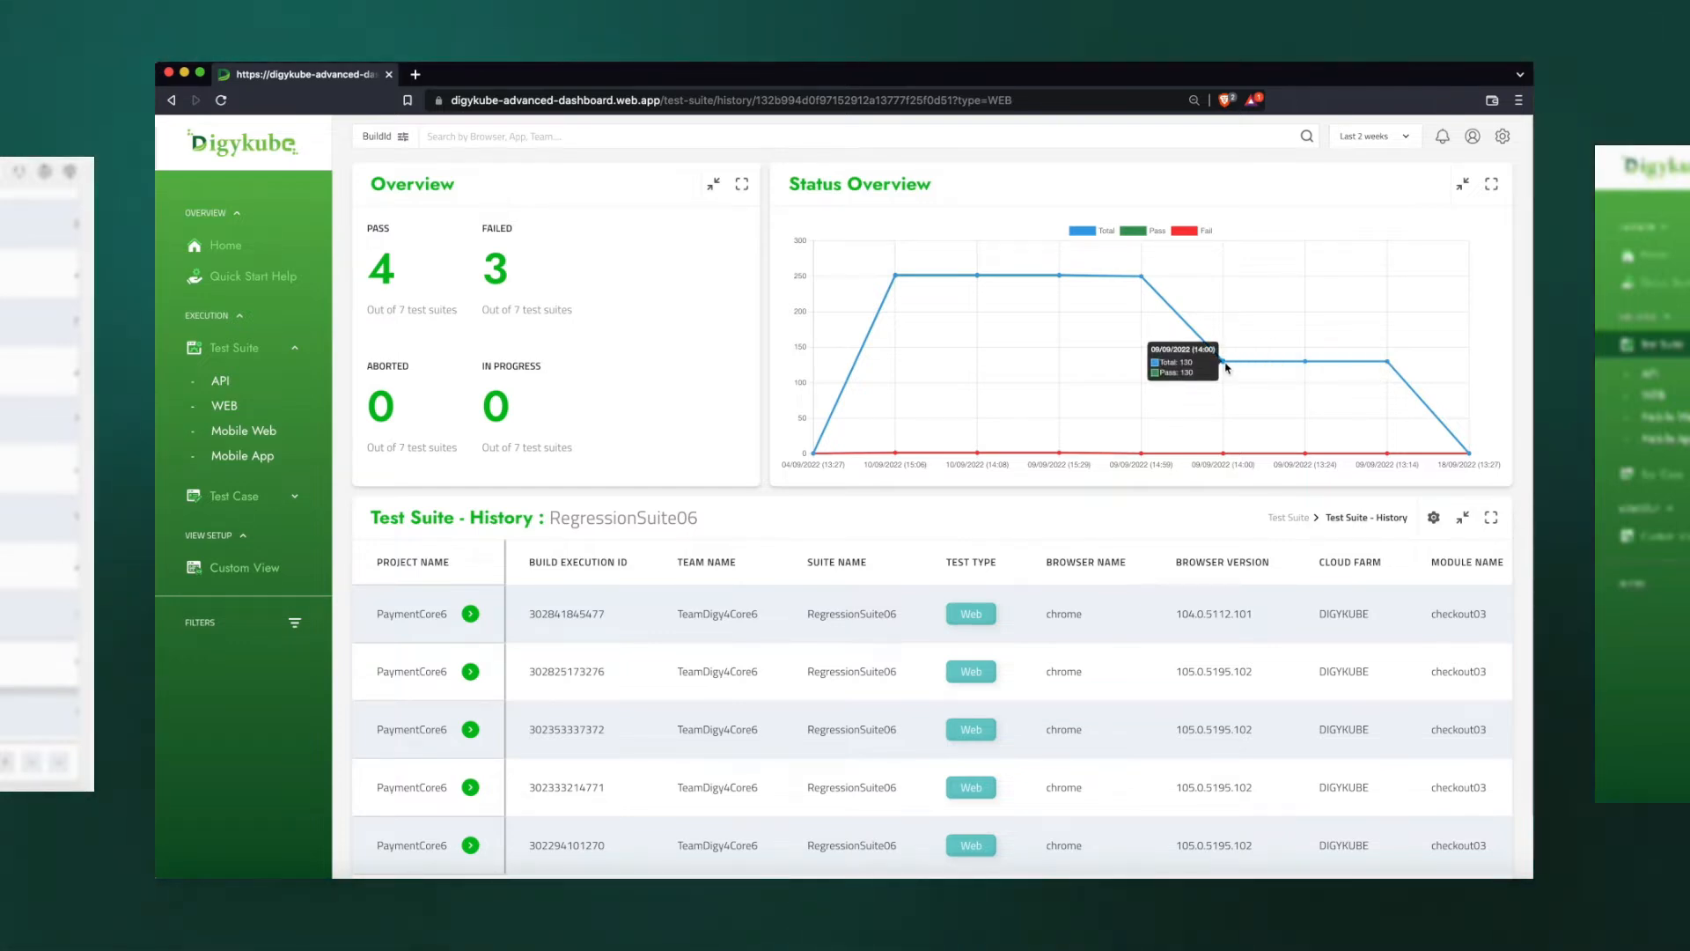
mouse_move(1142, 281)
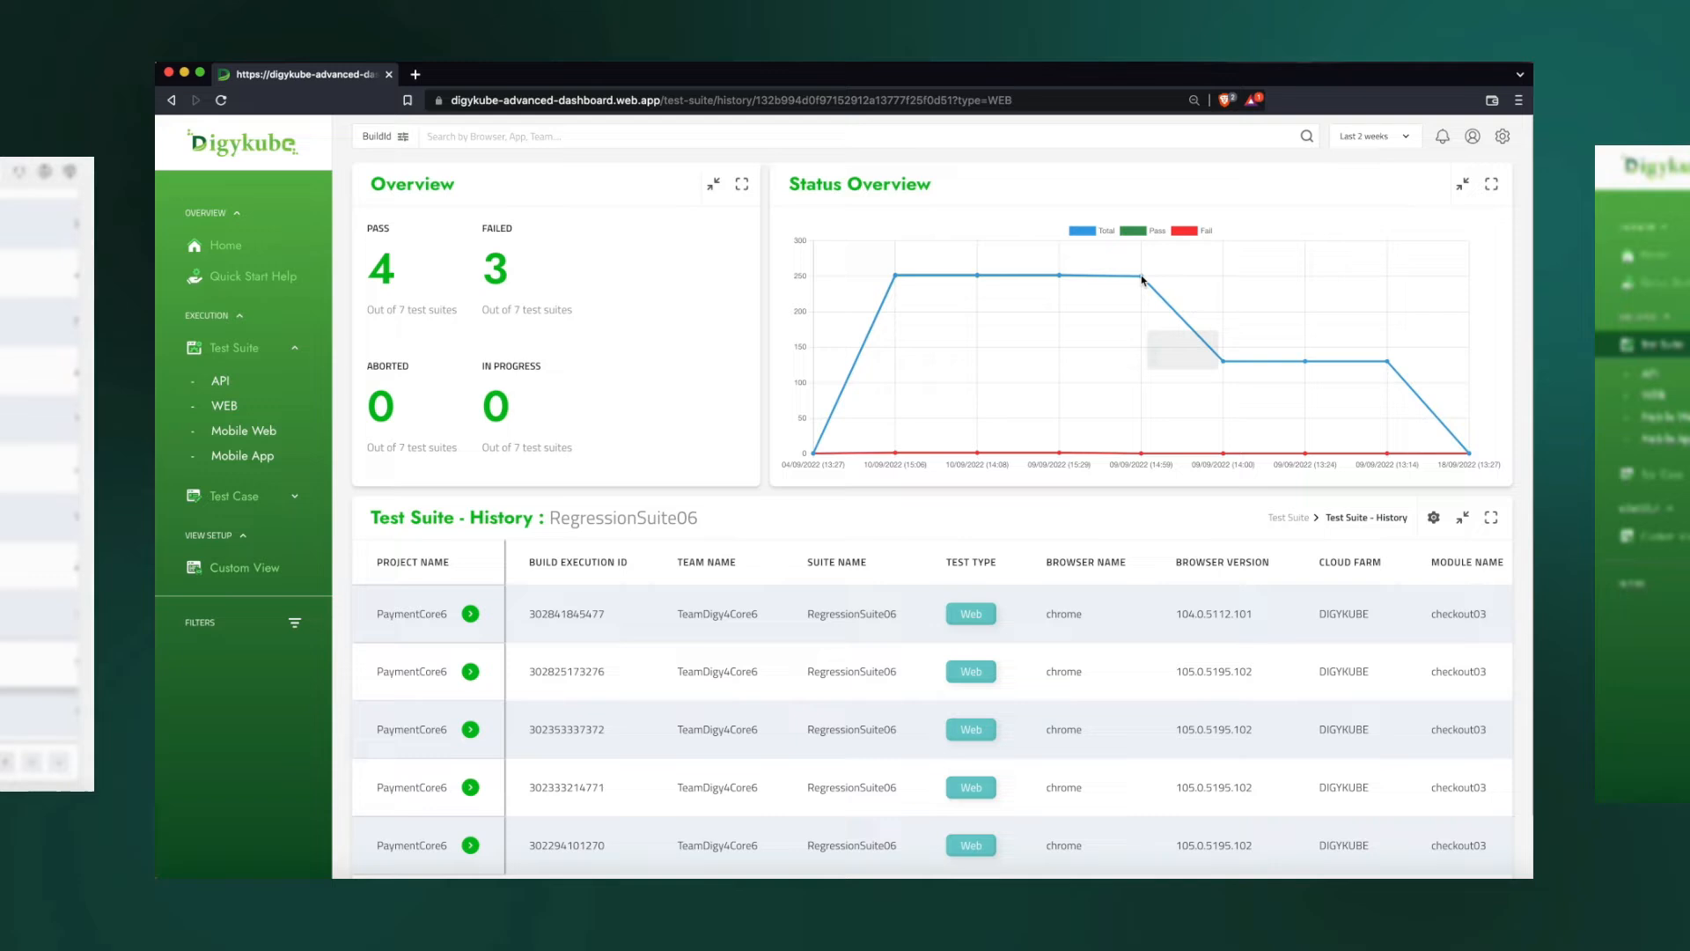
mouse_move(1145, 280)
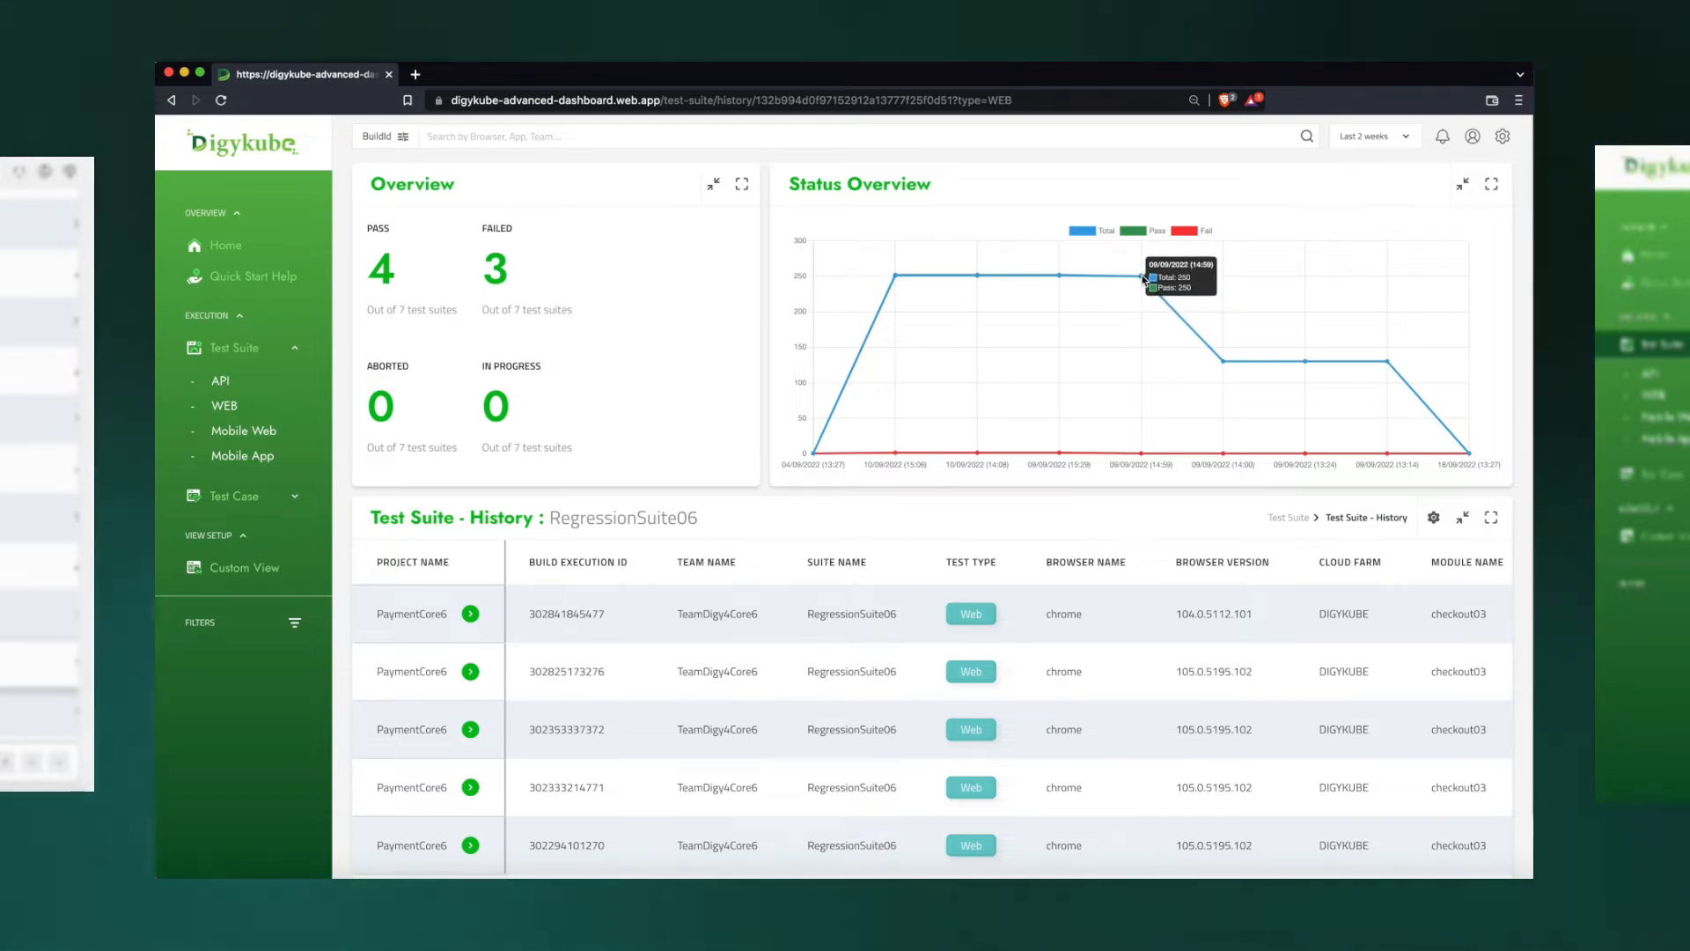
mouse_move(1147, 395)
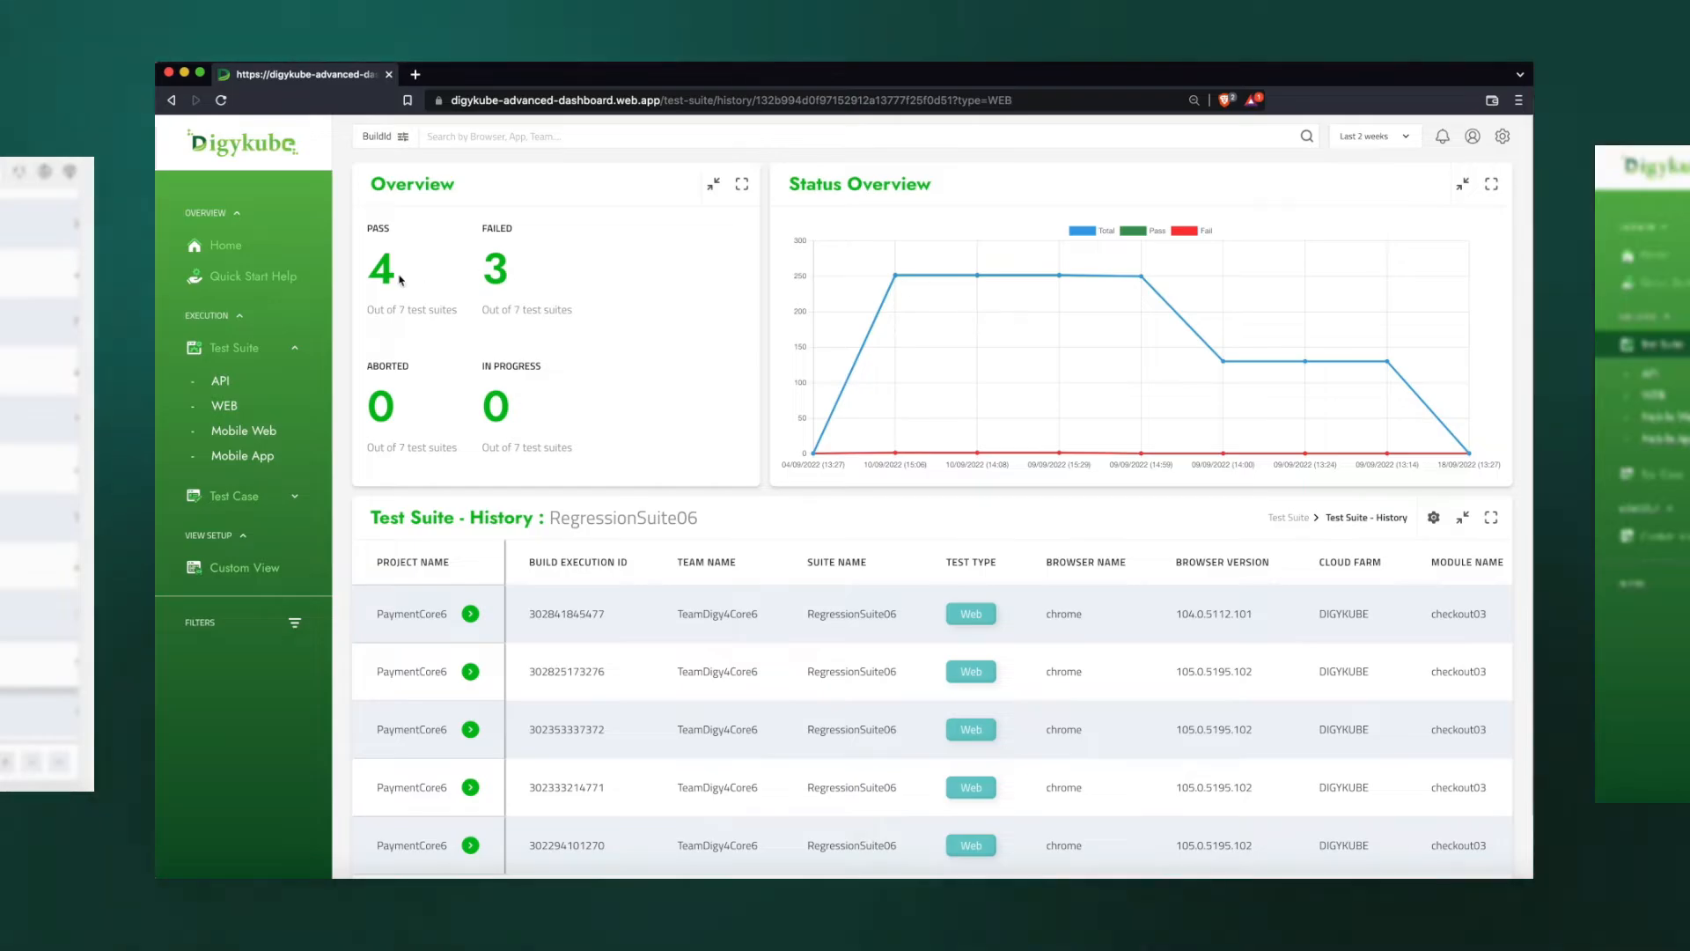
click(222, 404)
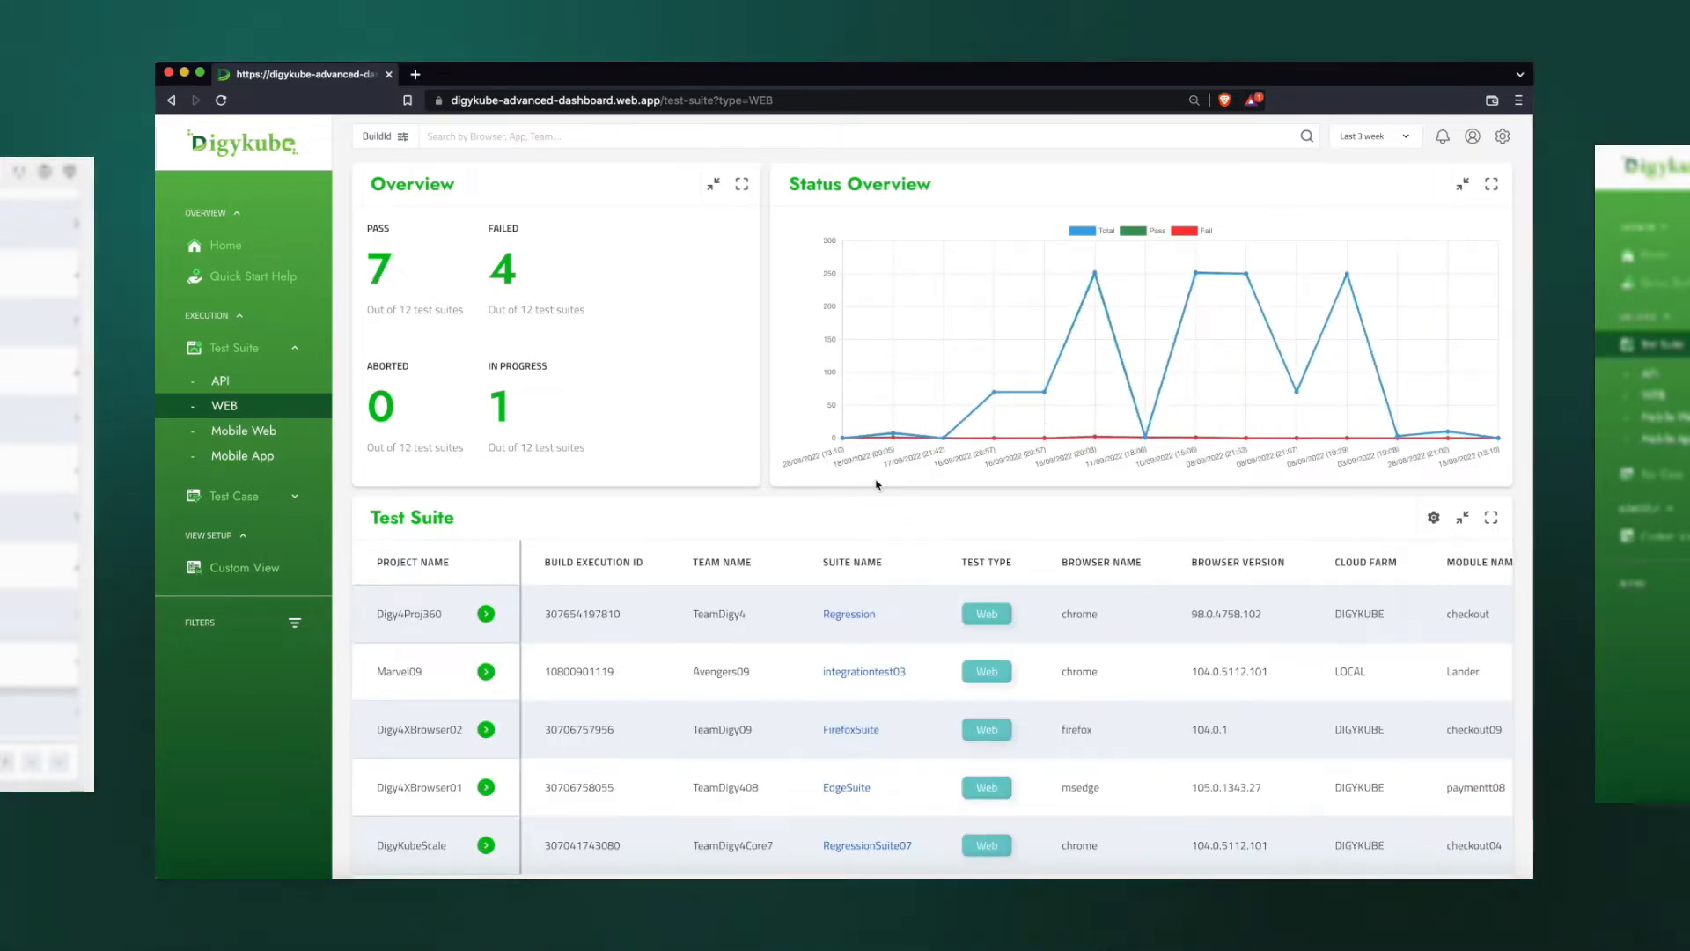
Open RegressionSuite06's history and the test cases of its 252-test build
scroll(down, 3)
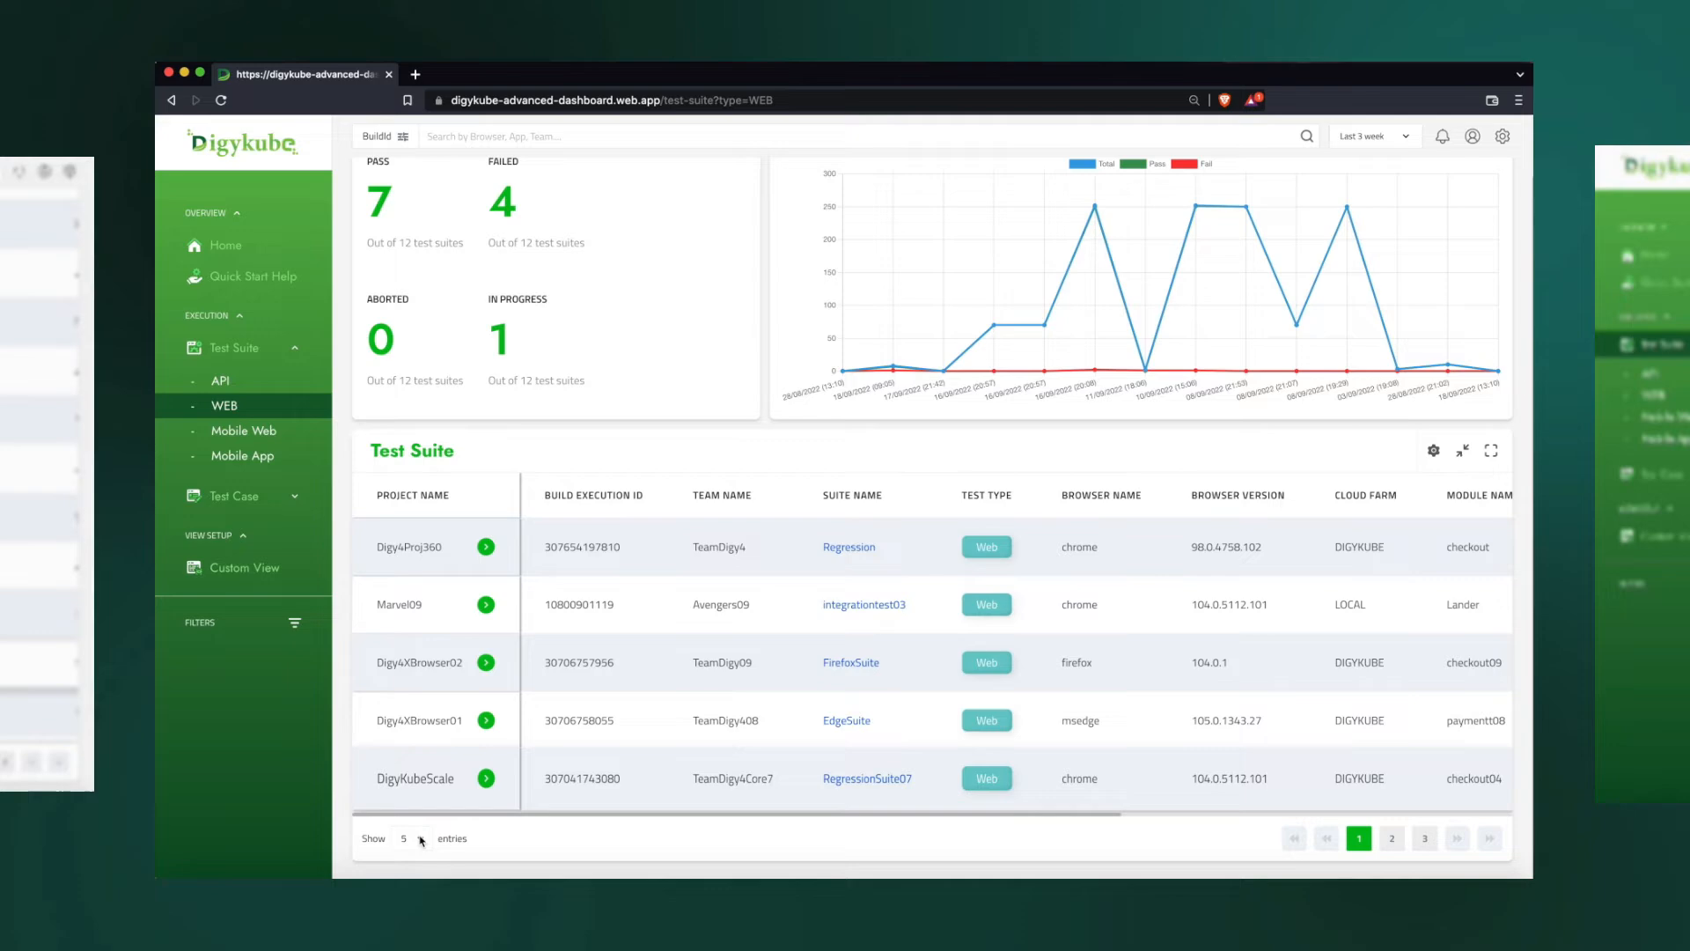
click(409, 837)
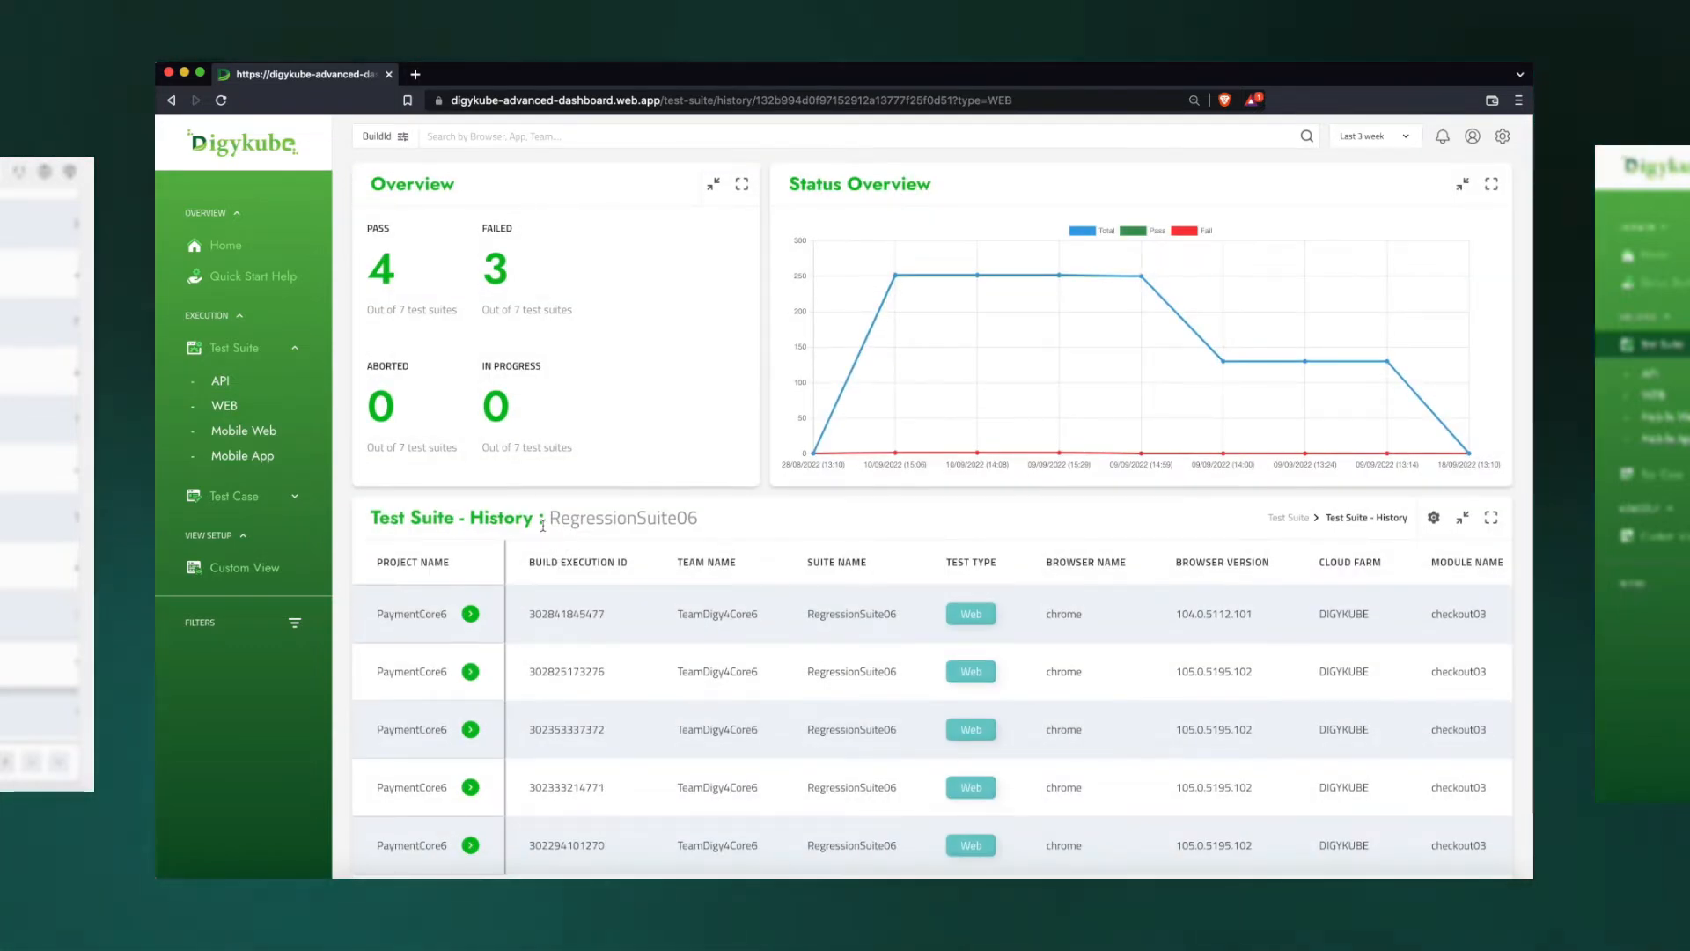
scroll(down, 3)
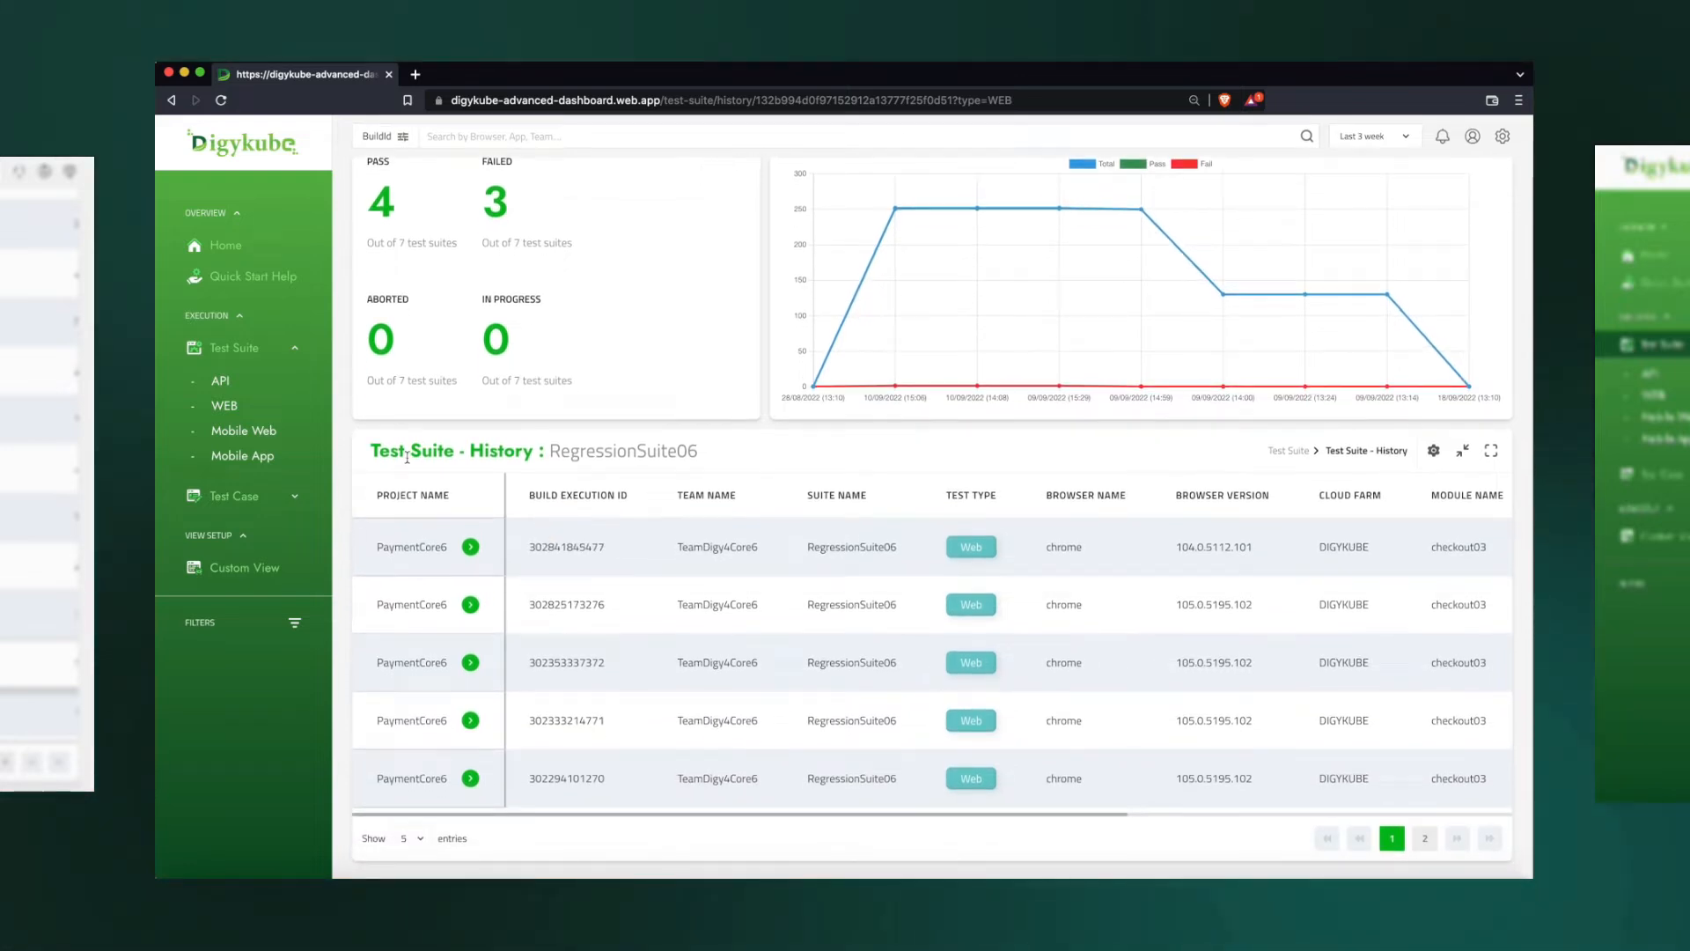
mouse_move(1072, 484)
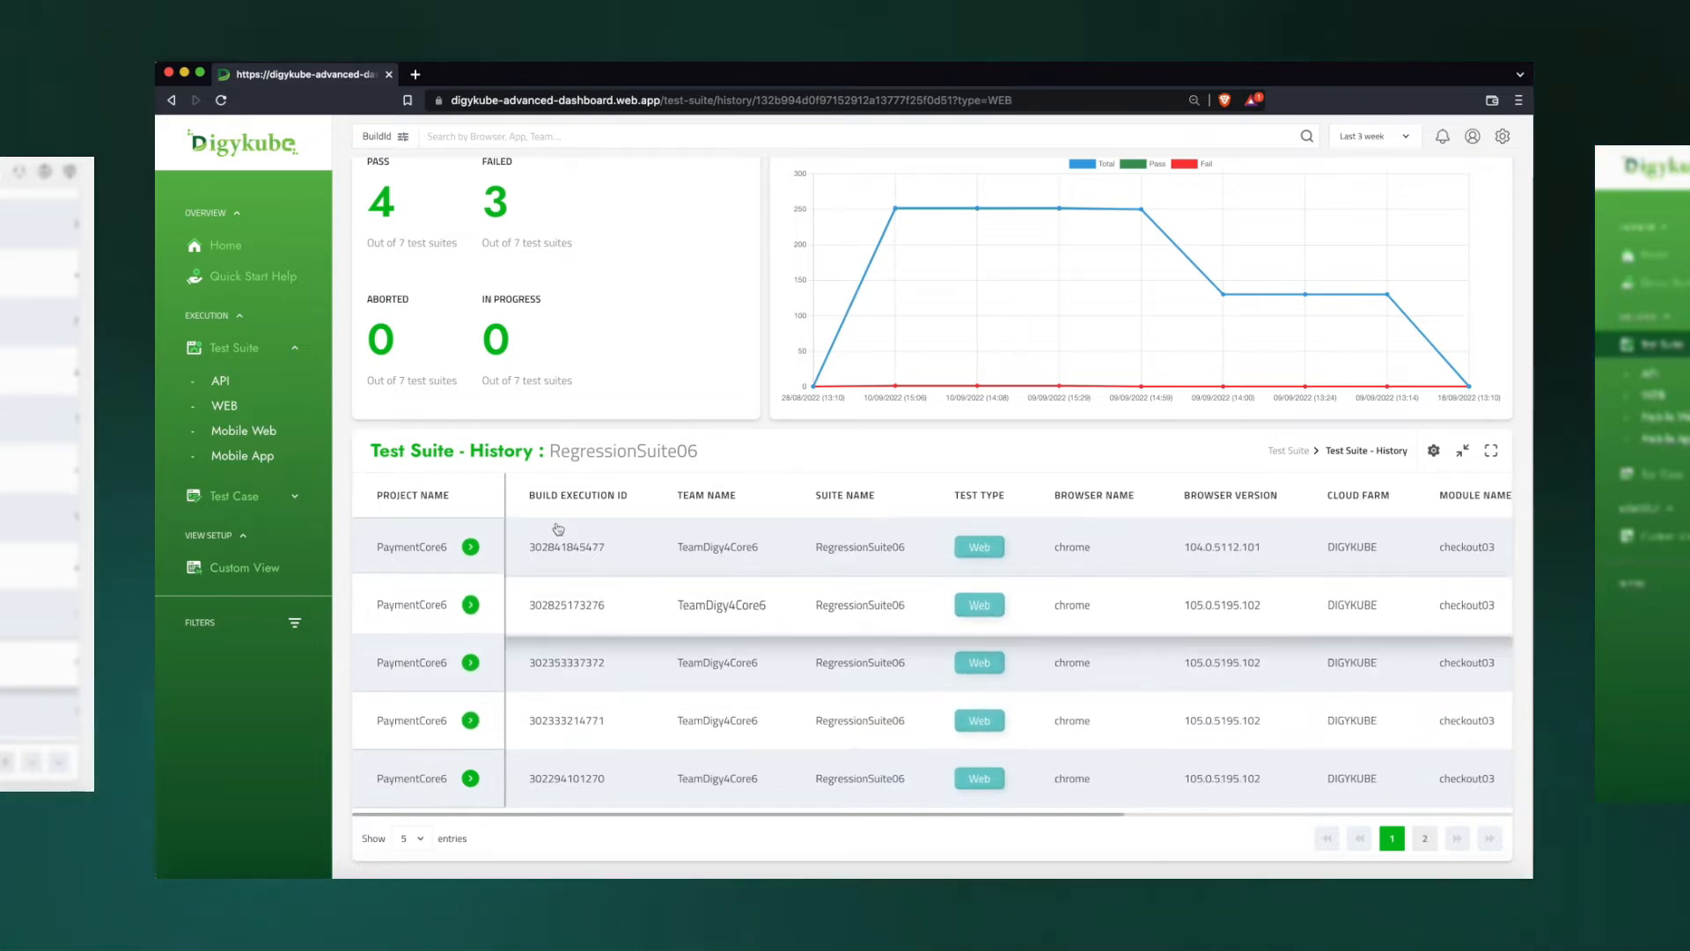
scroll(right, 3)
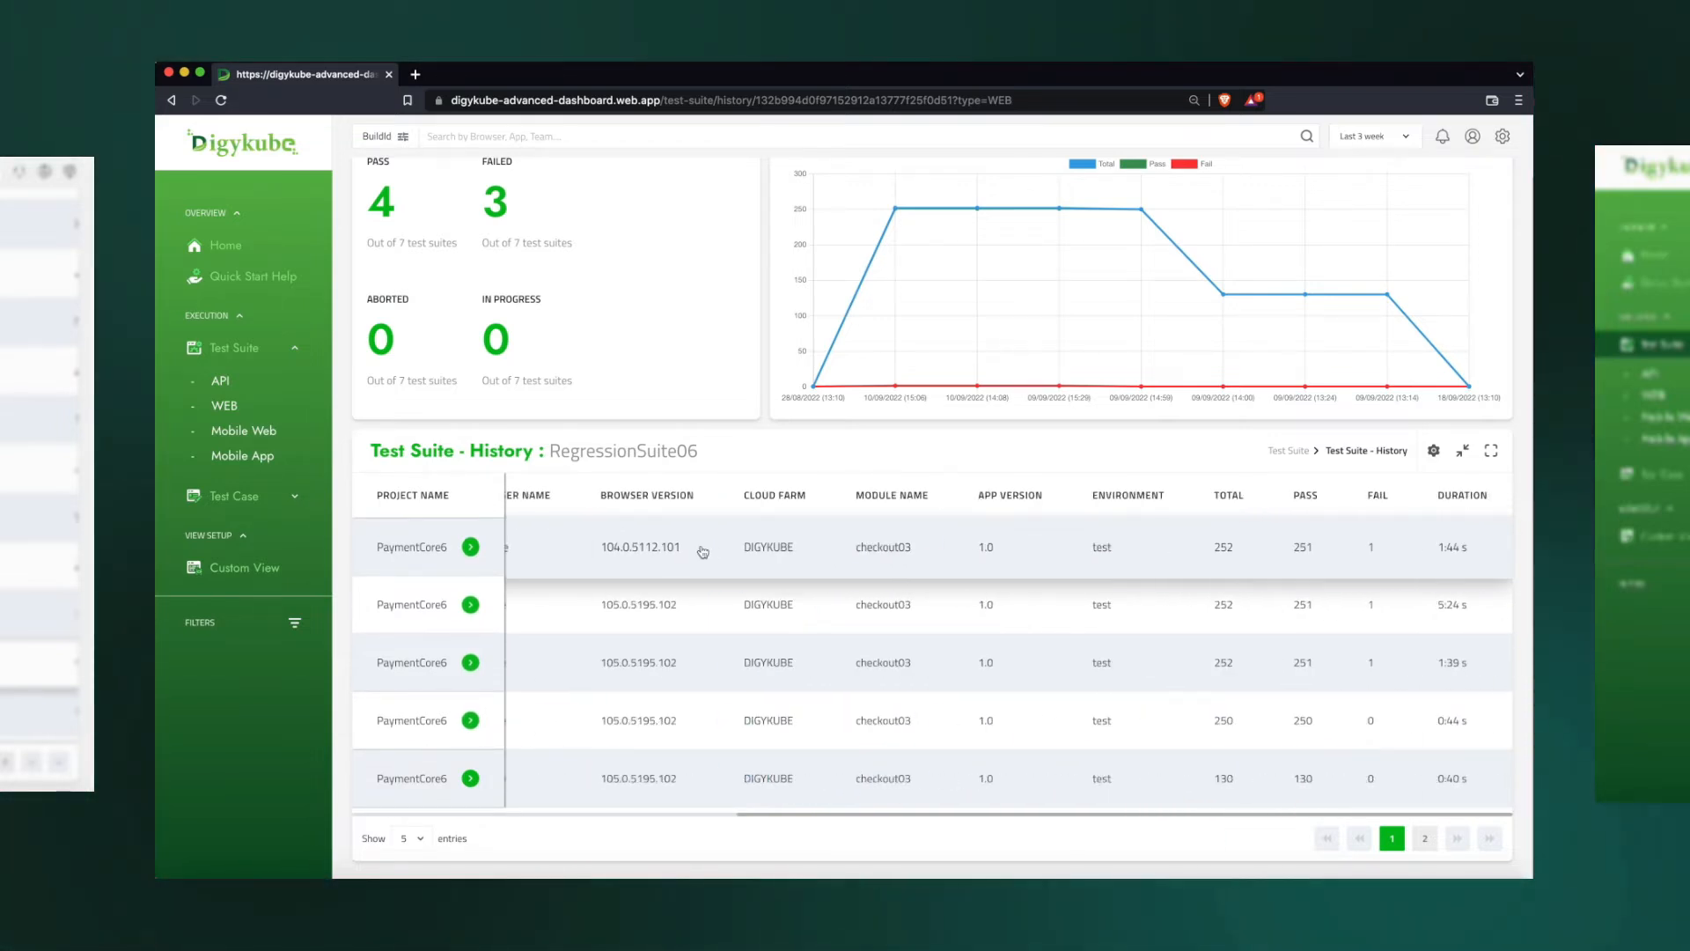
click(471, 547)
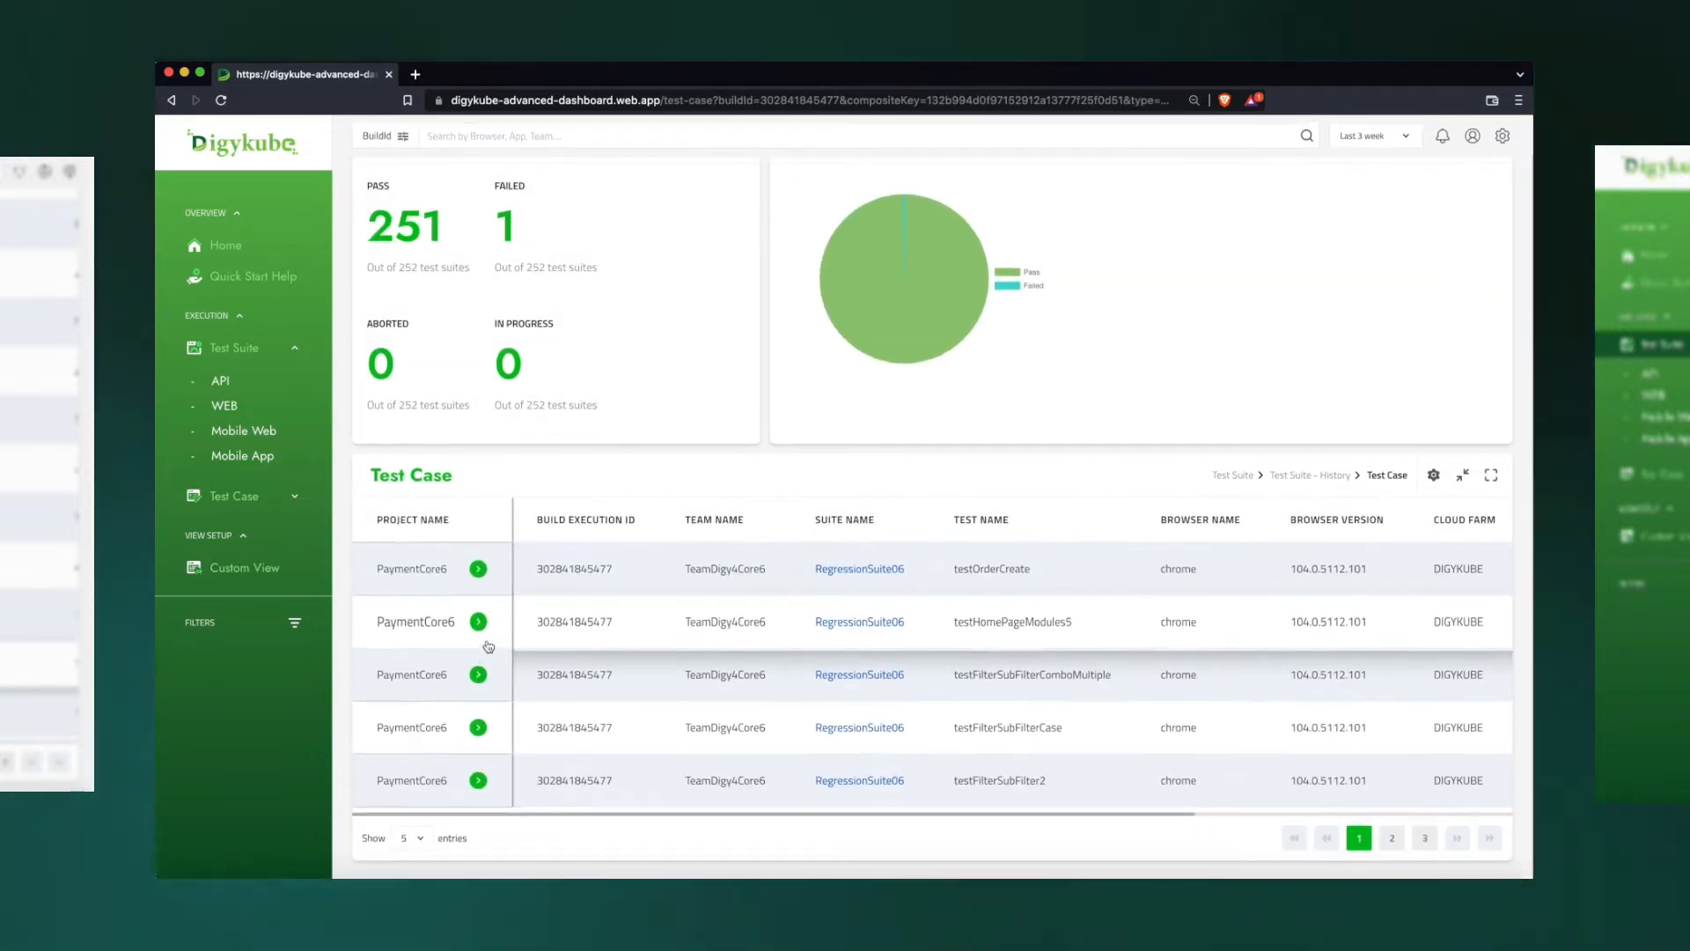
Open the latest testOrderCreate run's full details and show its script errors
scroll(down, 3)
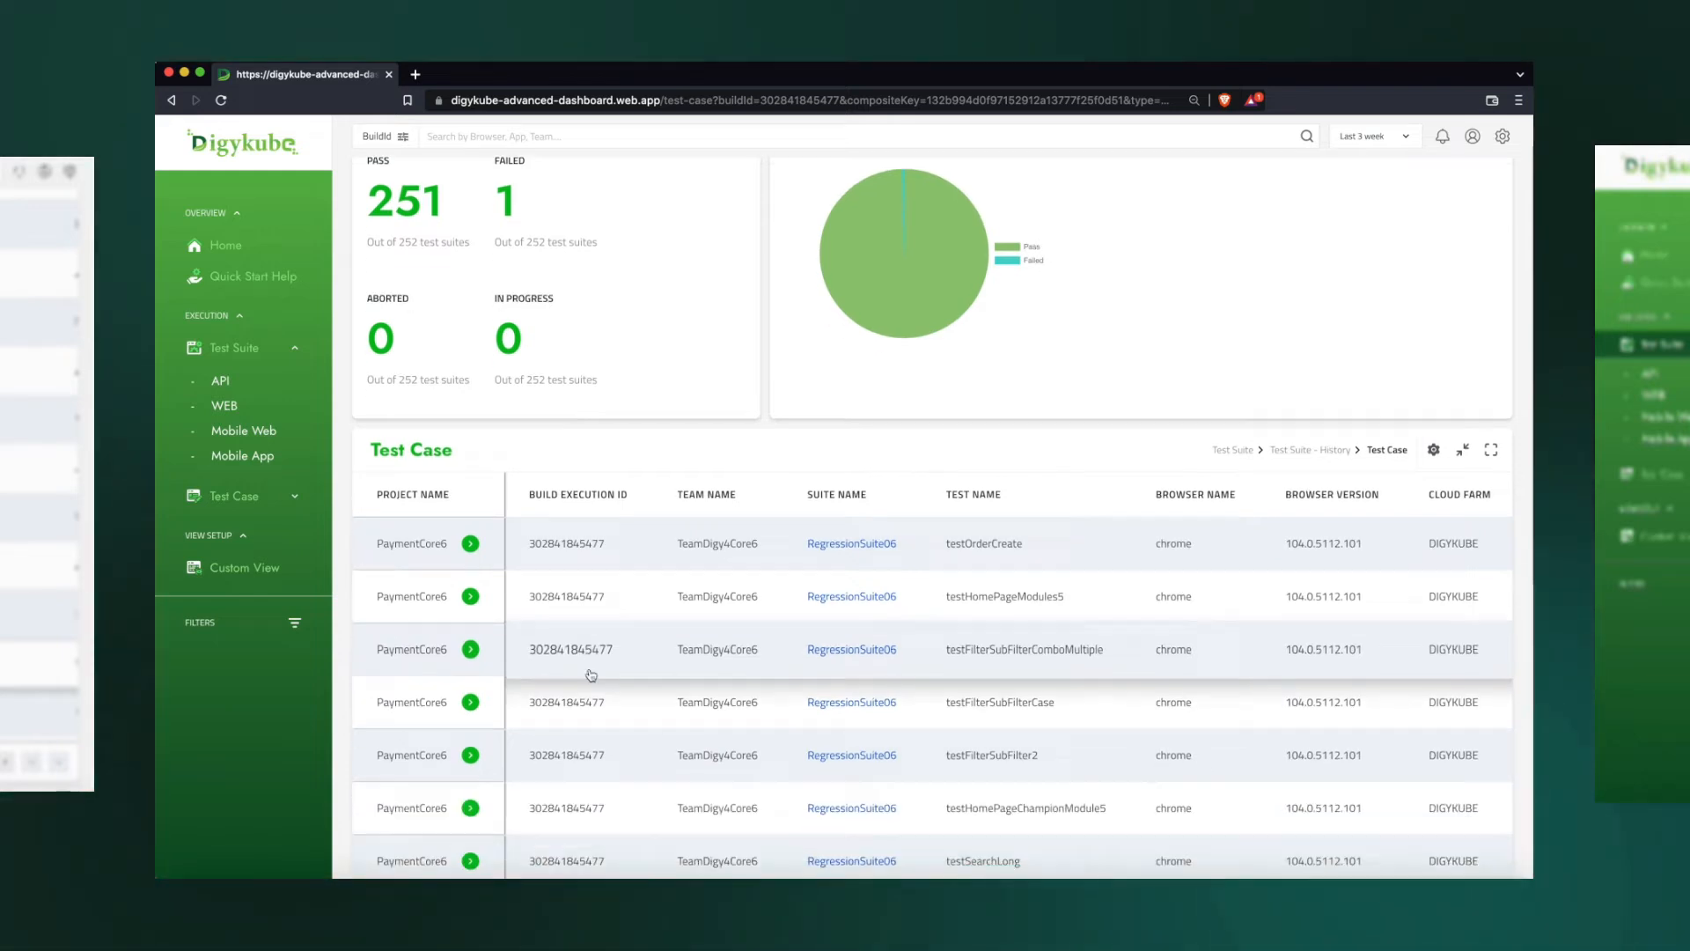
scroll(down, 3)
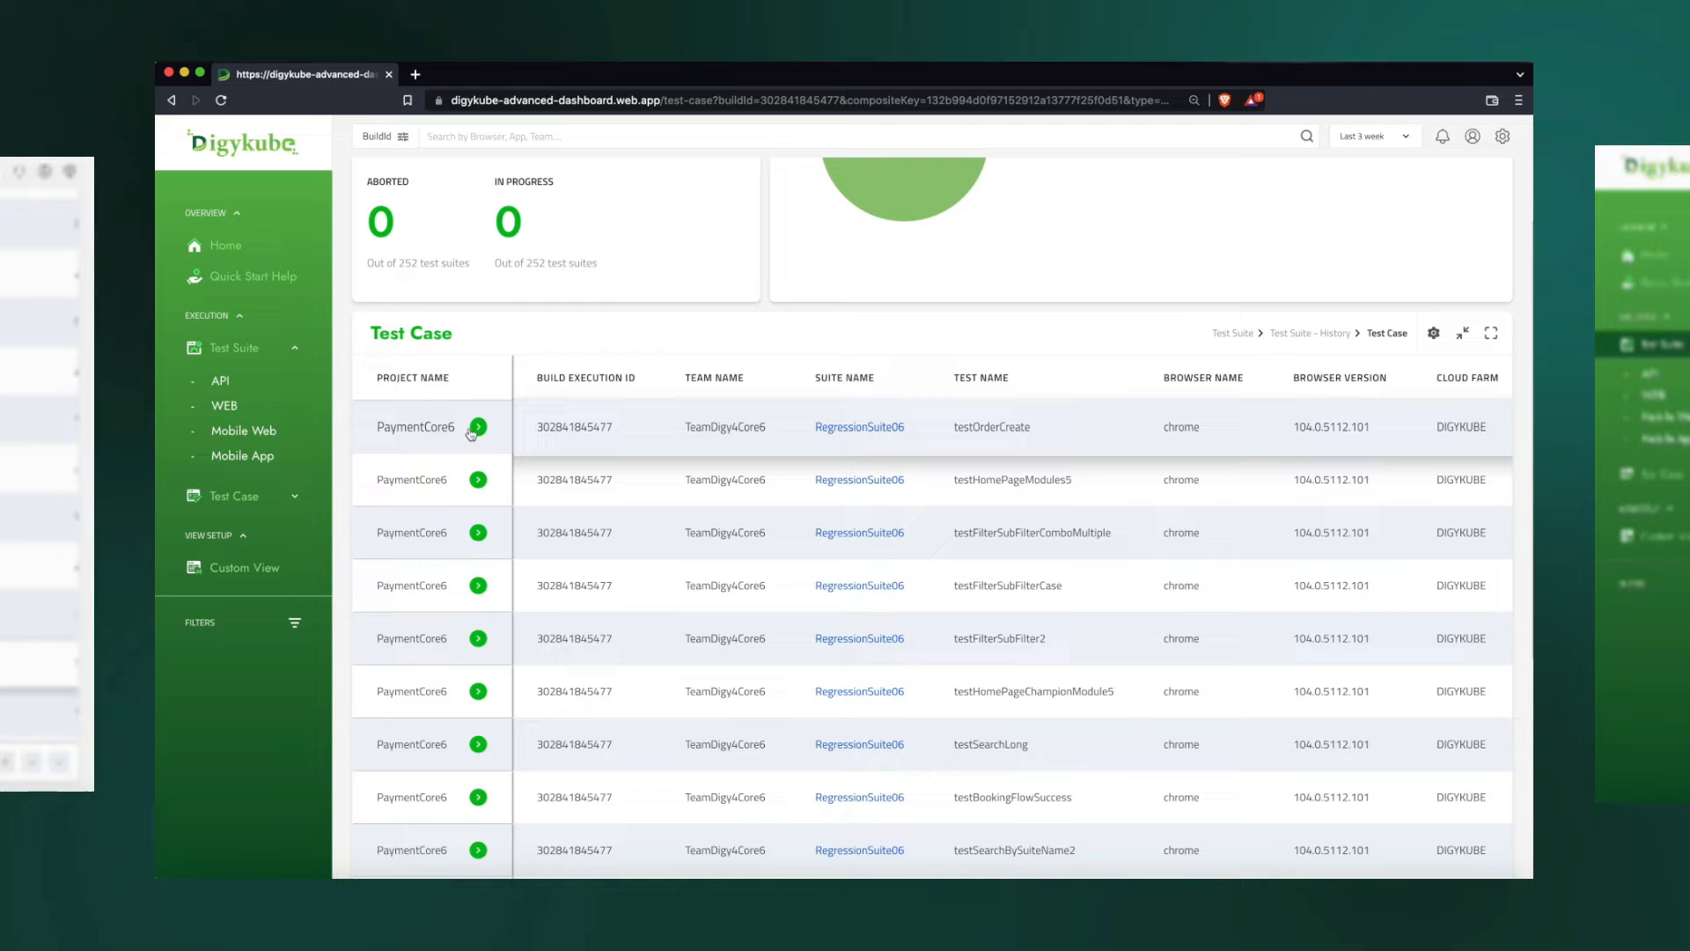
click(477, 427)
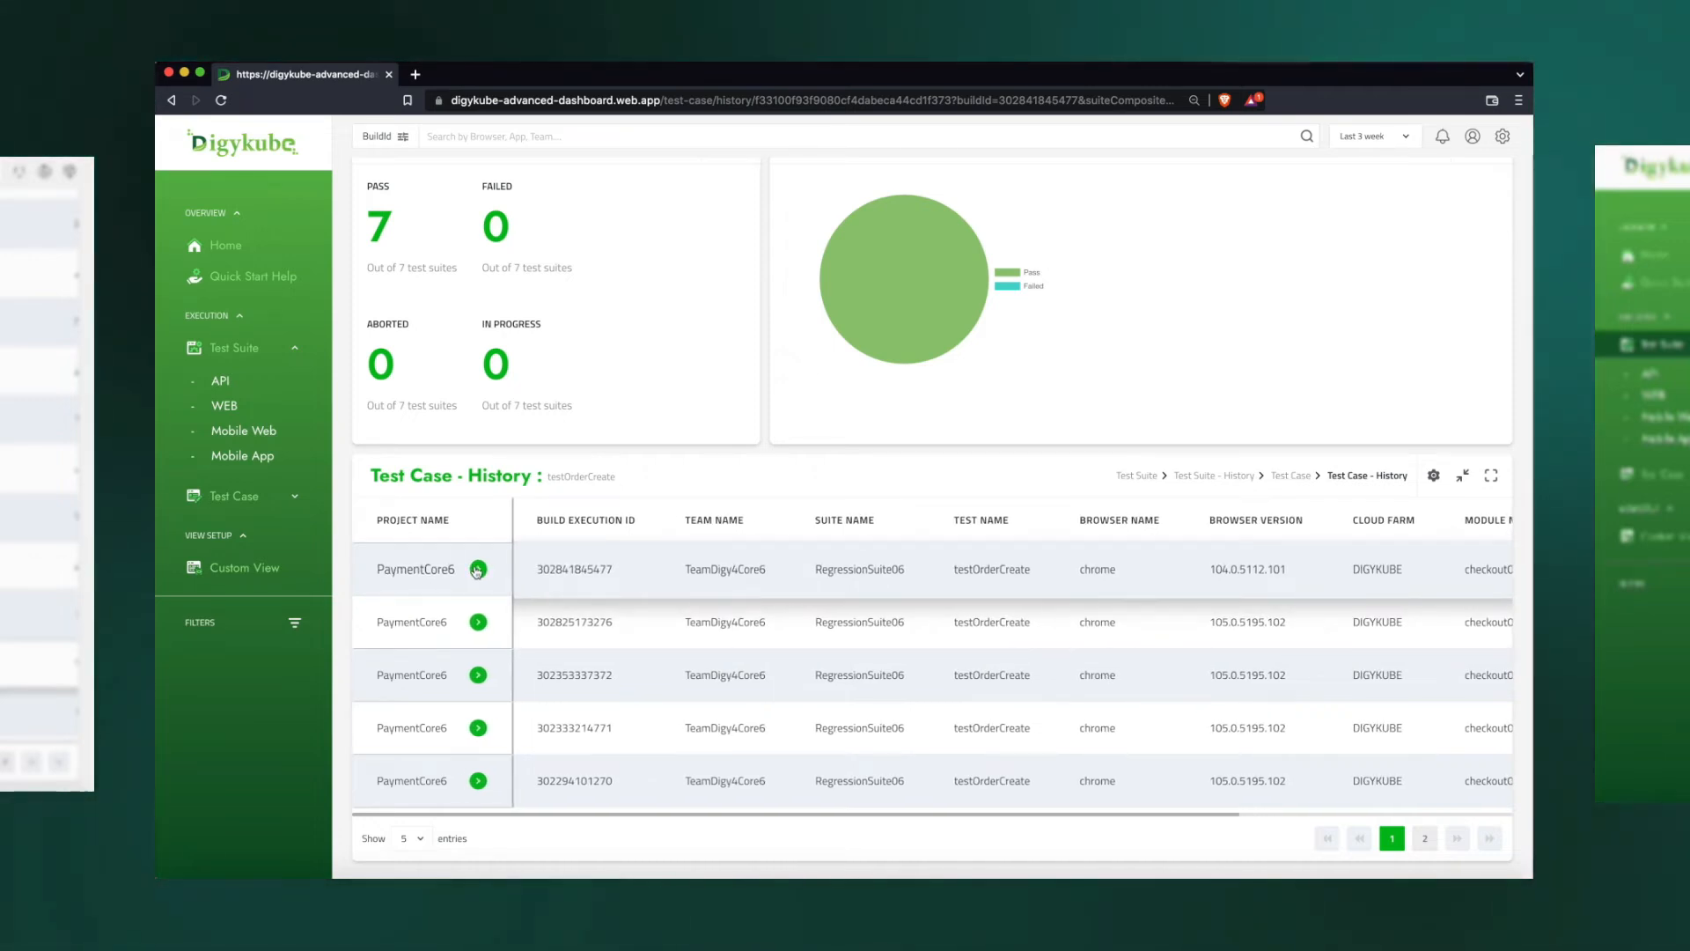
click(479, 570)
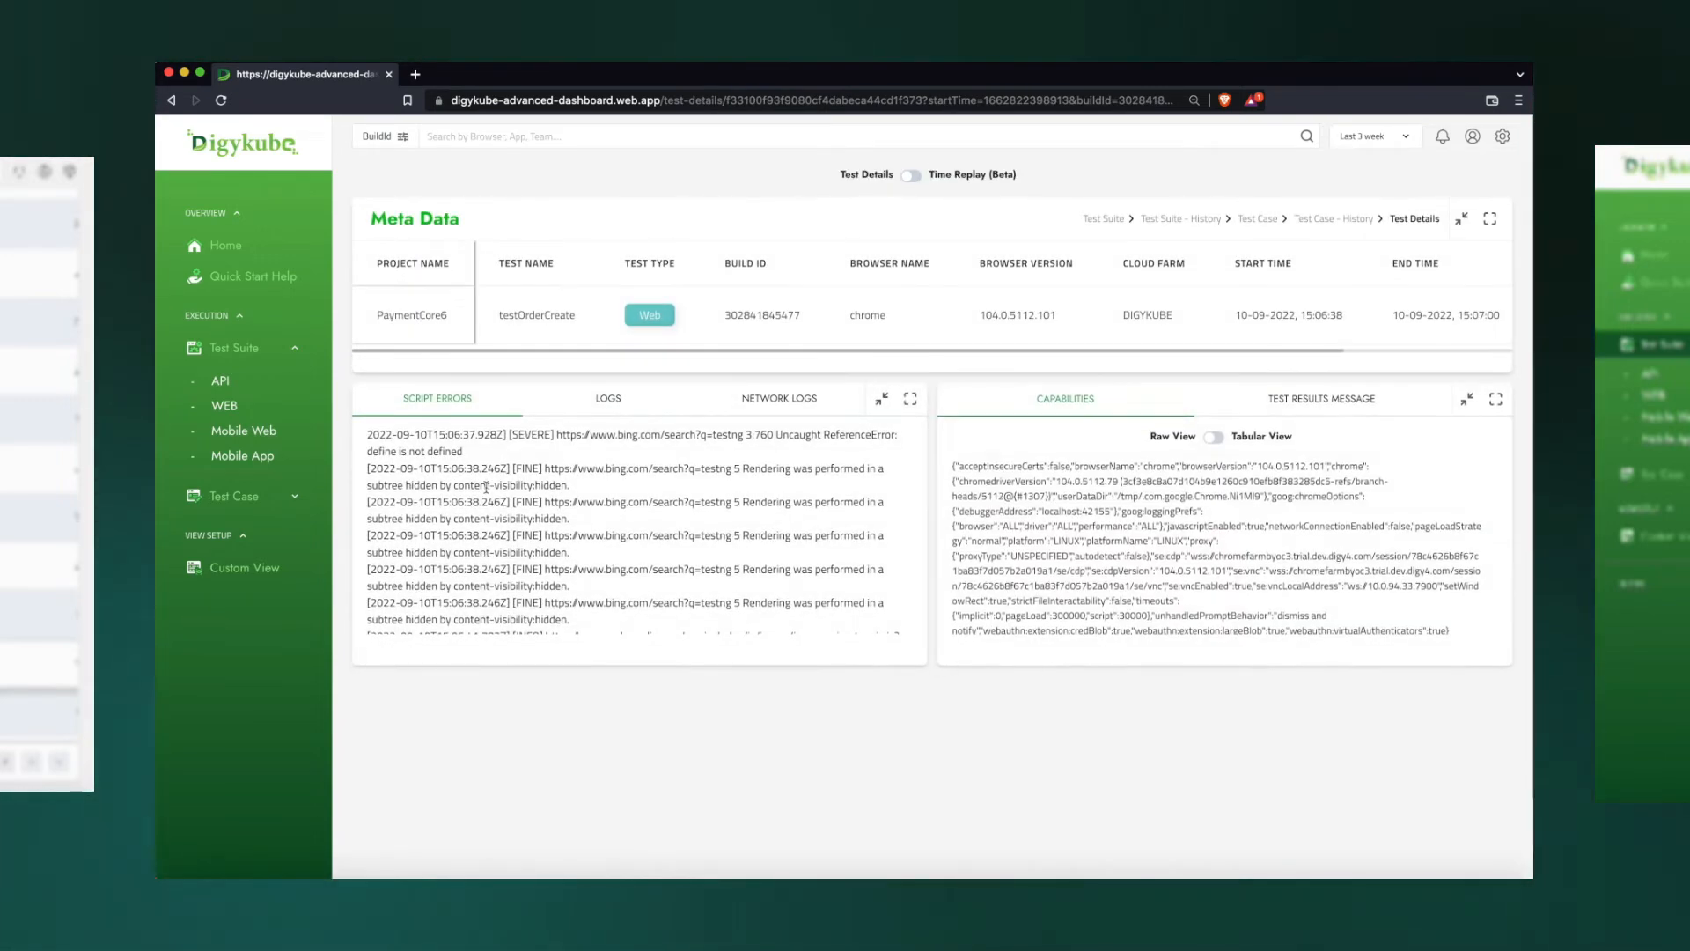
scroll(down, 3)
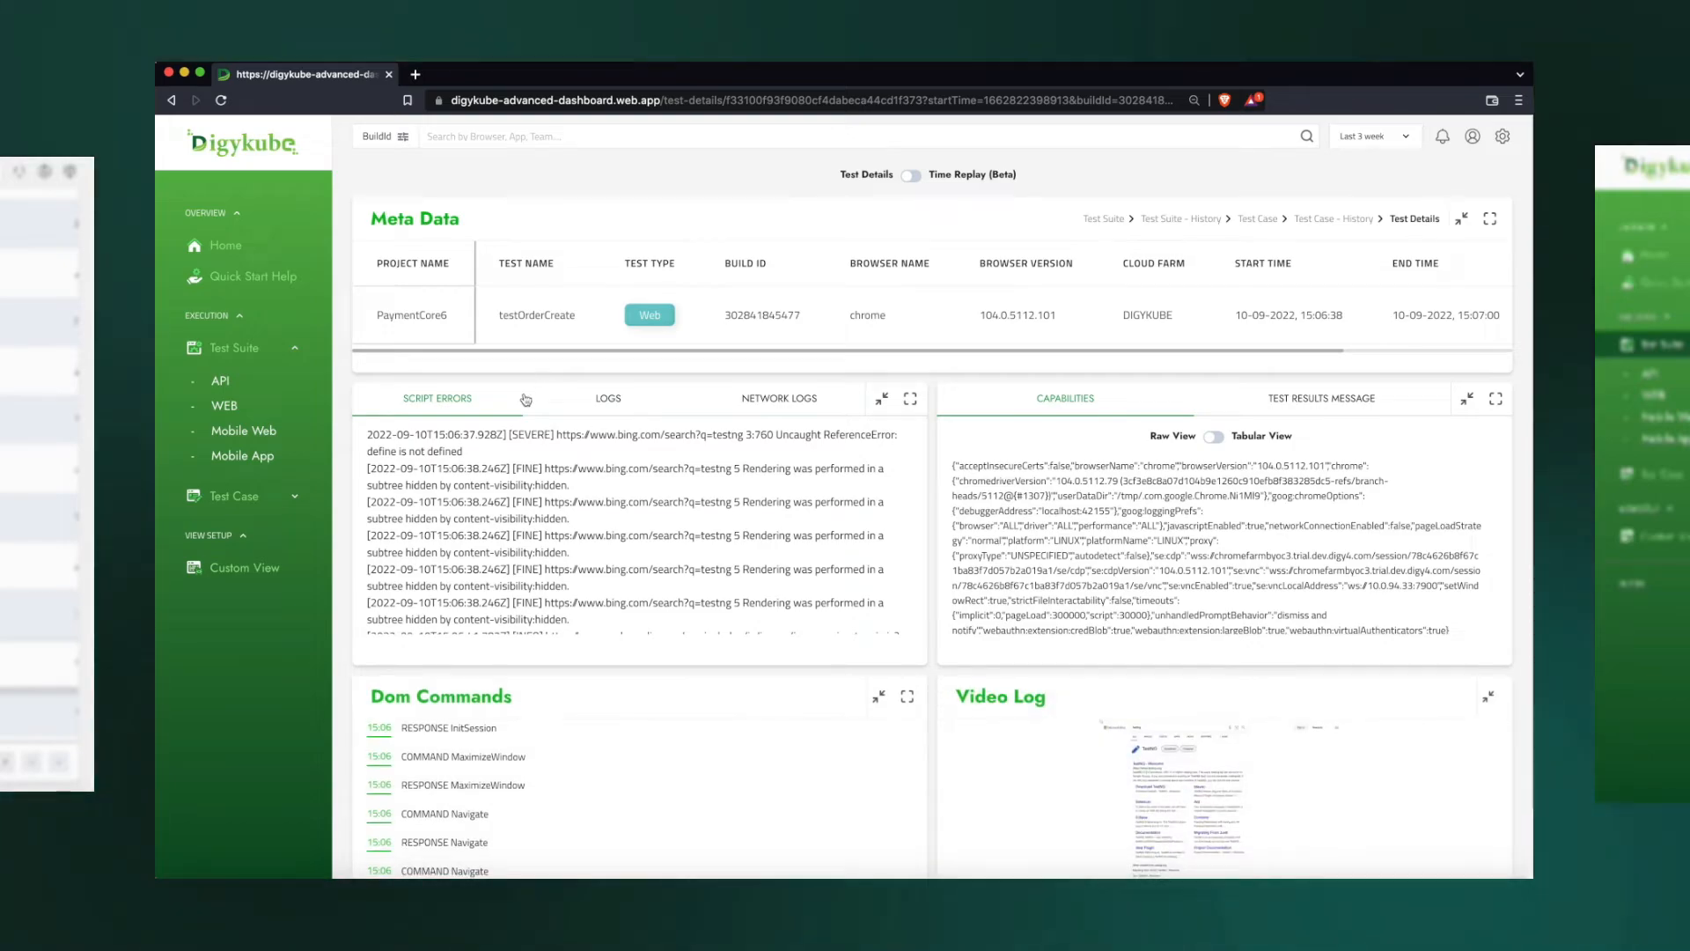
click(244, 431)
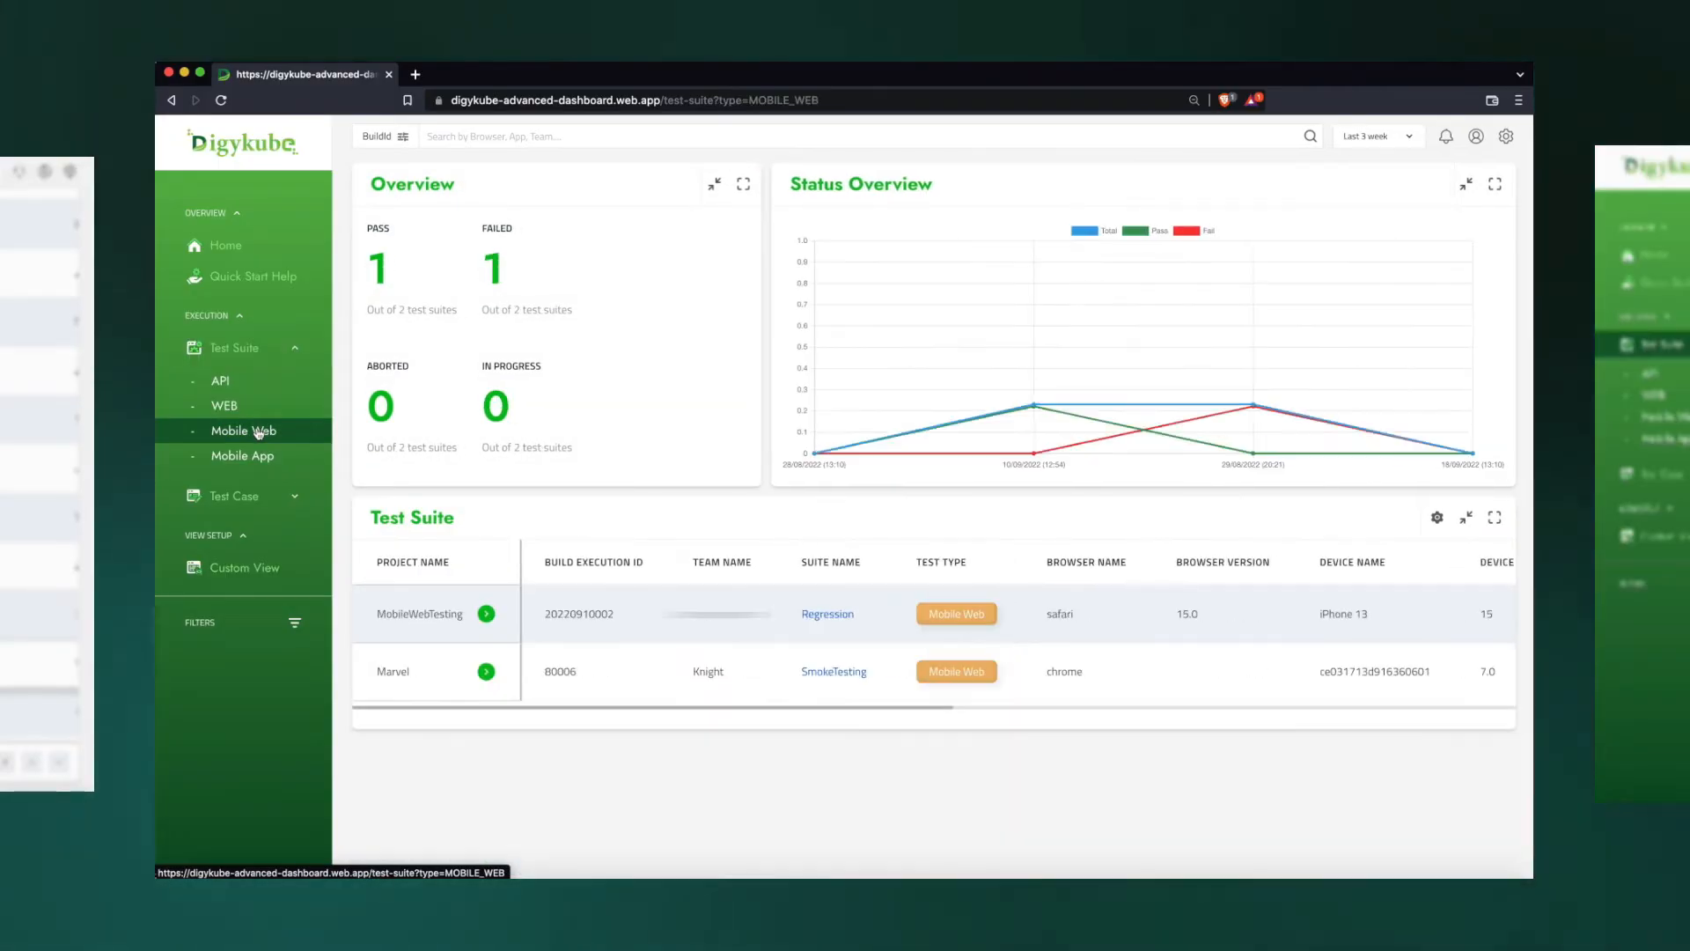
Switch to Web suites, open the Automation01 build and VerifyFlightPage's run history
click(223, 405)
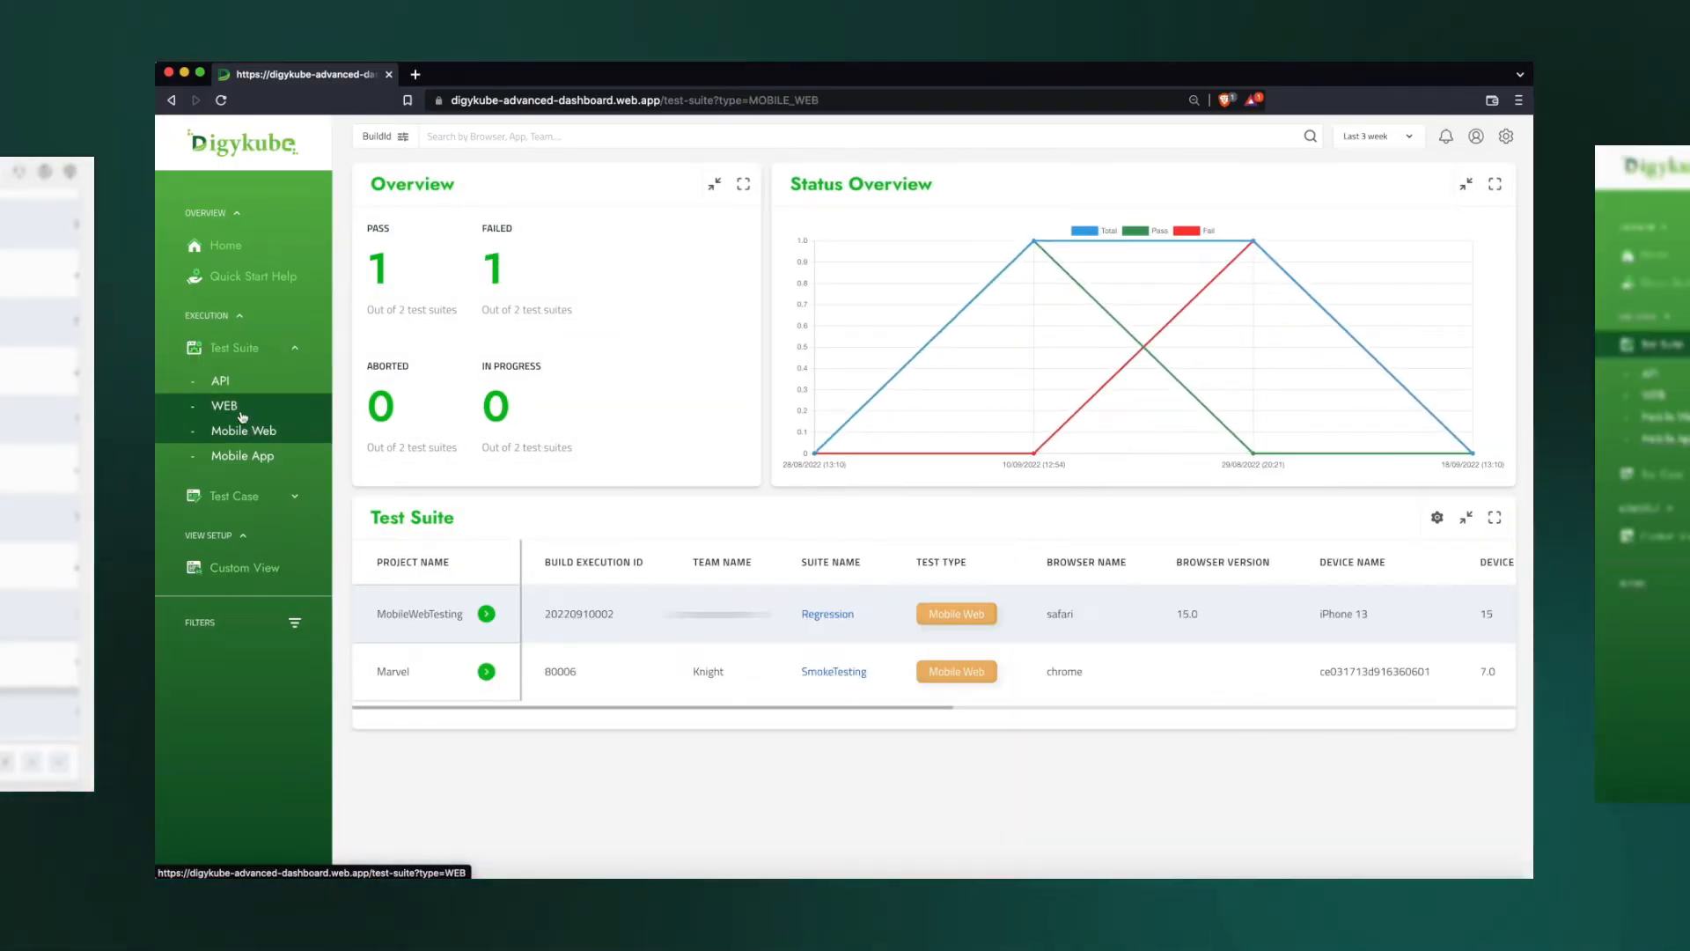
click(225, 405)
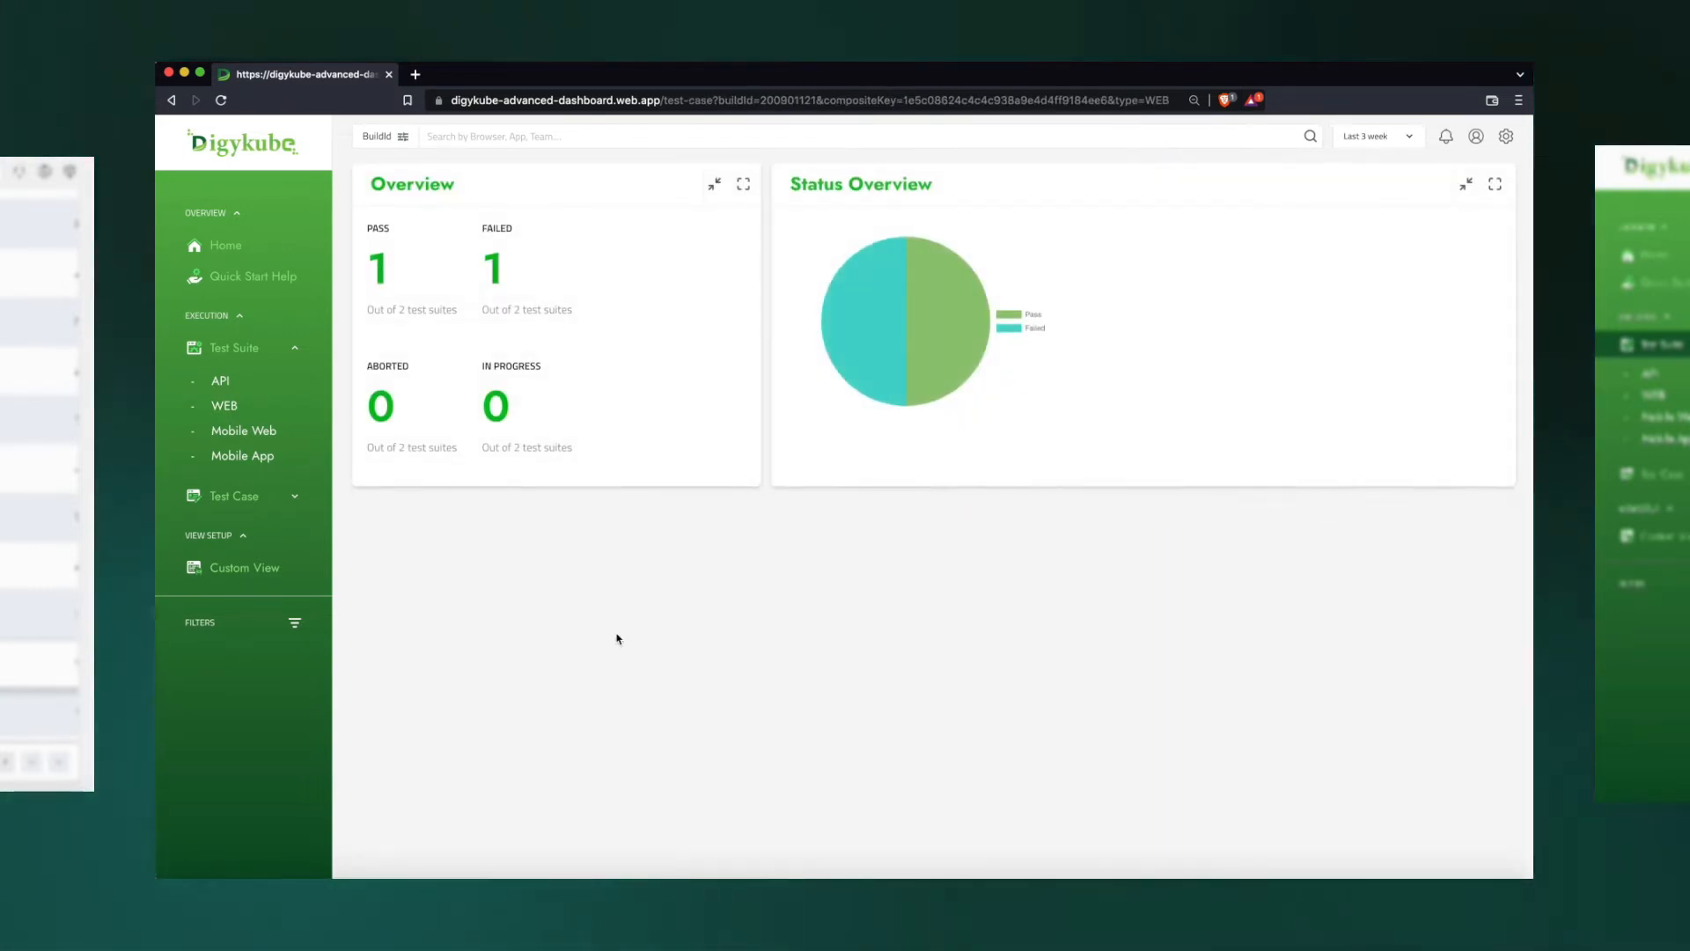
click(234, 496)
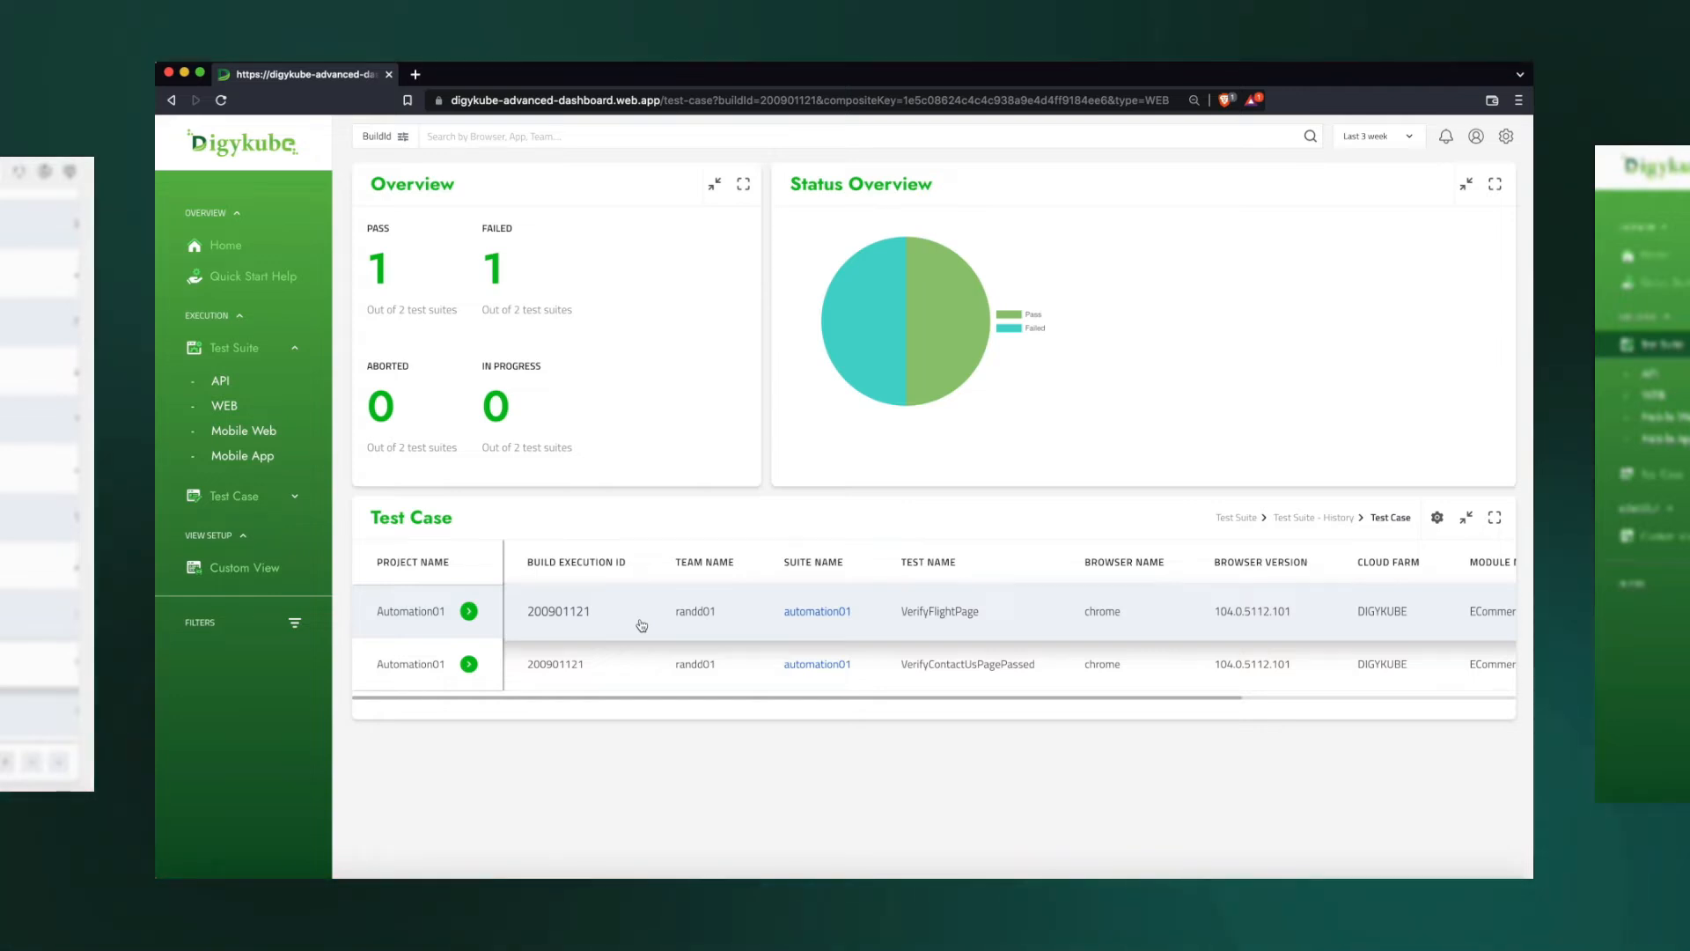
scroll(right, 3)
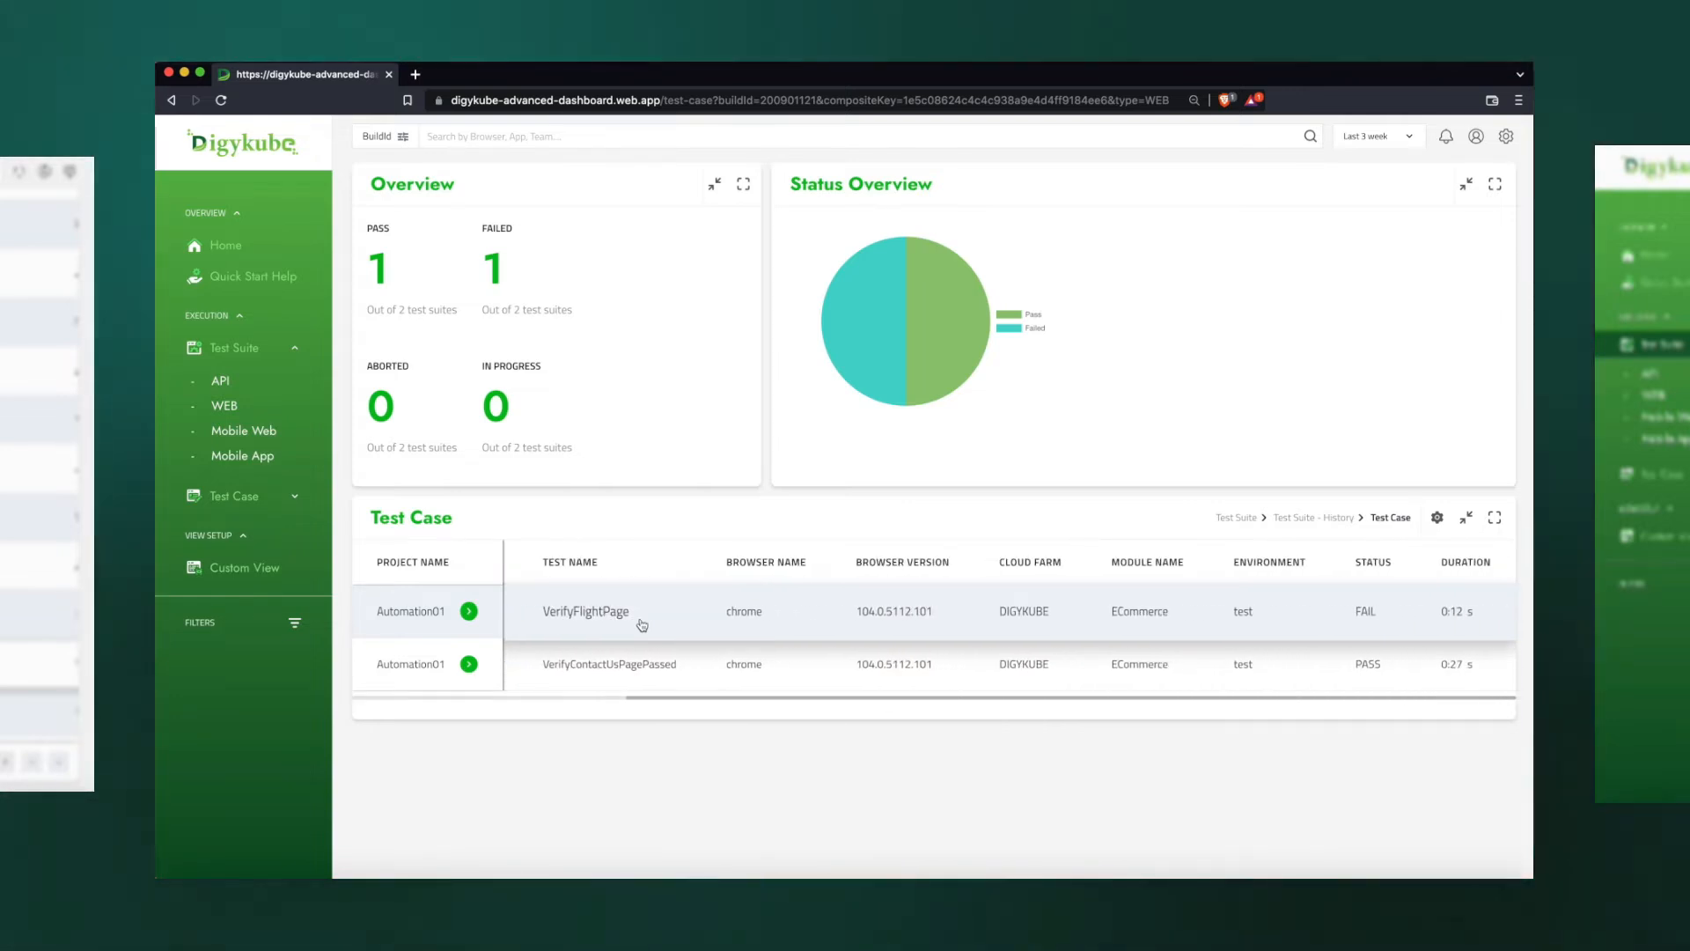
mouse_move(1365, 615)
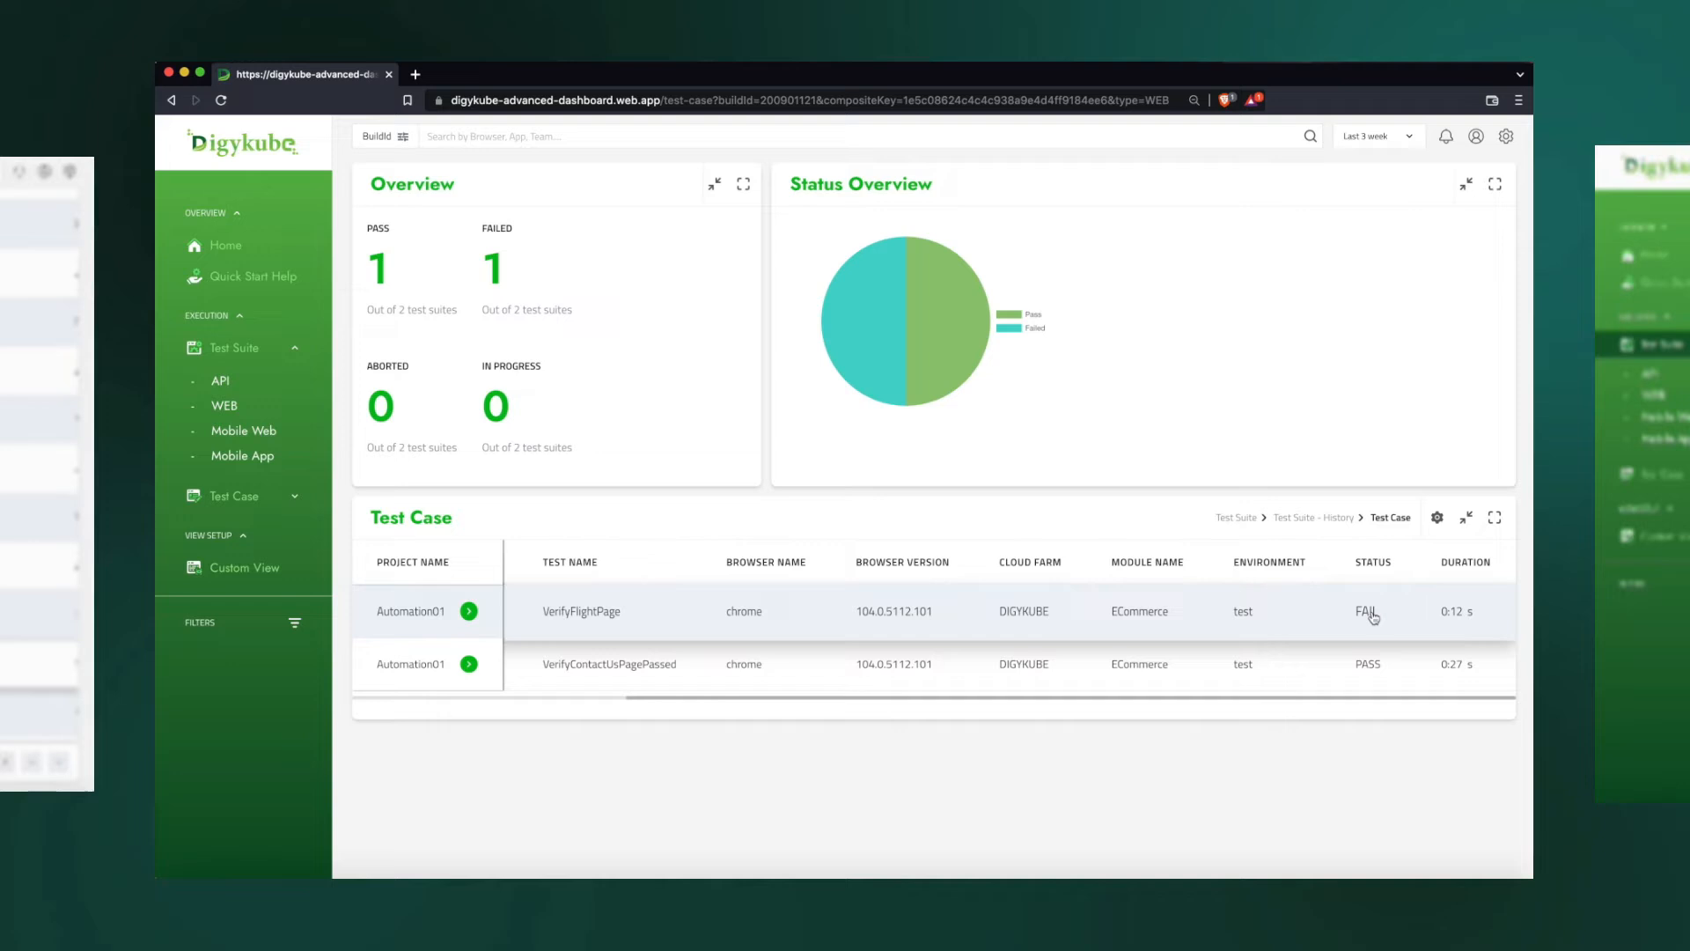
mouse_move(807, 606)
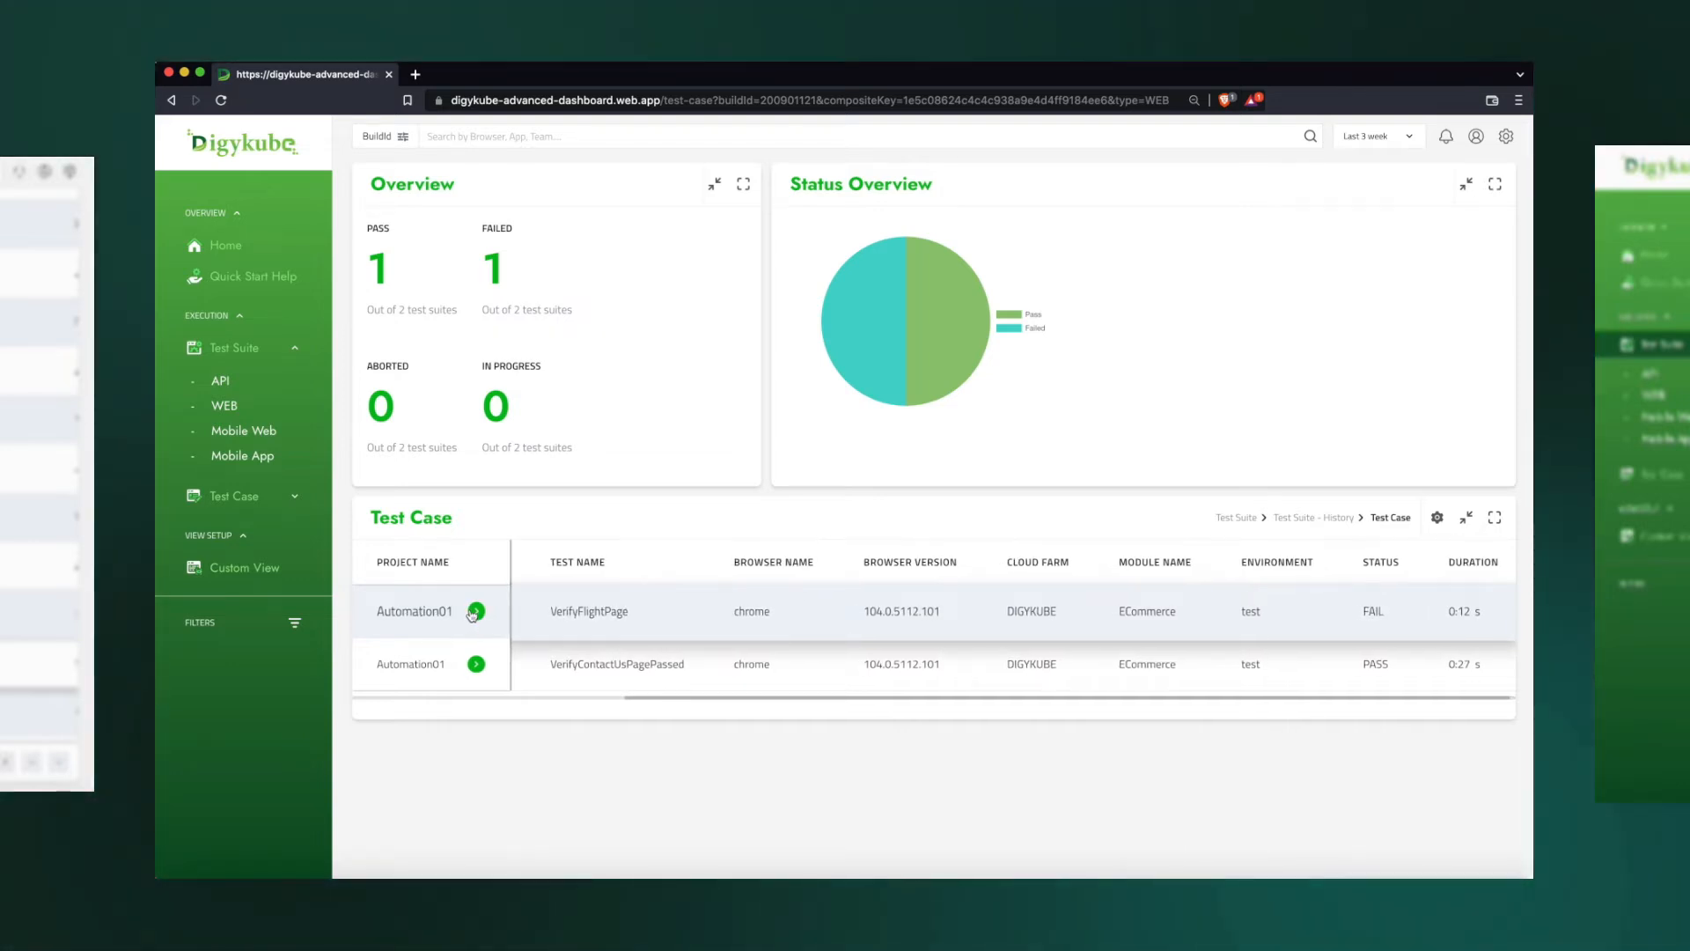
click(589, 611)
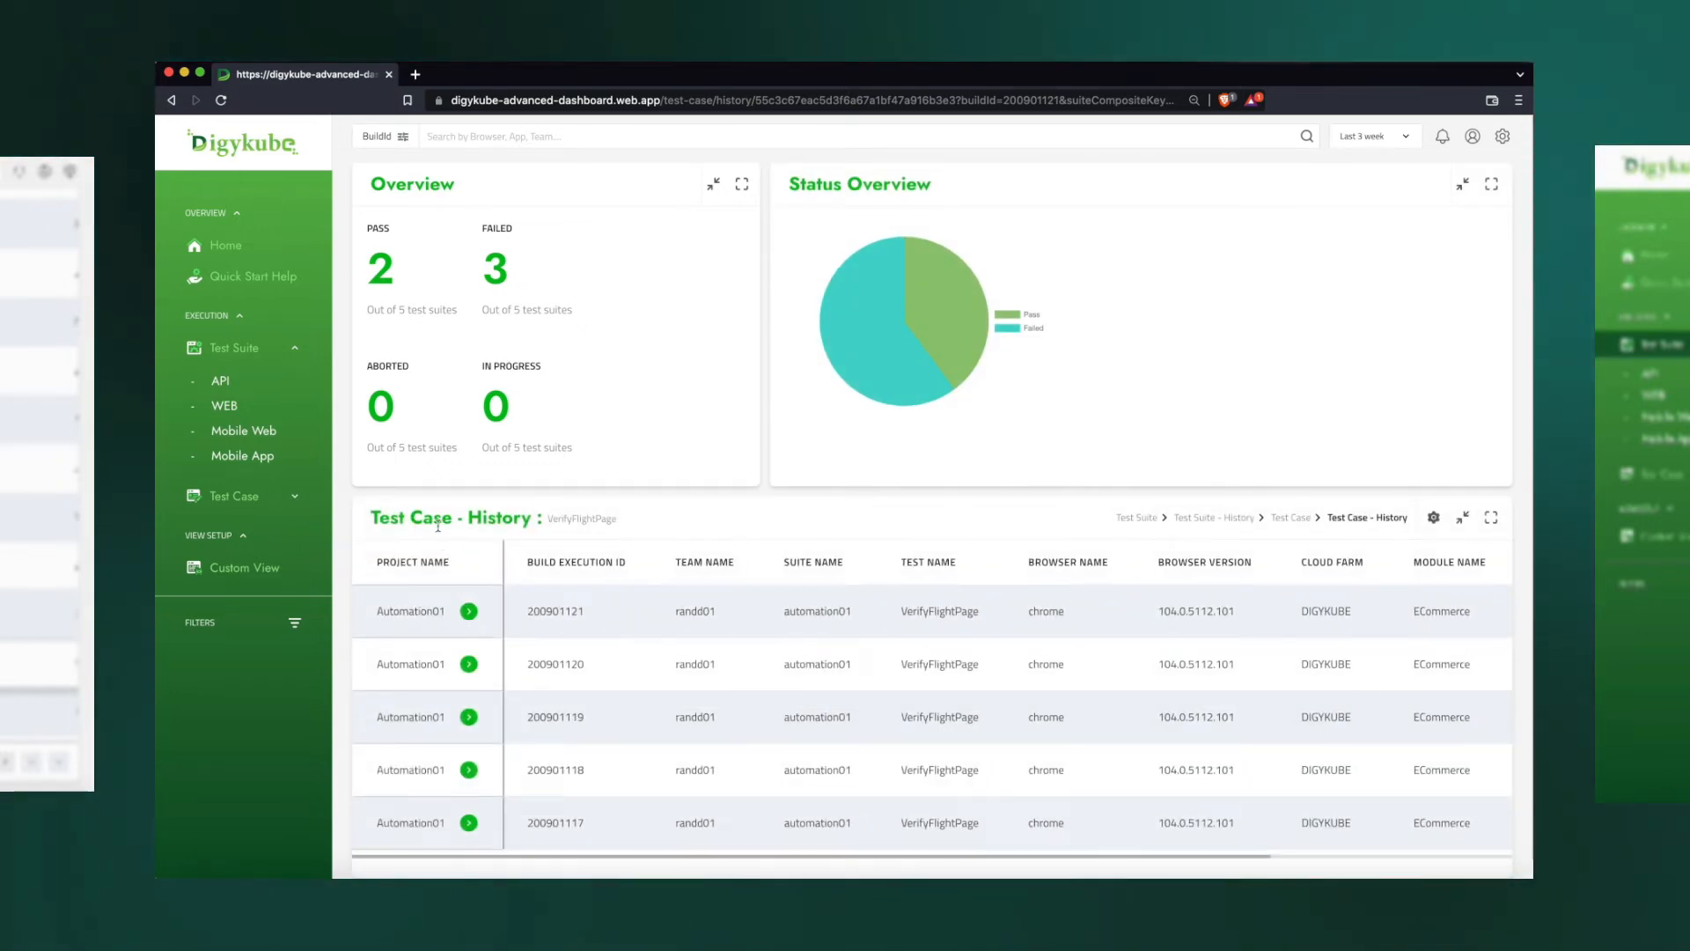
Scroll the VerifyFlightPage history table to review each run's status and duration
scroll(up, 3)
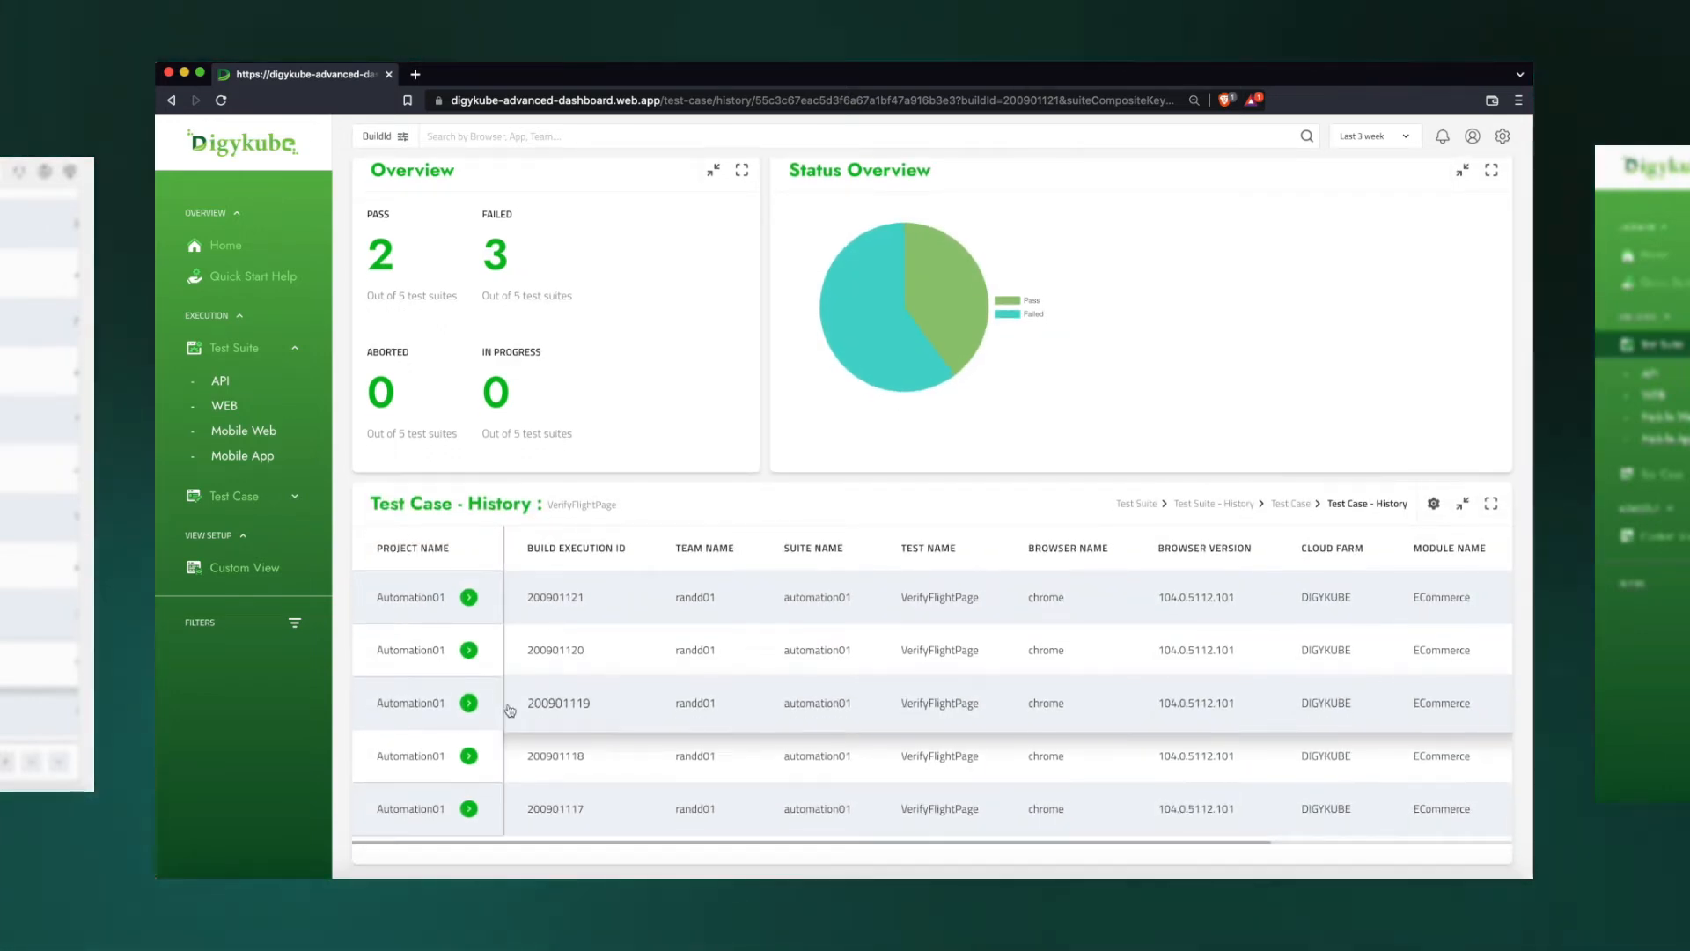
scroll(right, 3)
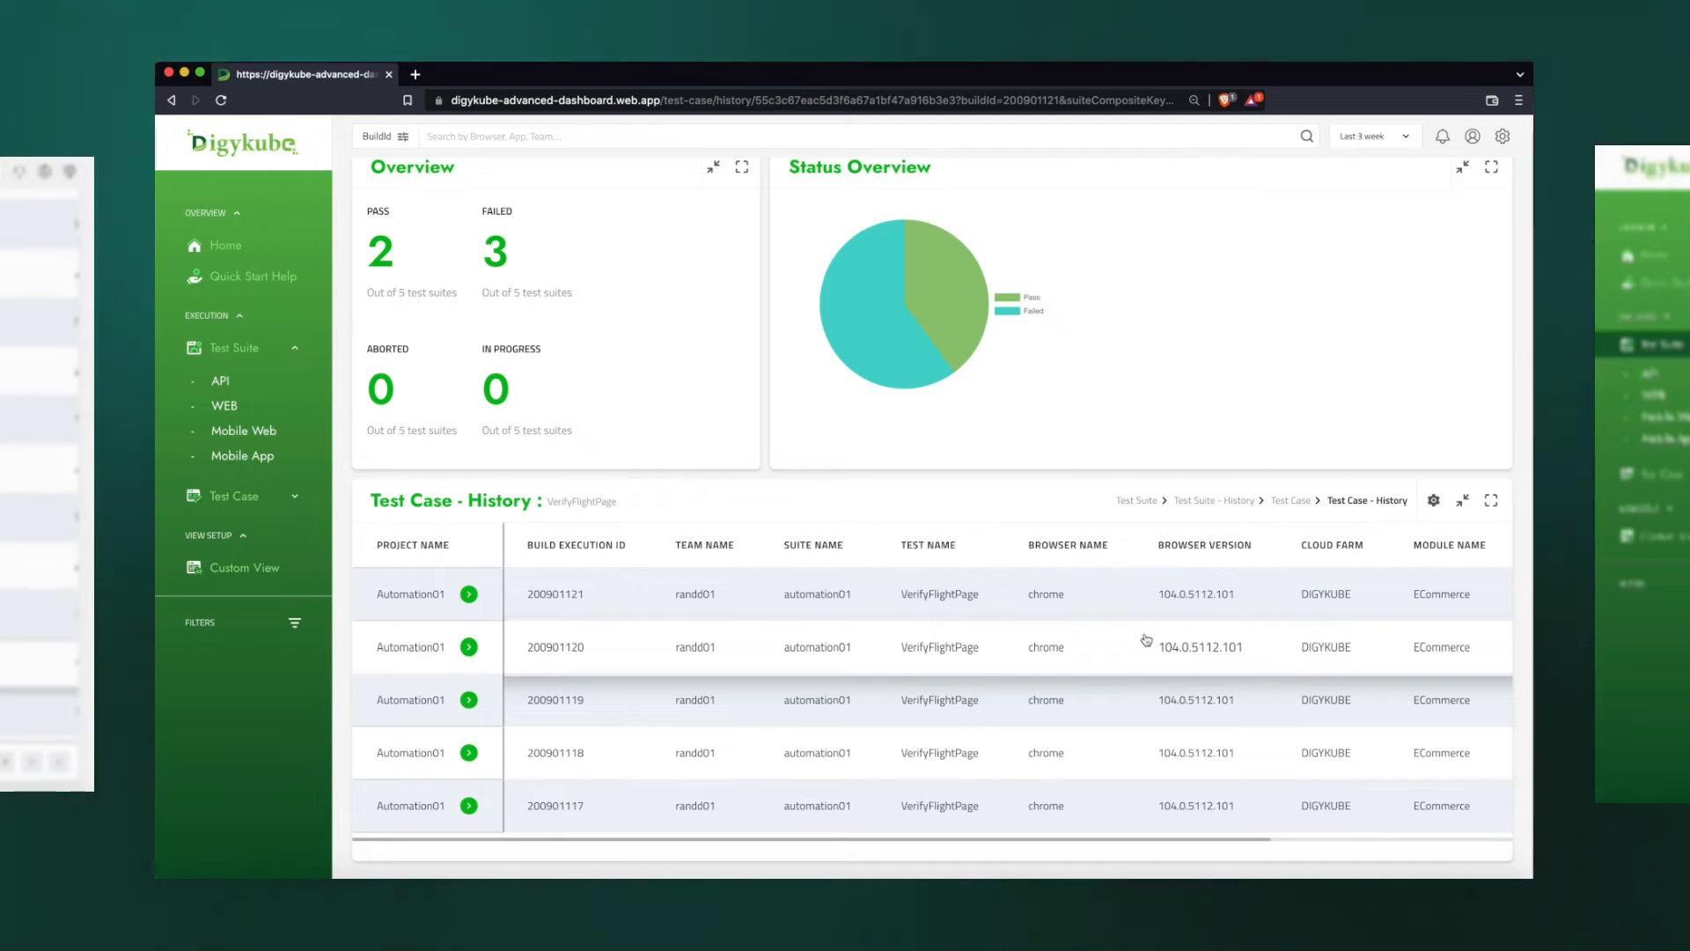
scroll(right, 3)
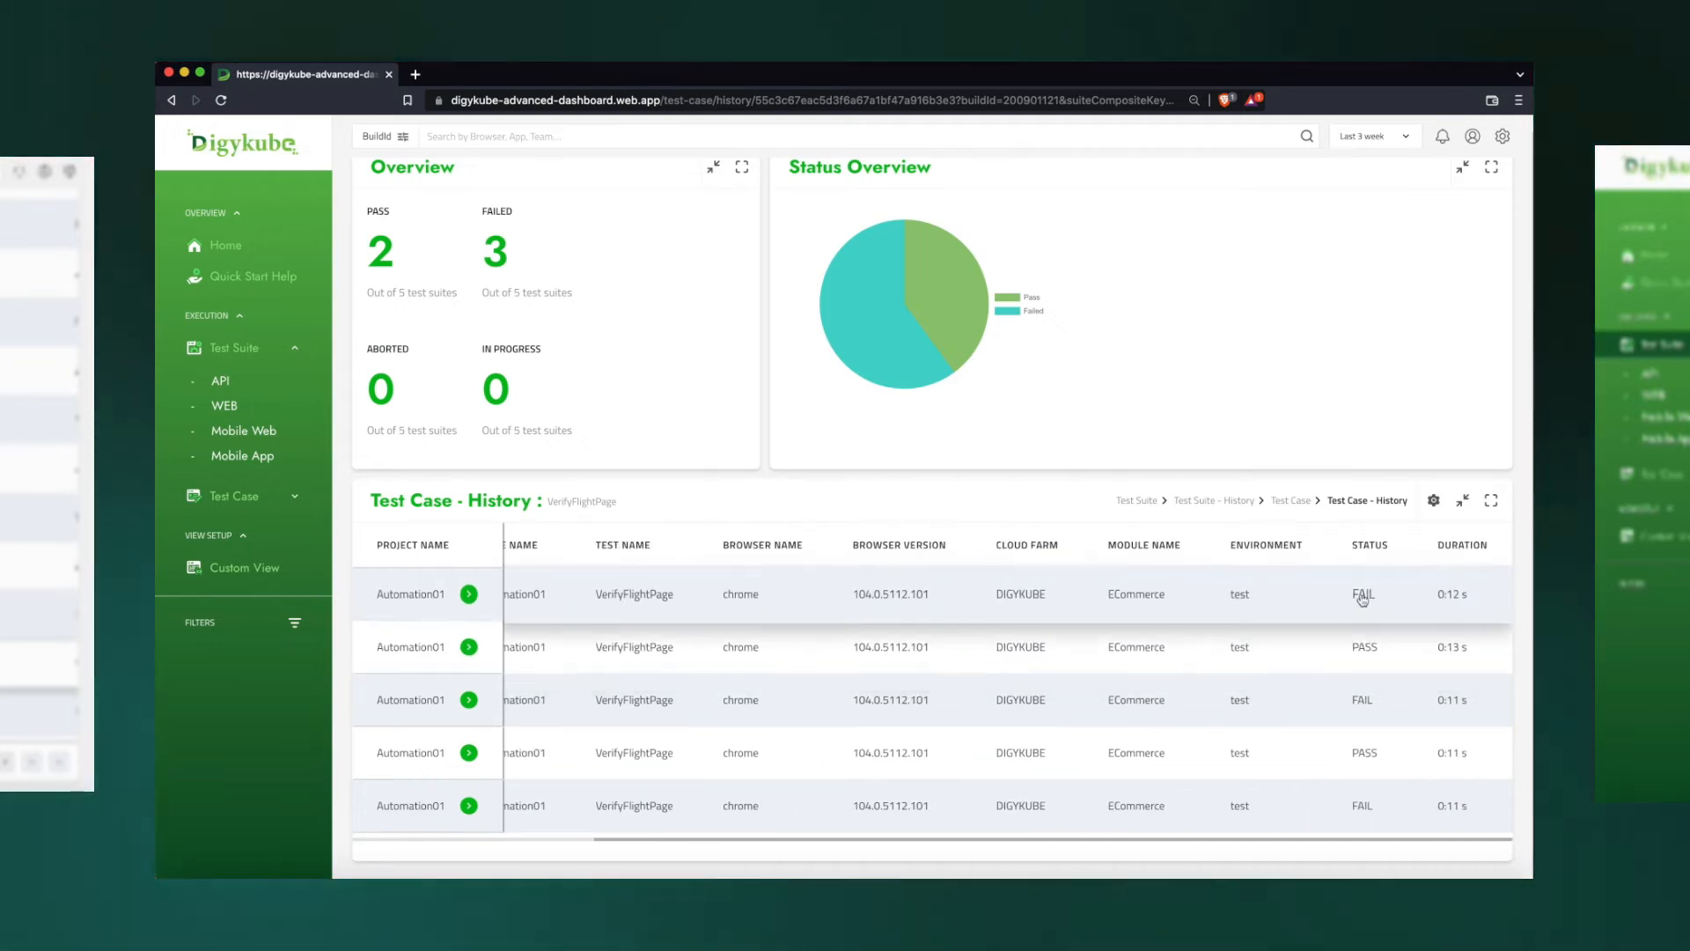
mouse_move(1306, 606)
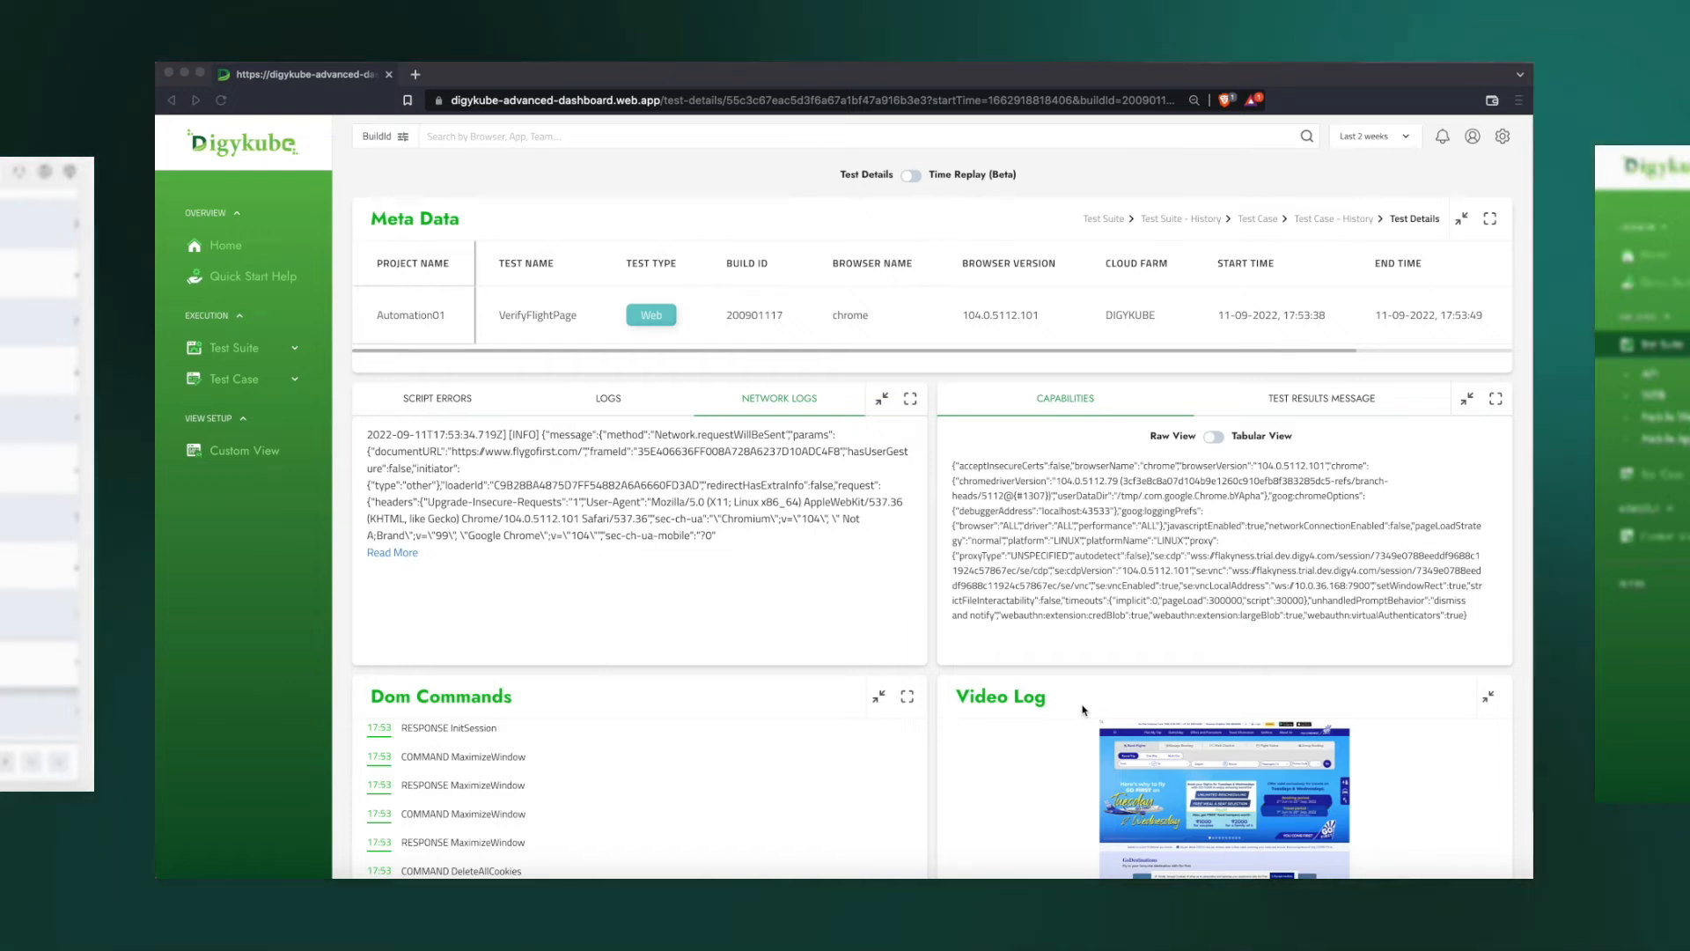
mouse_move(607, 351)
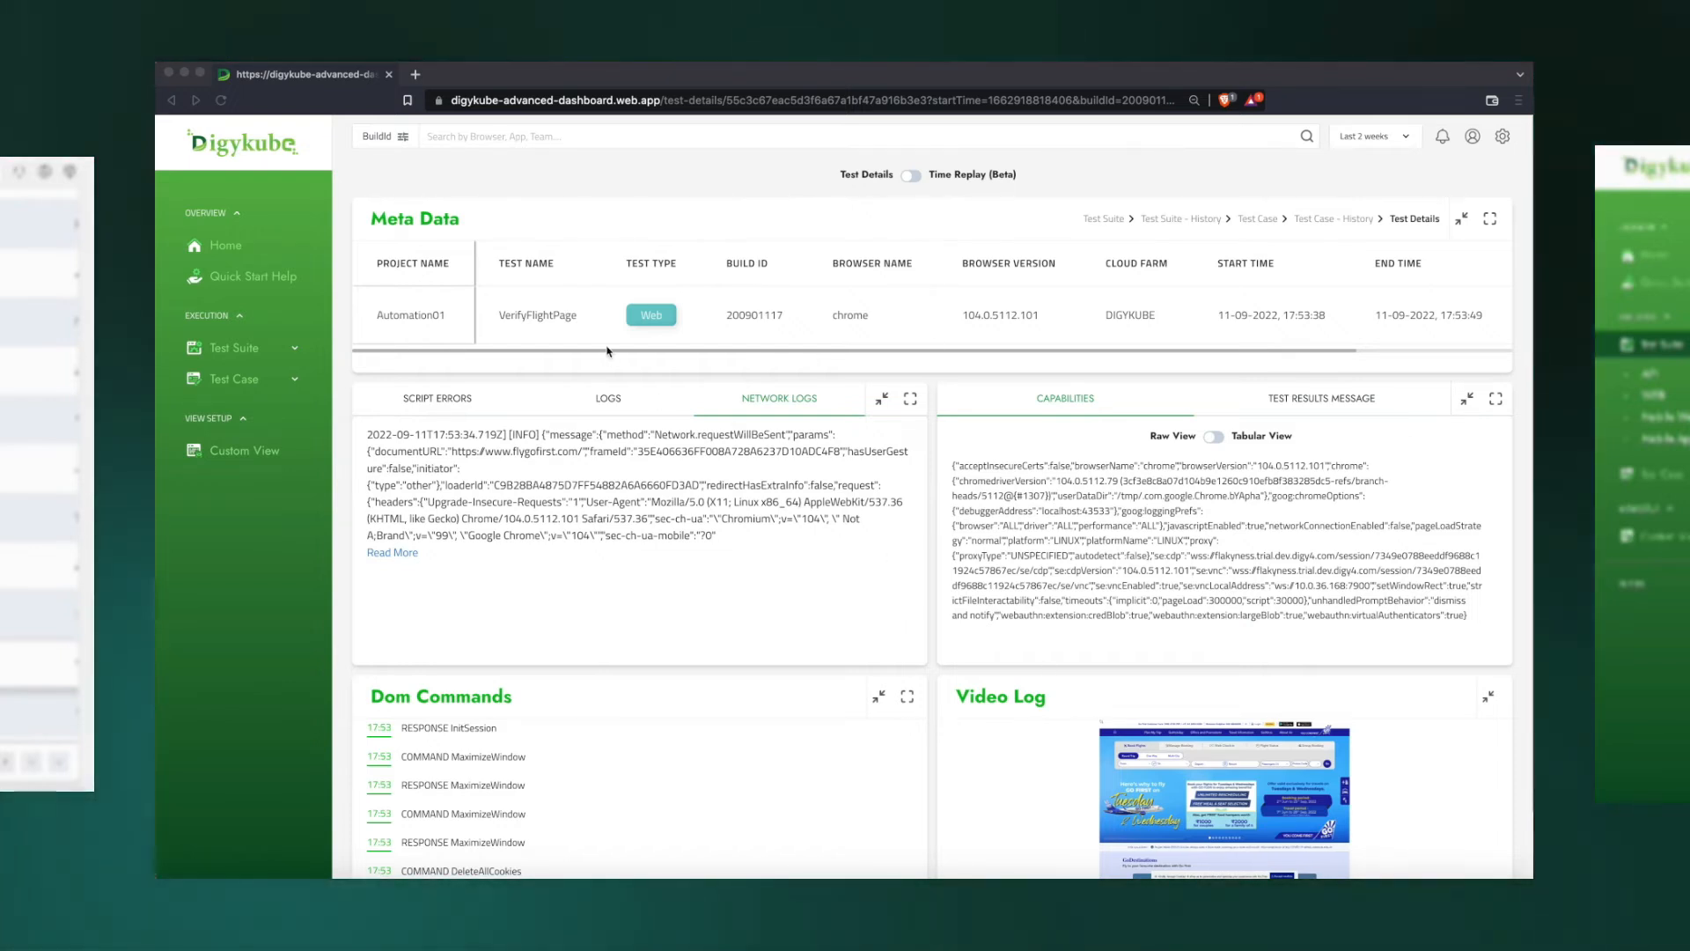
mouse_move(1149, 316)
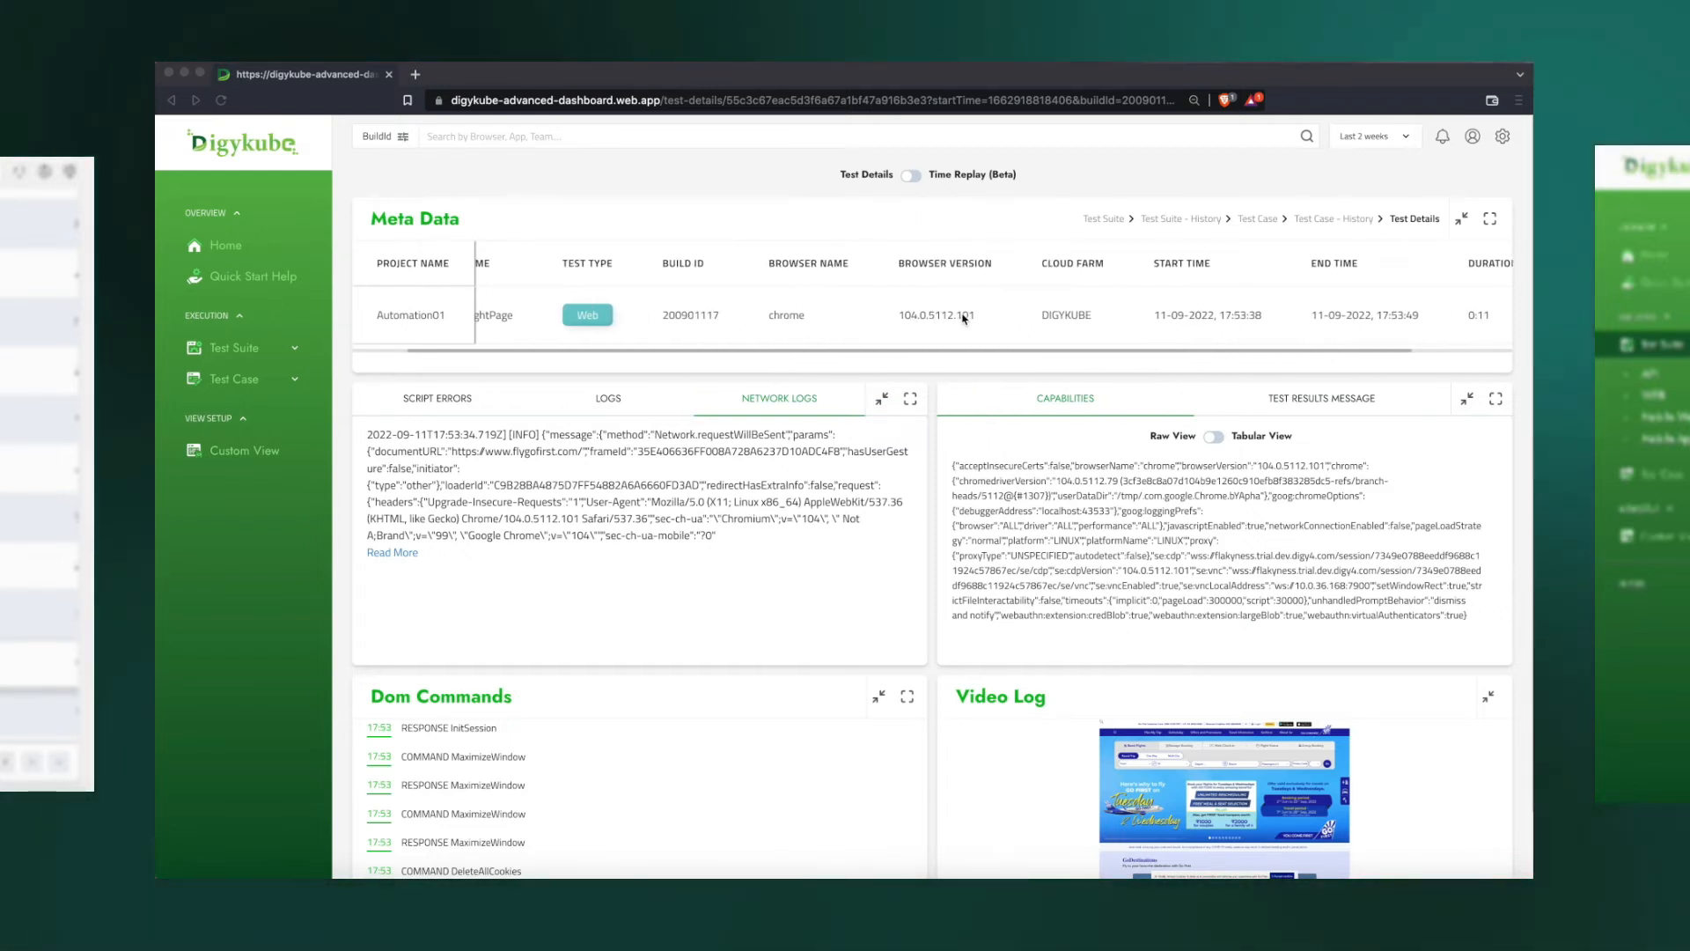
Expand the VerifyFlightPage run's full network log entry and scroll through it
scroll(left, 3)
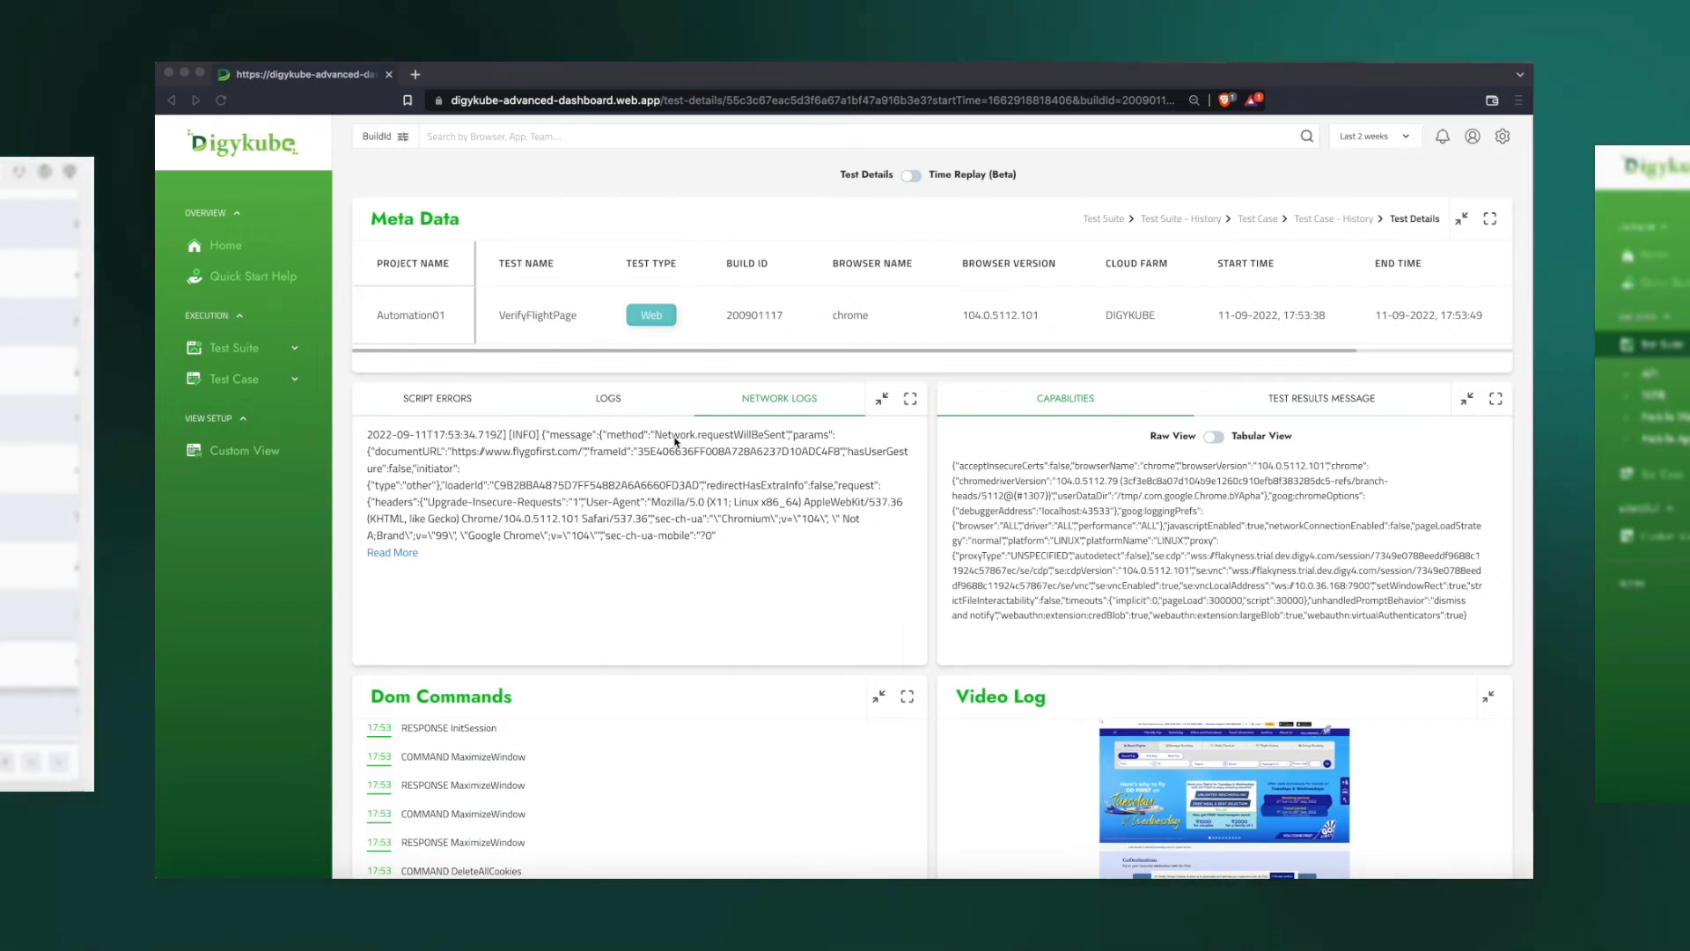
mouse_move(652, 528)
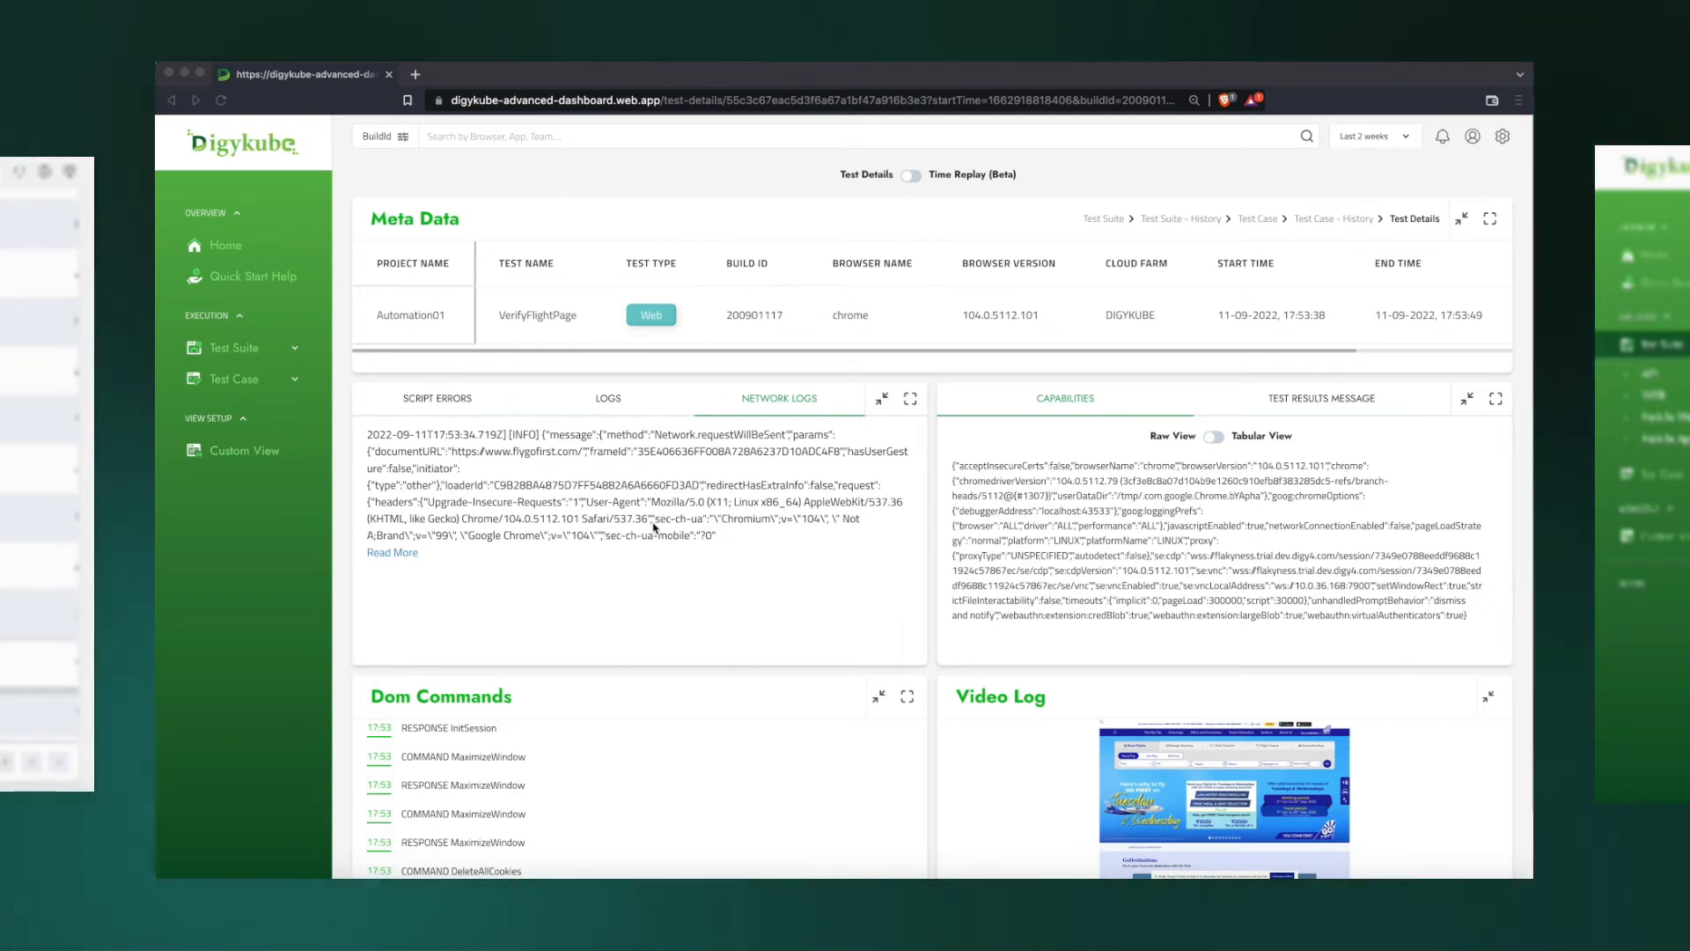
click(393, 552)
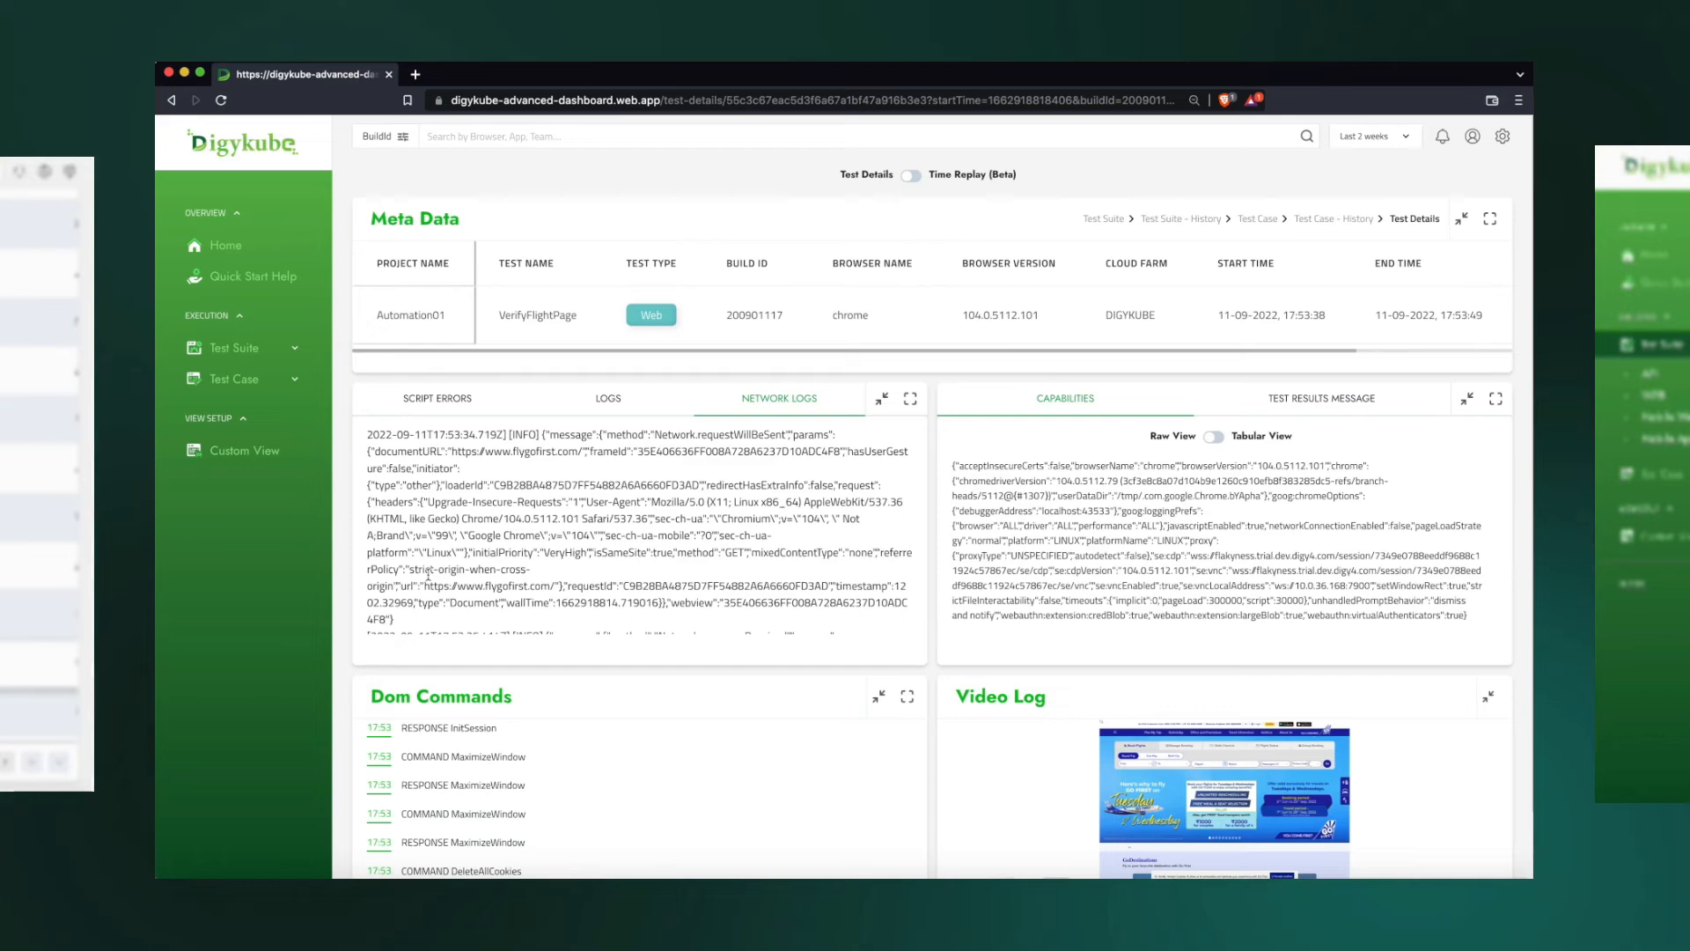
scroll(down, 3)
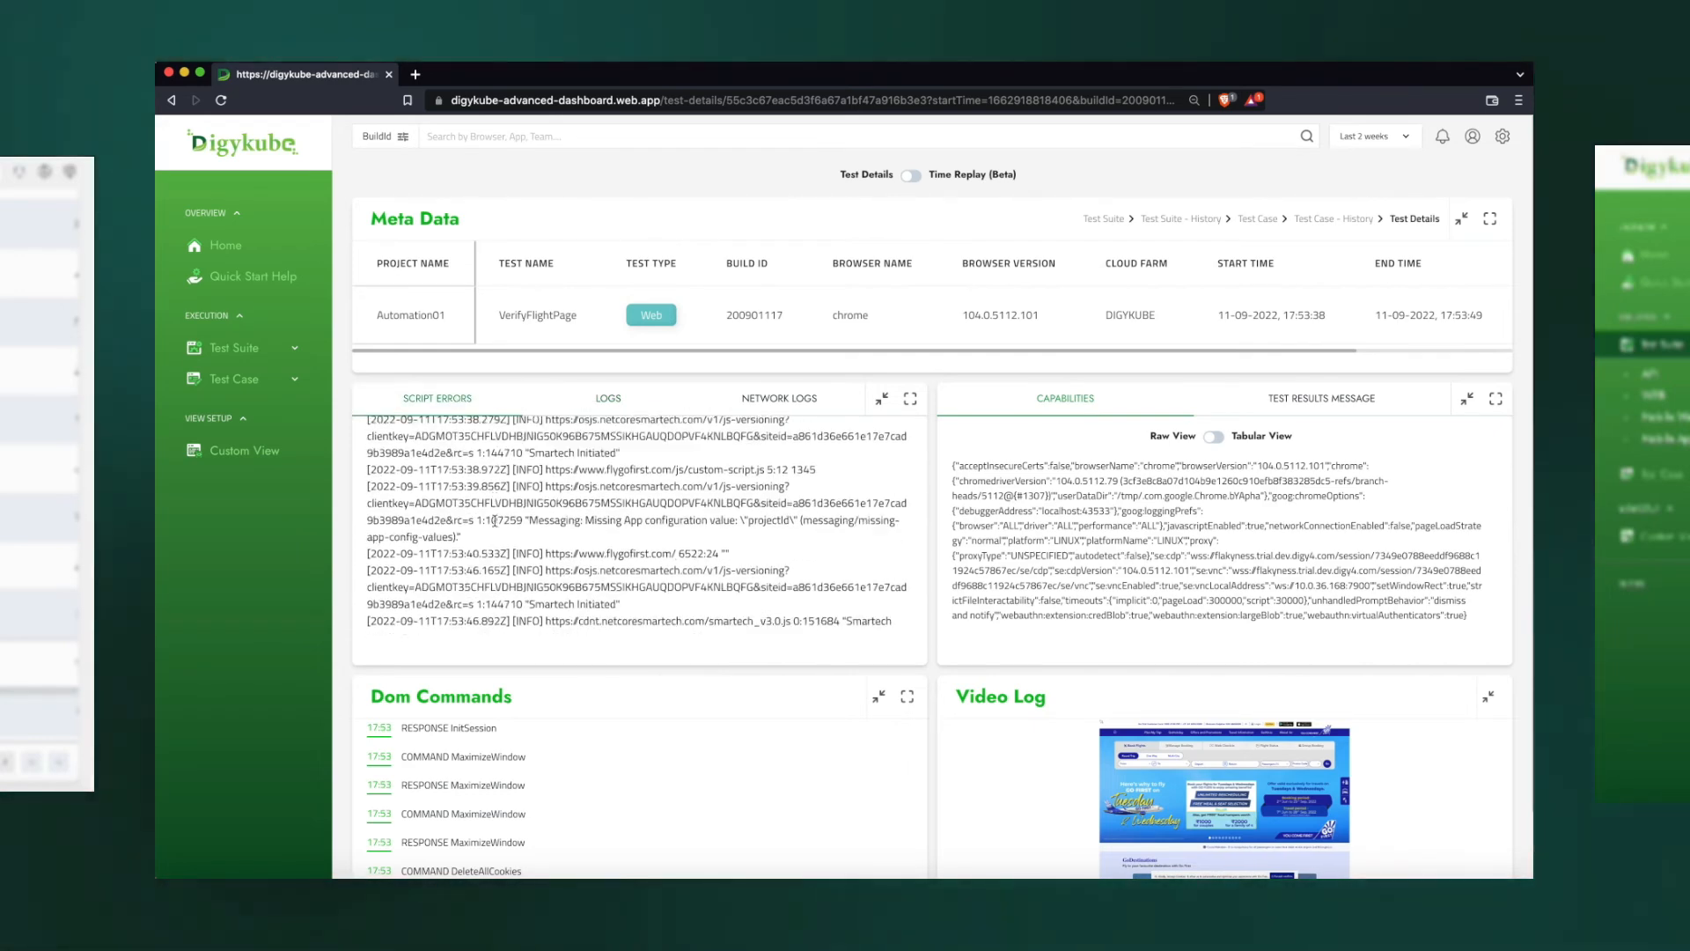
Review script errors, capabilities in tabular view, and the Outbound Flight failure message
scroll(up, 3)
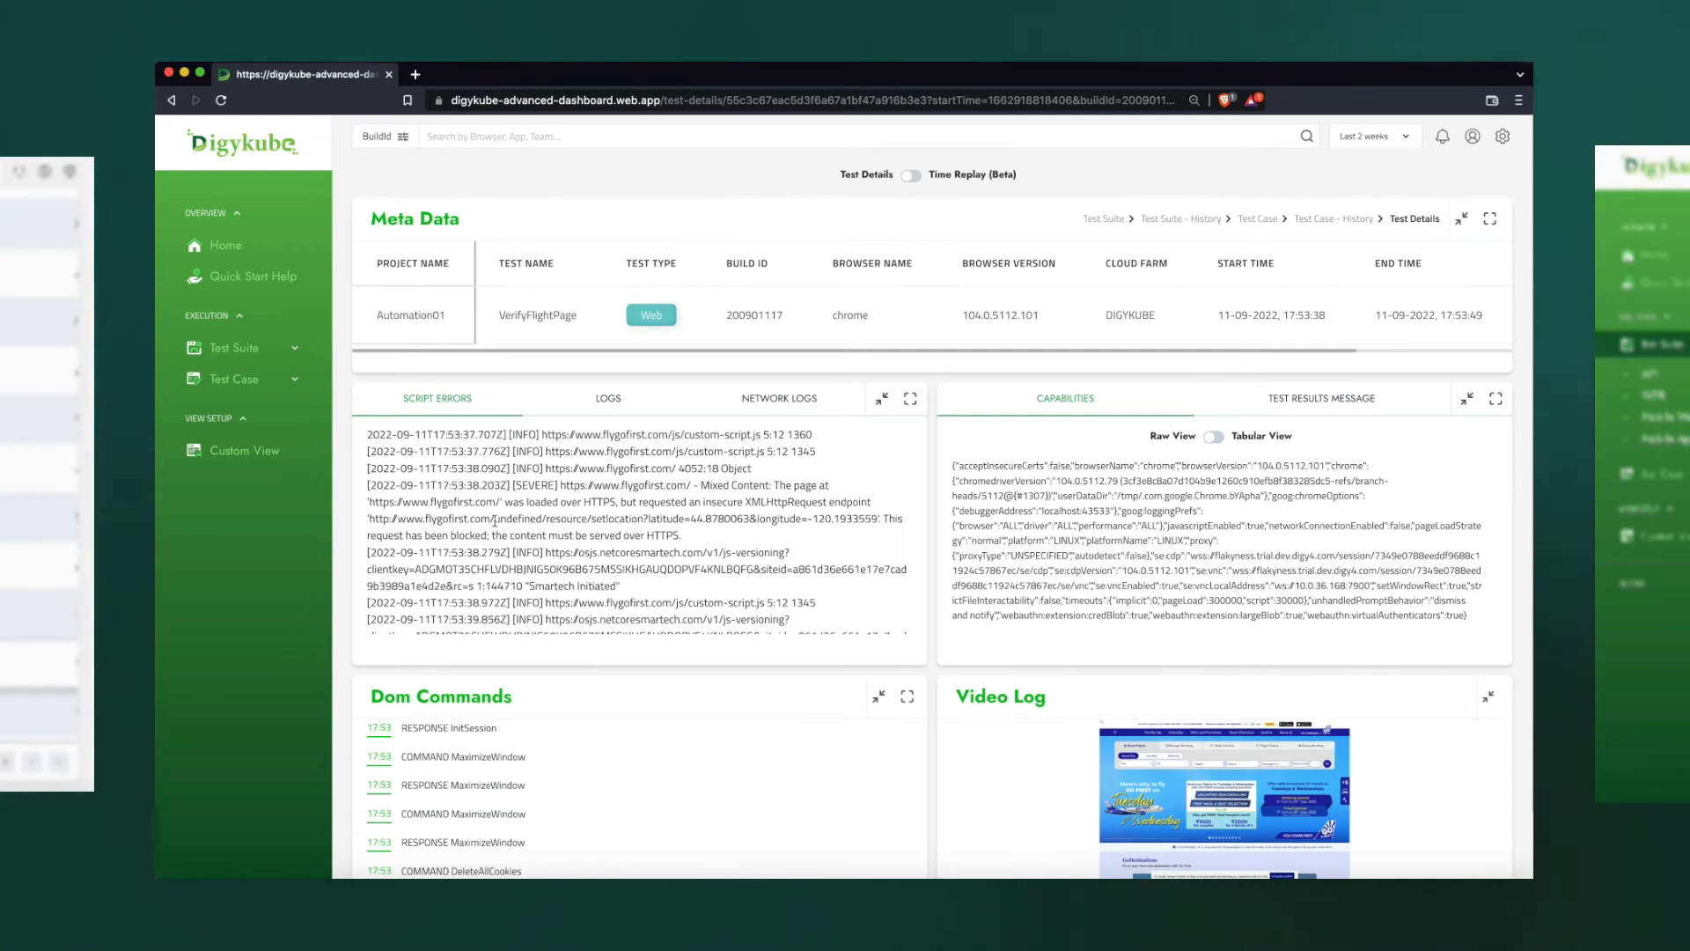
scroll(down, 3)
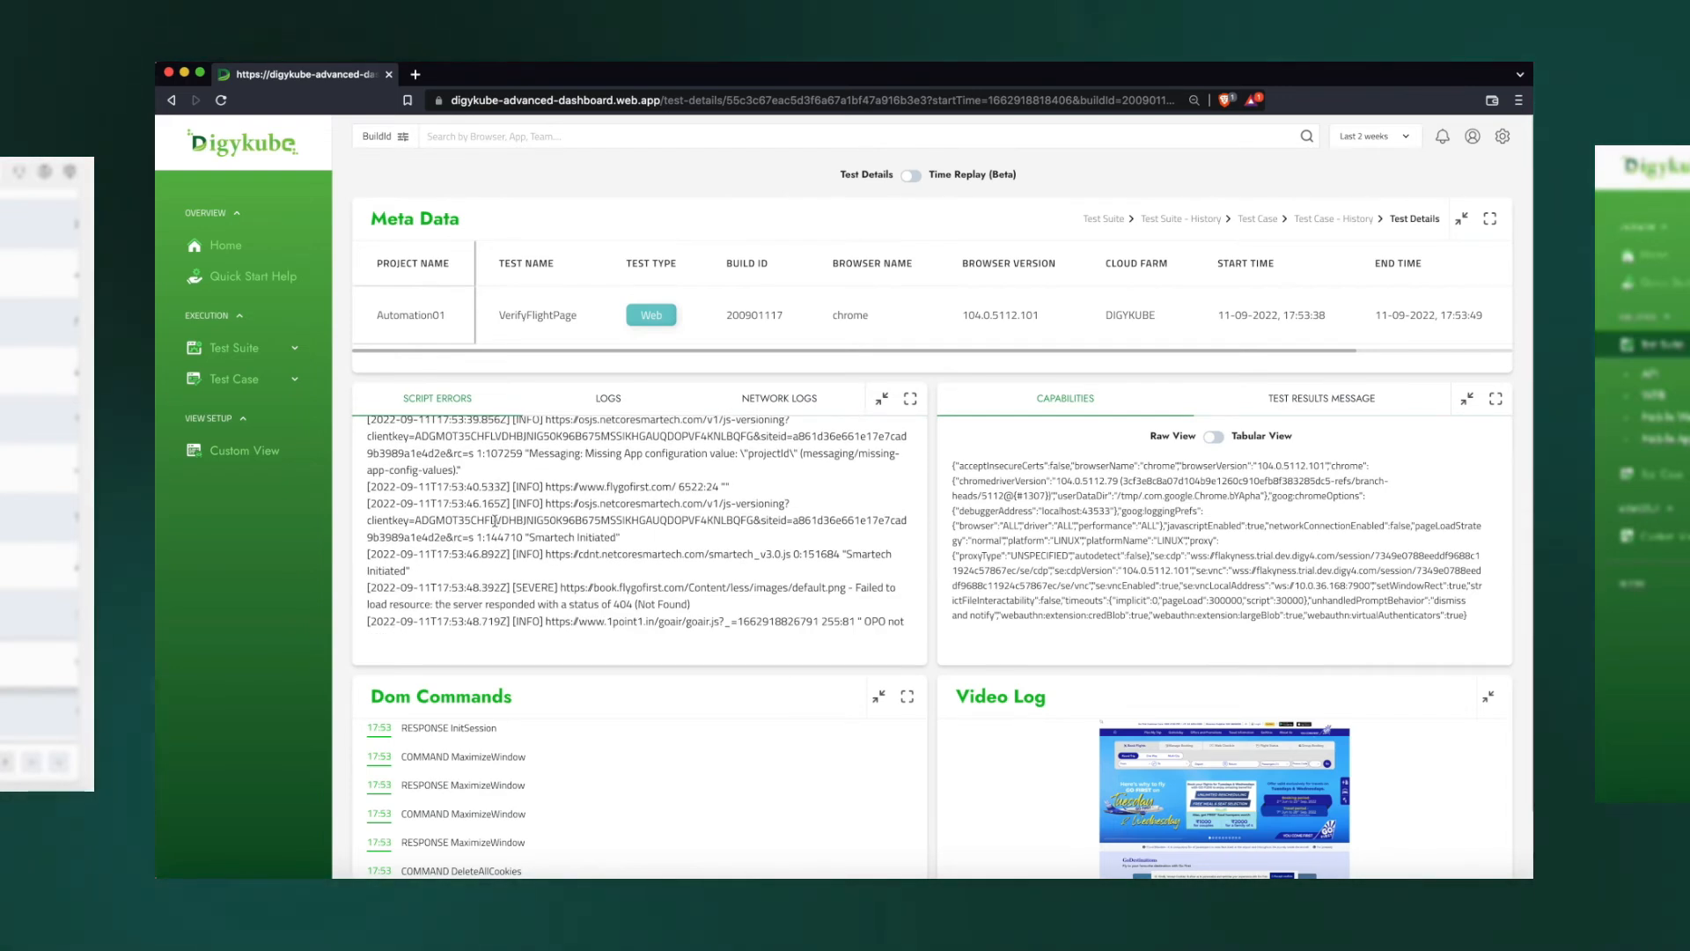
click(1212, 436)
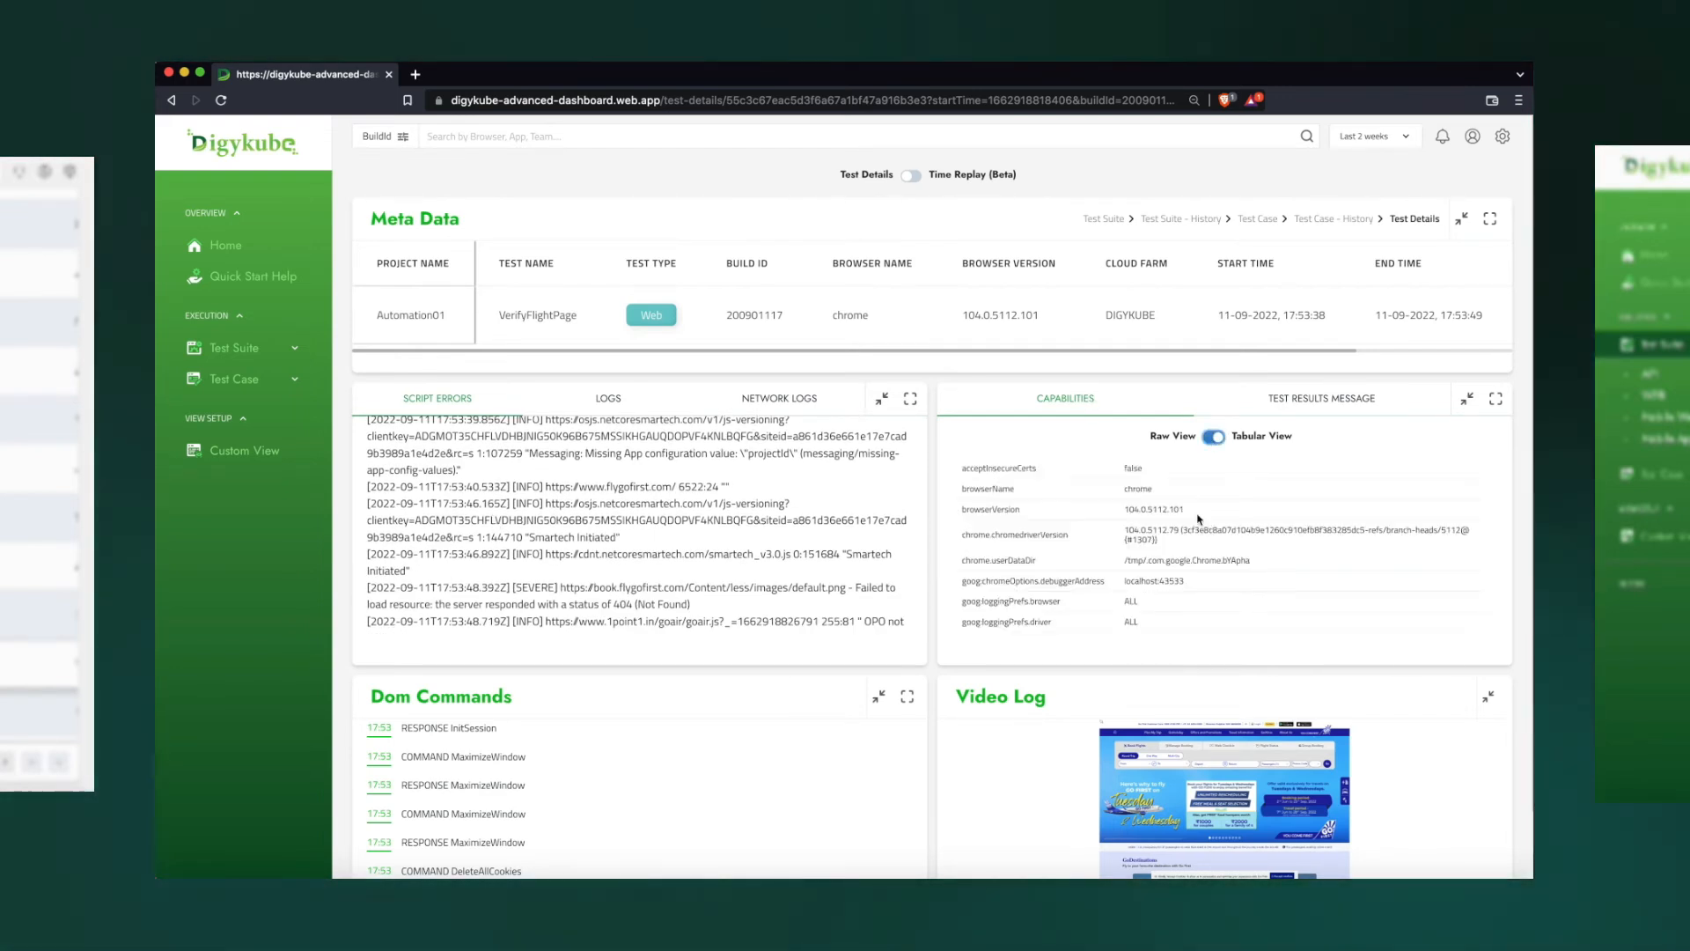
scroll(down, 3)
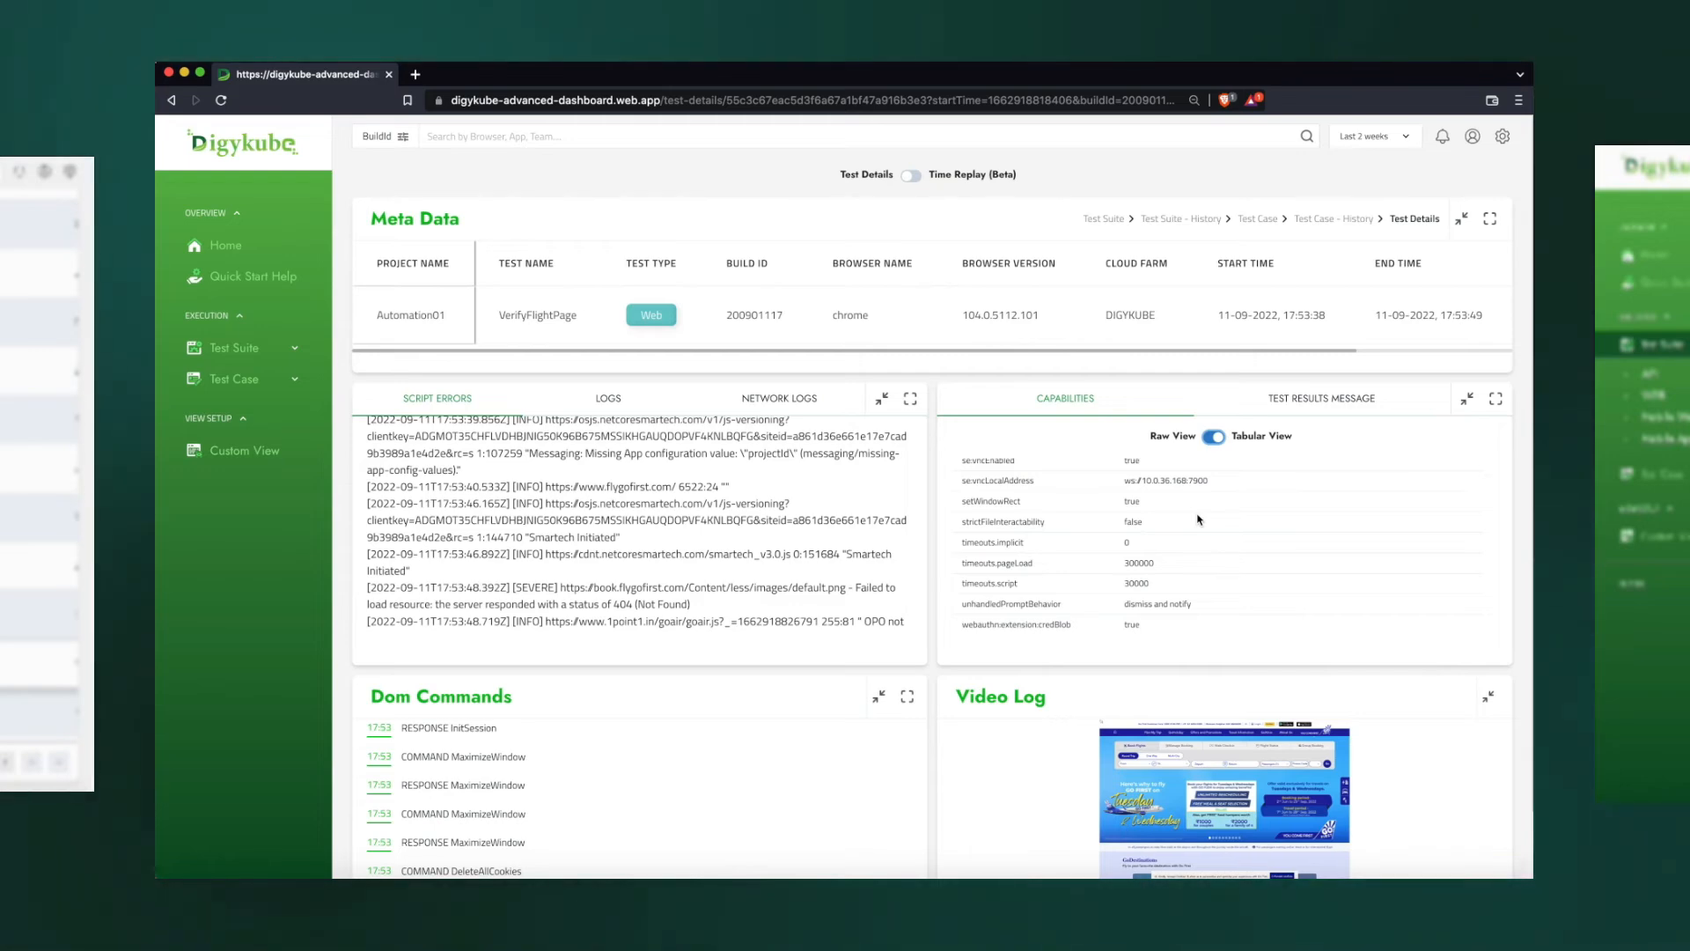
click(1322, 398)
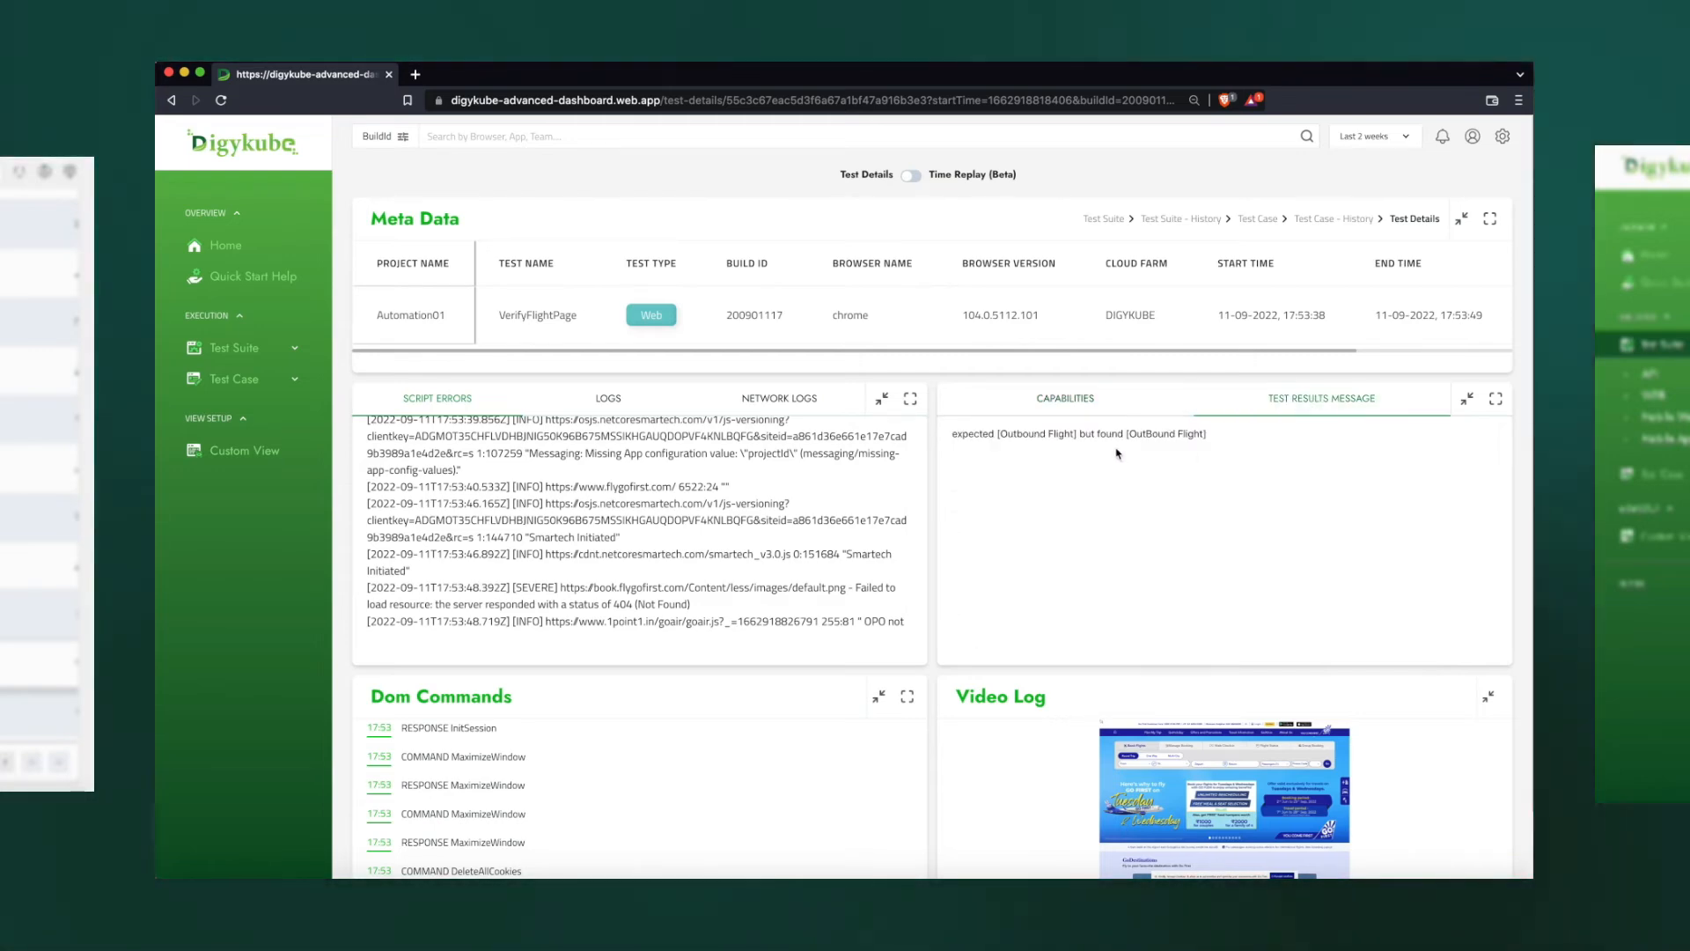
click(1064, 398)
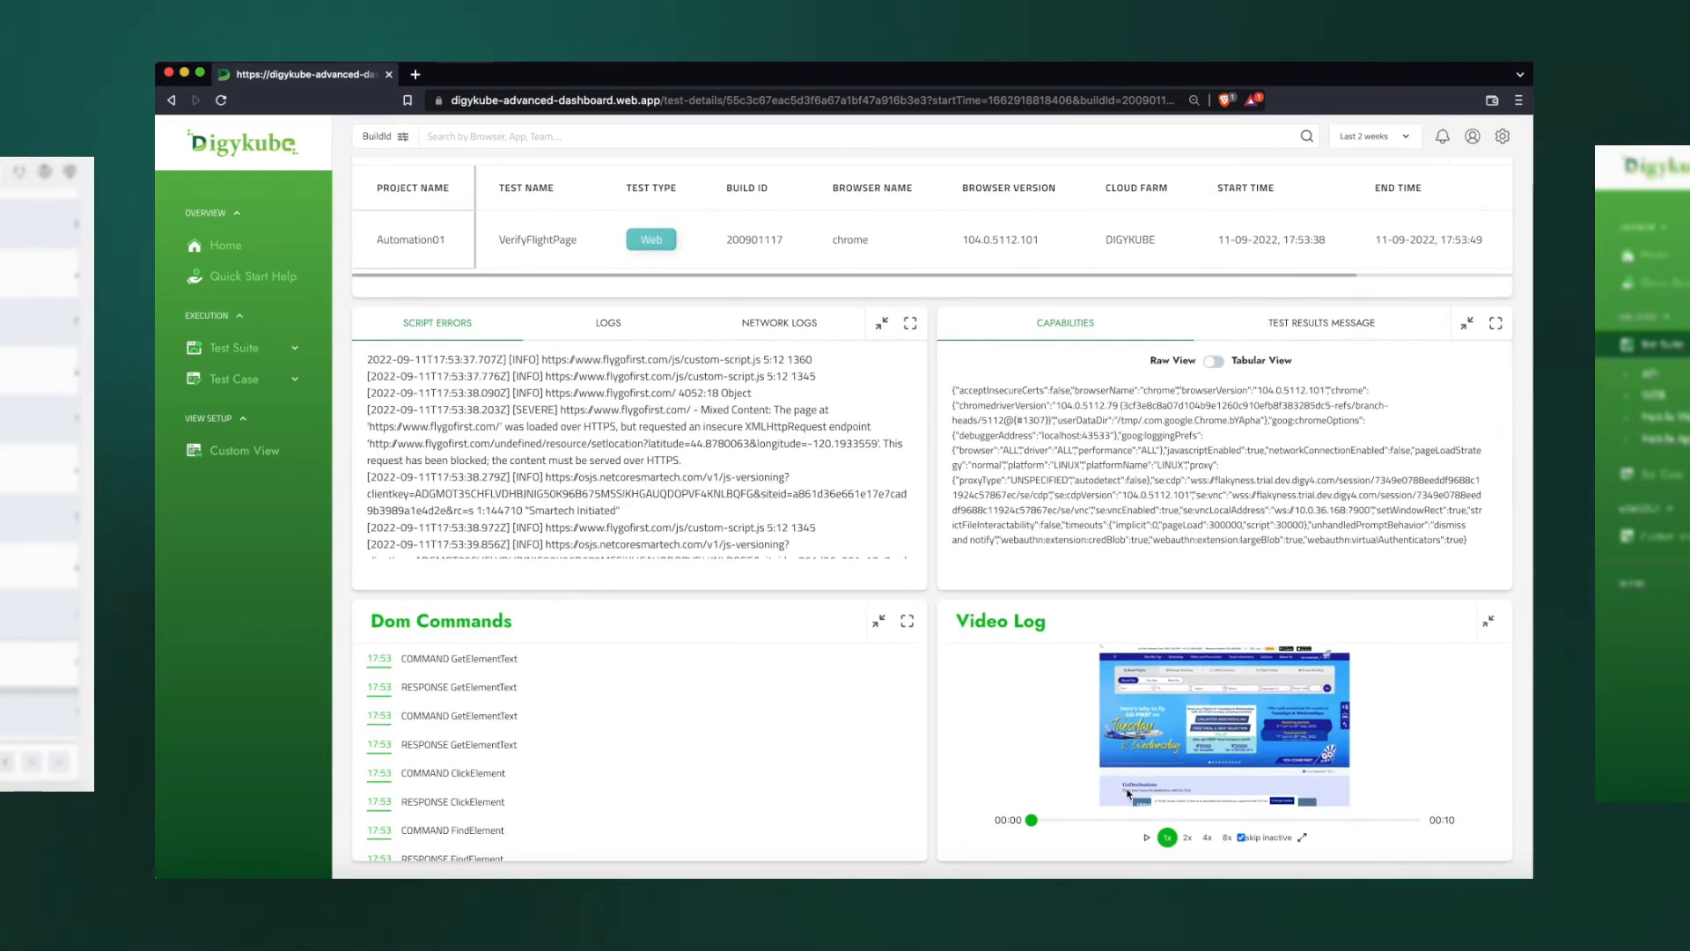
click(1489, 620)
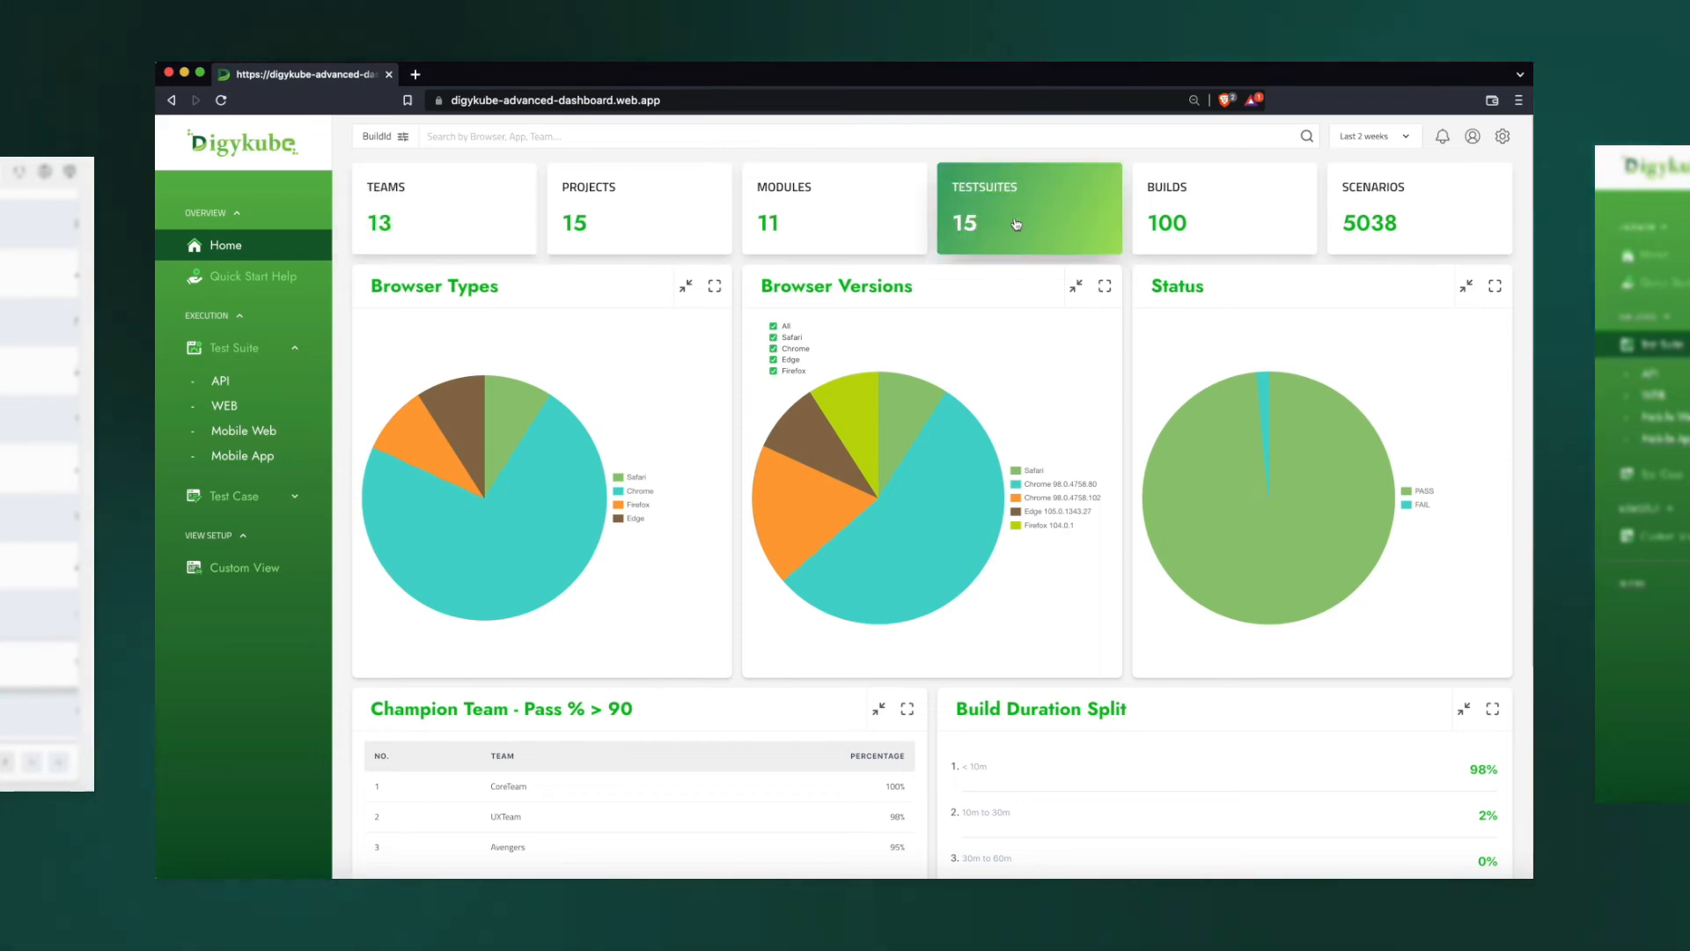
Go back to the Home page with team, project, build and scenario totals
click(1418, 208)
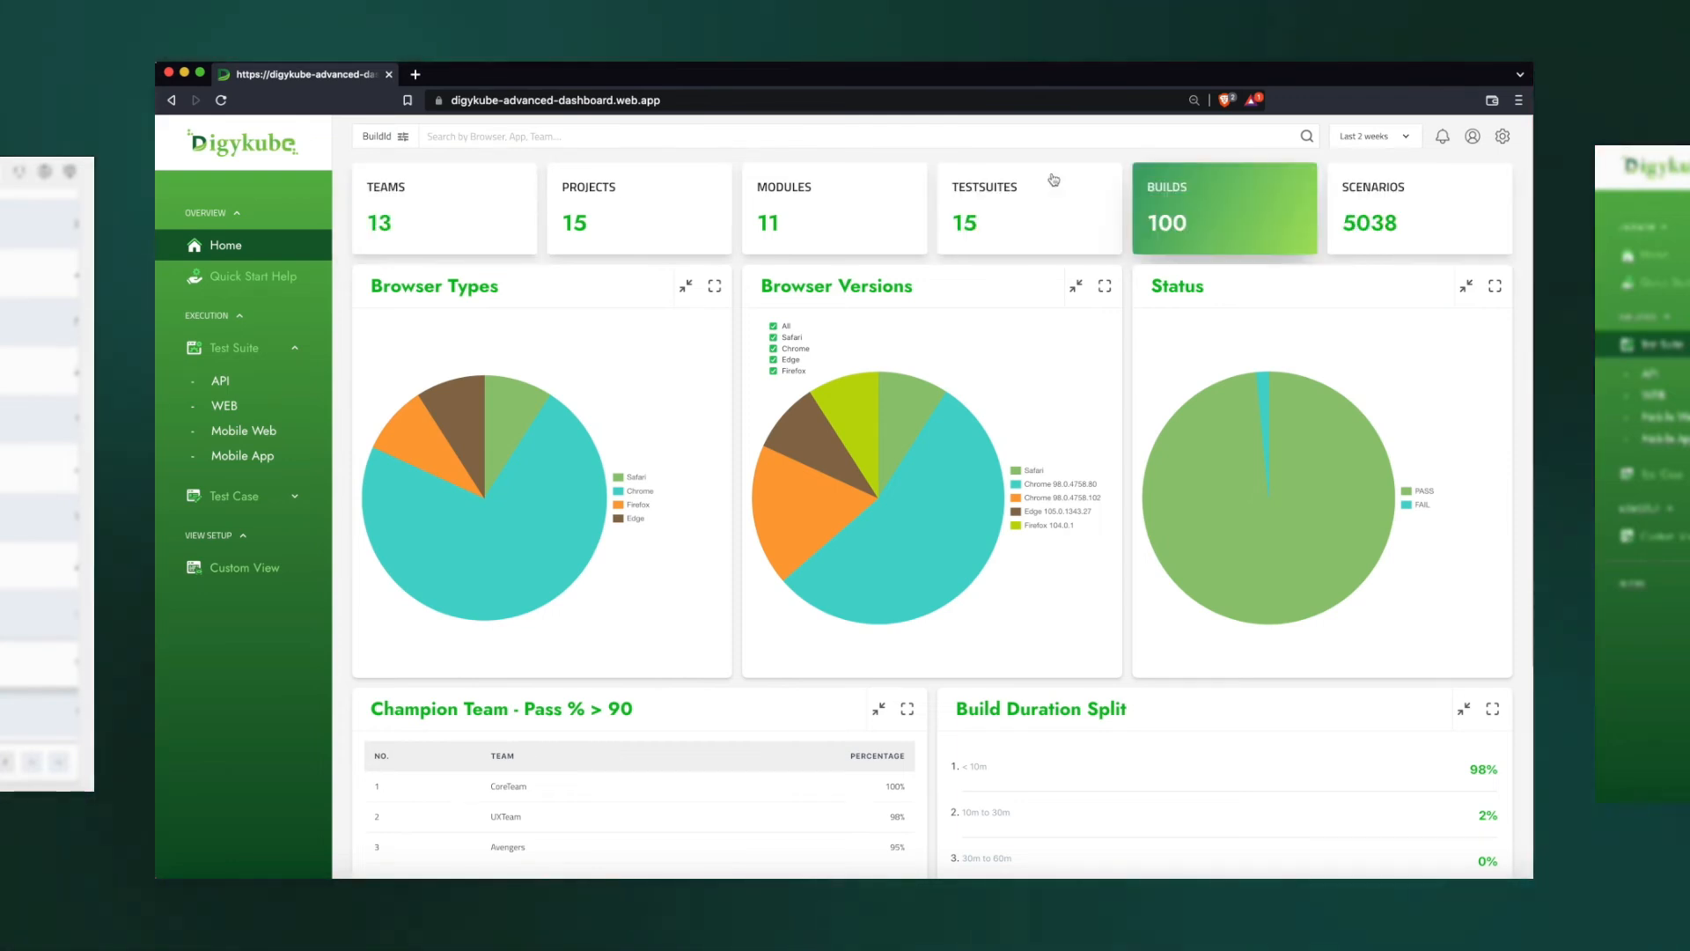
click(639, 208)
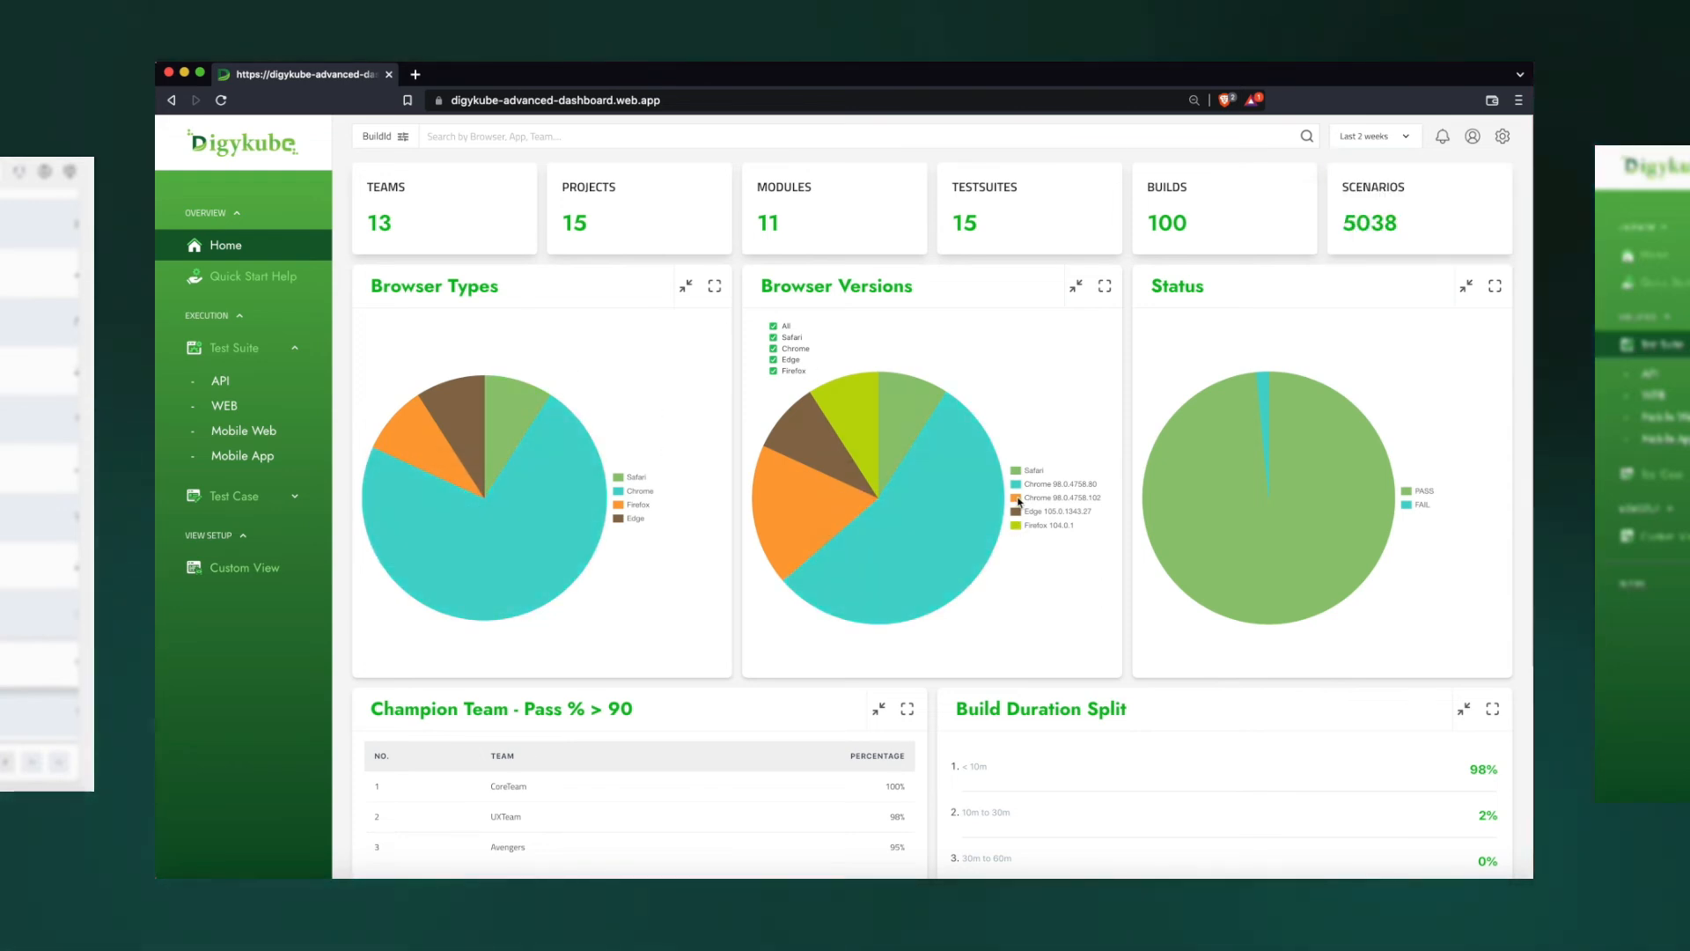
mouse_move(1351, 475)
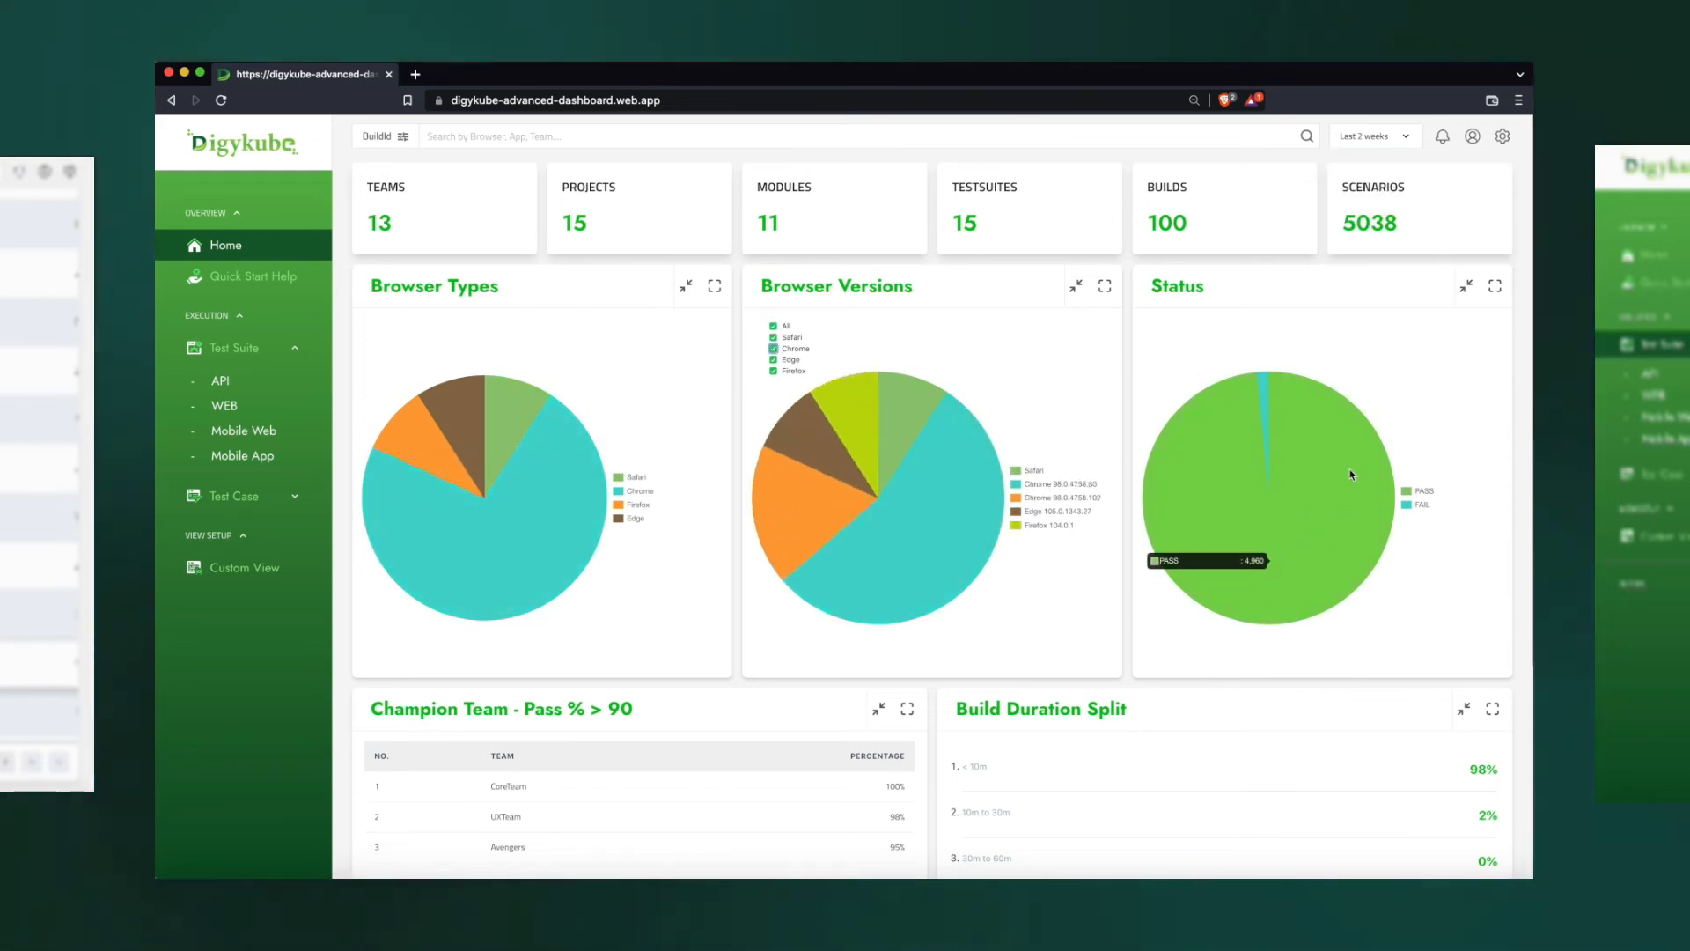
Scroll down to the Champion Team, Build Duration Split and Run Rate panels
scroll(down, 3)
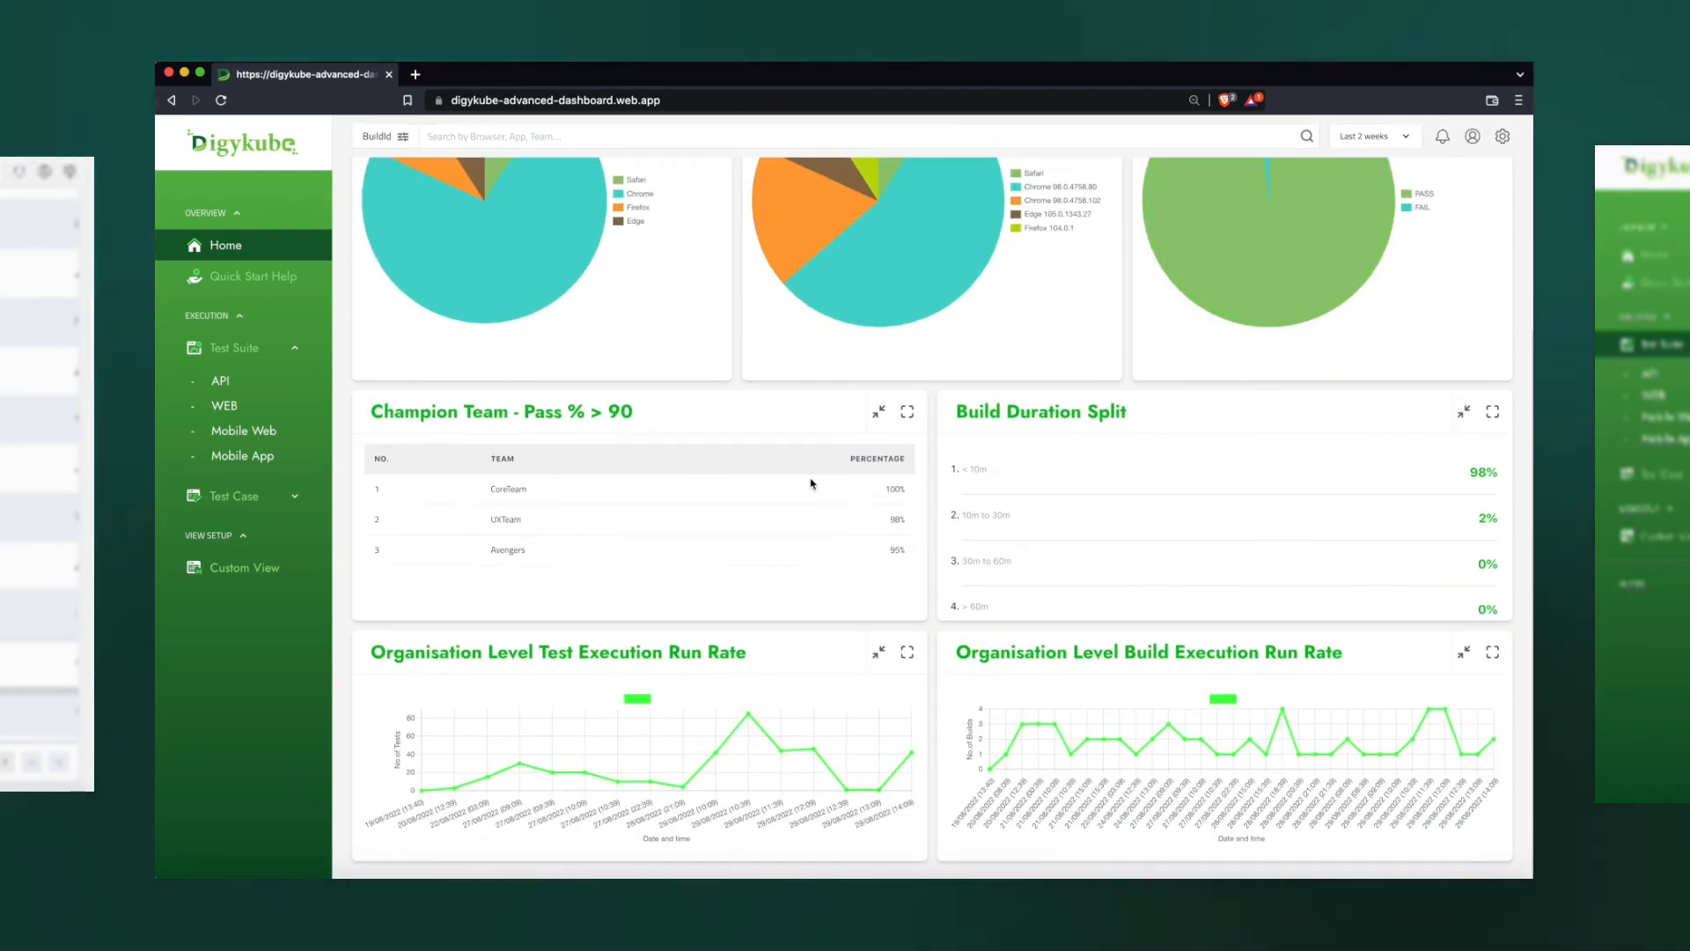
mouse_move(582, 508)
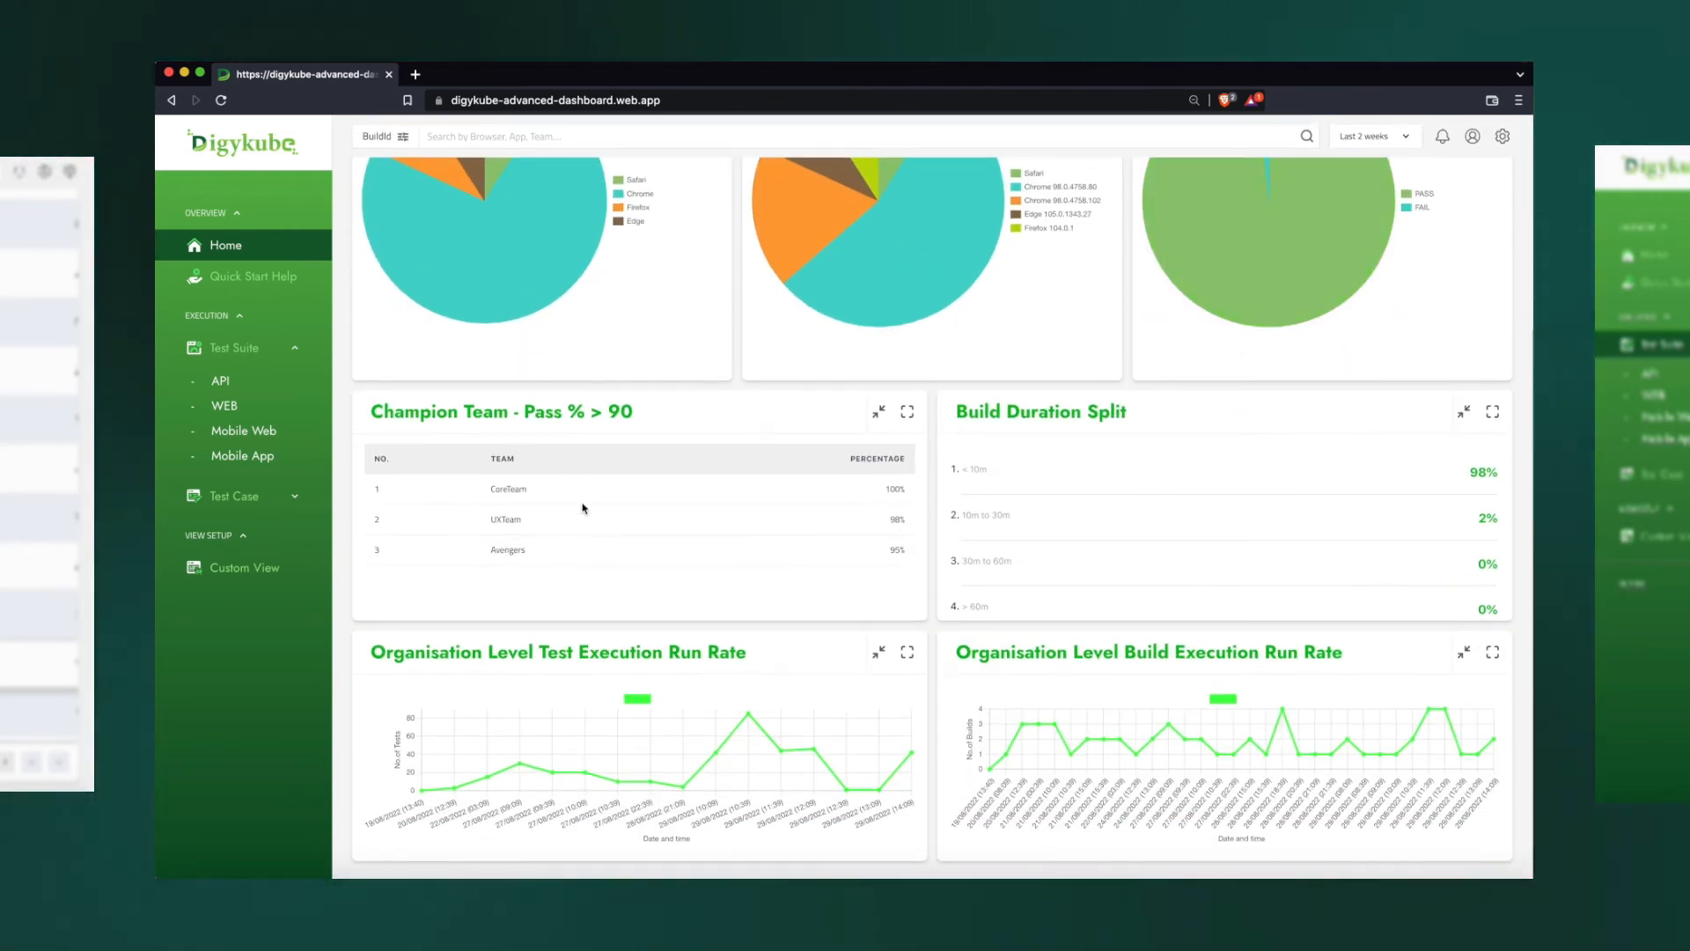
mouse_move(671, 507)
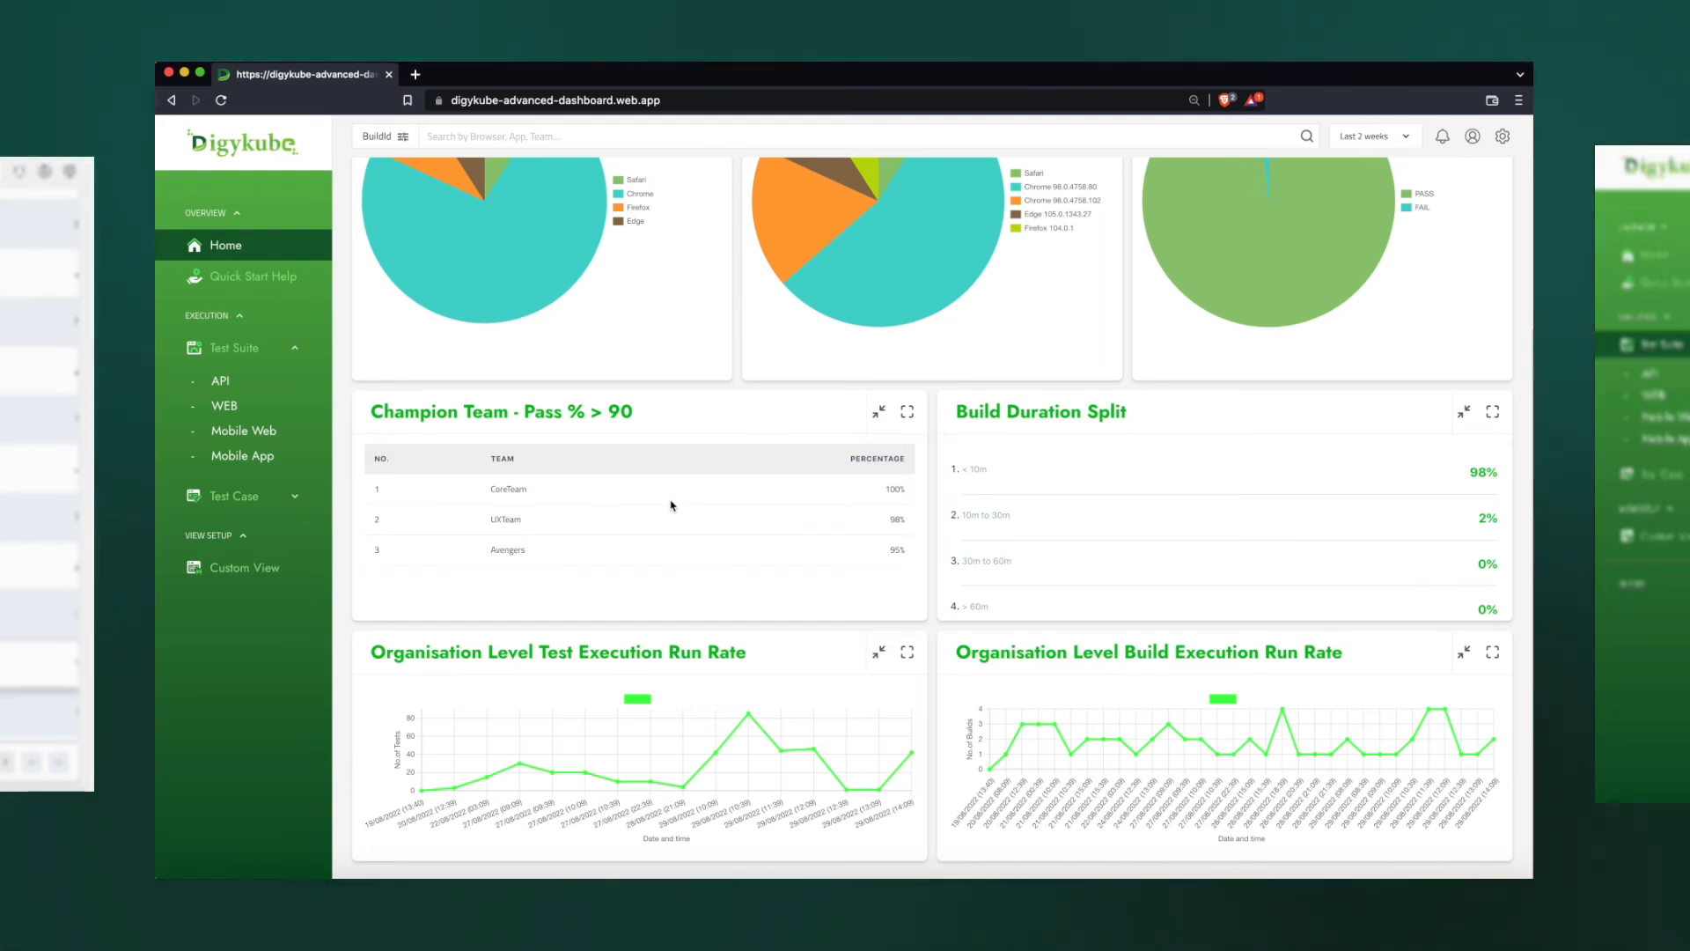
mouse_move(629, 511)
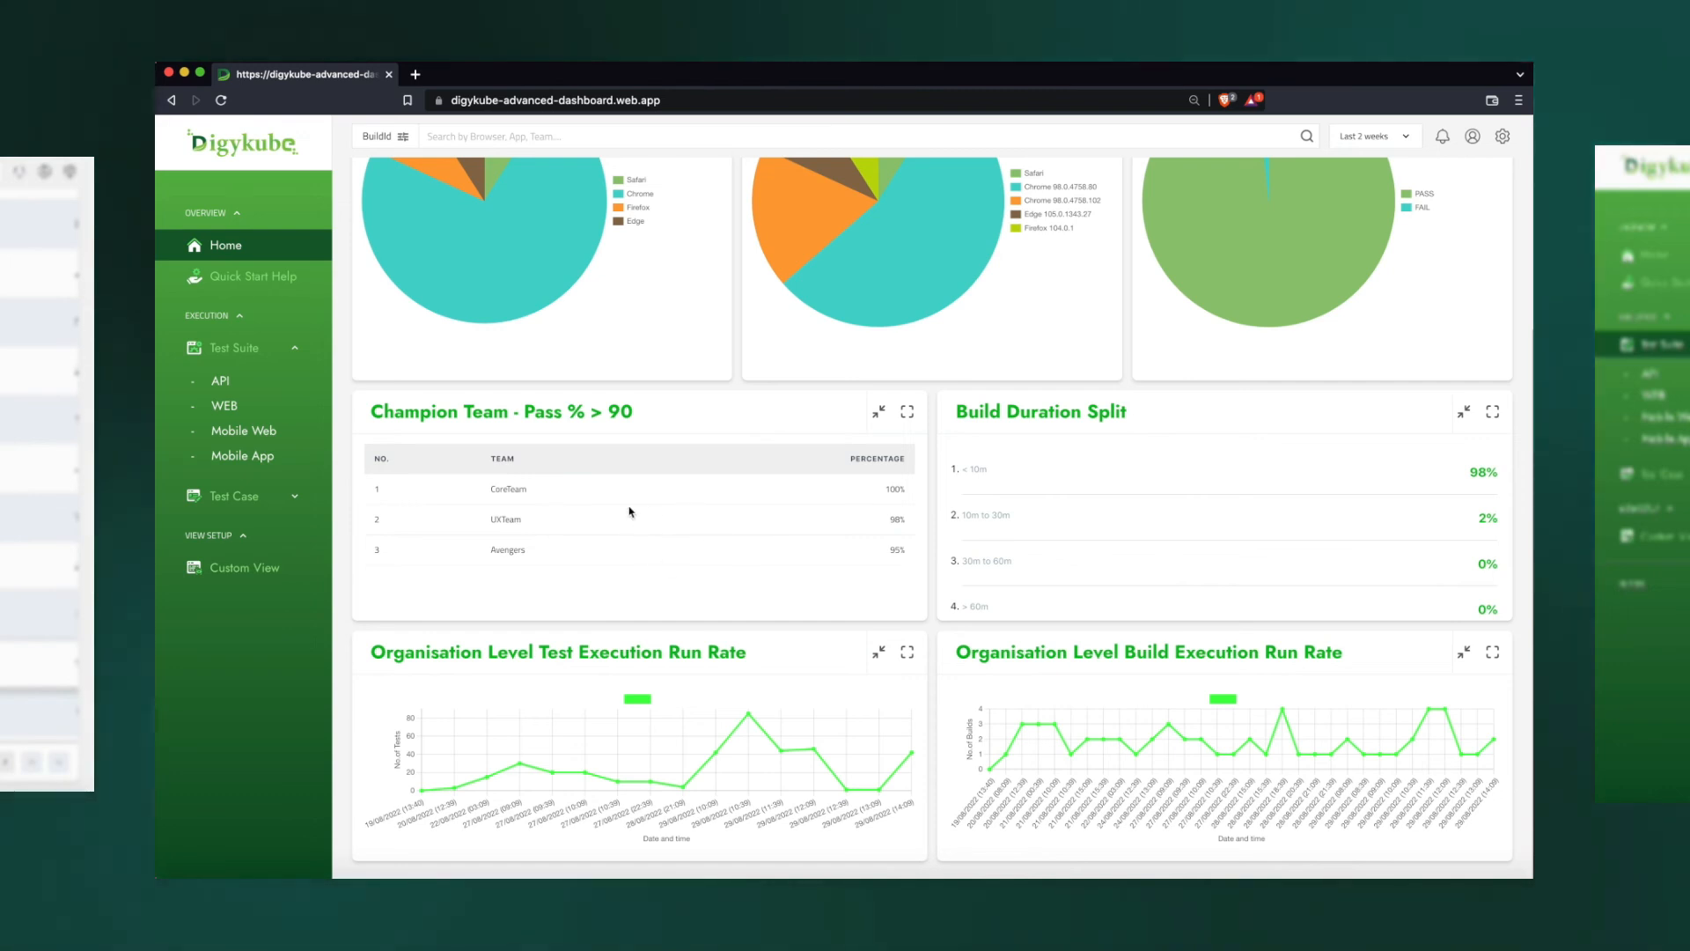
mouse_move(787, 508)
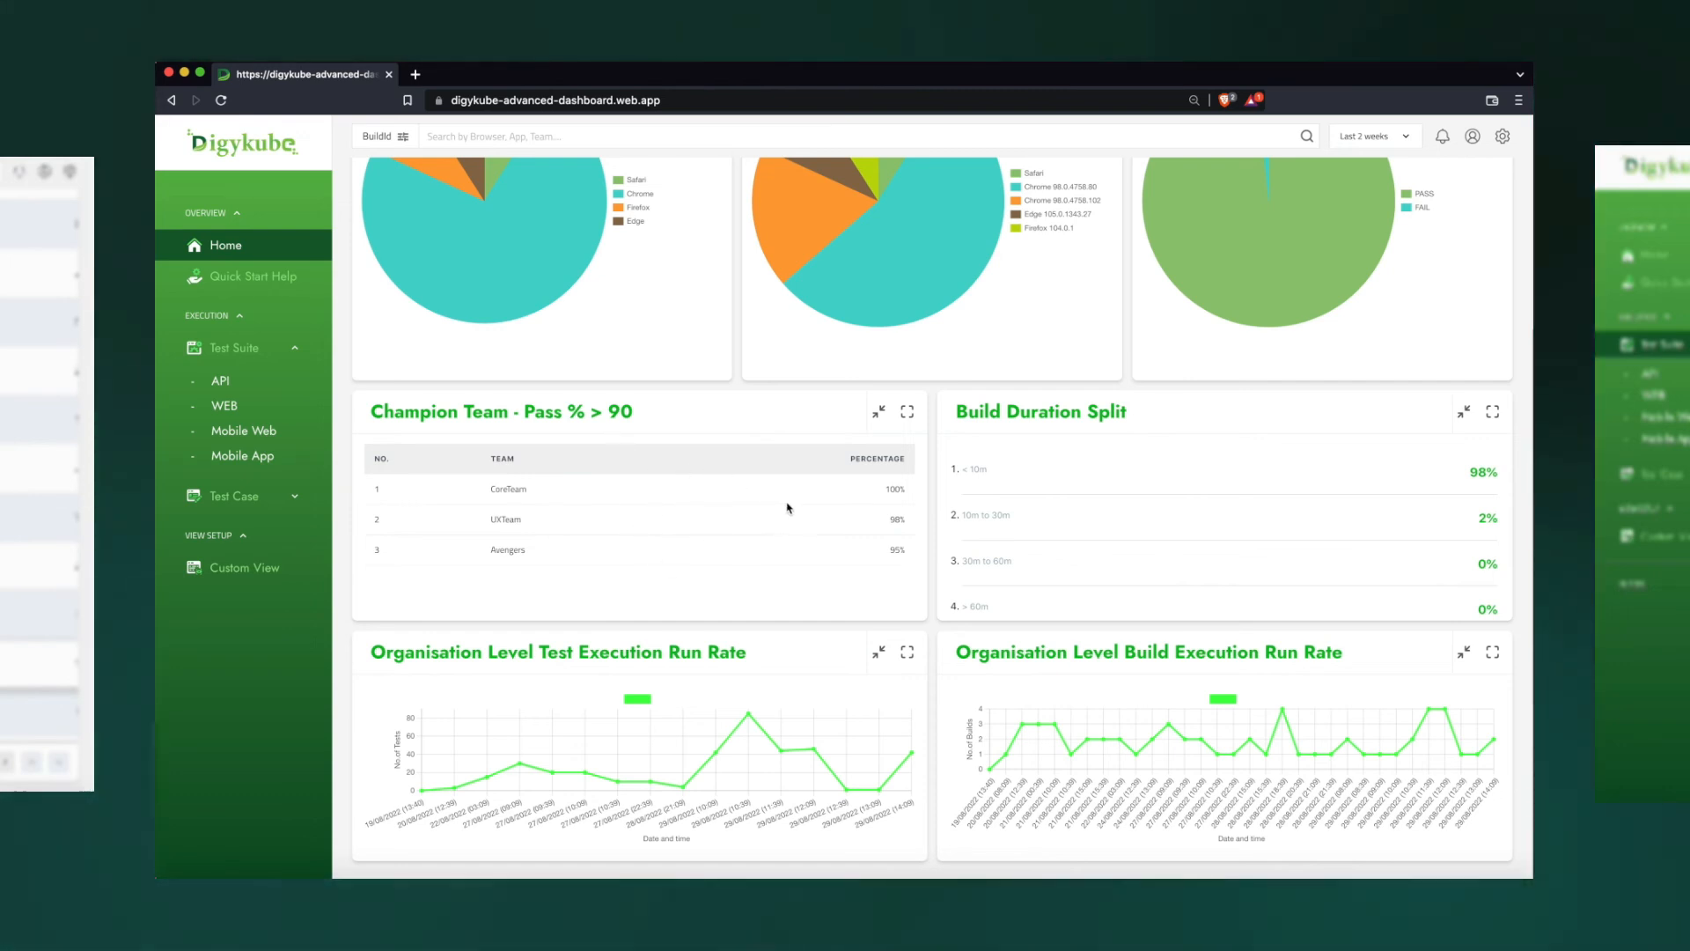
mouse_move(1105, 517)
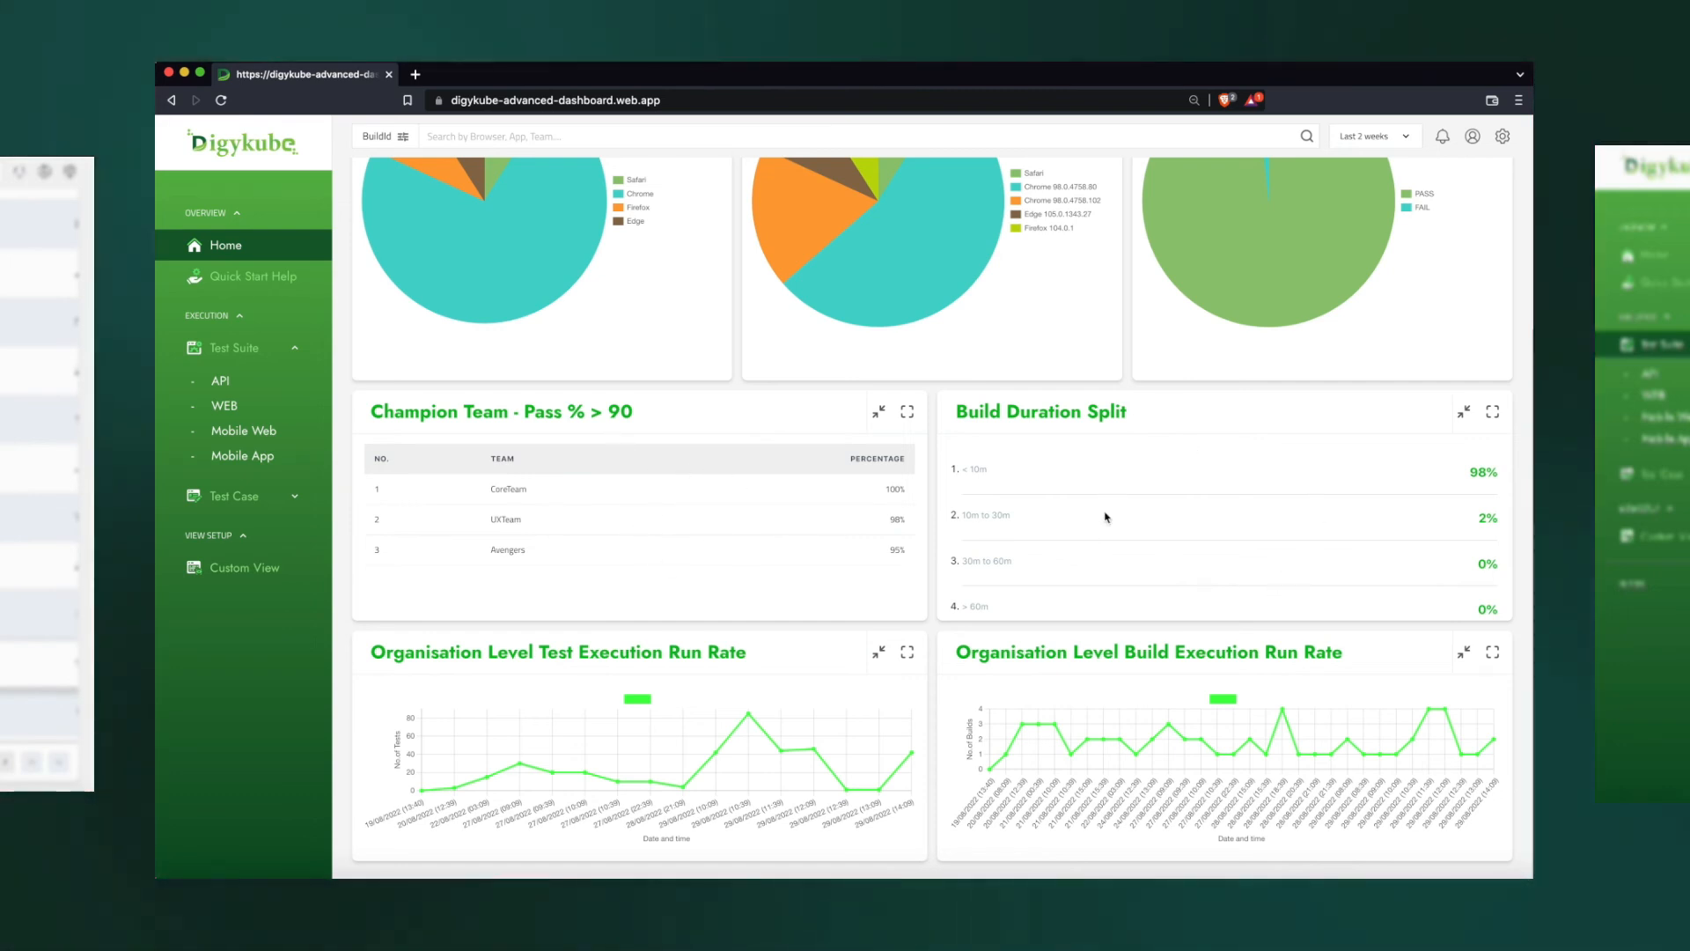
mouse_move(1127, 480)
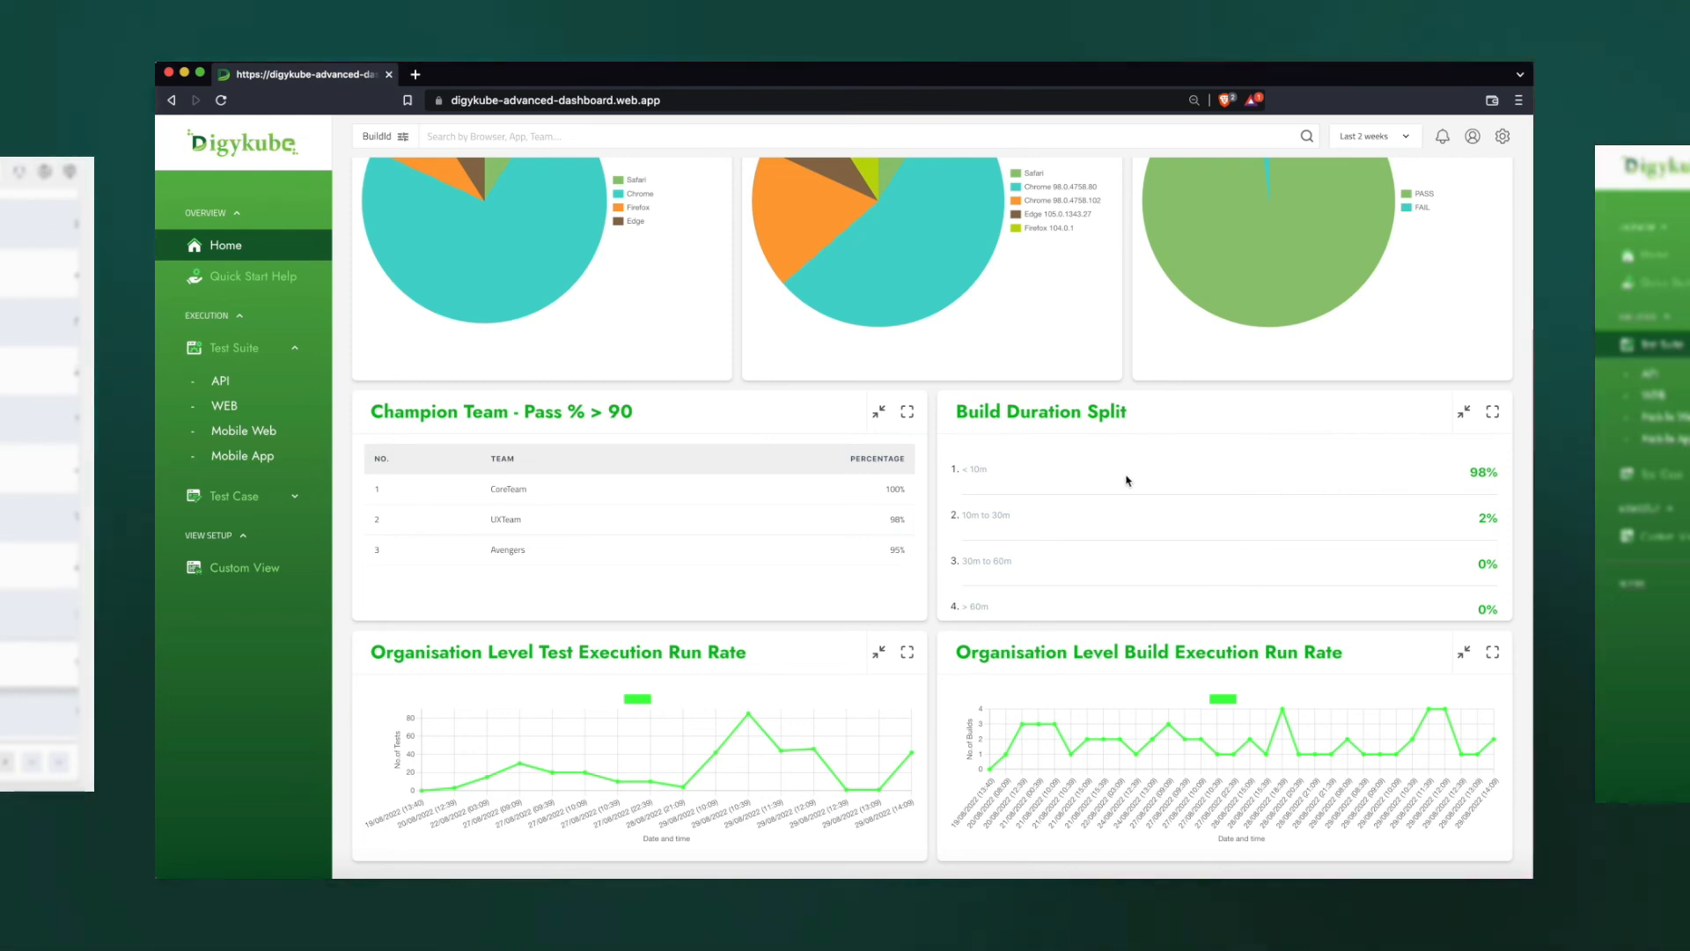
mouse_move(1029, 480)
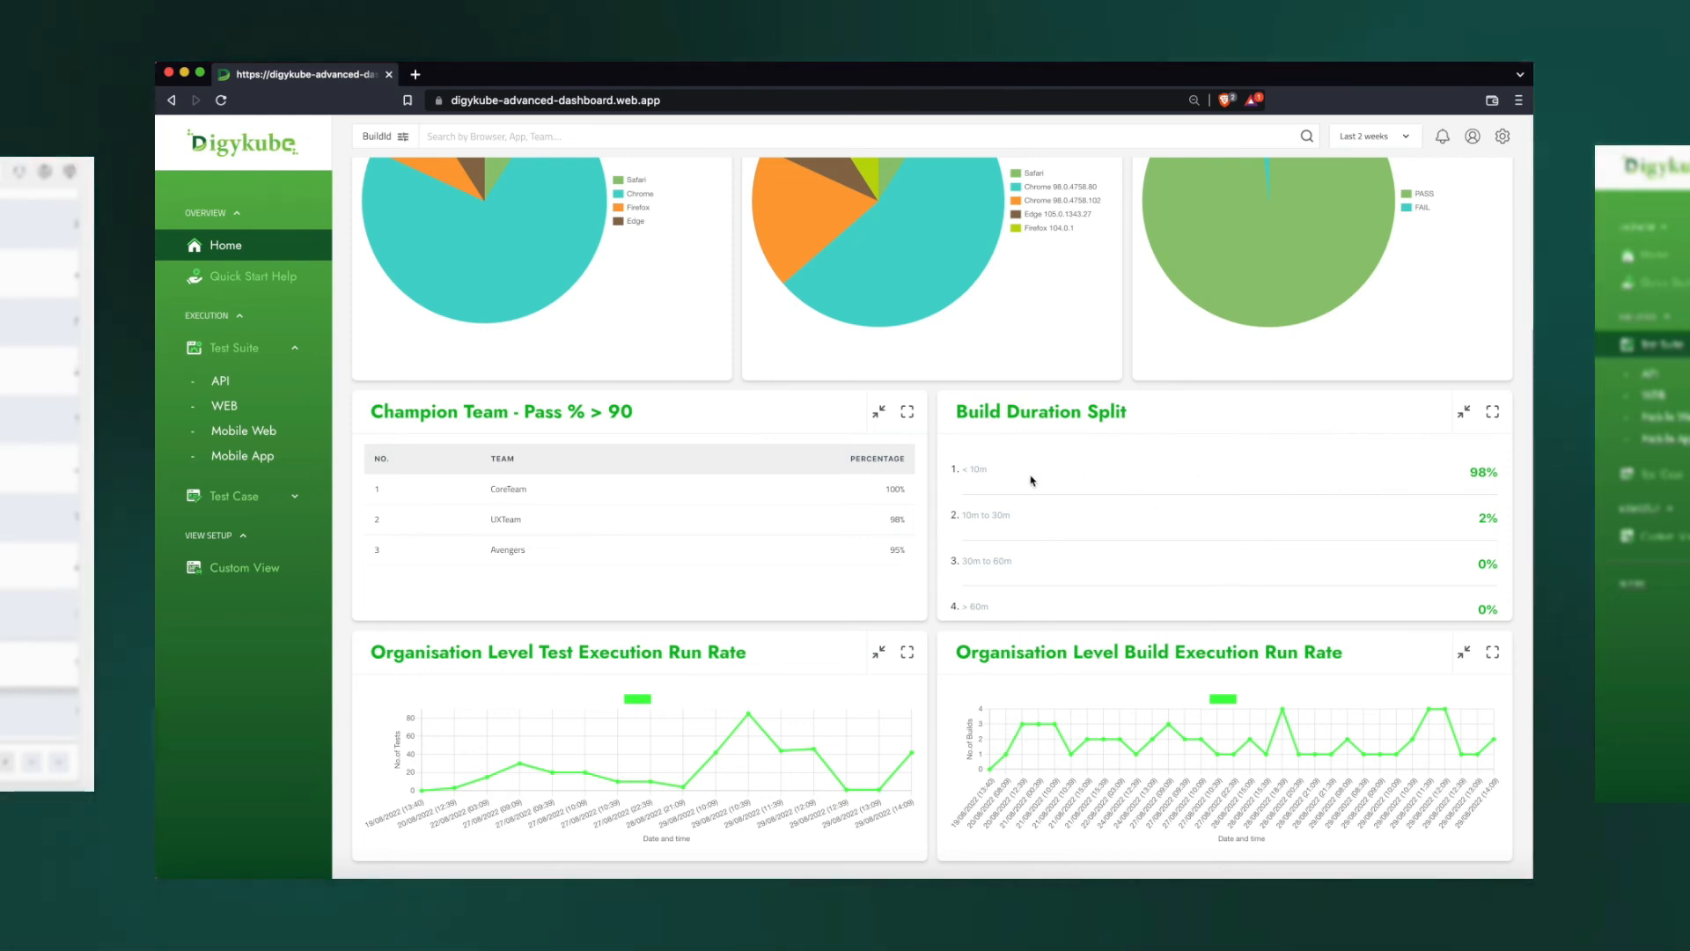
mouse_move(750, 662)
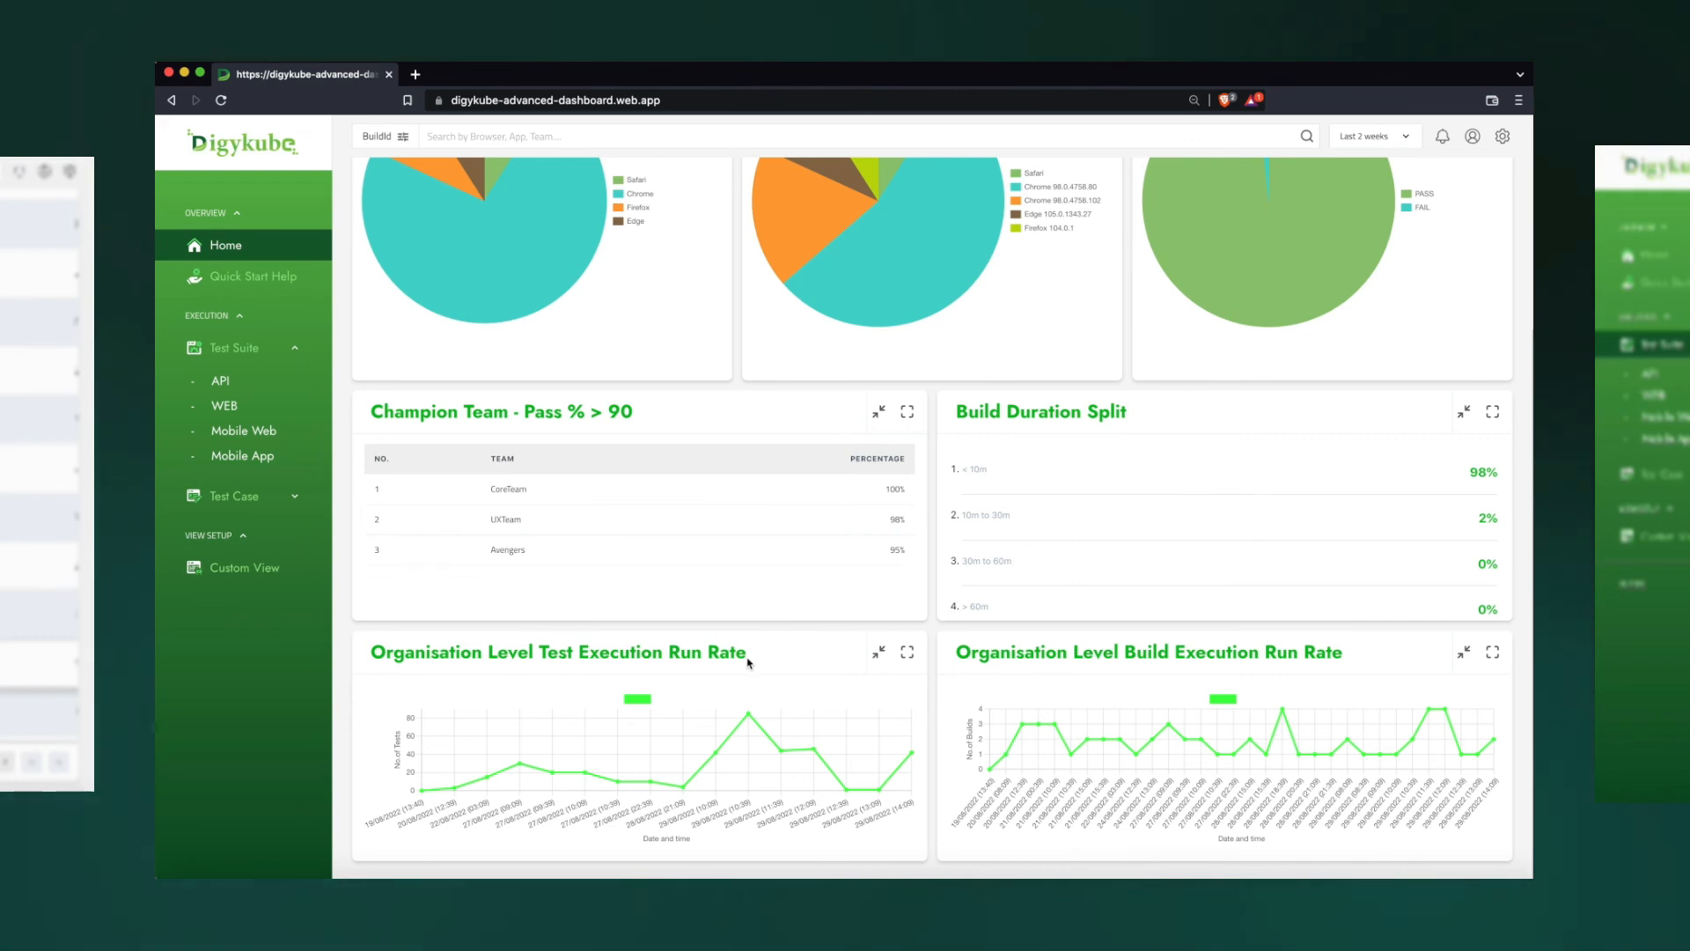
mouse_move(469, 777)
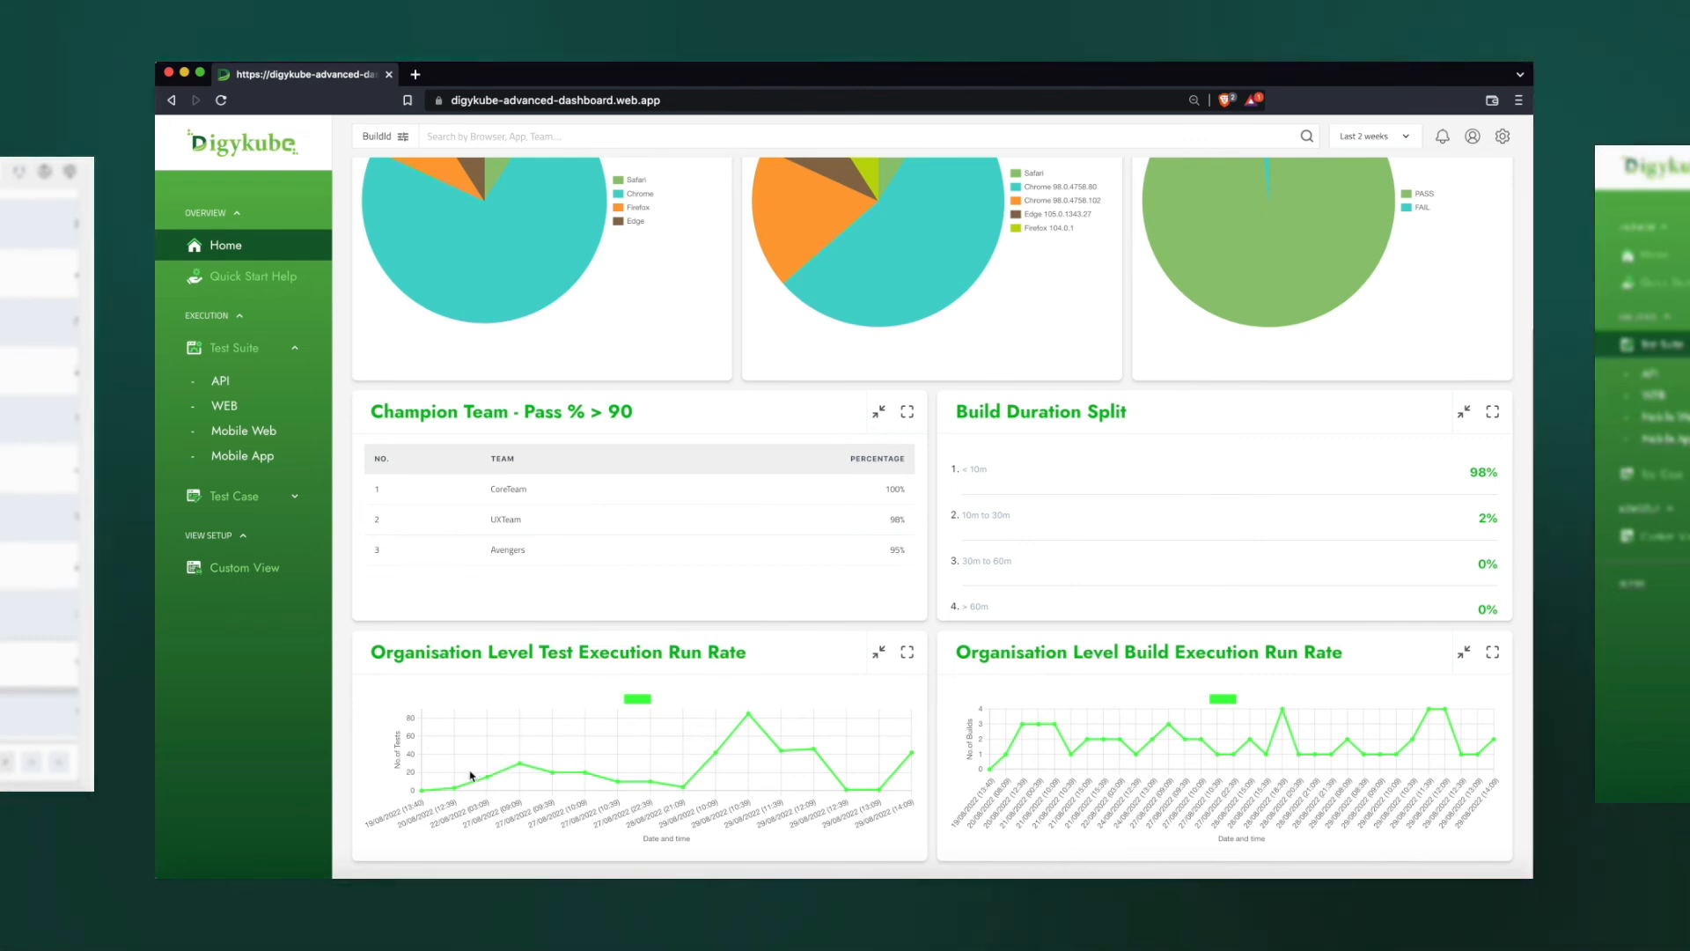
mouse_move(676, 781)
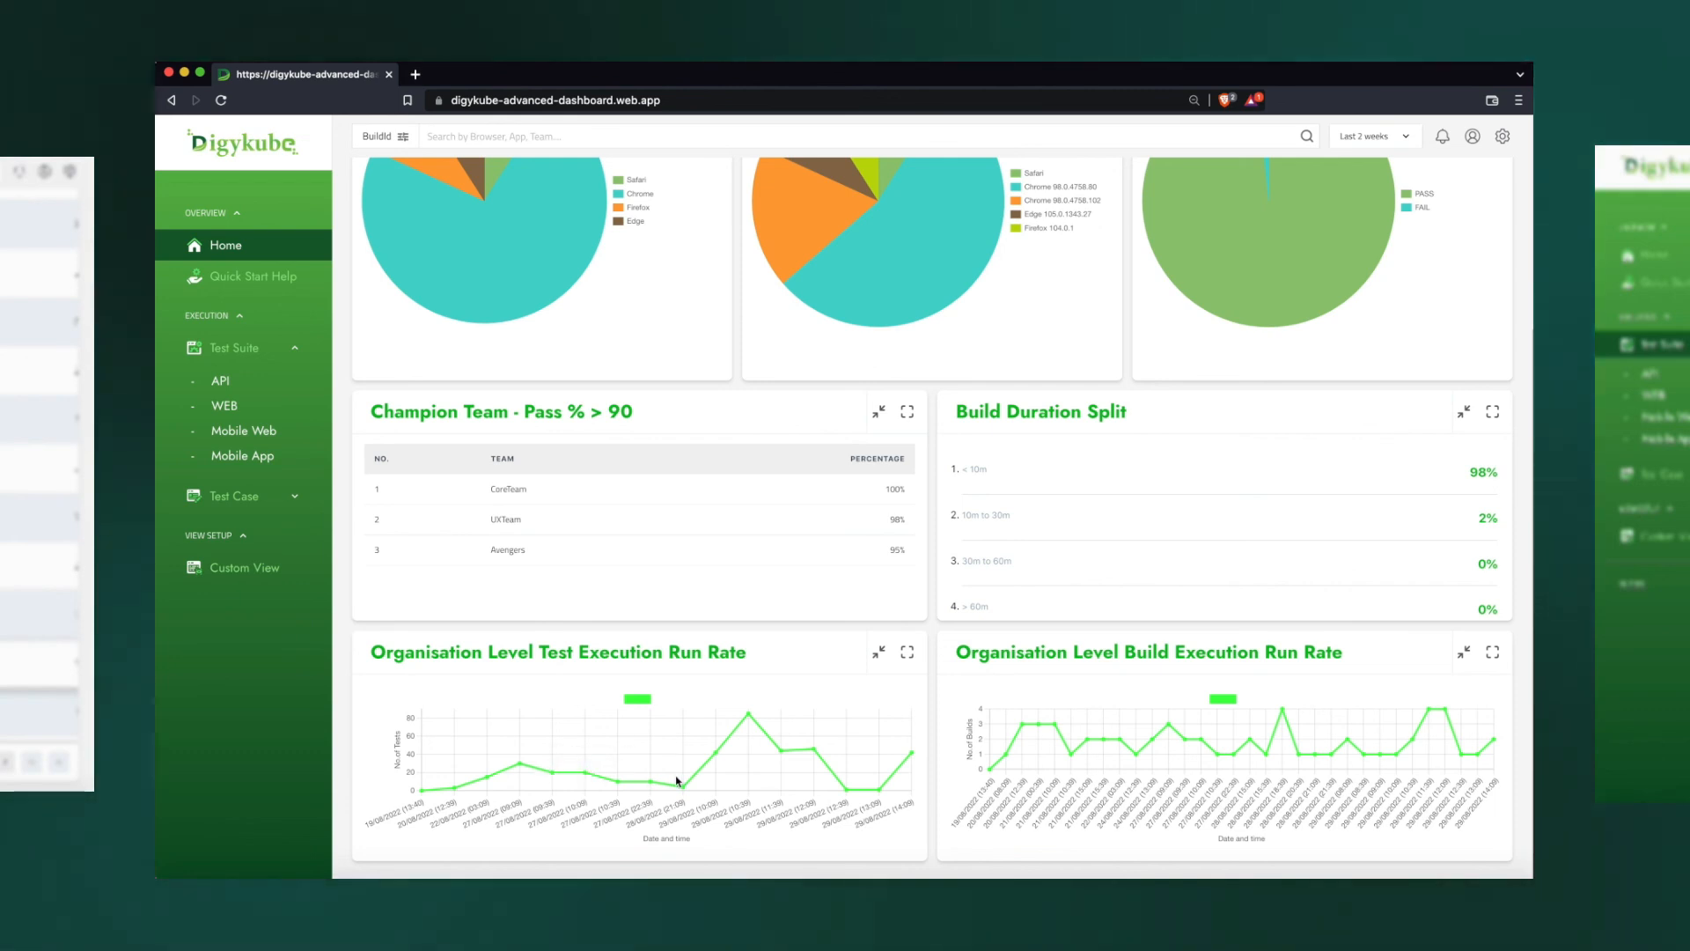
mouse_move(774, 730)
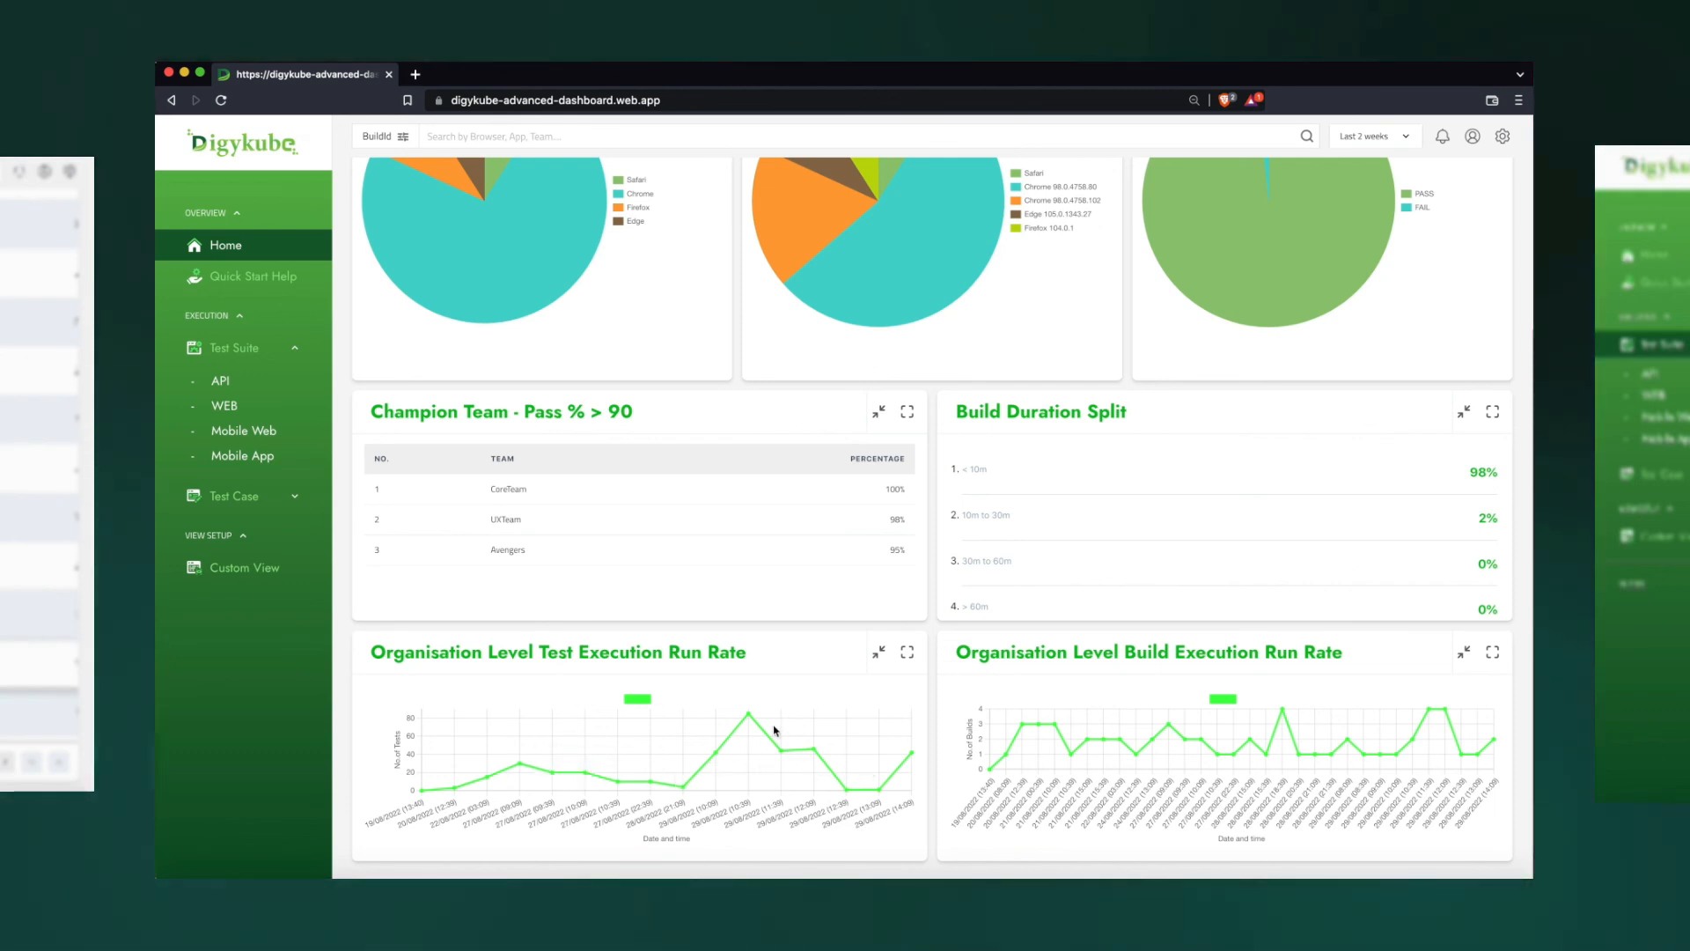
mouse_move(1125, 562)
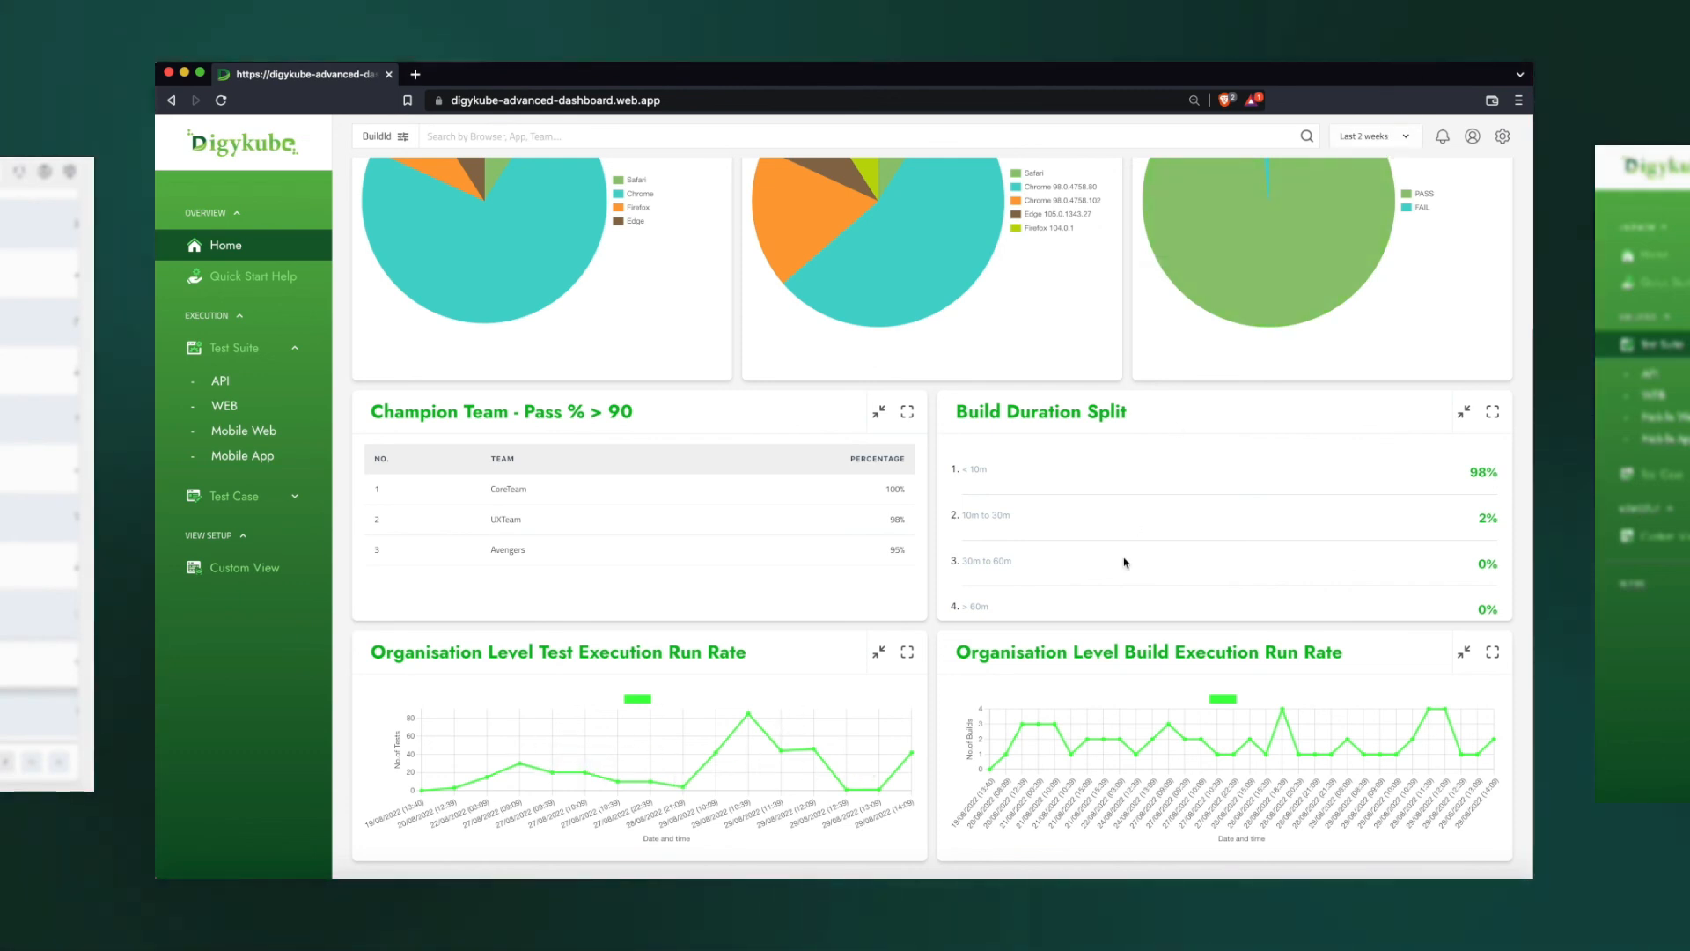
mouse_move(1144, 781)
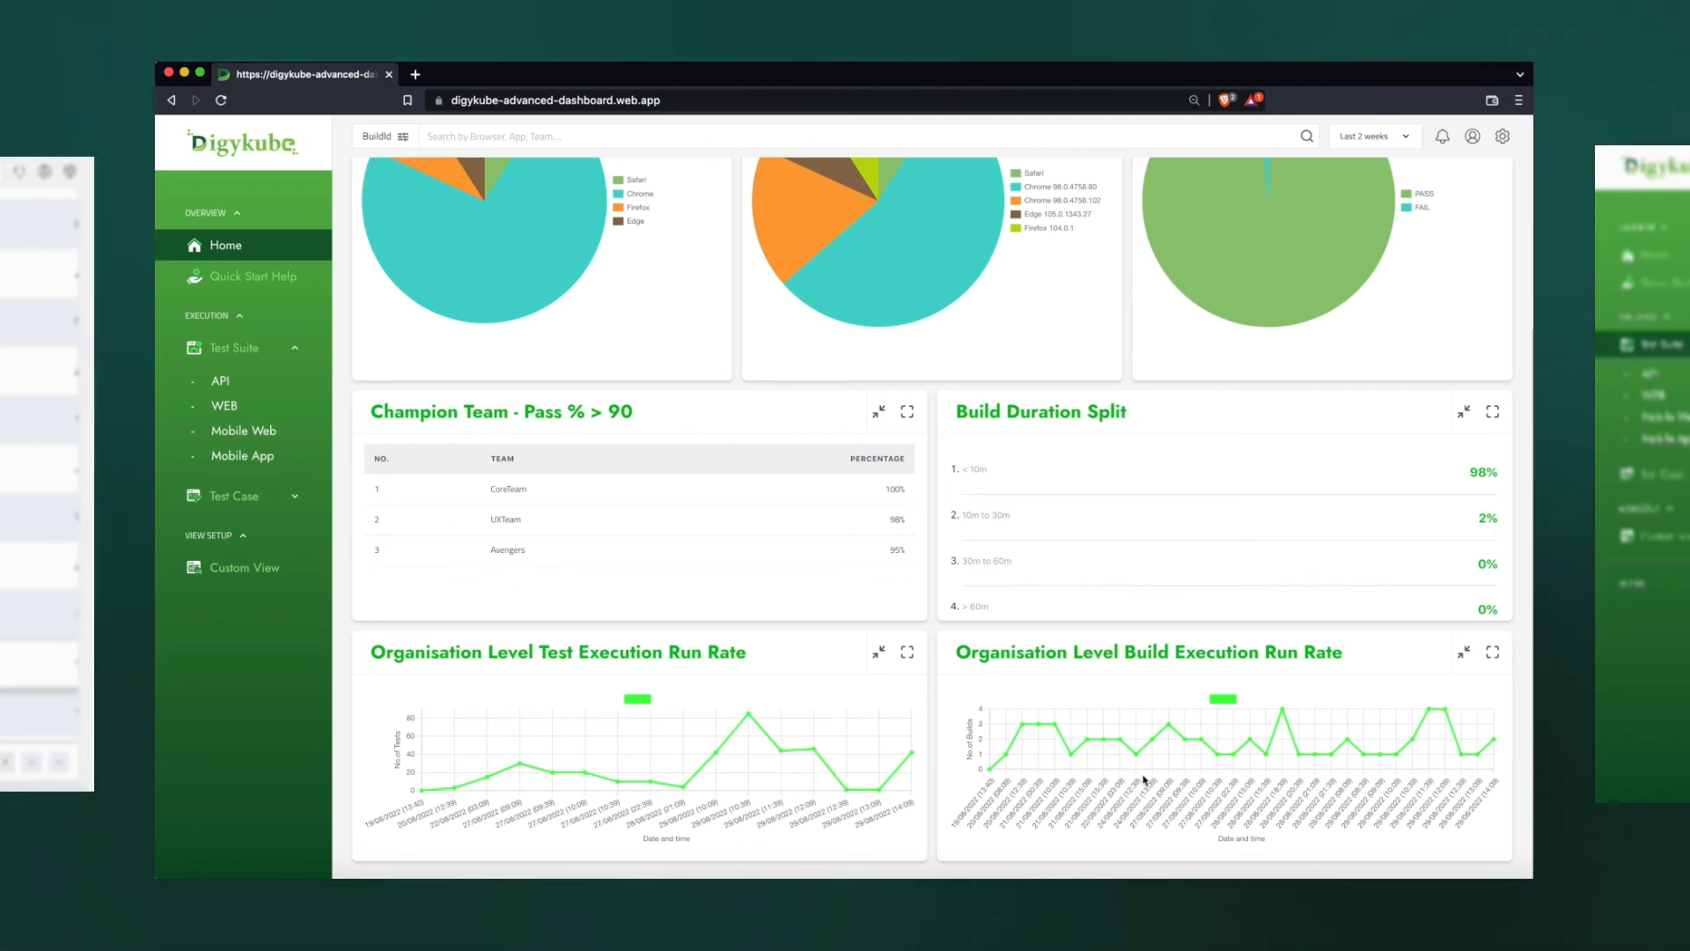
mouse_move(1250, 757)
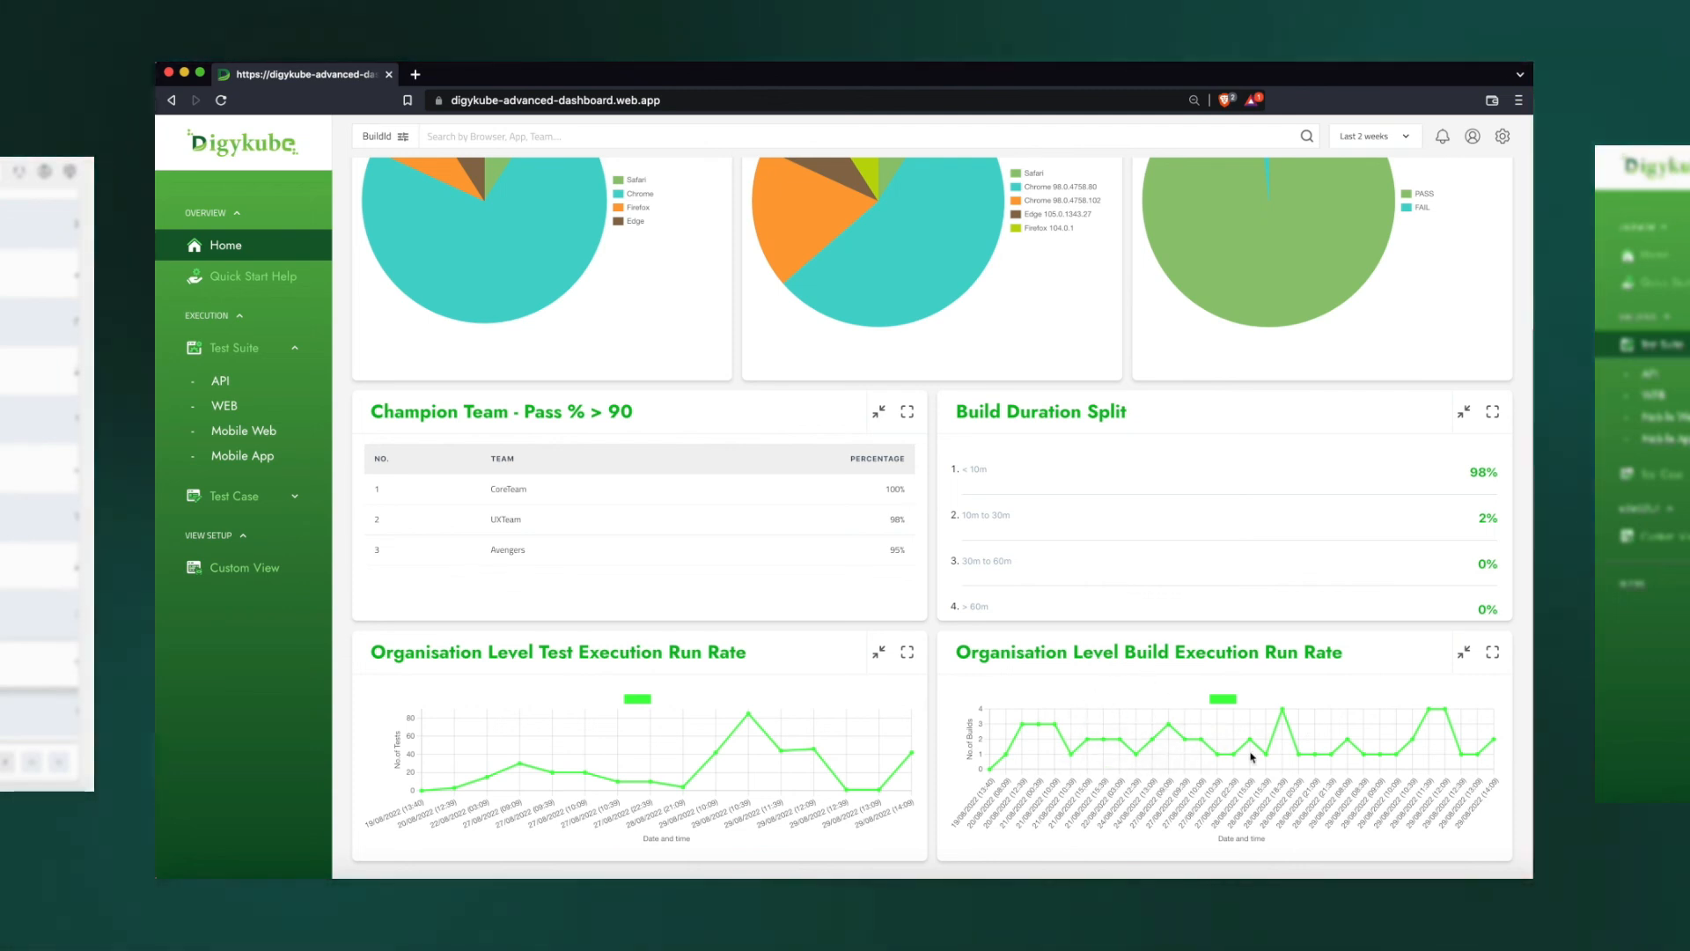
mouse_move(1454, 747)
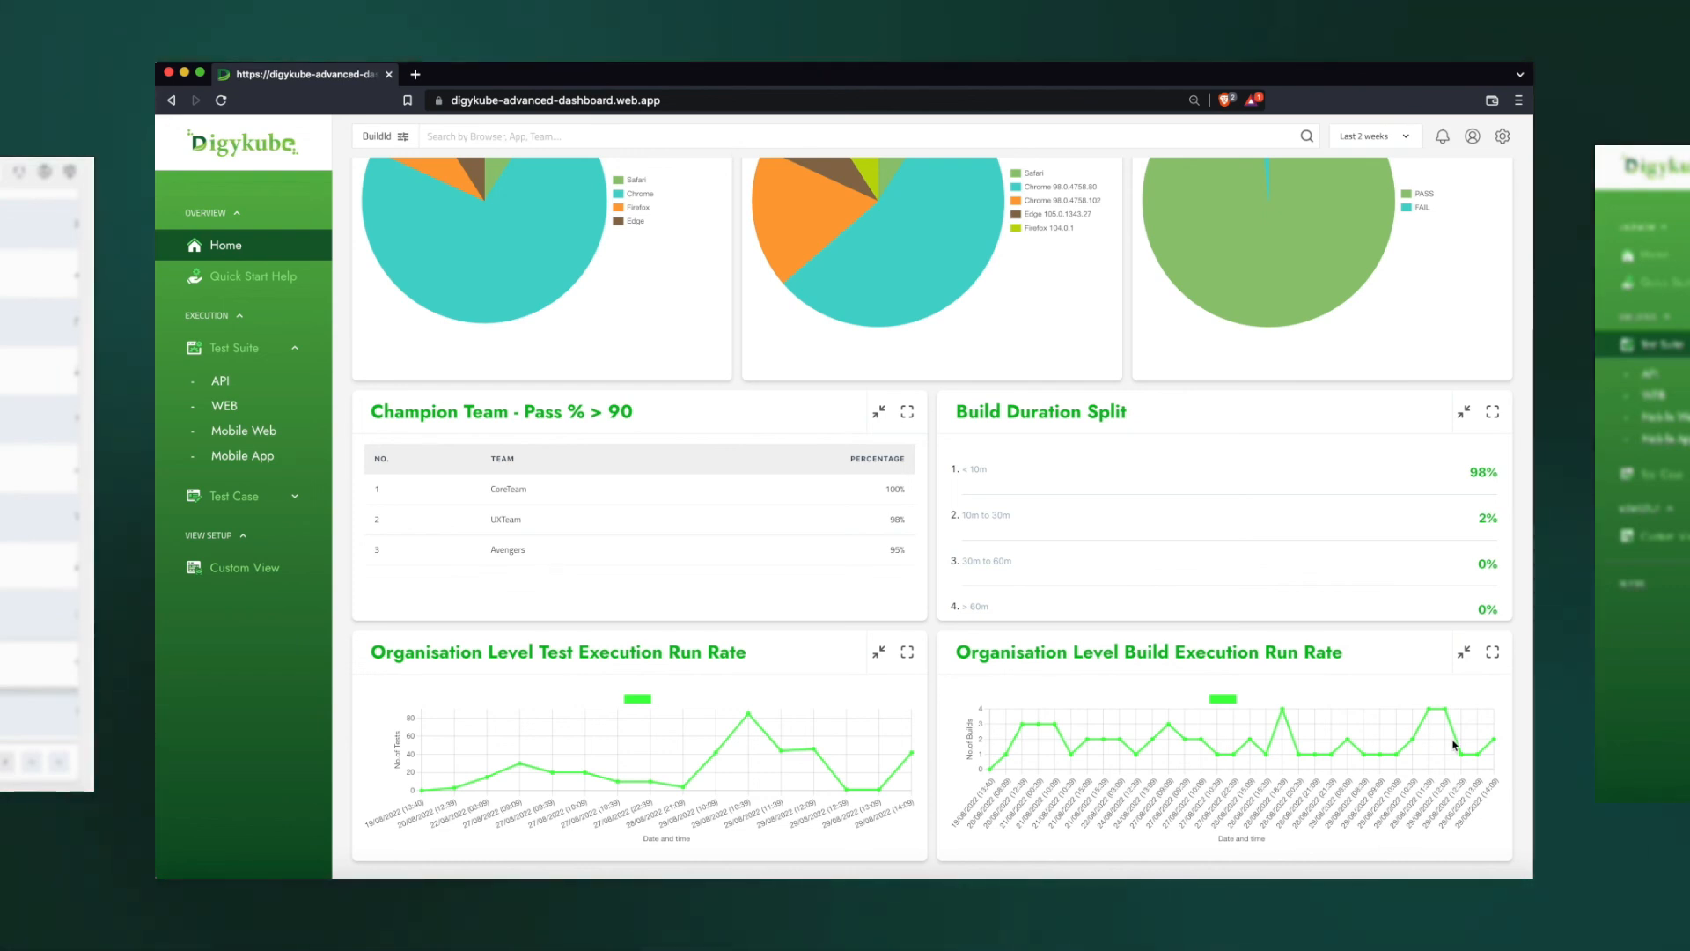
mouse_move(1231, 759)
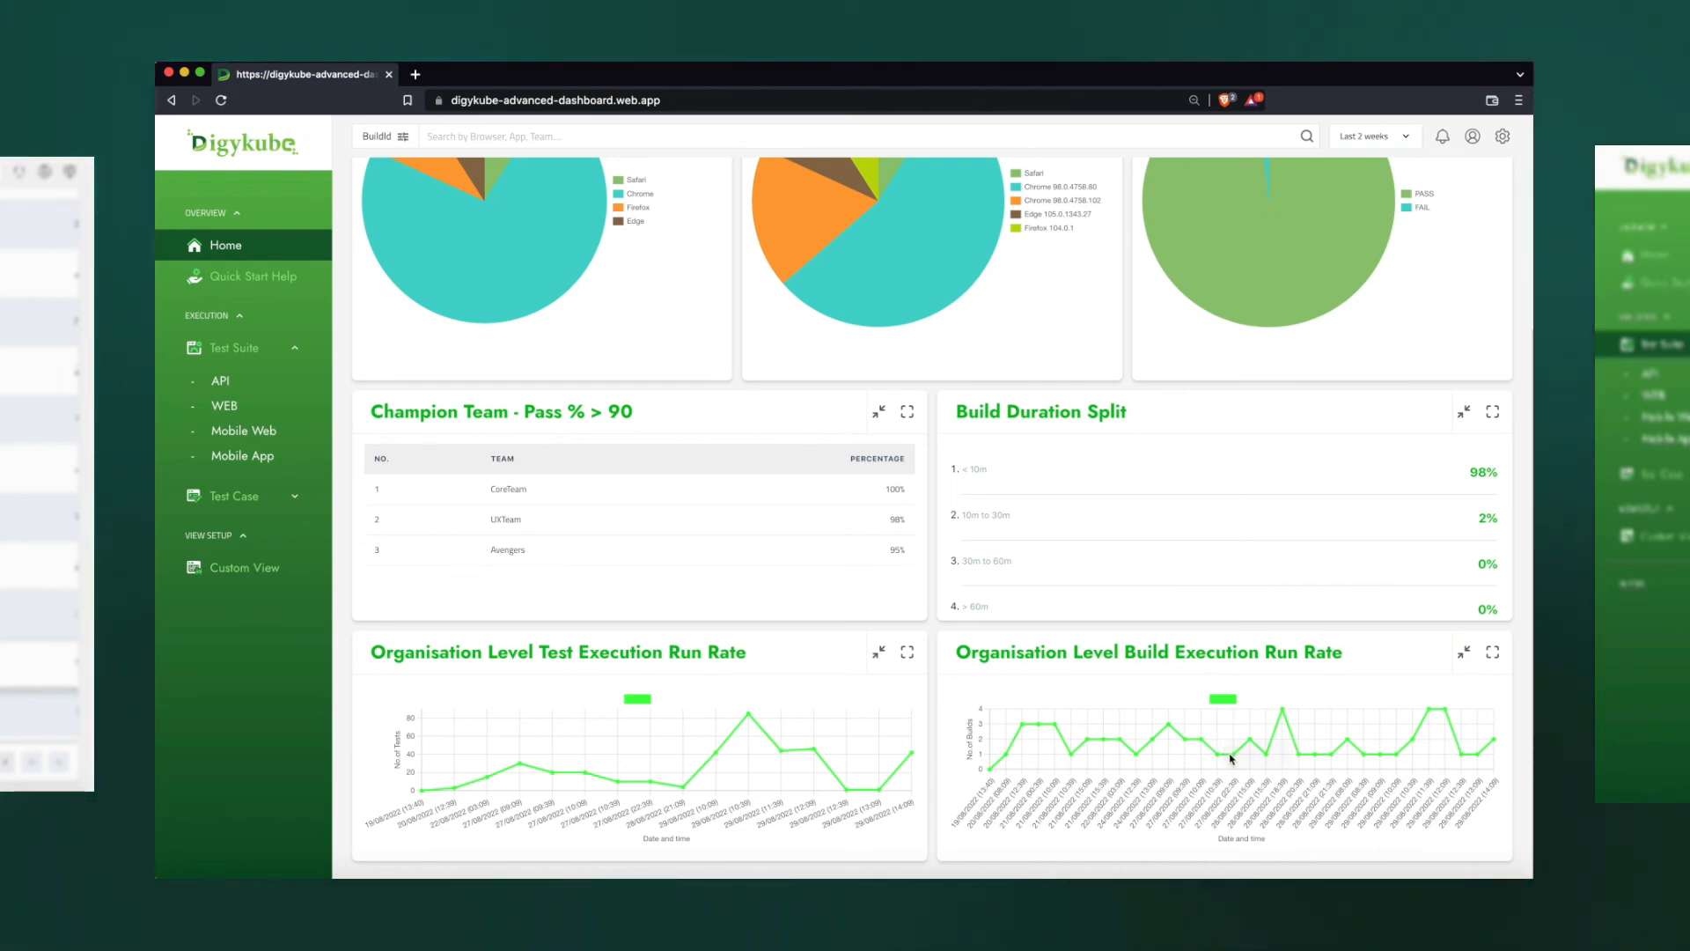